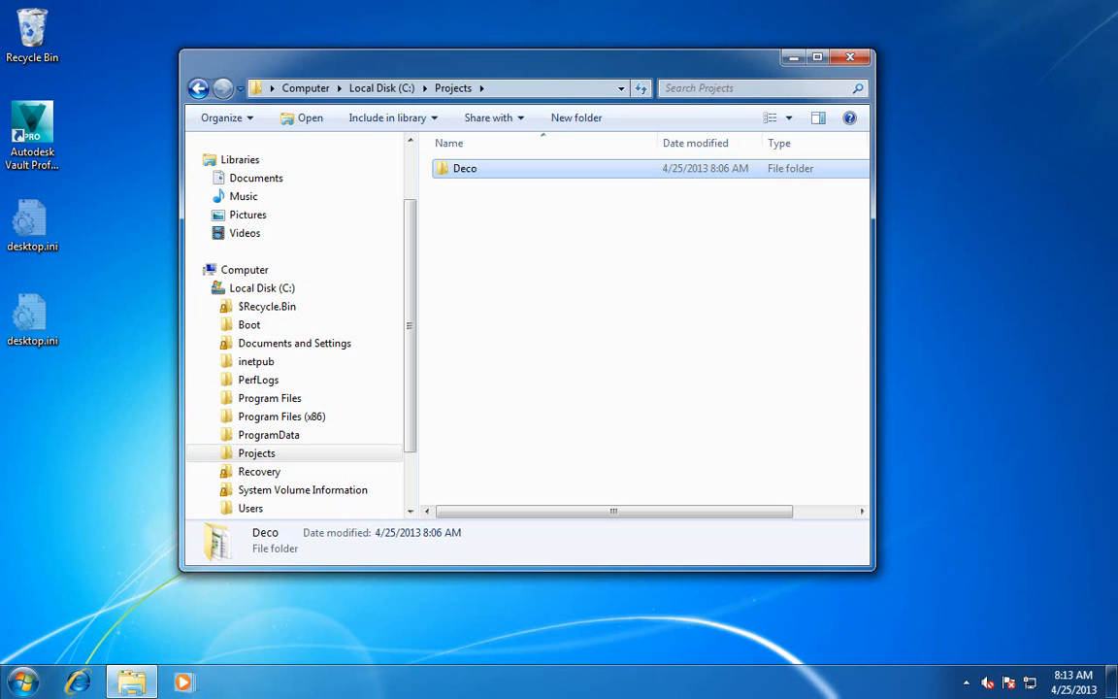
{"action": "mouse_move", "coordinate": [536, 283]}
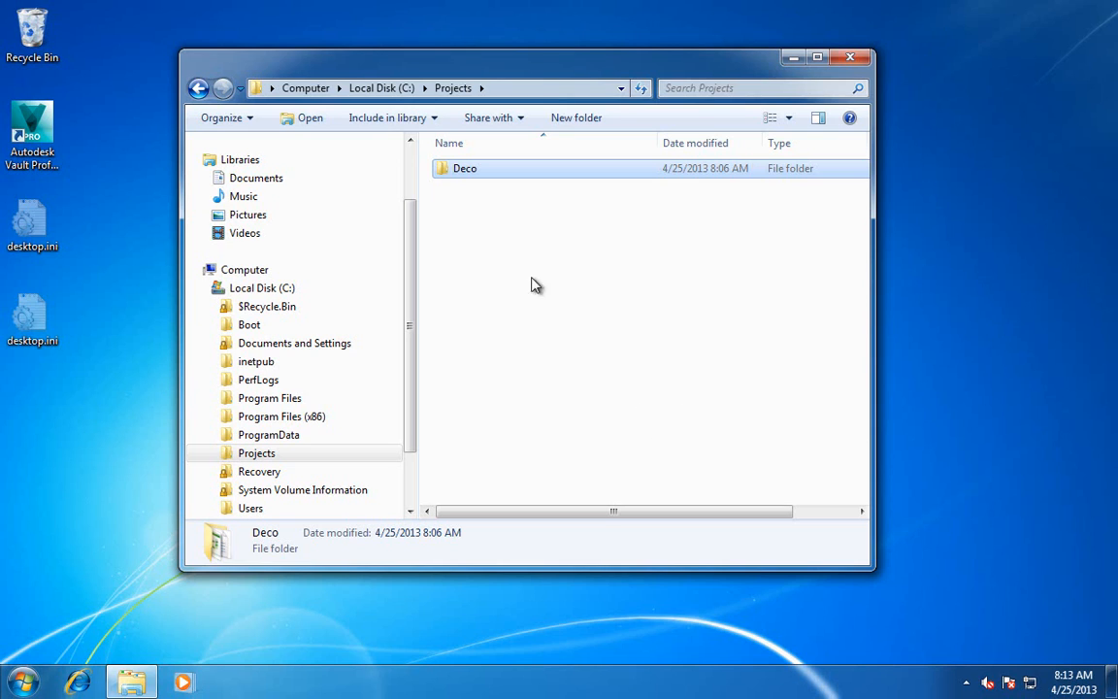
{"action": "mouse_move", "coordinate": [489, 206]}
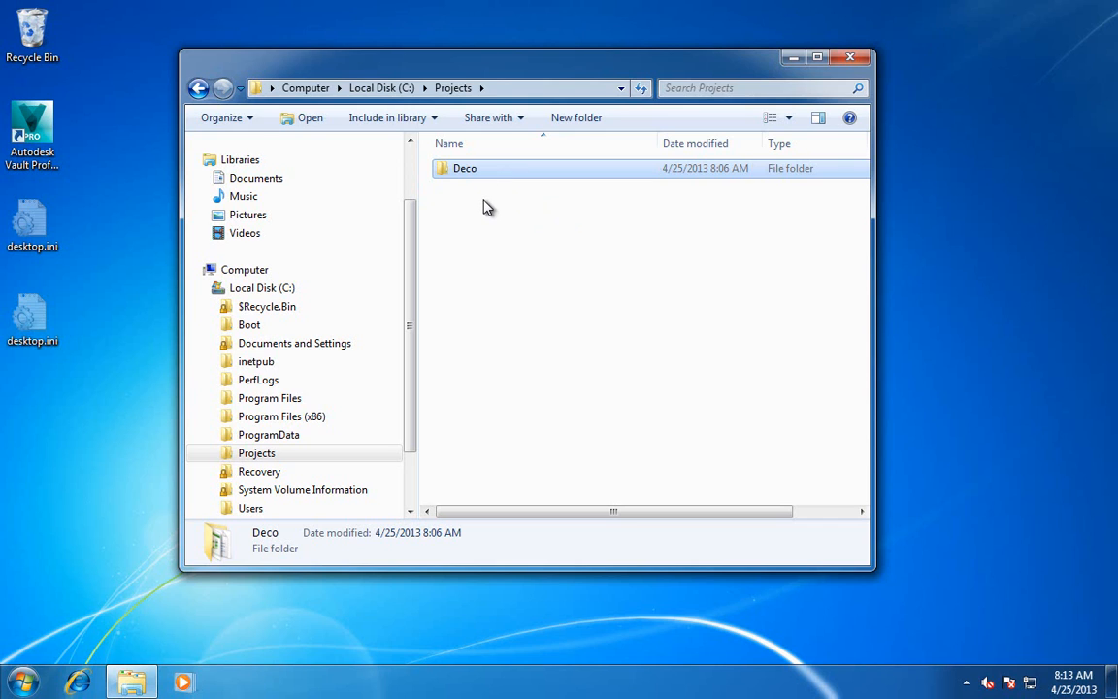
{"action": "mouse_move", "coordinate": [629, 379]}
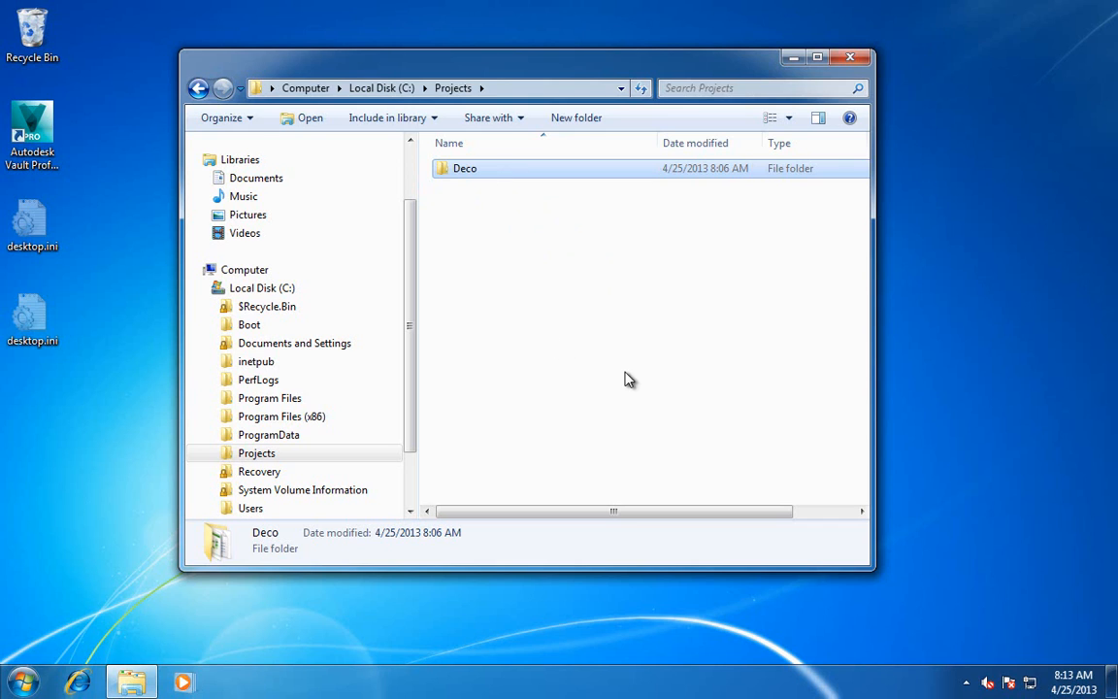
Show the Deco project folder contents in Explorer and pick out Deco.sln
{"action": "double_click", "coordinate": [466, 167]}
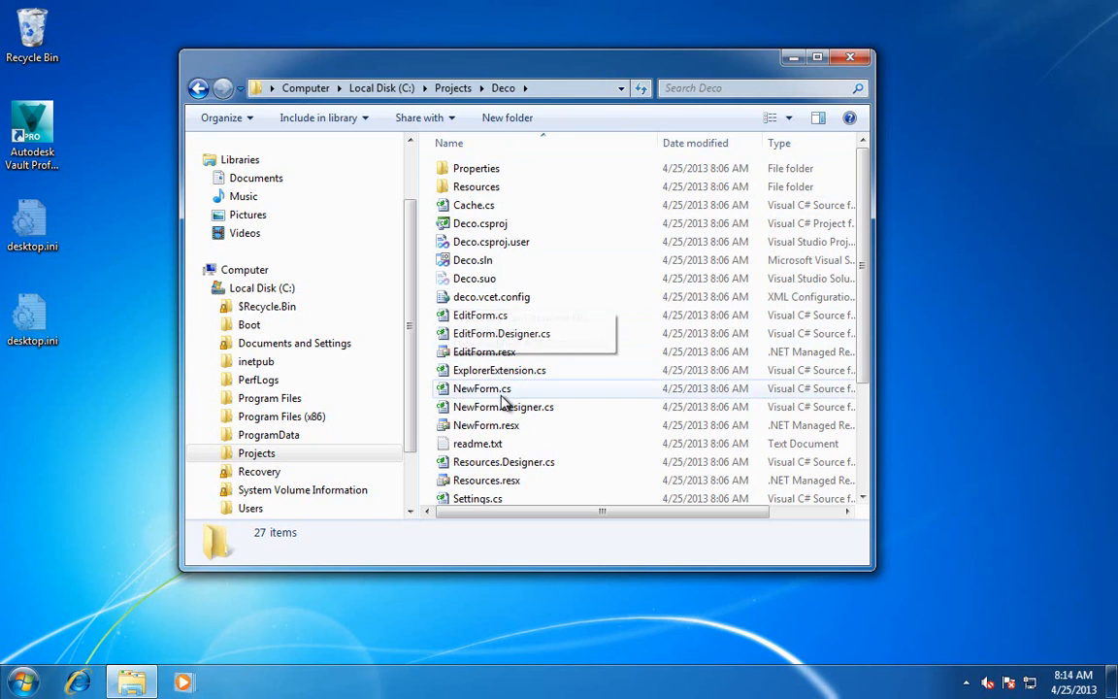
{"action": "left_click", "coordinate": [473, 260]}
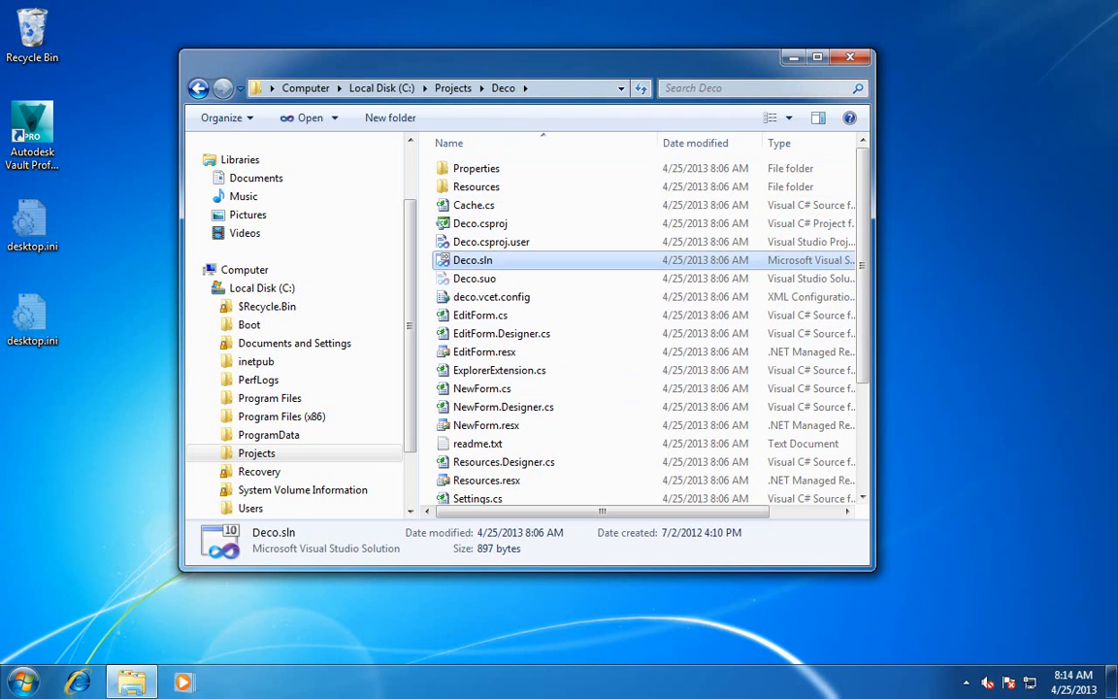
Load the Deco solution in Visual Studio and bring up AssemblyInfo.cs from Properties
{"action": "double_click", "coordinate": [473, 260]}
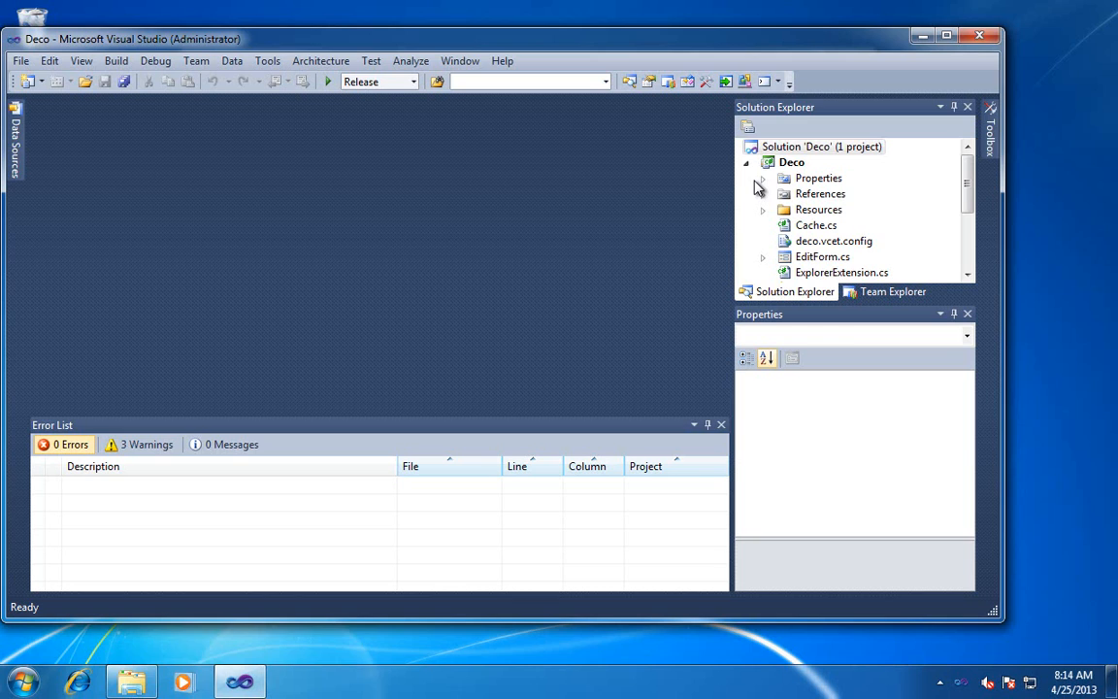
{"action": "left_click", "coordinate": [821, 146]}
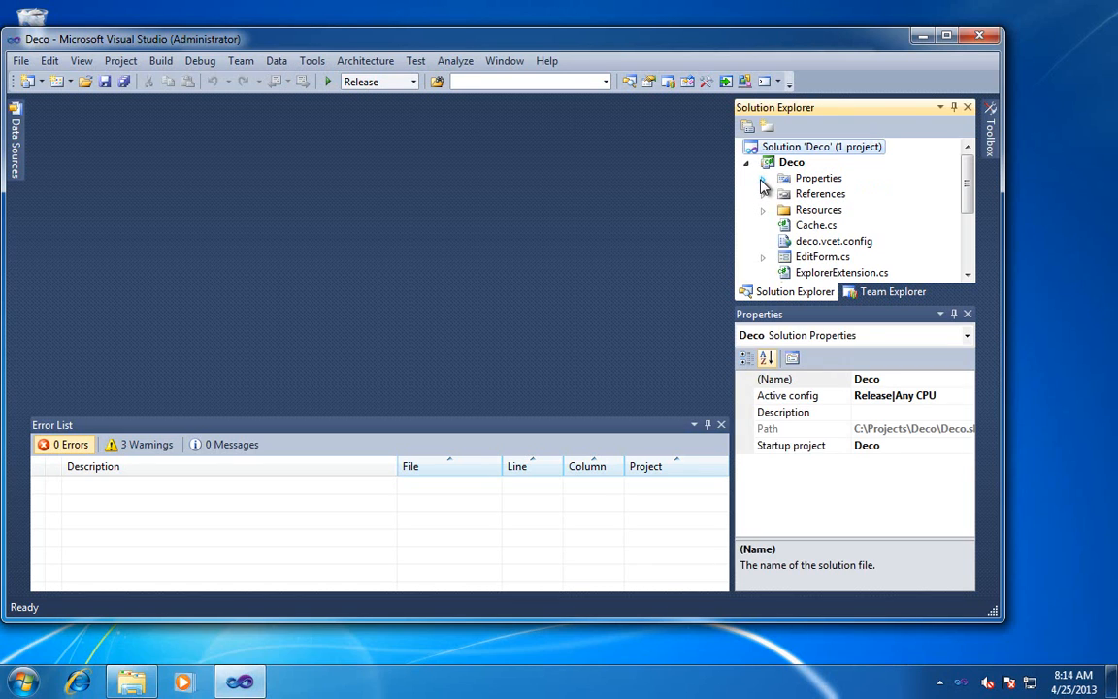
{"action": "left_click", "coordinate": [761, 178]}
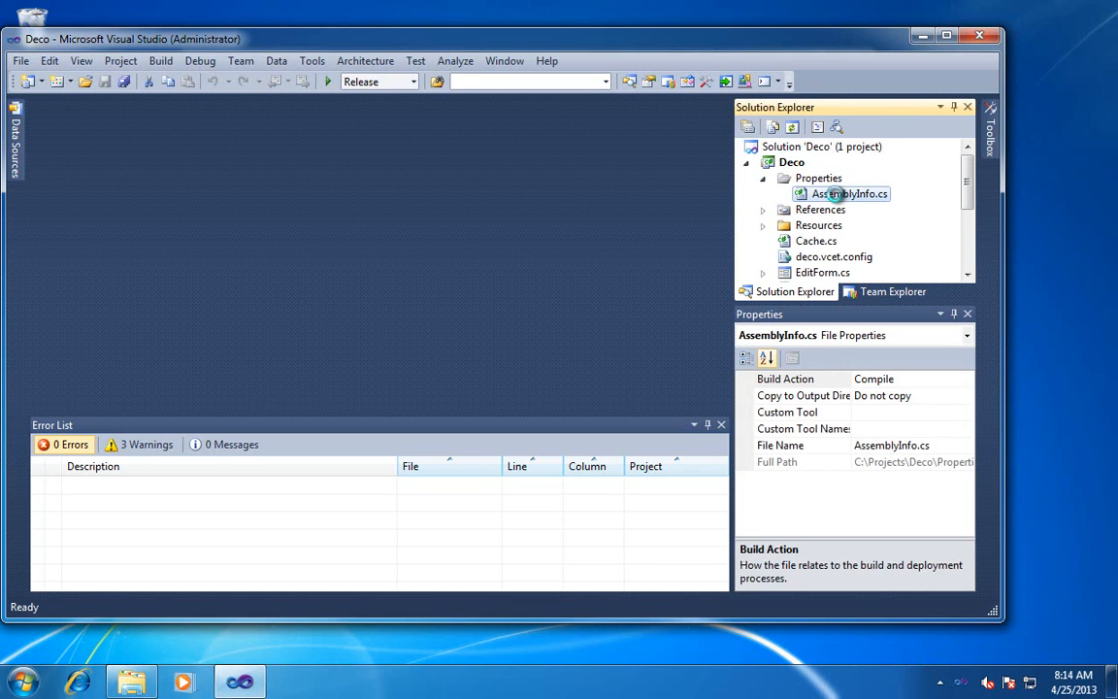
{"action": "double_click", "coordinate": [850, 194]}
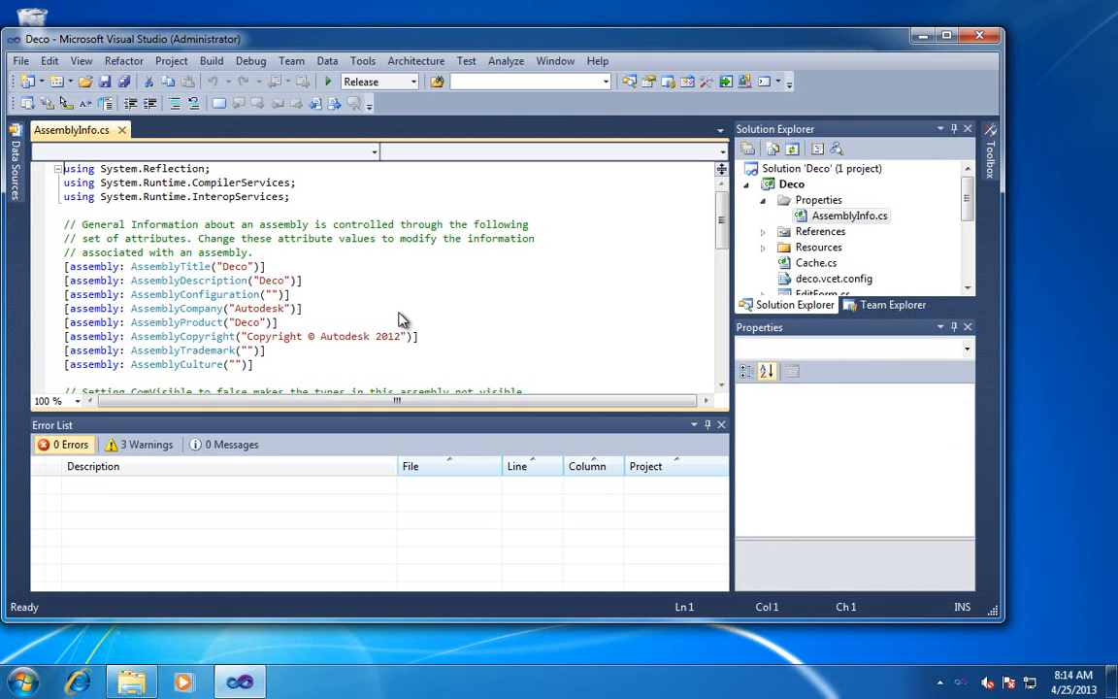
Edit the assembly version attributes and expand the project's References list
{"action": "scroll", "scroll_direction": "down", "scroll_amount": 3}
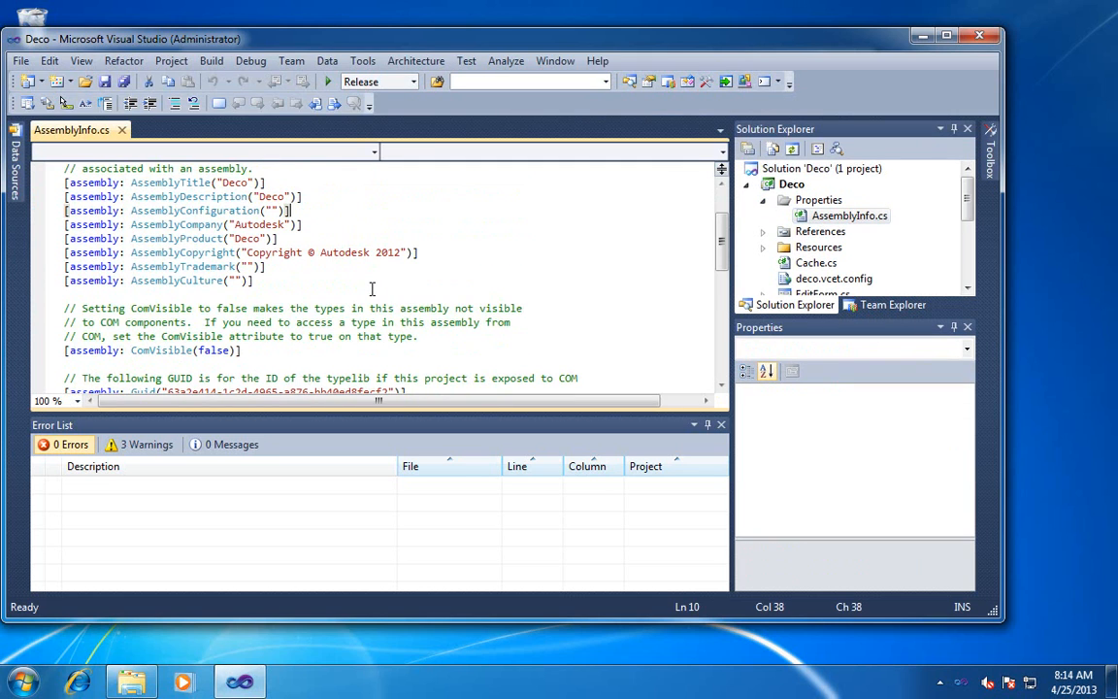
{"action": "scroll", "scroll_direction": "down", "scroll_amount": 3}
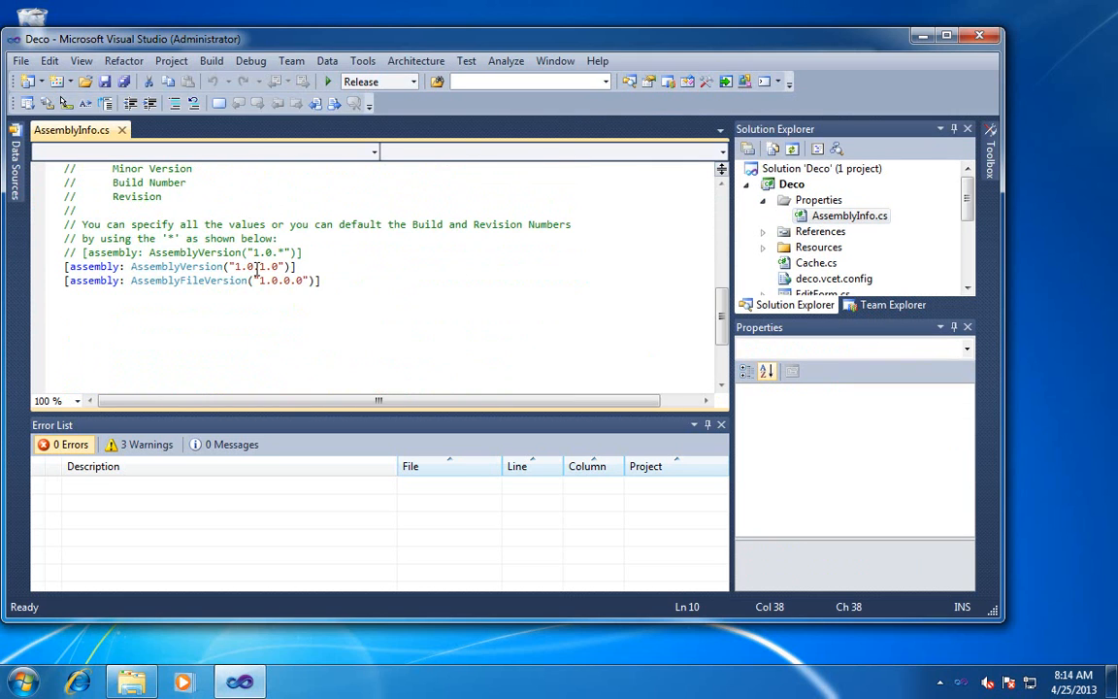
{"action": "left_click", "coordinate": [237, 266]}
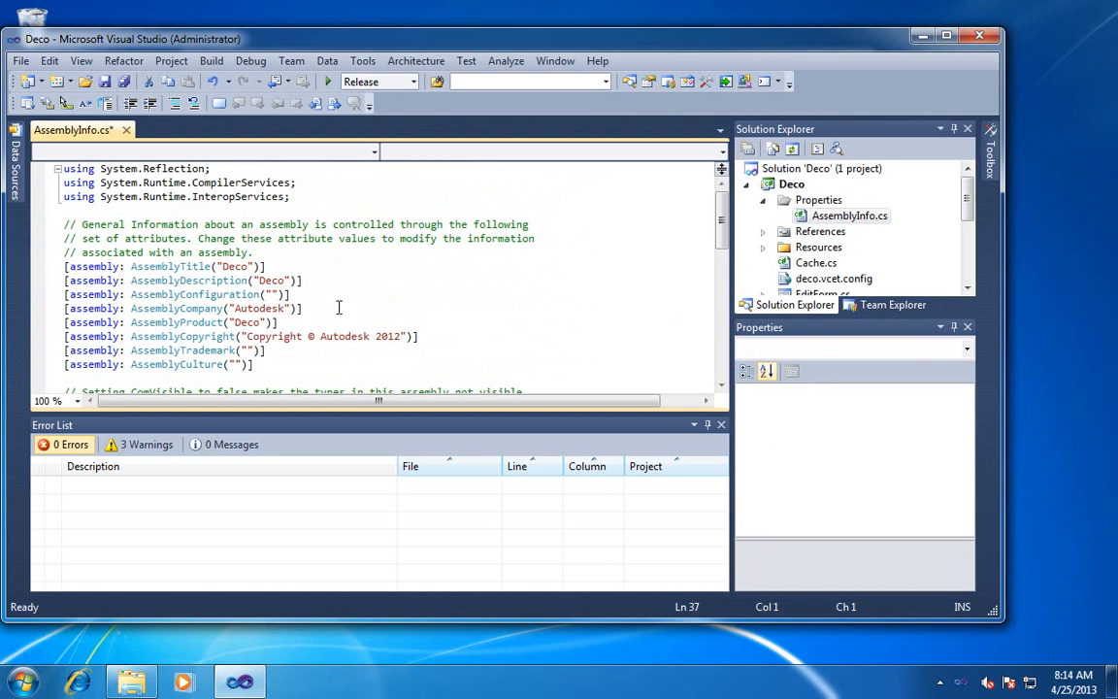
{"action": "left_click", "coordinate": [397, 336]}
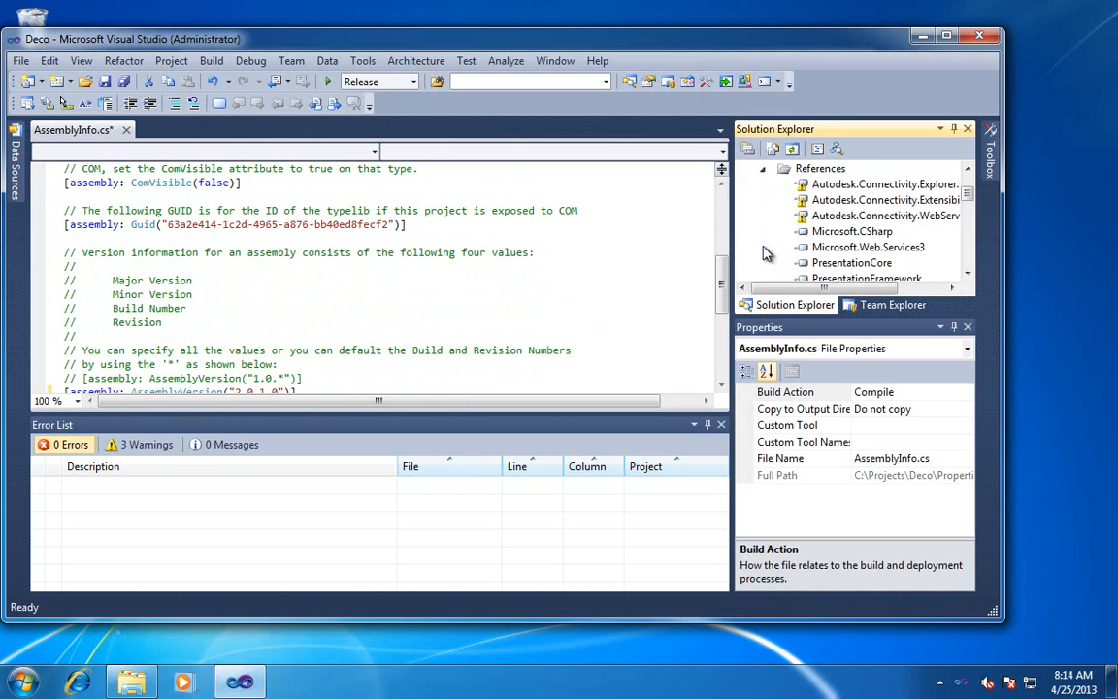
{"action": "mouse_move", "coordinate": [873, 184]}
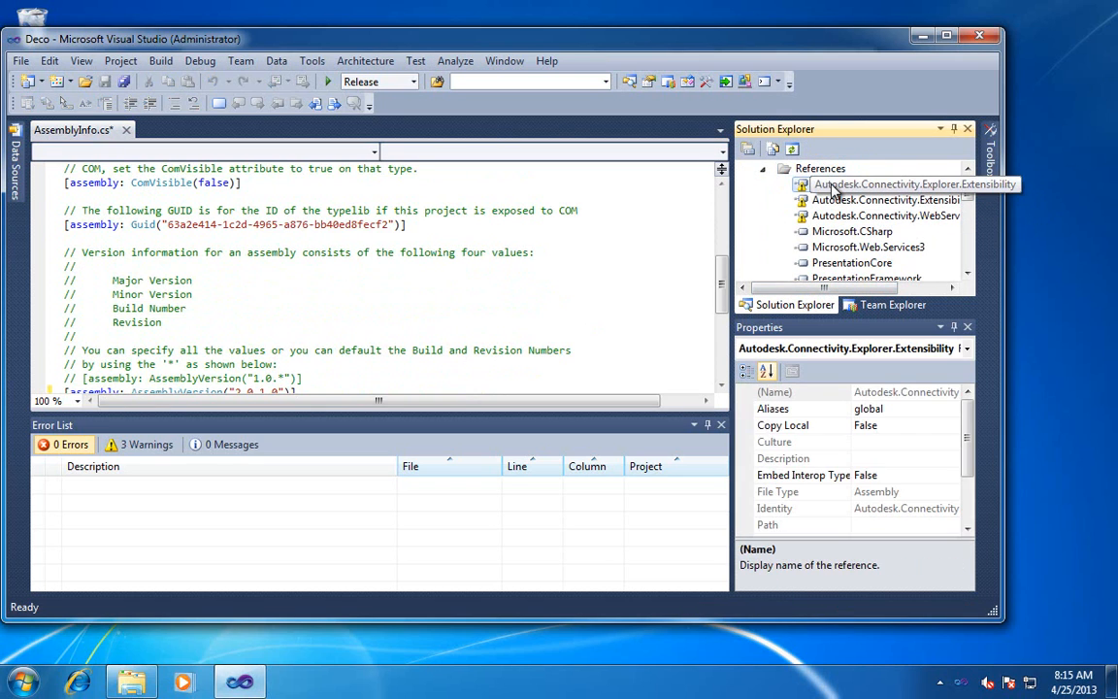
Start Add Reference and browse to the Autodesk Vault 2014 SDK bin folder
{"action": "right_click", "coordinate": [820, 167]}
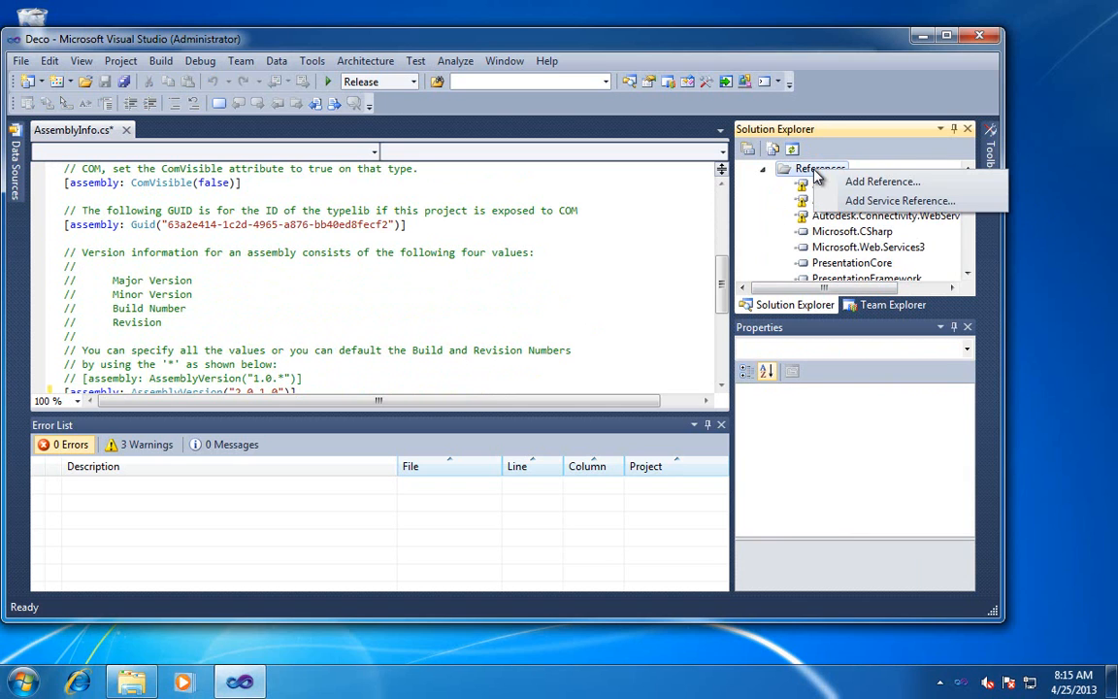
{"action": "left_click", "coordinate": [881, 182]}
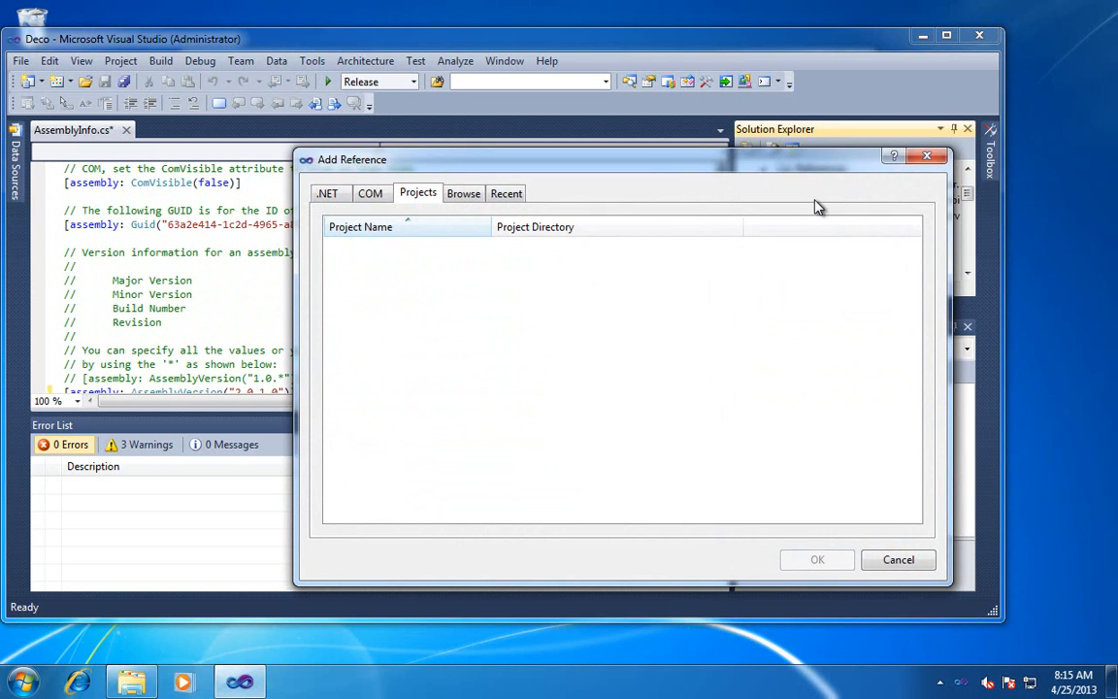
{"action": "left_click", "coordinate": [462, 193]}
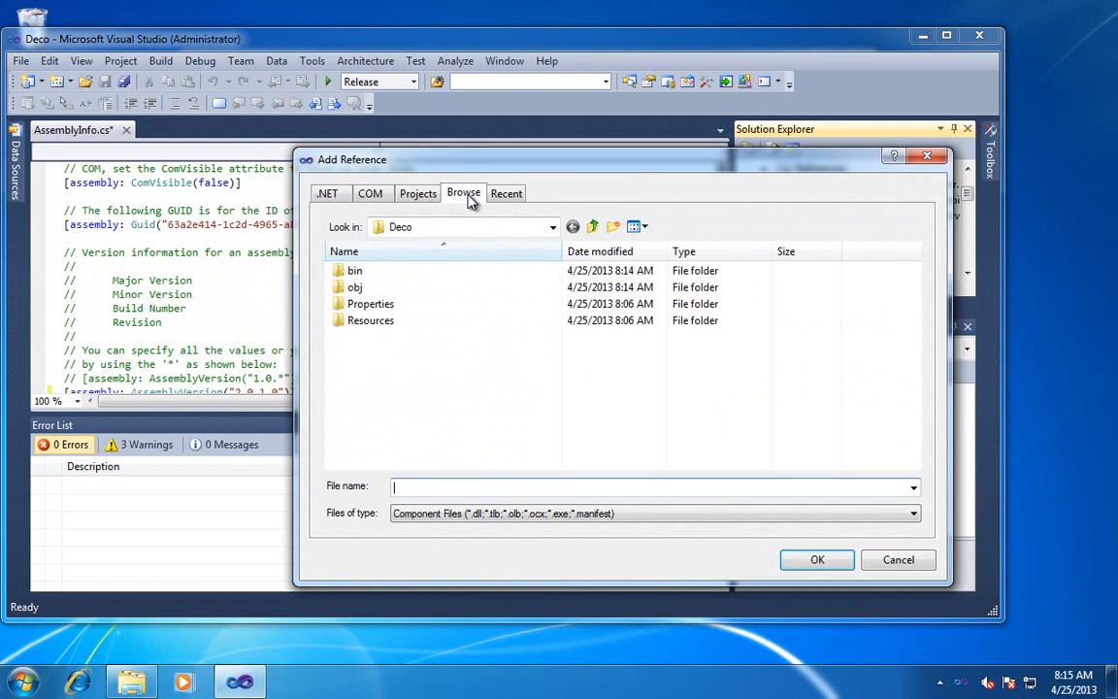
{"action": "left_click", "coordinate": [551, 225]}
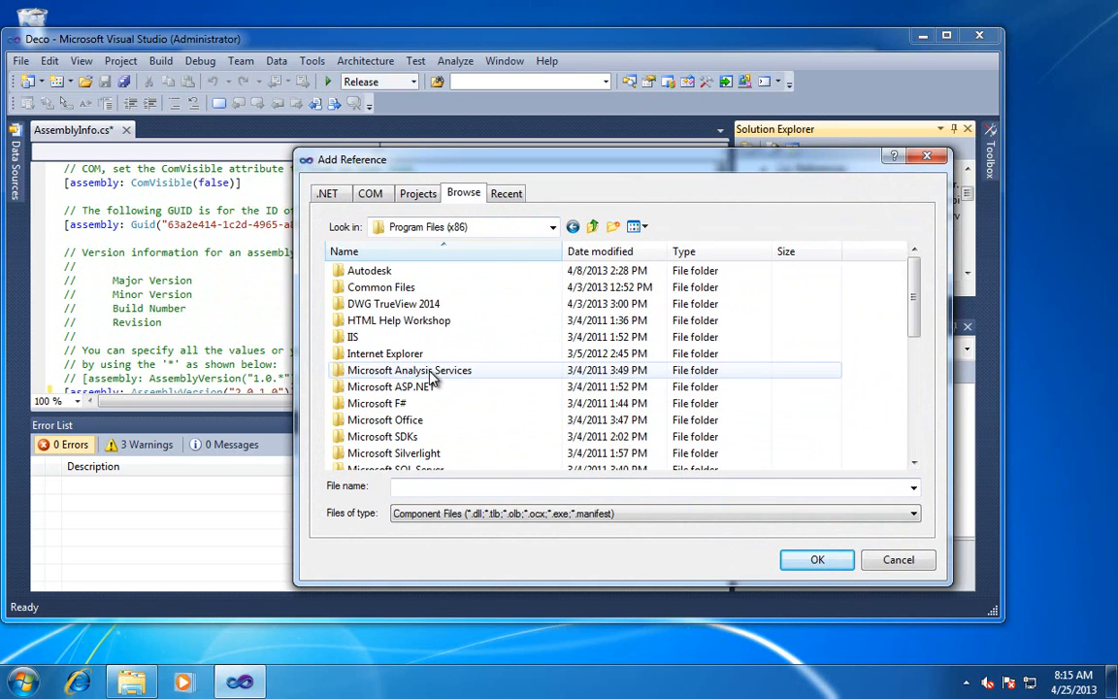
{"action": "double_click", "coordinate": [369, 270]}
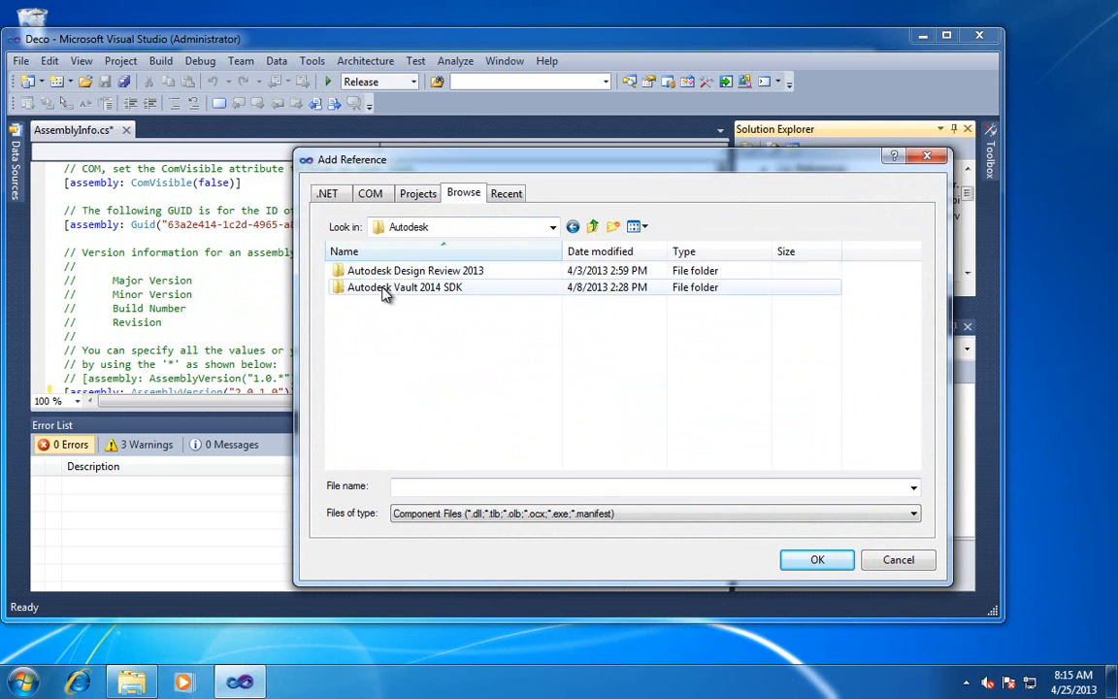
{"action": "double_click", "coordinate": [404, 287]}
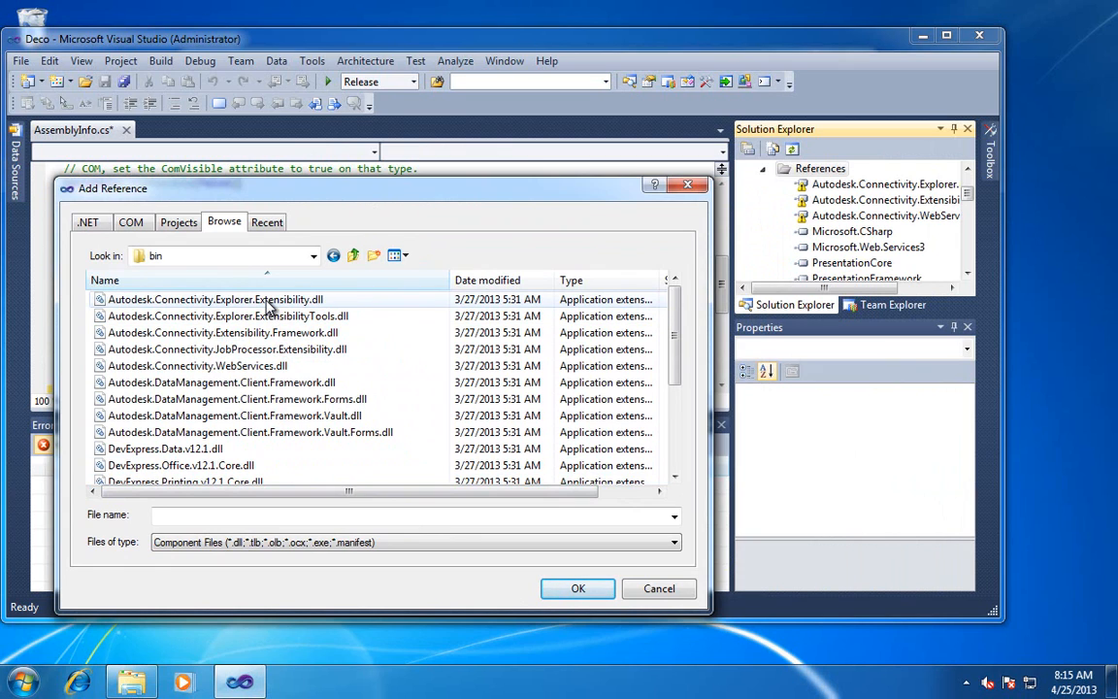
Add Connectivity.Explorer.Extensibility, Client.Framework.Forms and Client.Framework.Vault DLLs as references
{"action": "left_click", "coordinate": [214, 299]}
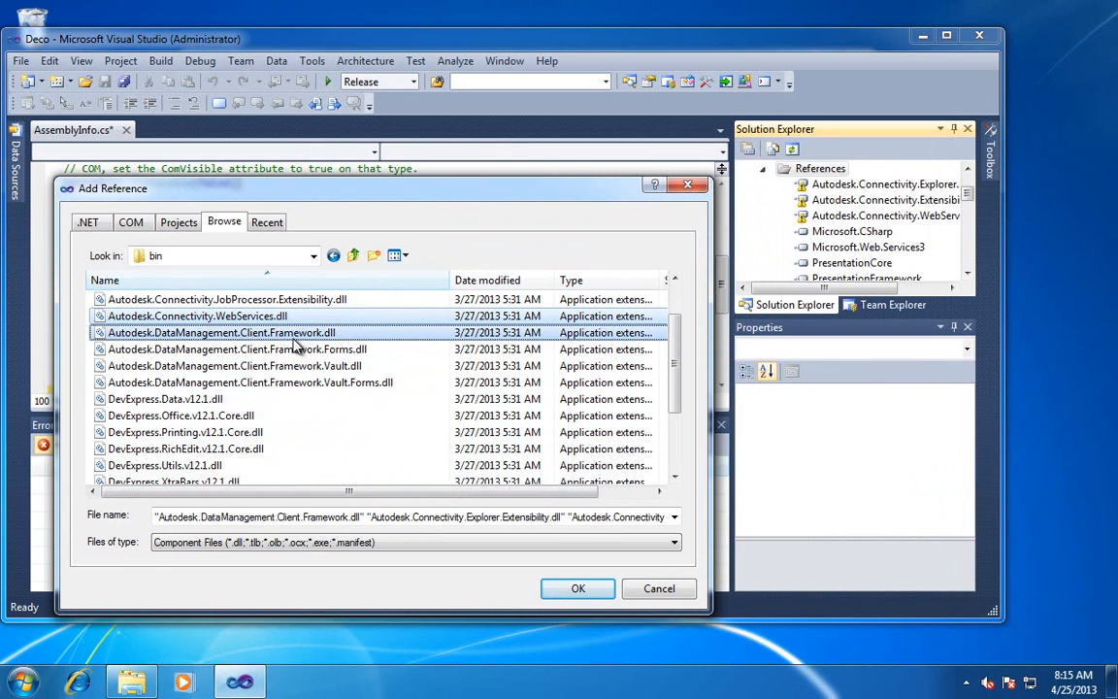
{"action": "left_click", "coordinate": [237, 349]}
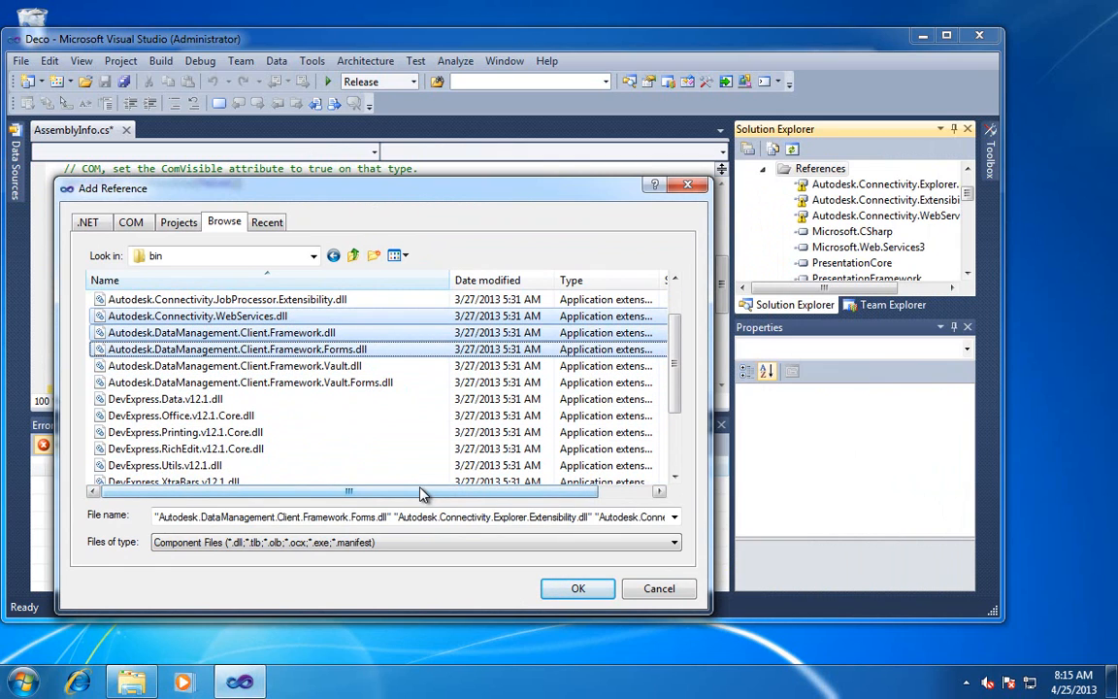
{"action": "mouse_move", "coordinate": [229, 359]}
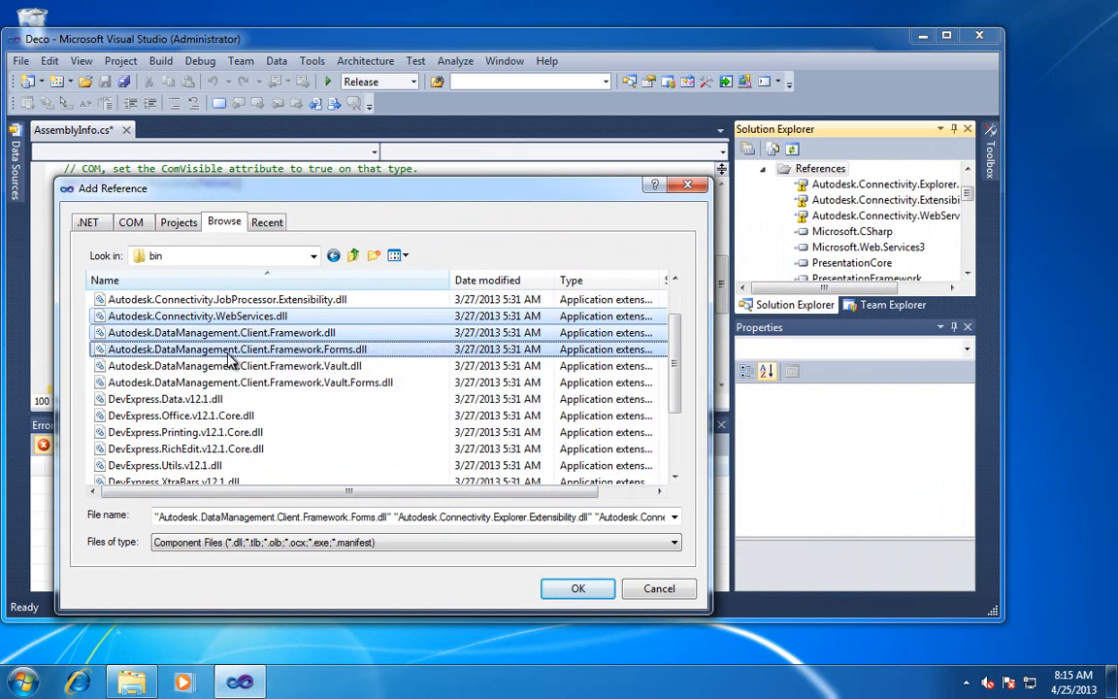
{"action": "mouse_move", "coordinate": [367, 453]}
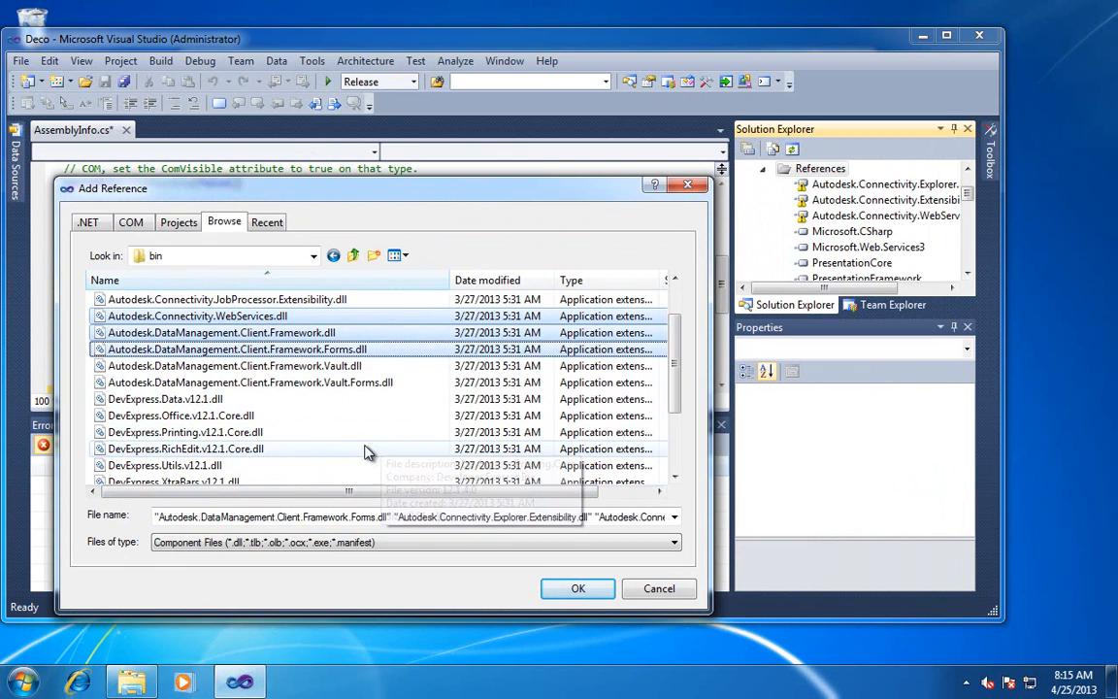
{"action": "mouse_move", "coordinate": [456, 474]}
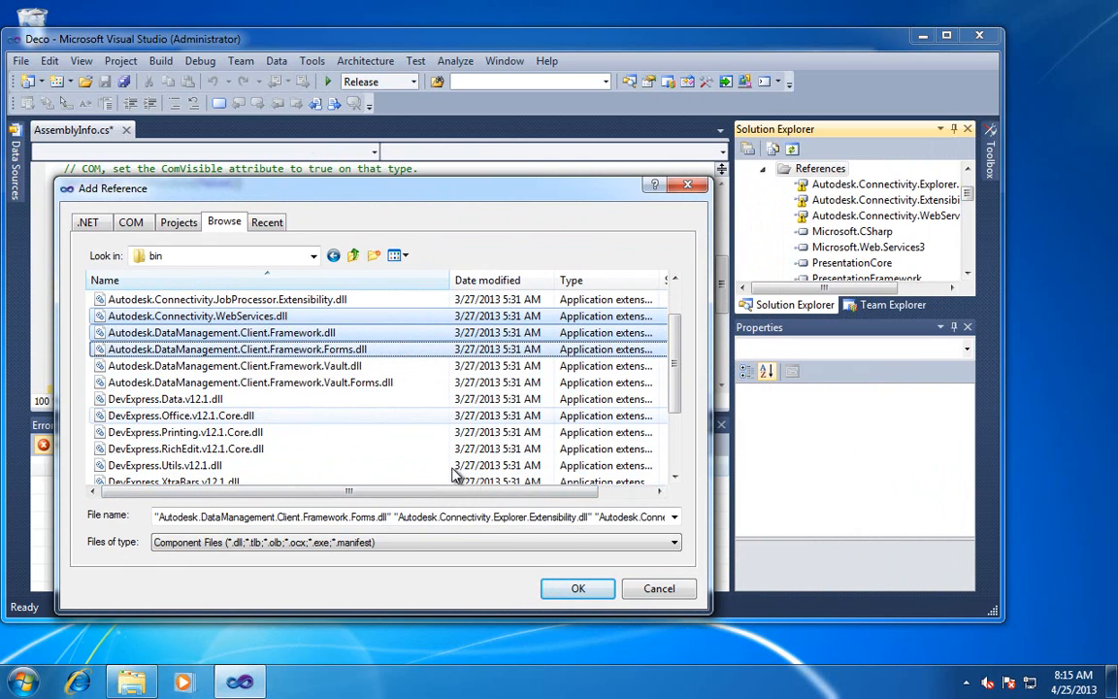
{"action": "mouse_move", "coordinate": [456, 429]}
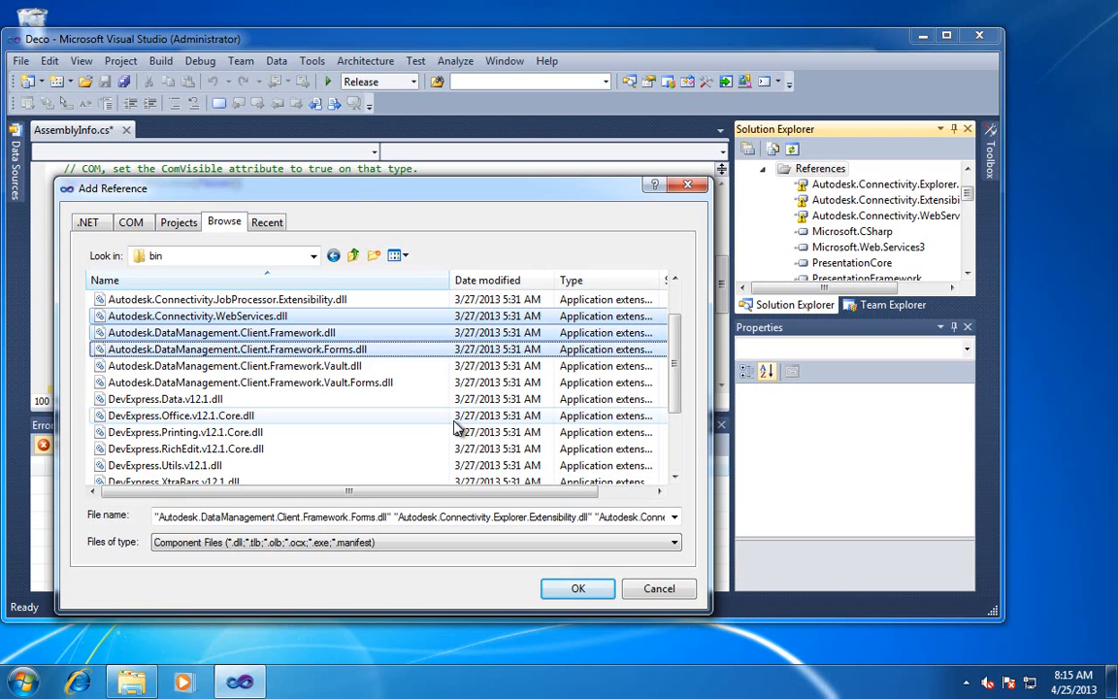
{"action": "mouse_move", "coordinate": [126, 365]}
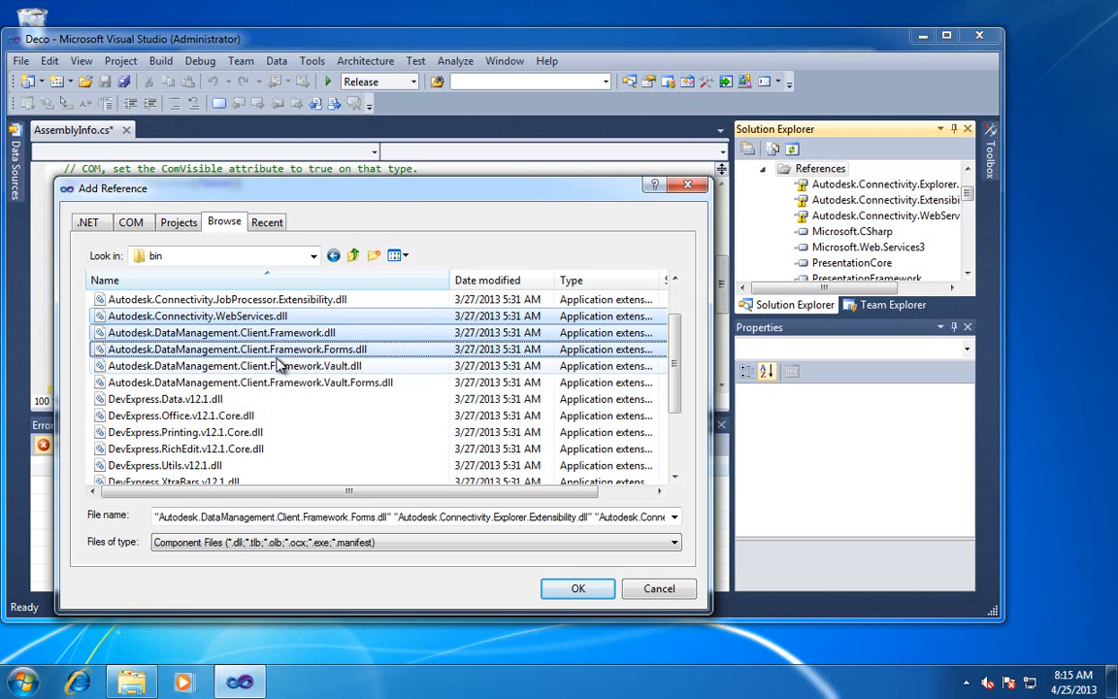
{"action": "mouse_move", "coordinate": [299, 408]}
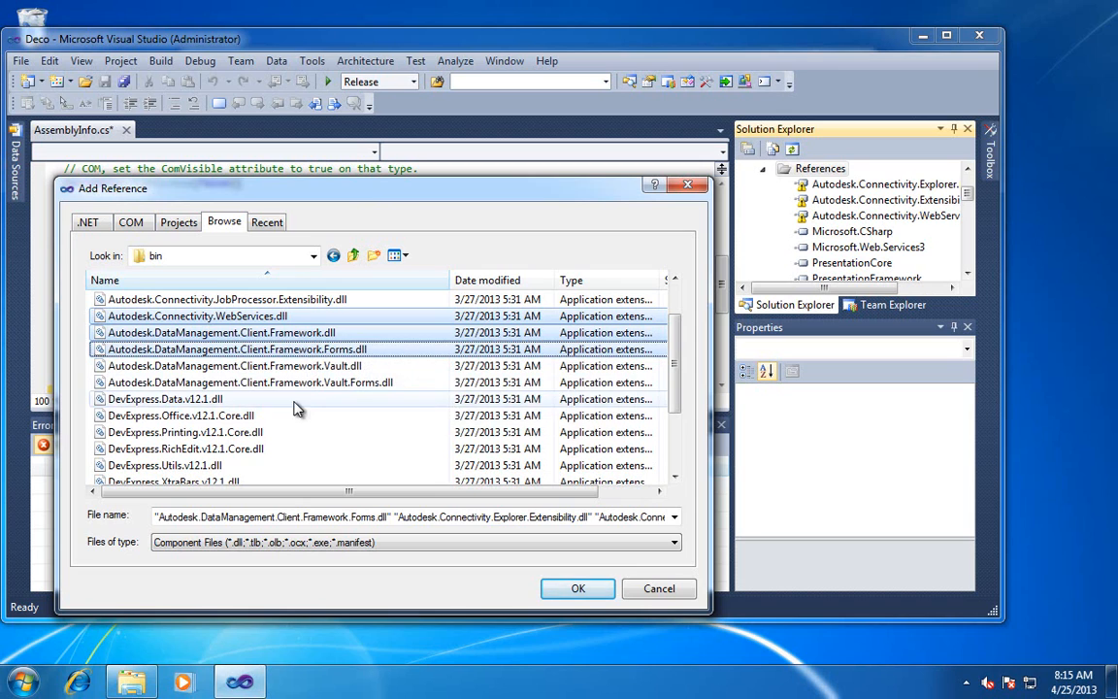
{"action": "left_click", "coordinate": [233, 365]}
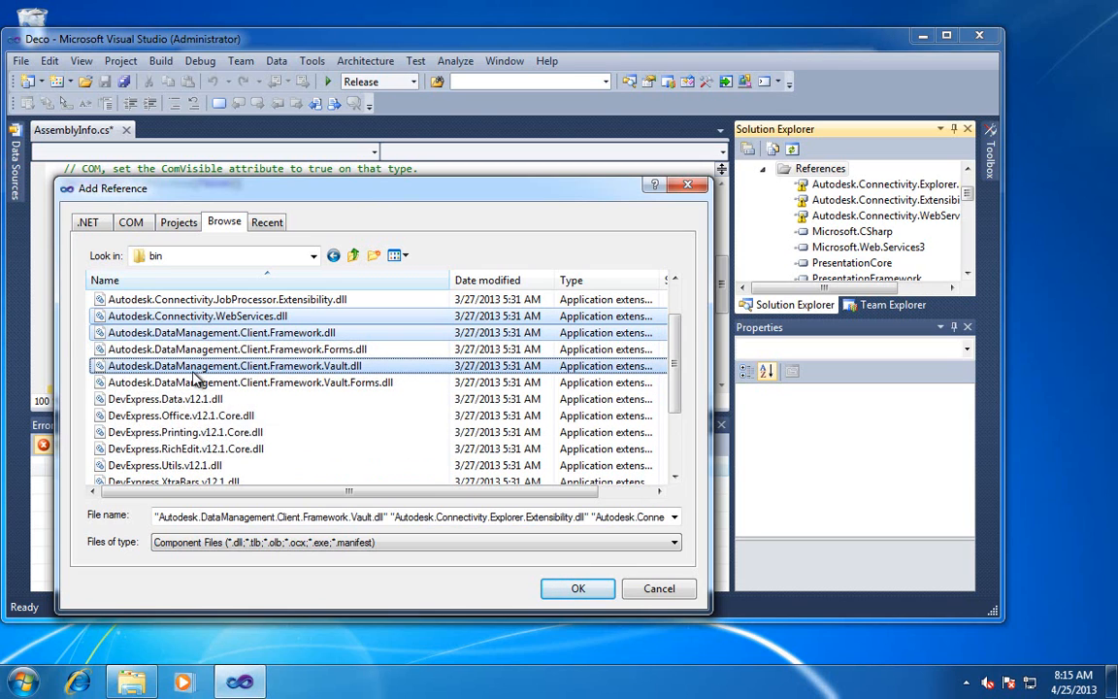
{"action": "mouse_move", "coordinate": [339, 381]}
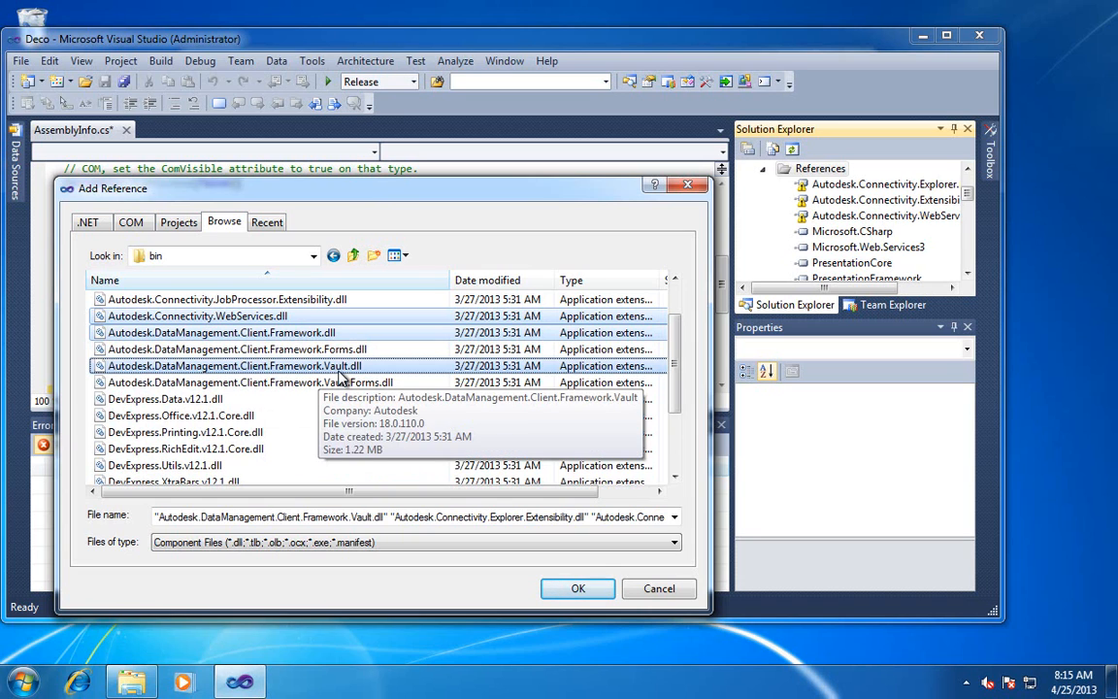
{"action": "mouse_move", "coordinate": [342, 365]}
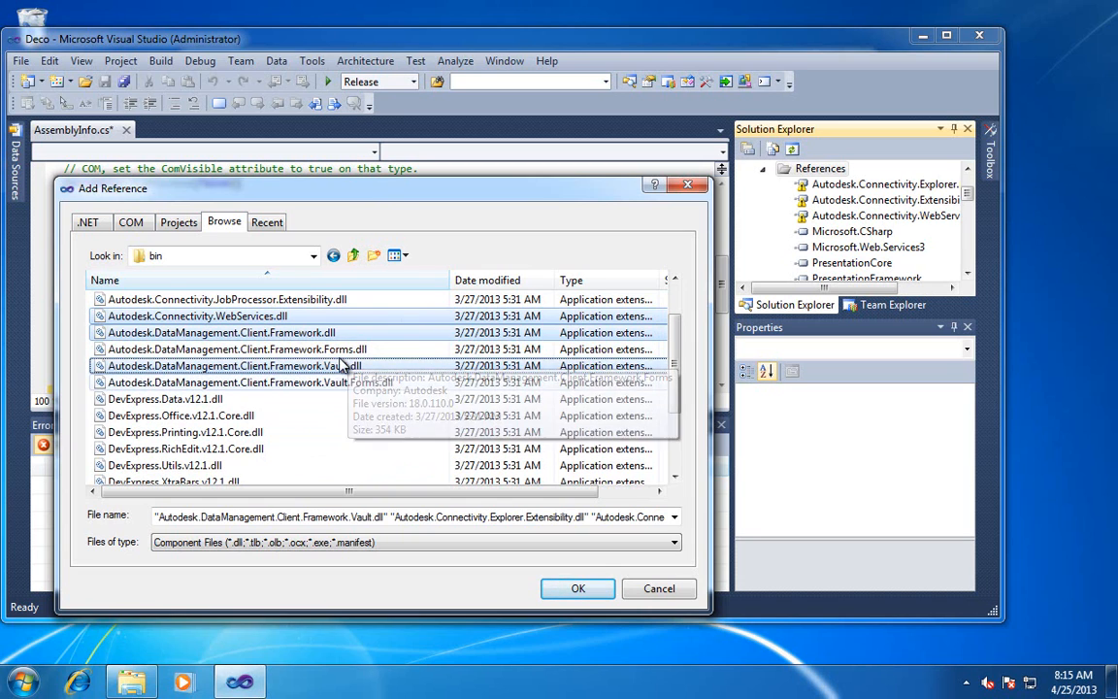
{"action": "mouse_move", "coordinate": [404, 466]}
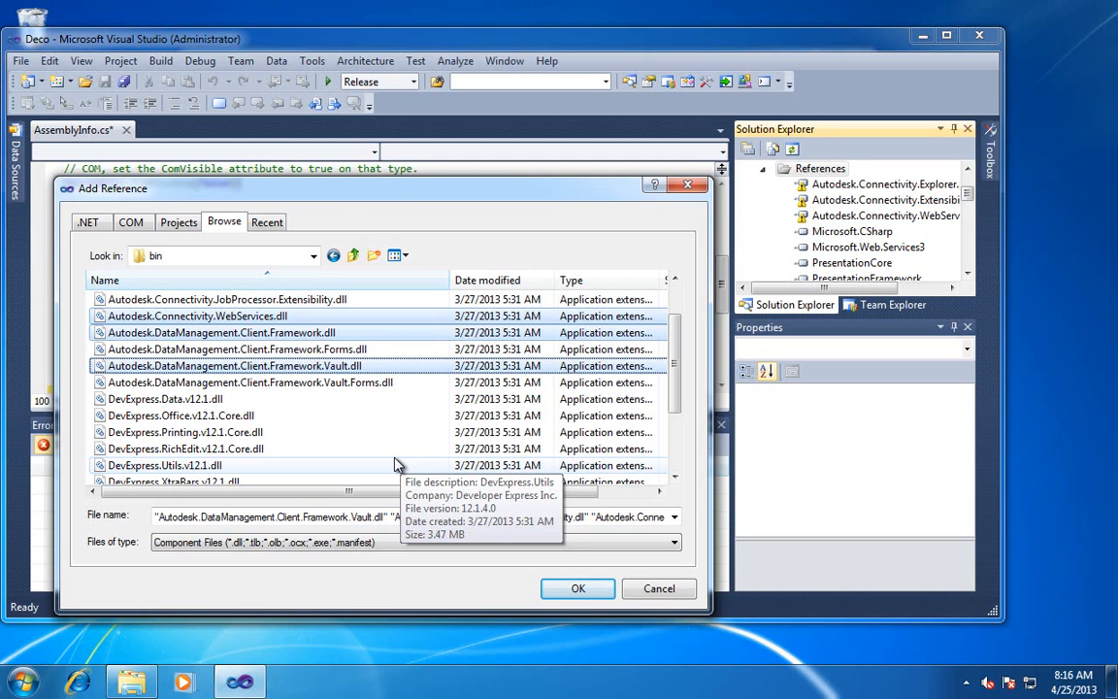
{"action": "mouse_move", "coordinate": [197, 316]}
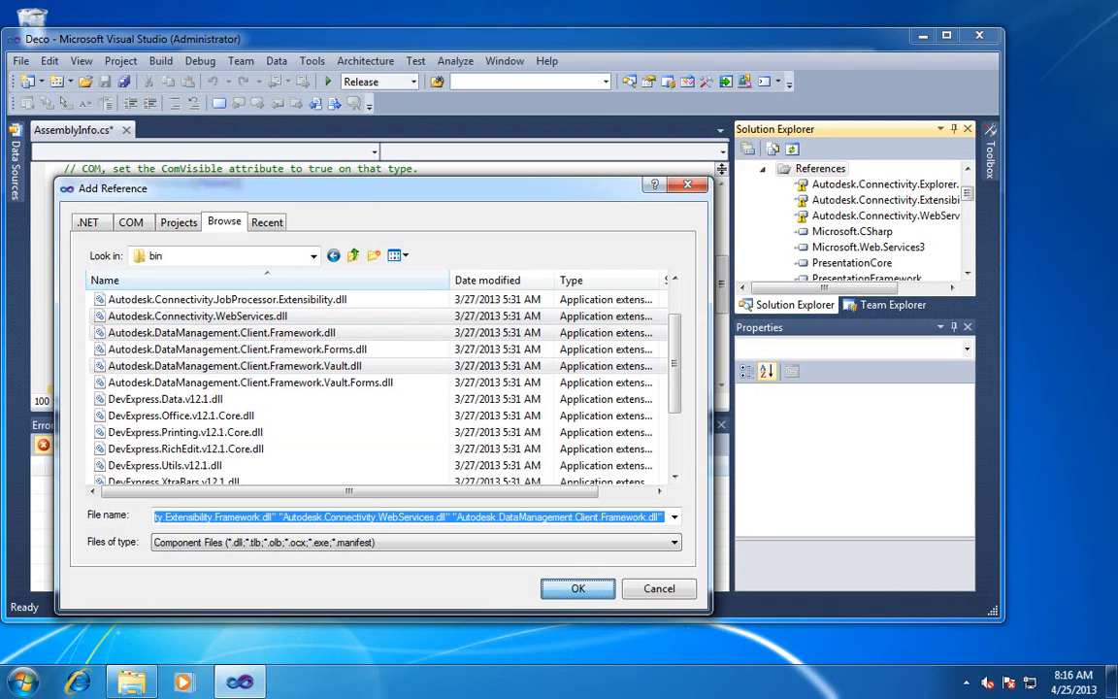
{"action": "left_click", "coordinate": [578, 588]}
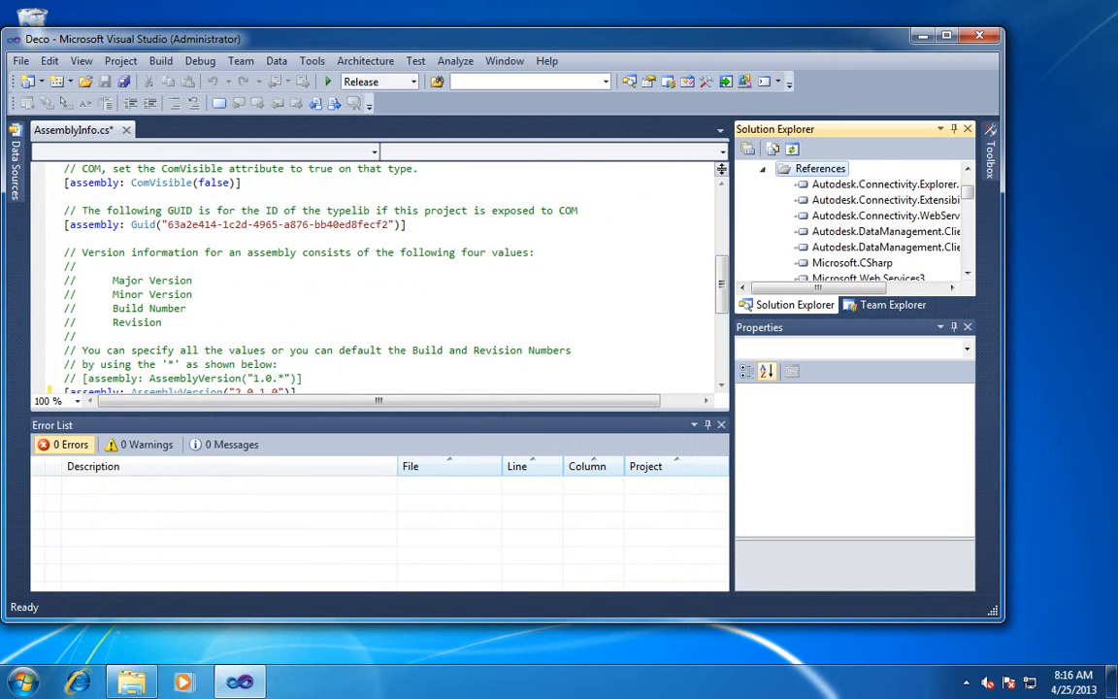
Permanently delete the JustOnesAndZeros.snk key file from the Deco project
{"action": "left_click", "coordinate": [763, 167]}
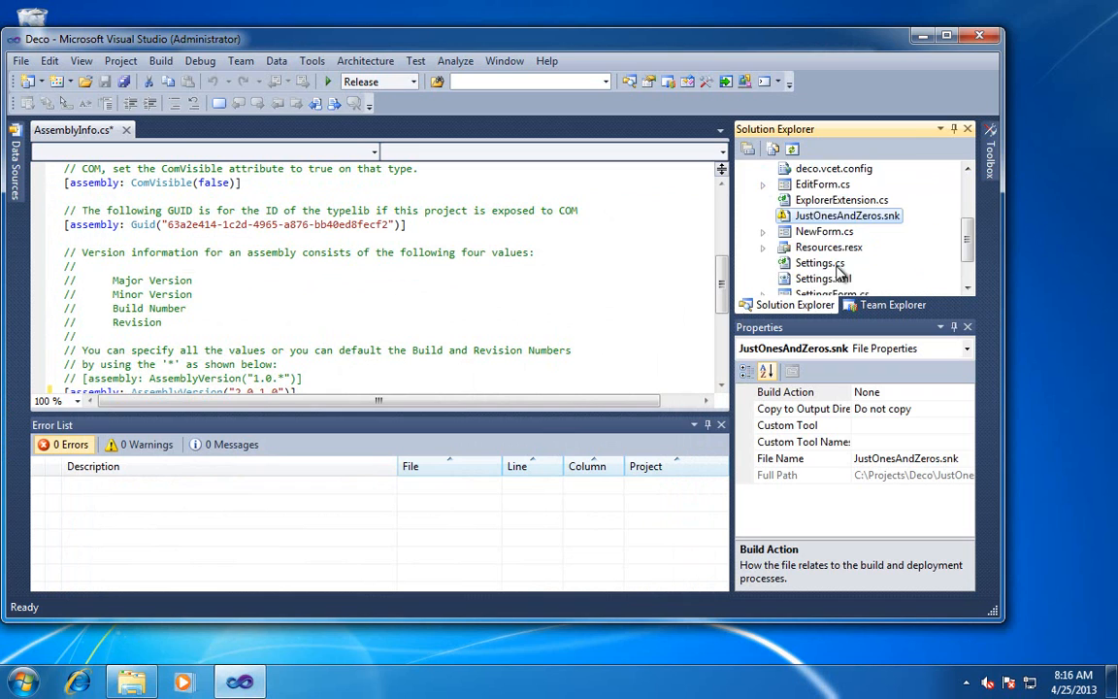
{"action": "scroll", "scroll_direction": "up", "scroll_amount": 3}
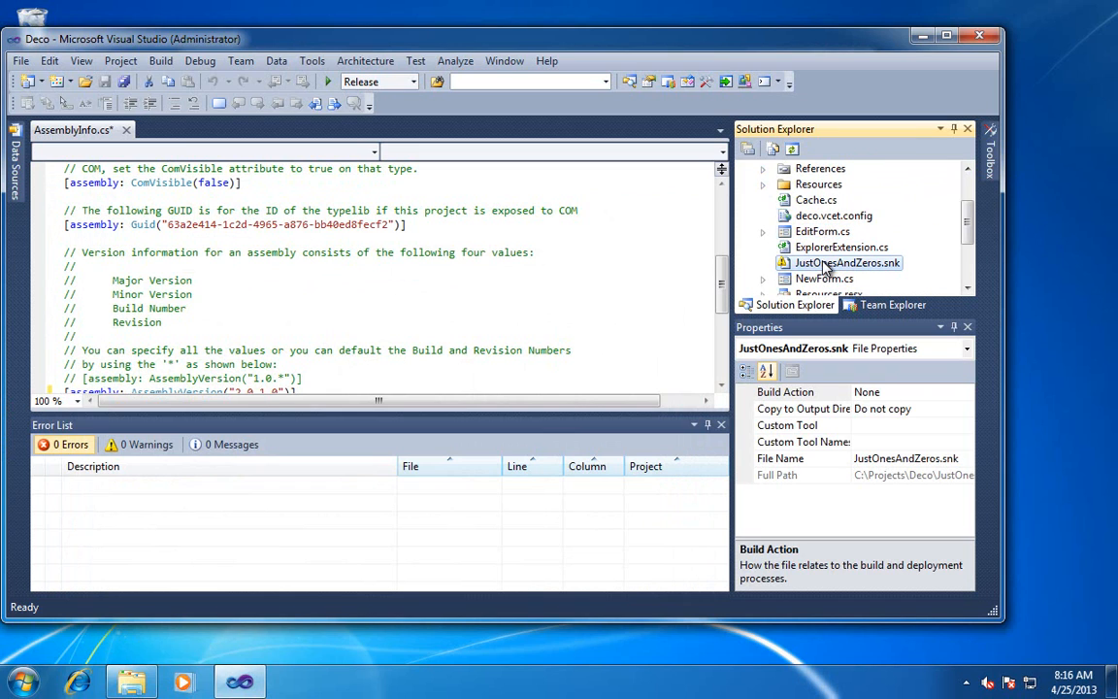
{"action": "key", "text": "Delete"}
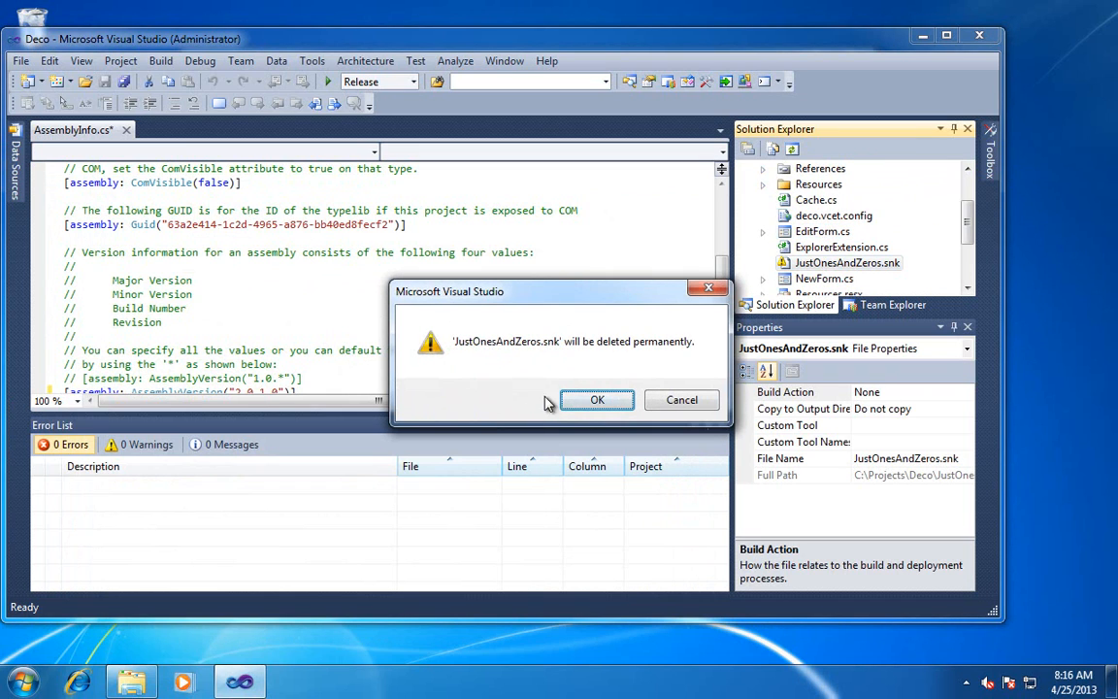
{"action": "mouse_move", "coordinate": [532, 373]}
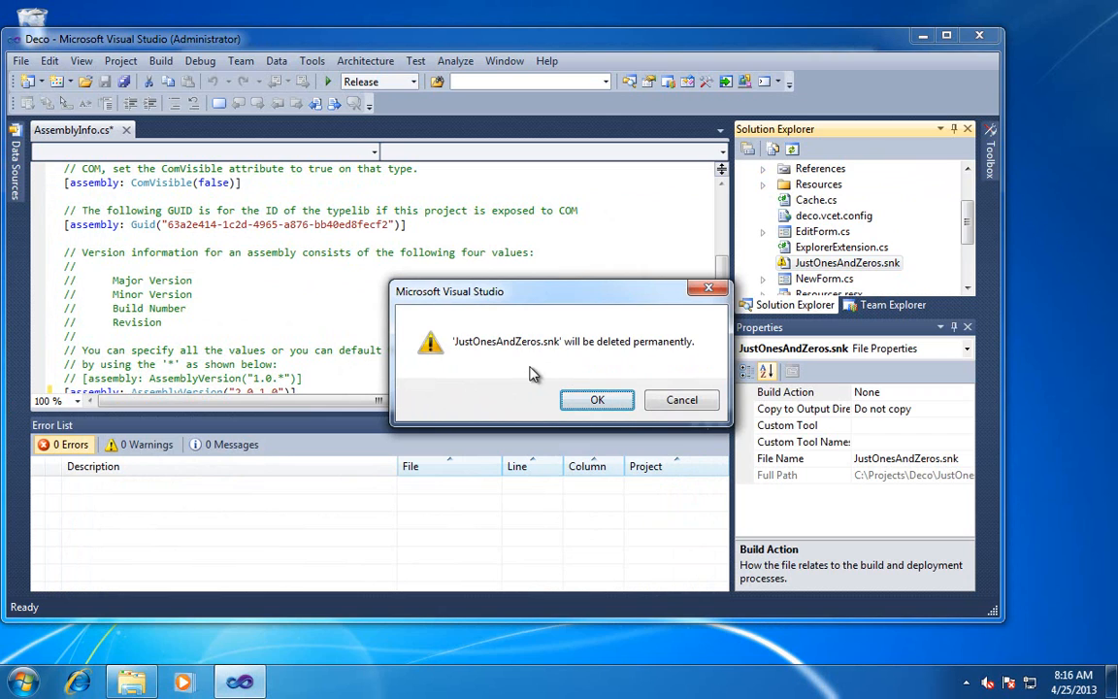
{"action": "mouse_move", "coordinate": [576, 367]}
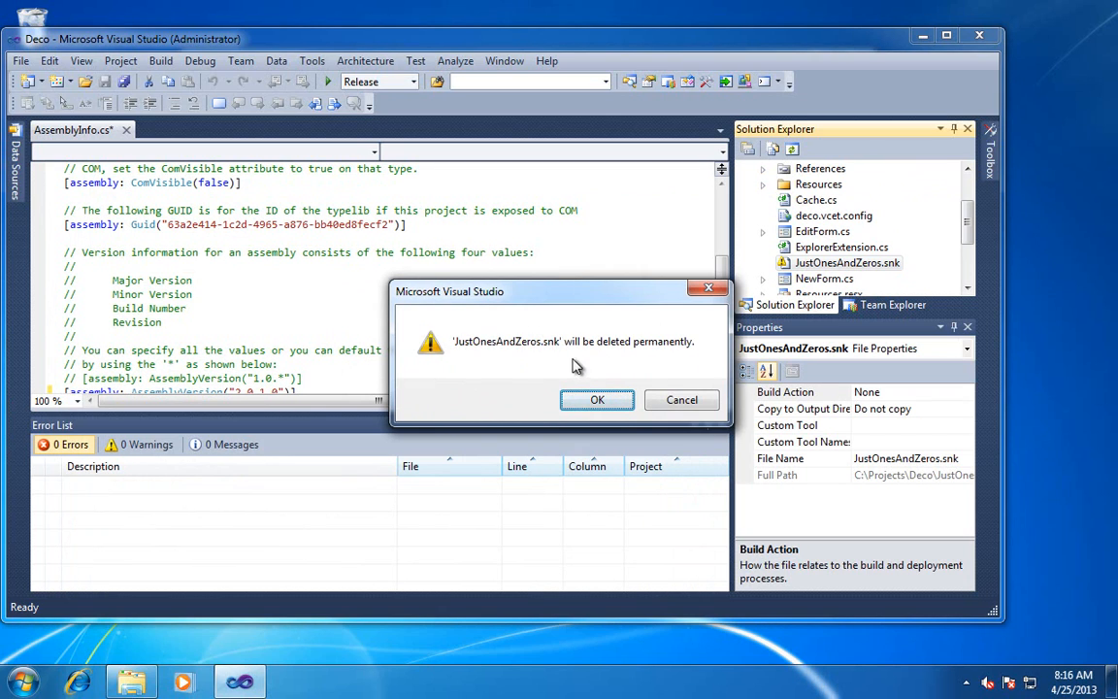
{"action": "mouse_move", "coordinate": [559, 365]}
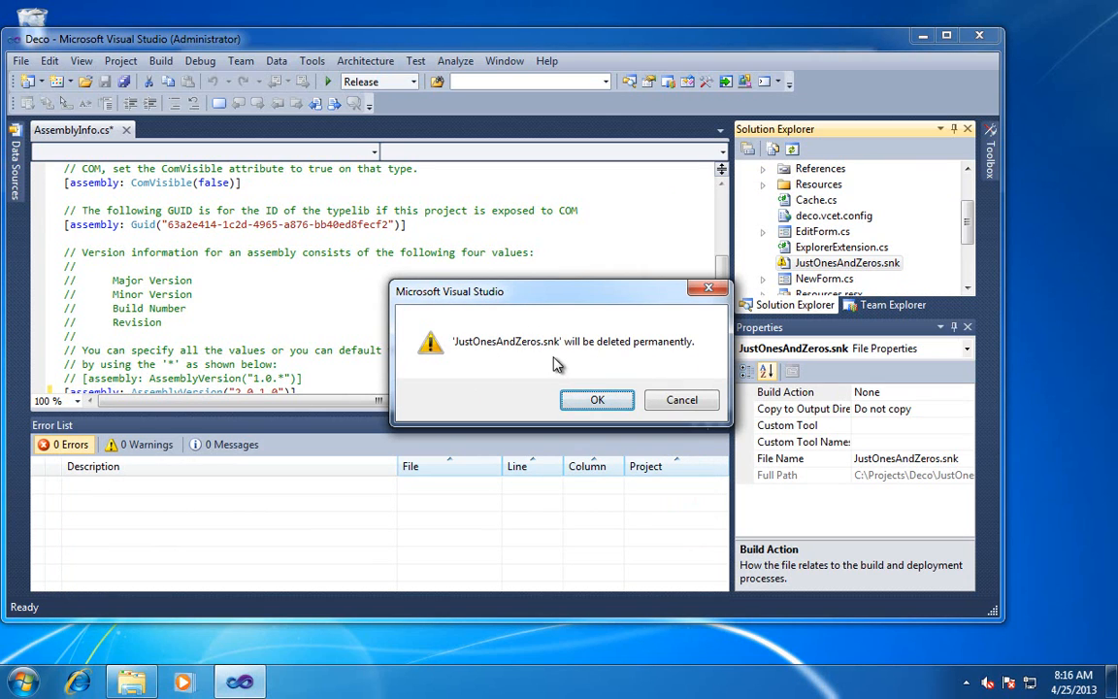
{"action": "mouse_move", "coordinate": [598, 400]}
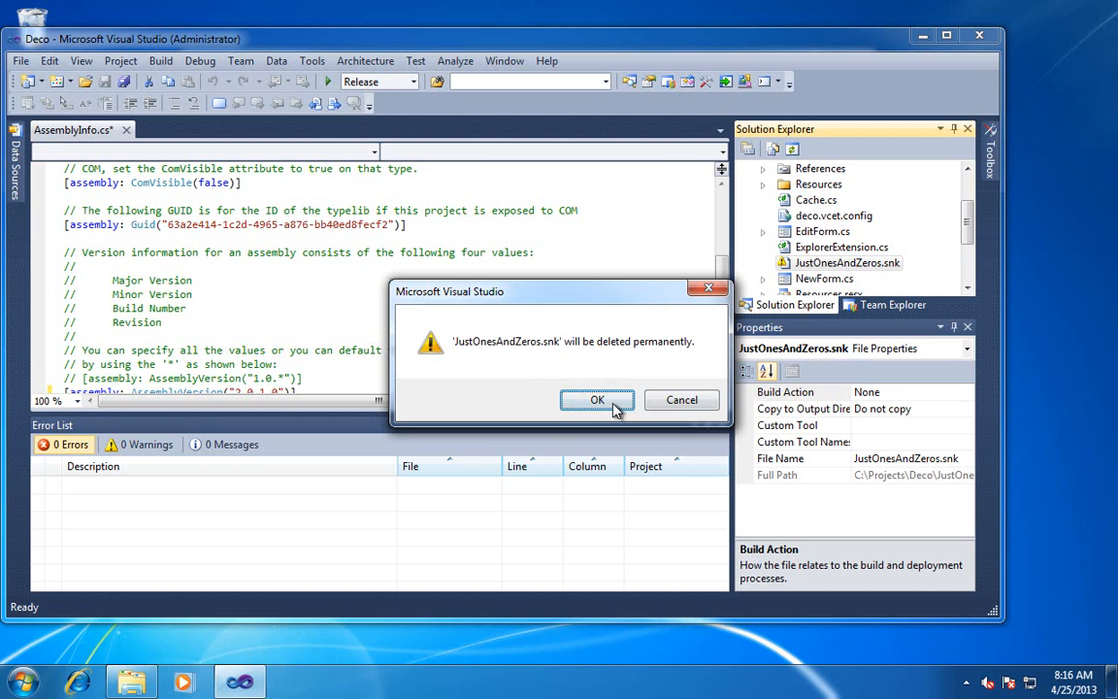
{"action": "left_click", "coordinate": [598, 399]}
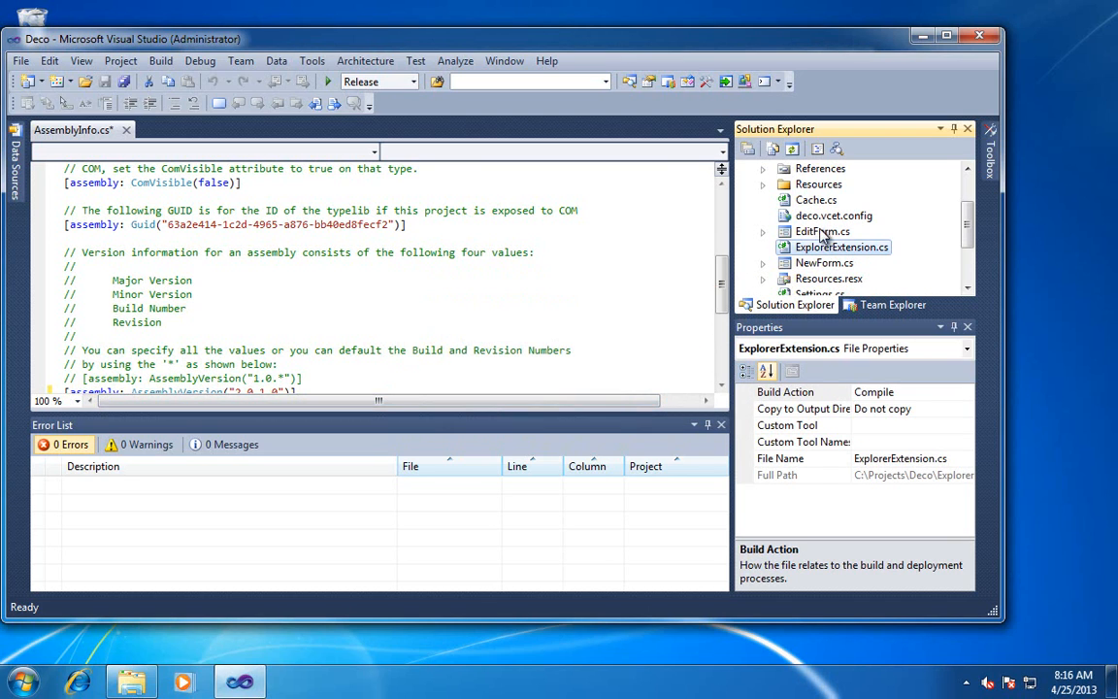
Bring up the Deco project's context actions and select the deco.vcet.config file
{"action": "left_click", "coordinate": [792, 184]}
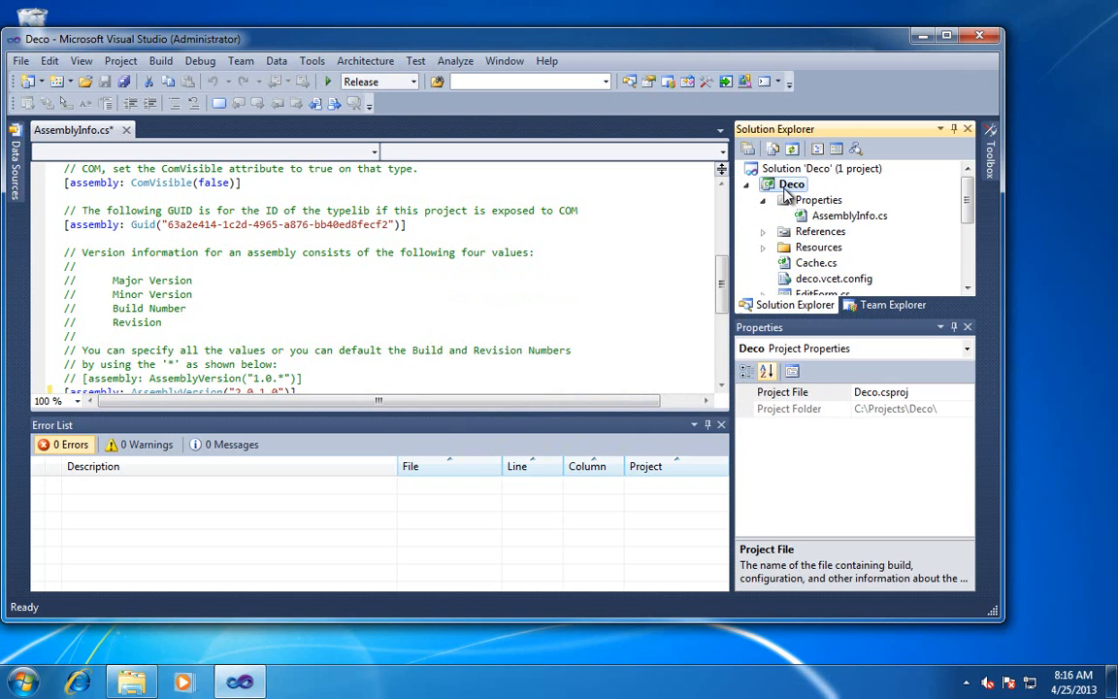
{"action": "right_click", "coordinate": [792, 185]}
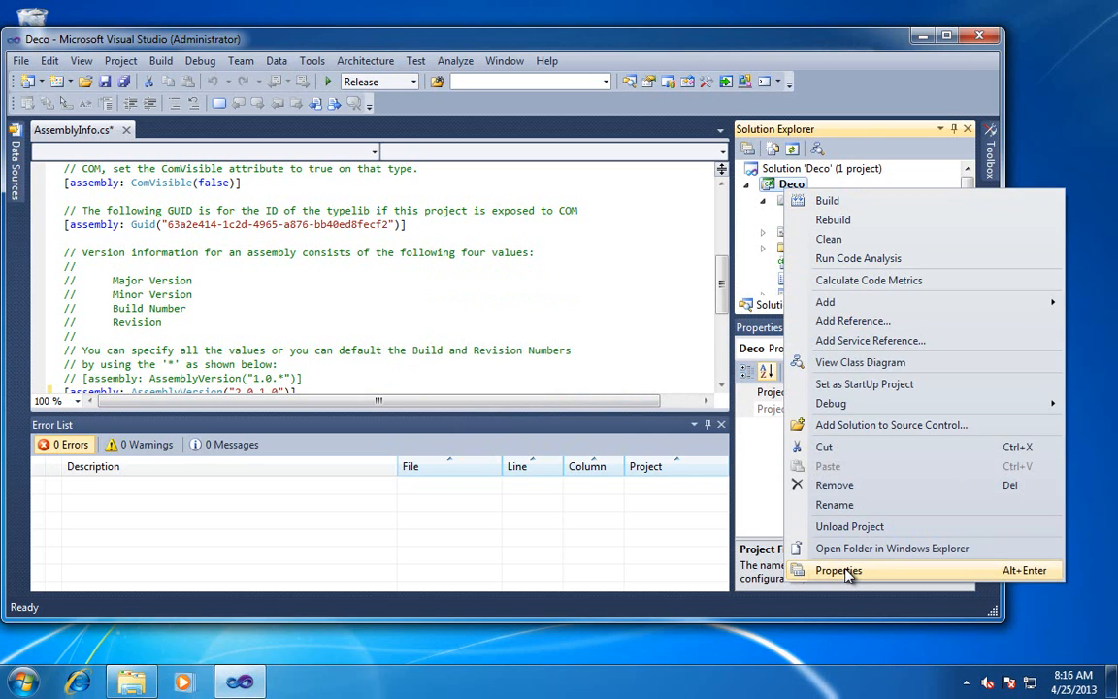
{"action": "left_click", "coordinate": [839, 571]}
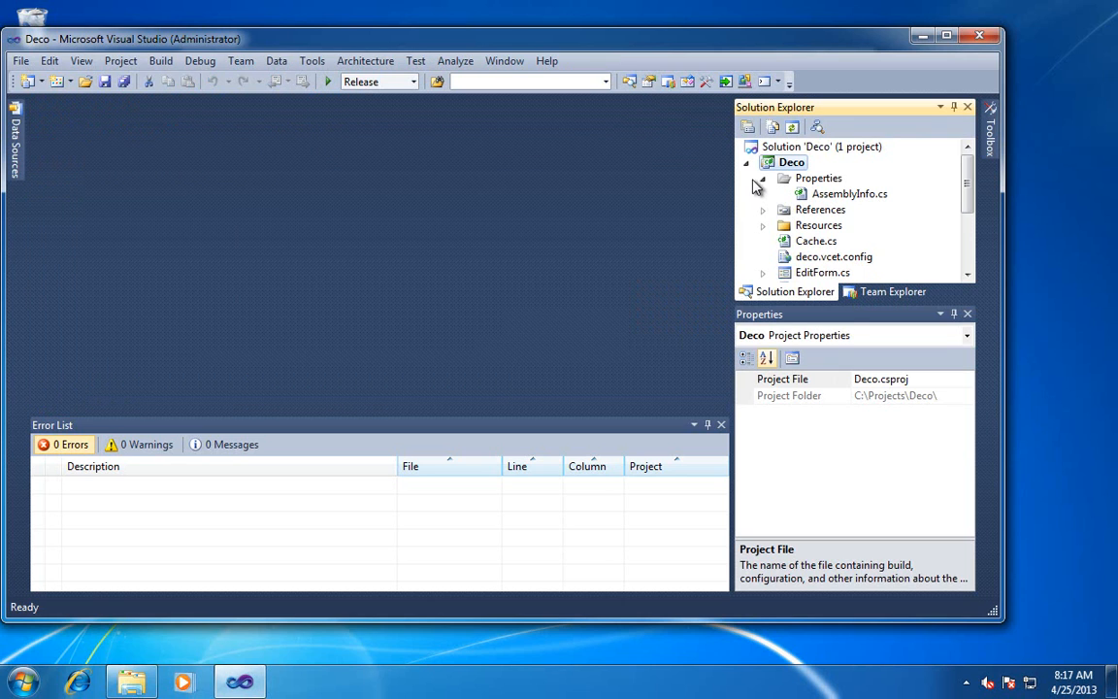
{"action": "left_click", "coordinate": [833, 240]}
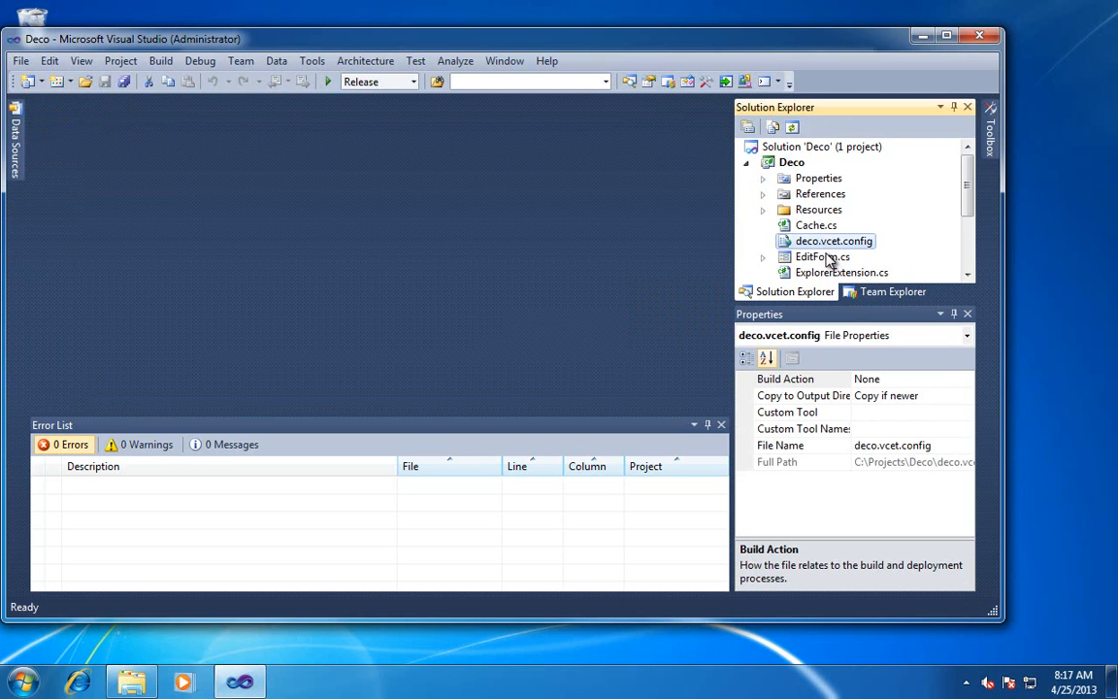
Show the Deco project's Build settings and start browsing for a new output path
{"action": "scroll", "scroll_direction": "down", "scroll_amount": 3}
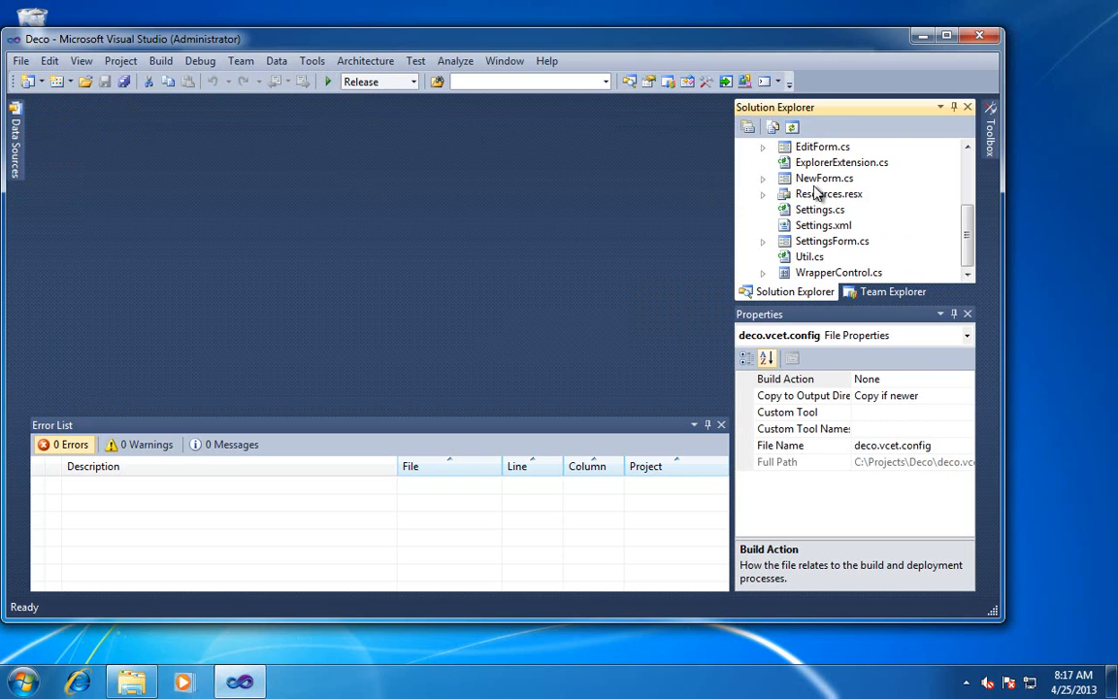
{"action": "right_click", "coordinate": [792, 163]}
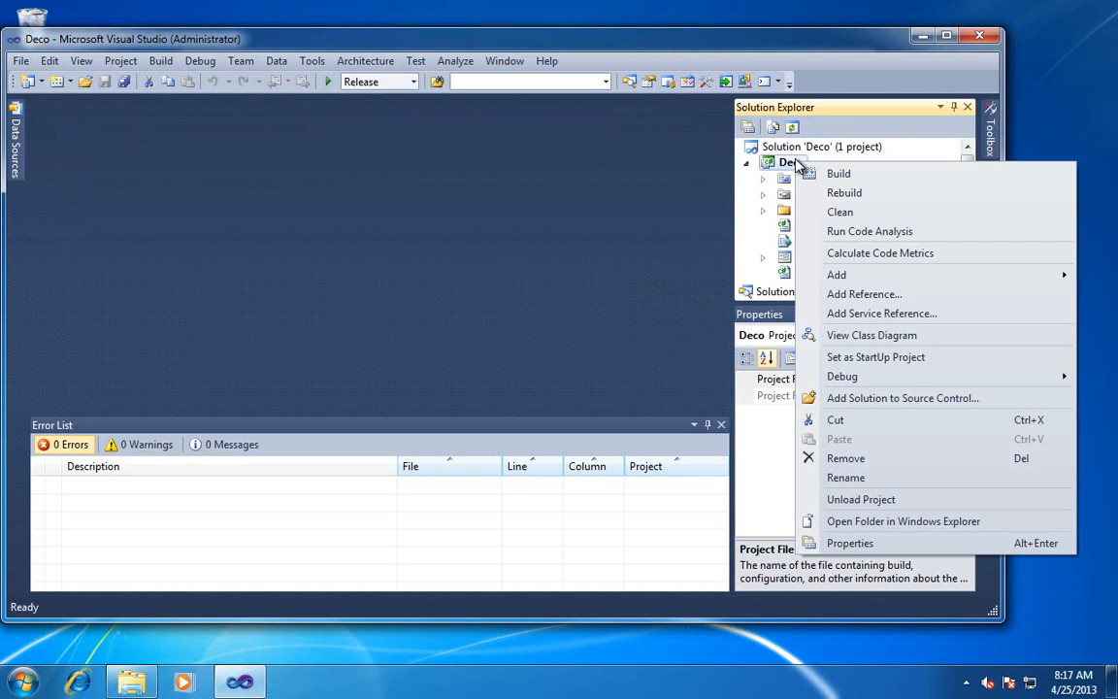
{"action": "left_click", "coordinate": [850, 544]}
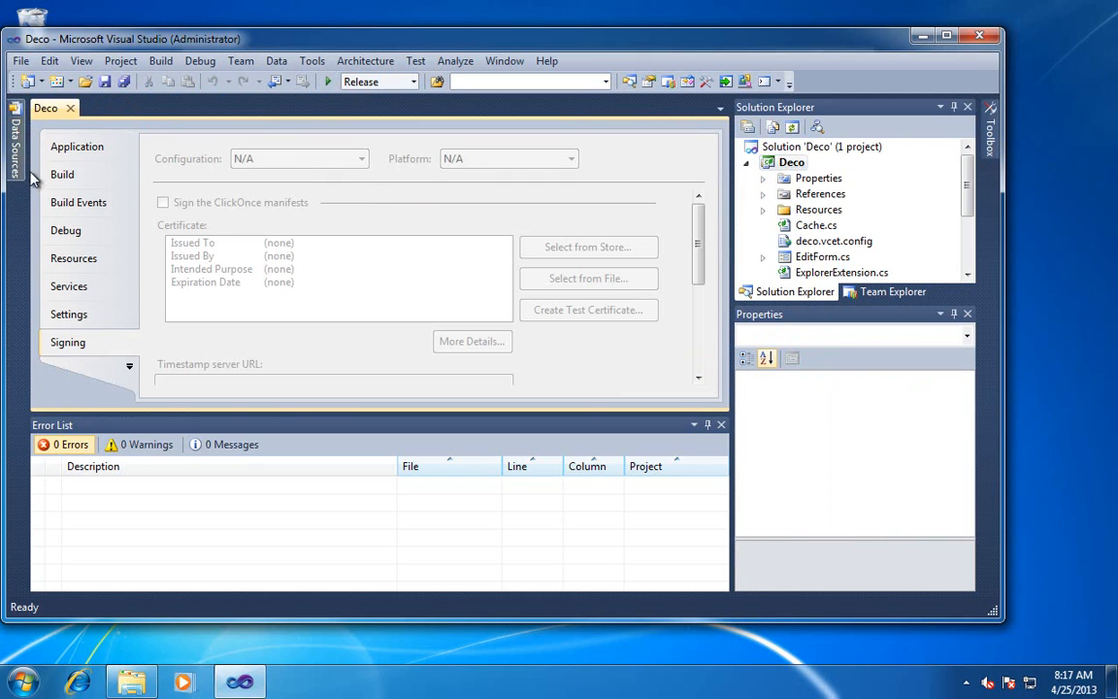
{"action": "left_click", "coordinate": [62, 175]}
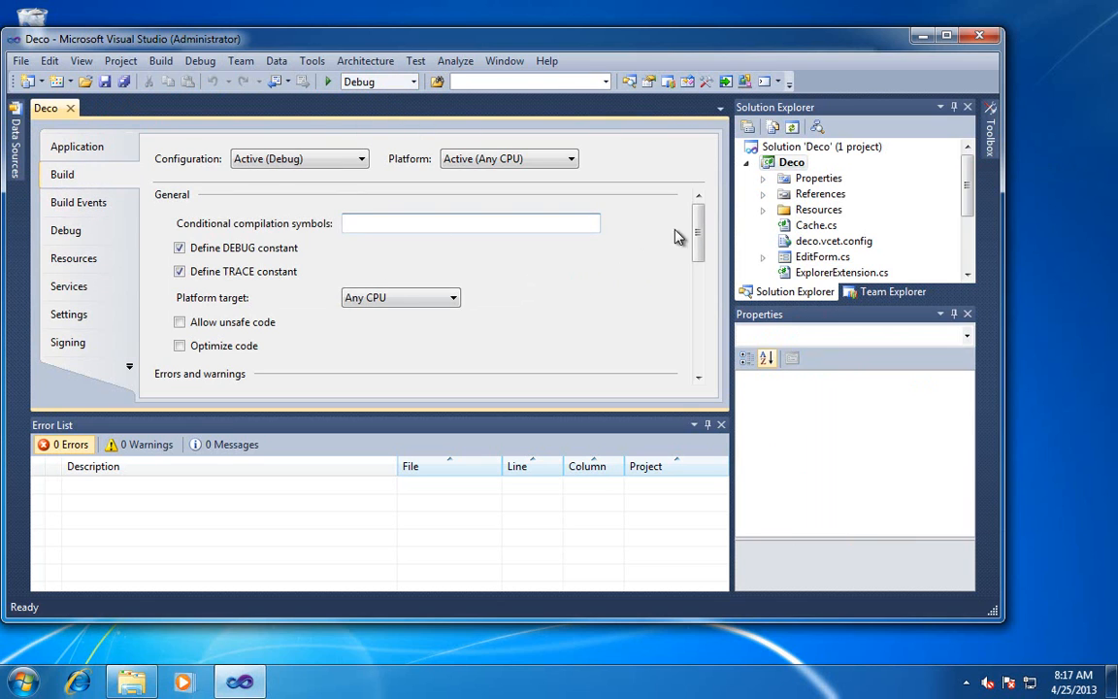
{"action": "scroll", "scroll_direction": "down", "scroll_amount": 3}
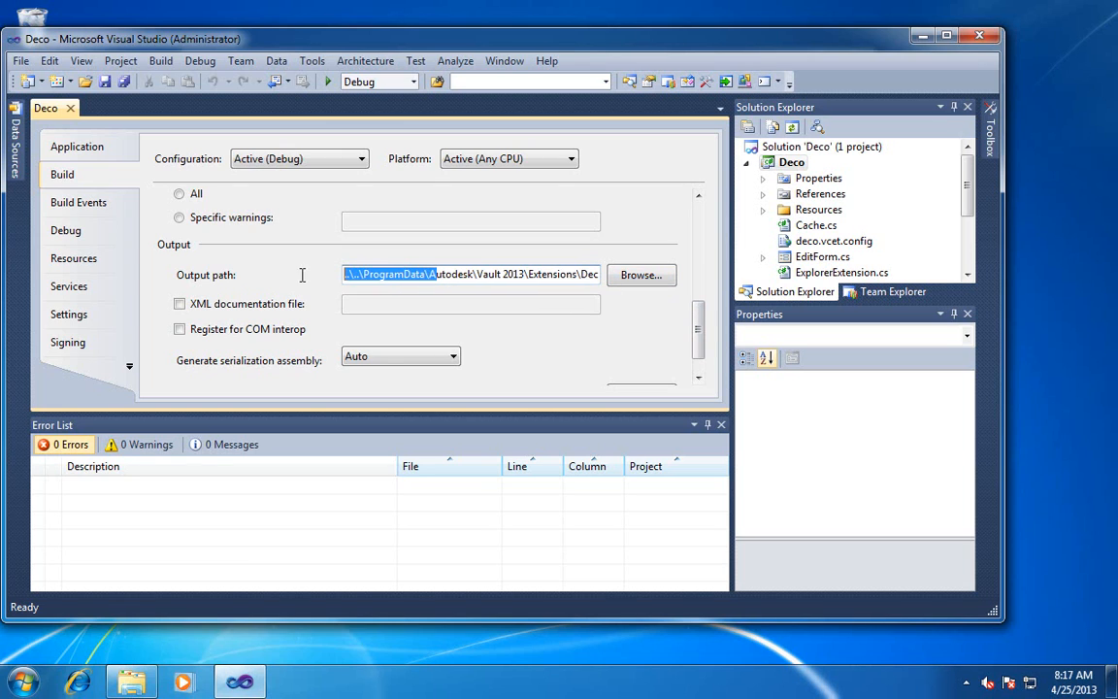
{"action": "left_click", "coordinate": [640, 275]}
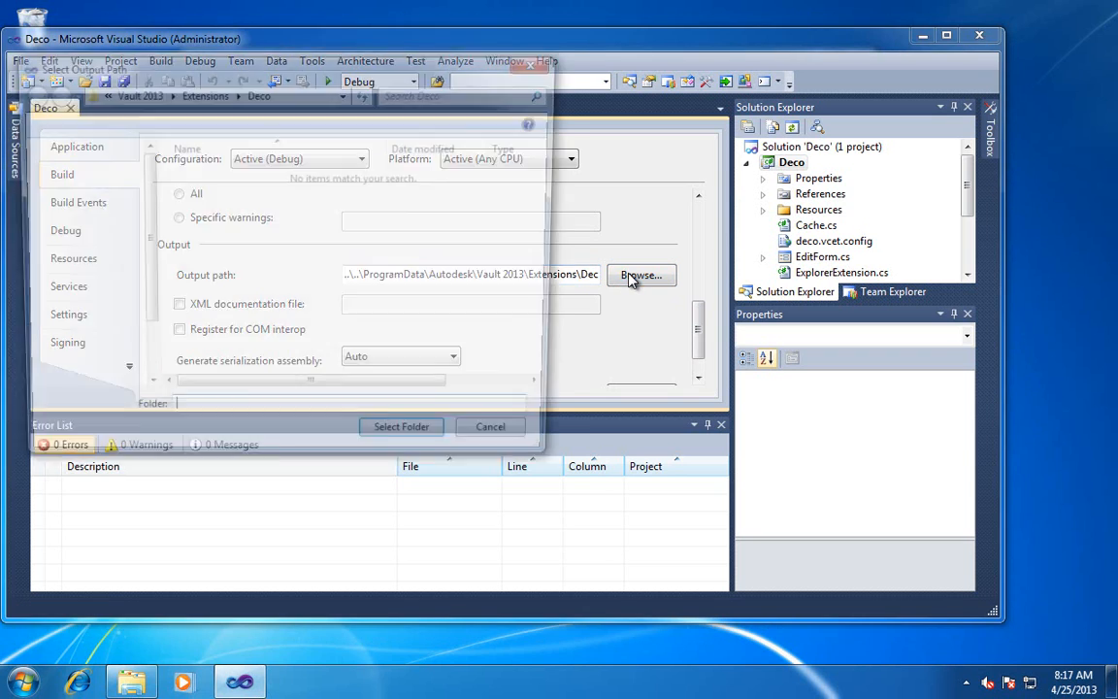
Navigate to C:\ProgramData\Autodesk\Vault 2014\Extensions in the folder chooser
{"action": "left_click", "coordinate": [641, 276]}
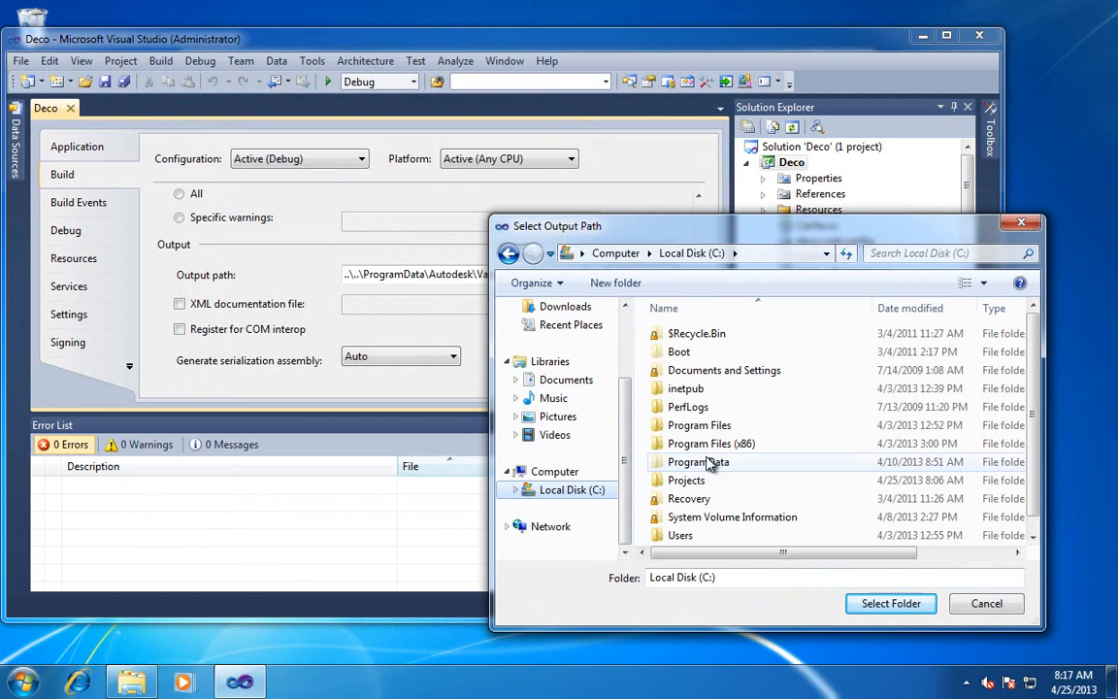
{"action": "double_click", "coordinate": [698, 462]}
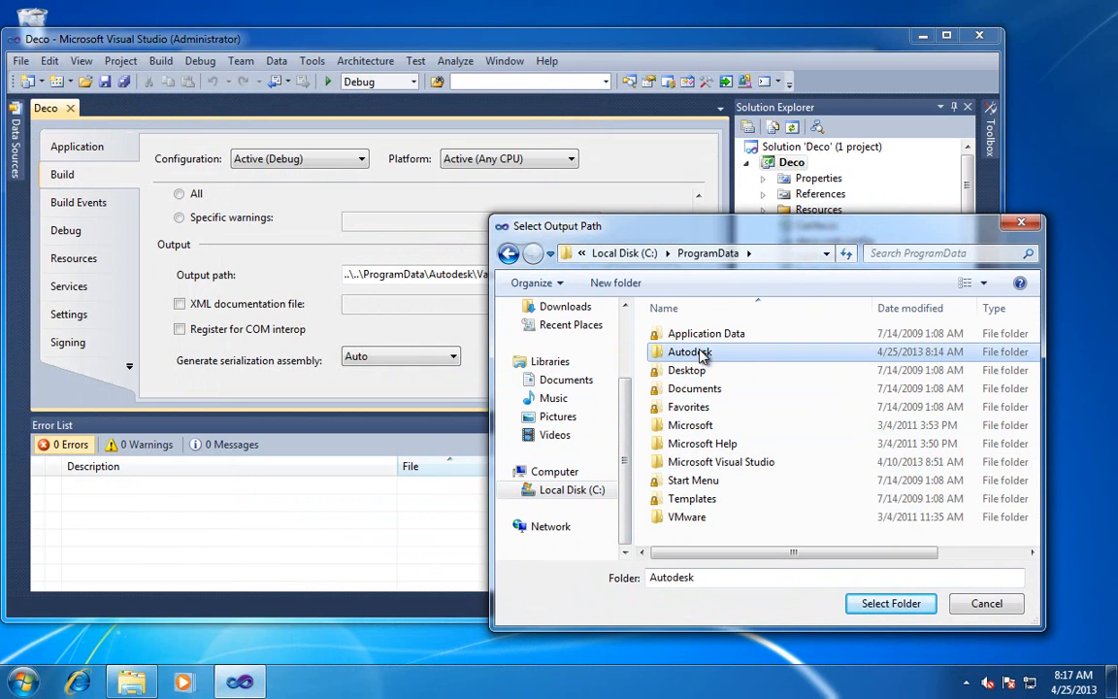
{"action": "double_click", "coordinate": [689, 351]}
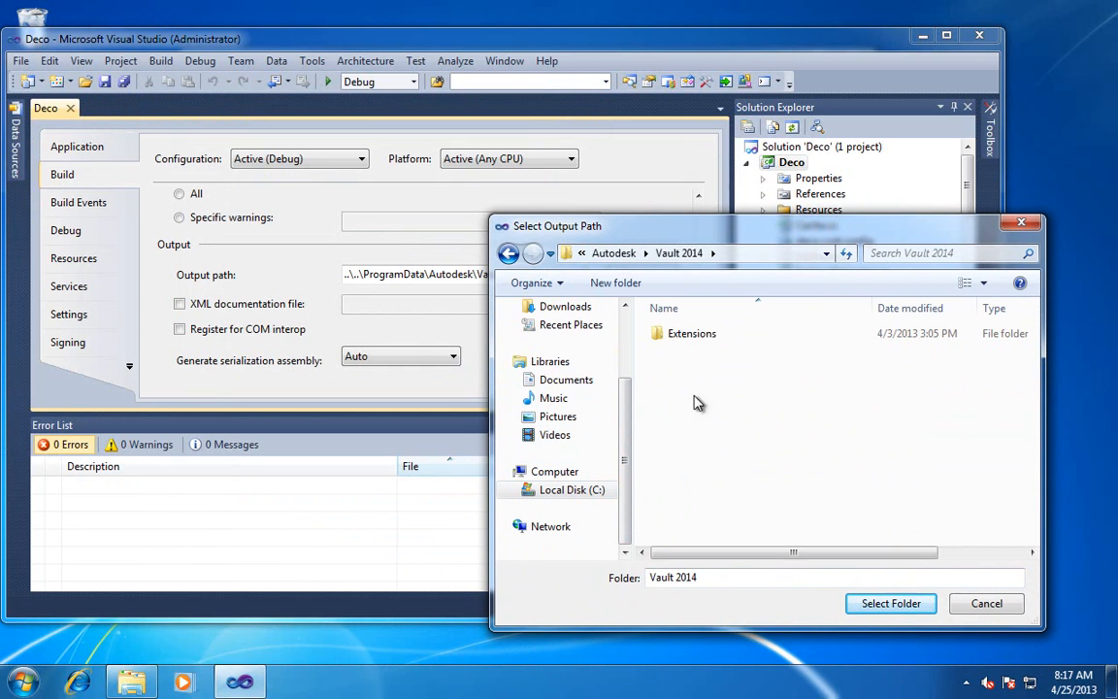
{"action": "double_click", "coordinate": [691, 334]}
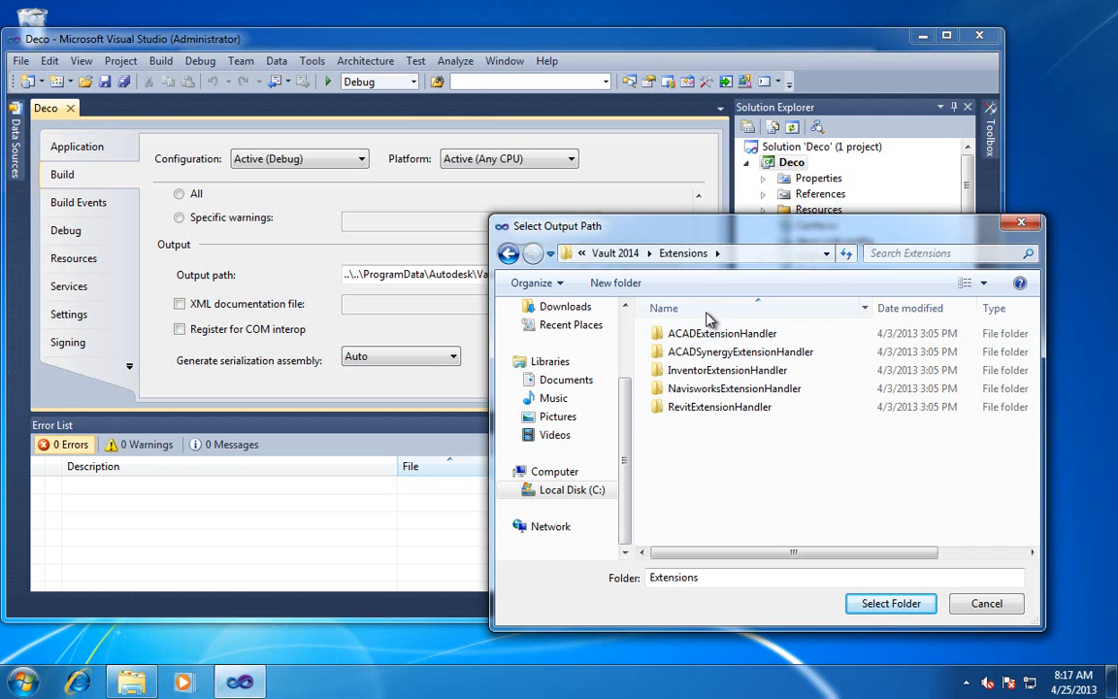
{"action": "mouse_move", "coordinate": [728, 328]}
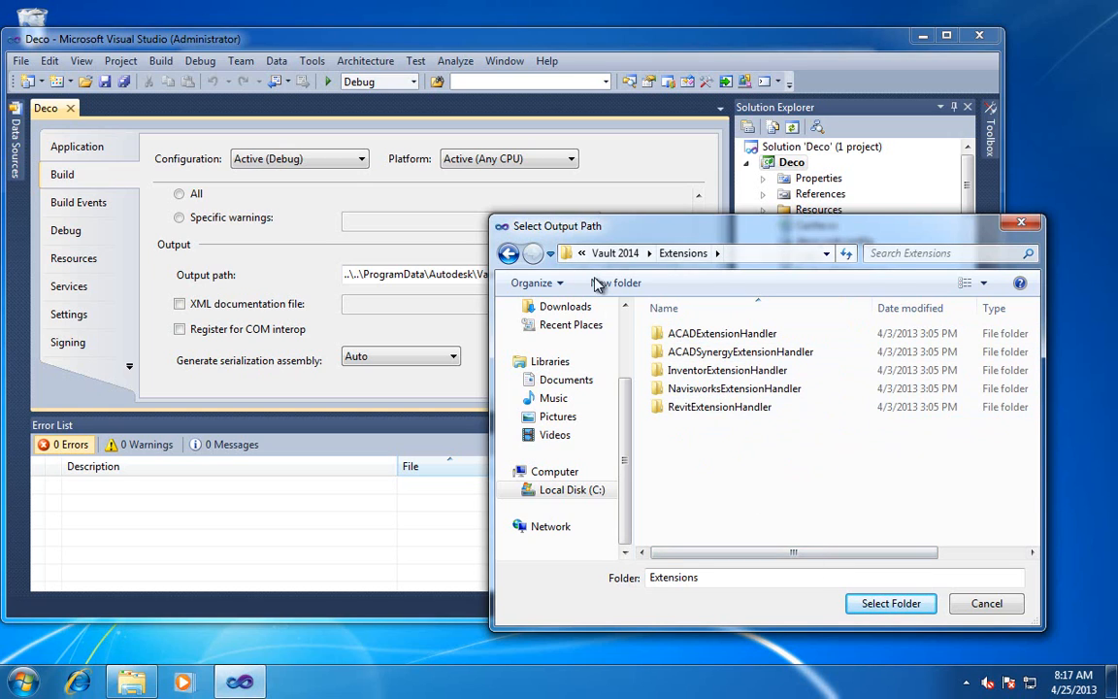
{"action": "mouse_move", "coordinate": [614, 283]}
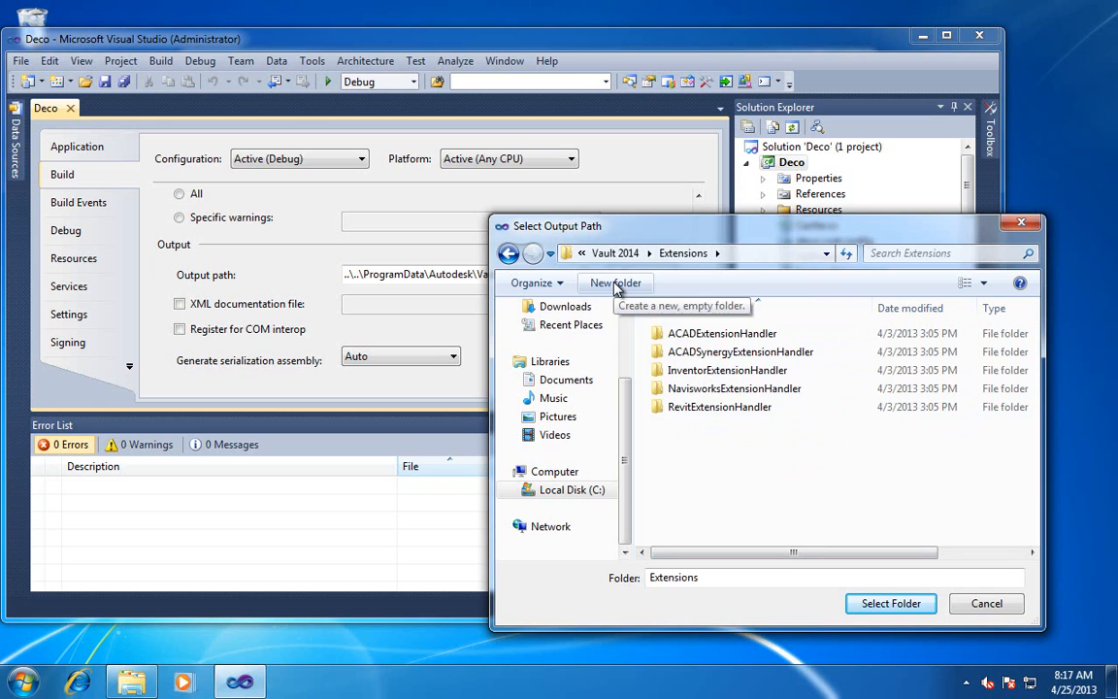
Create a new DECO folder under Extensions and choose it as the build output folder
{"action": "left_click", "coordinate": [613, 284]}
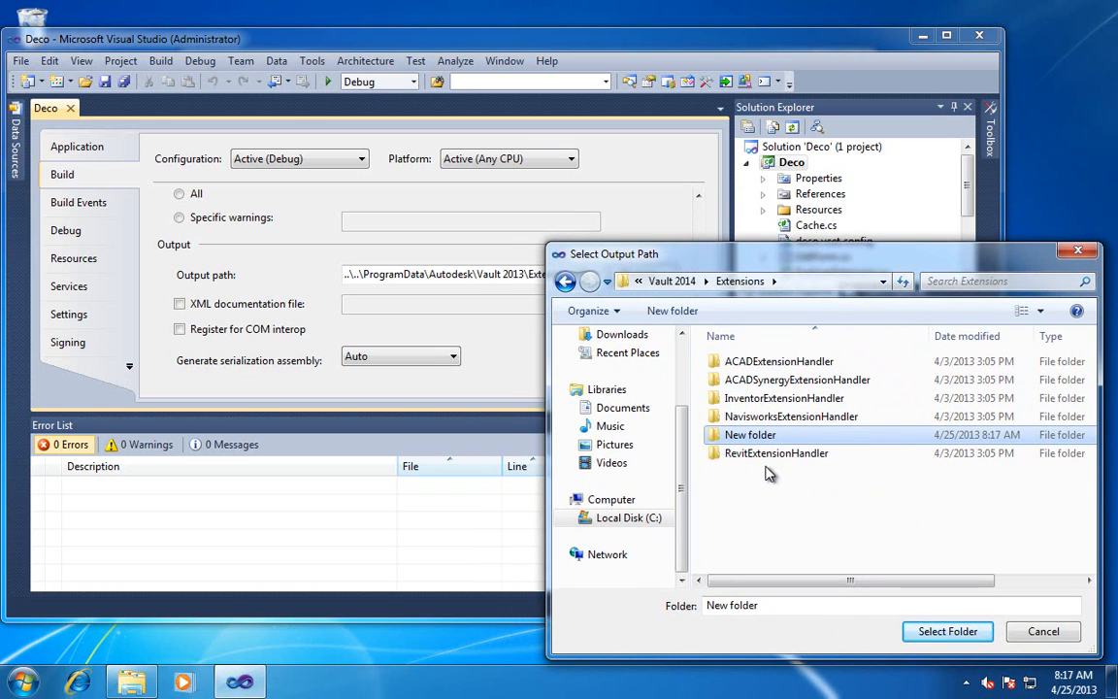
{"action": "double_click", "coordinate": [749, 435]}
{"action": "type", "text": "DECO"}
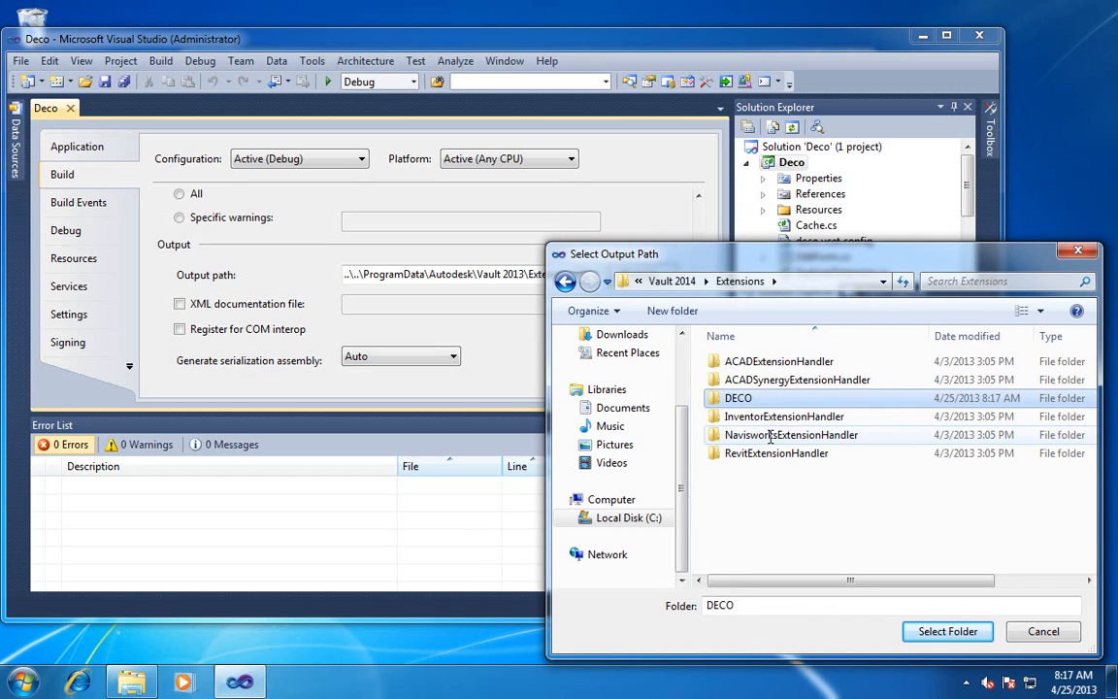
{"action": "double_click", "coordinate": [738, 398]}
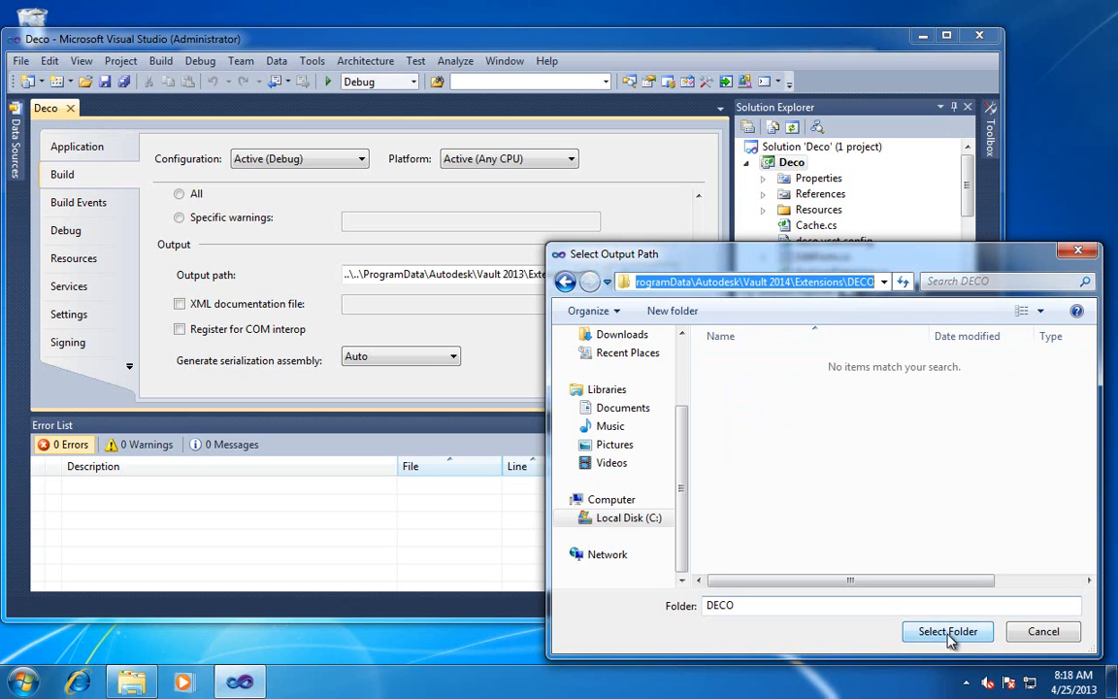
{"action": "left_click", "coordinate": [947, 631]}
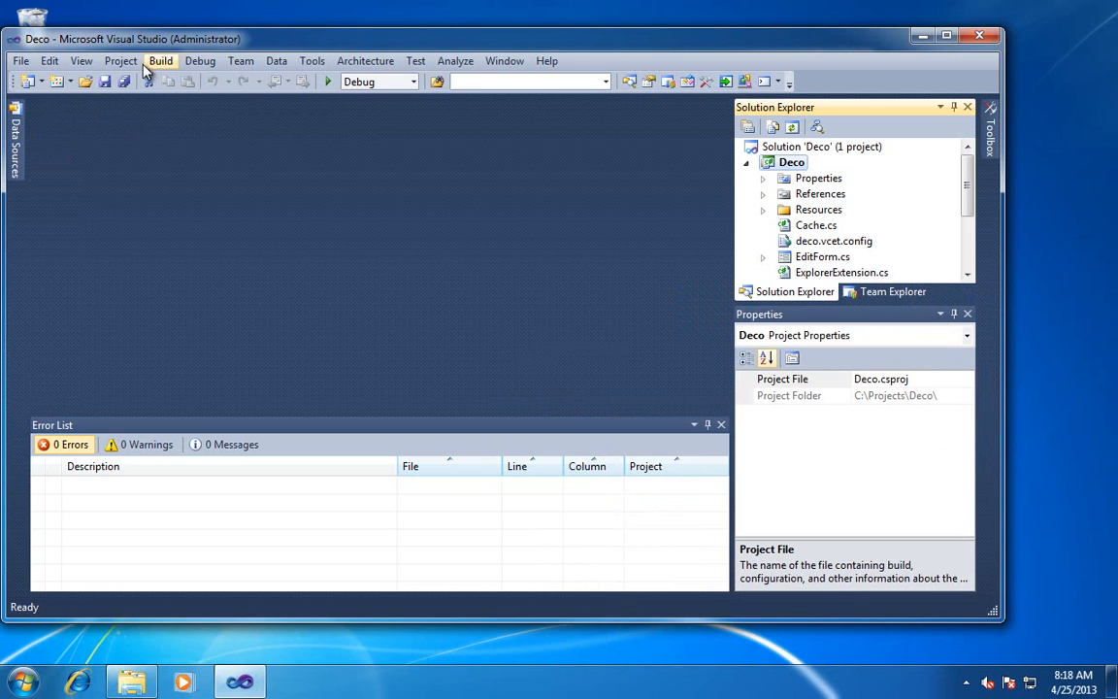
Rebuild the Deco solution and jump to the code behind the IExtension error
{"action": "left_click", "coordinate": [161, 60]}
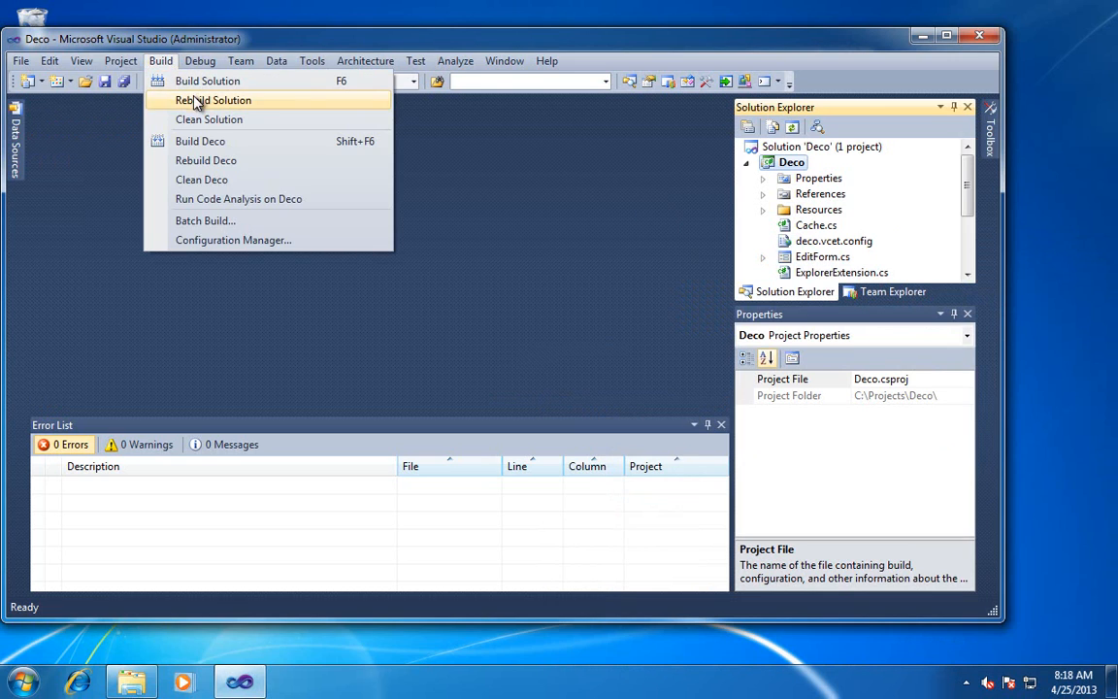
{"action": "left_click", "coordinate": [211, 101]}
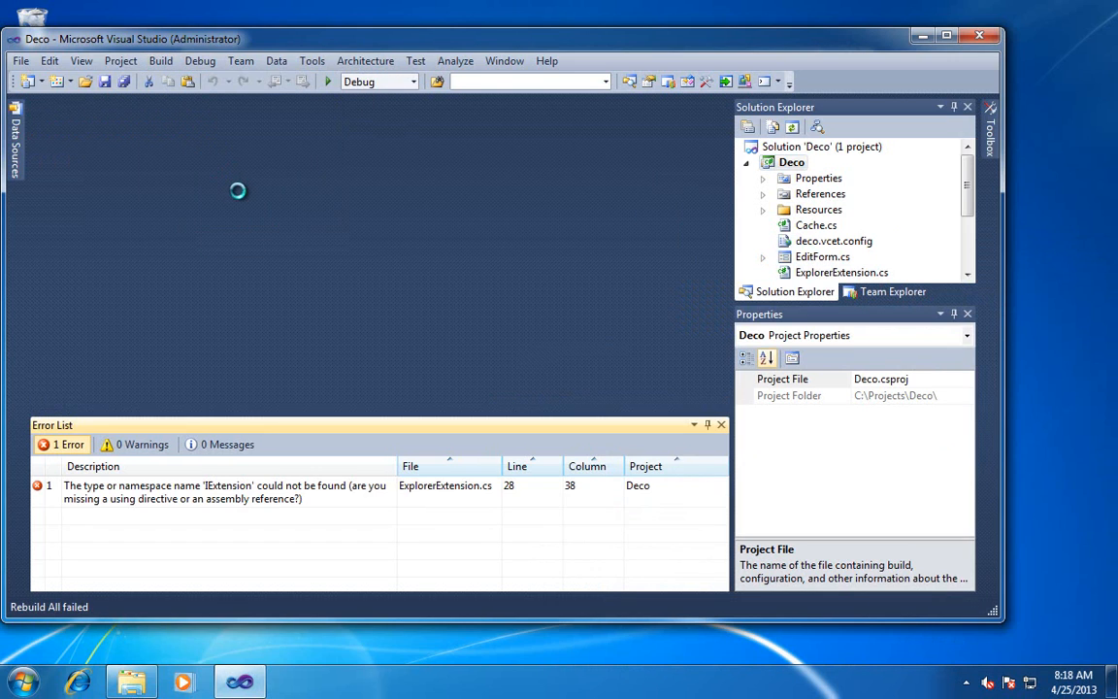
{"action": "mouse_move", "coordinate": [204, 187]}
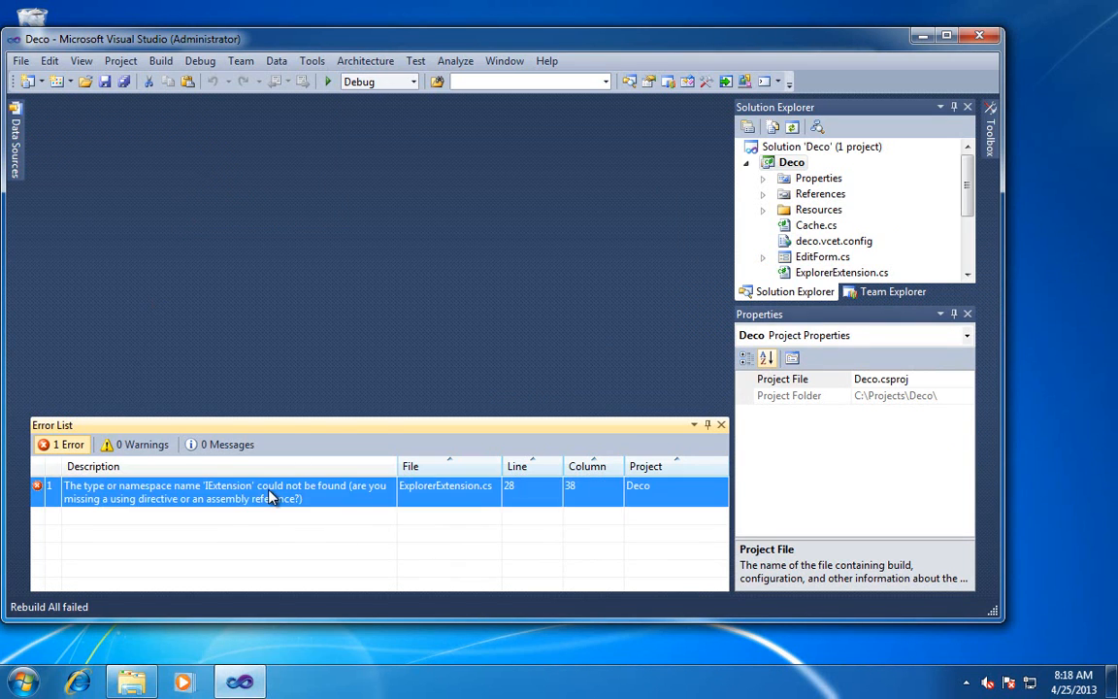
{"action": "double_click", "coordinate": [225, 491]}
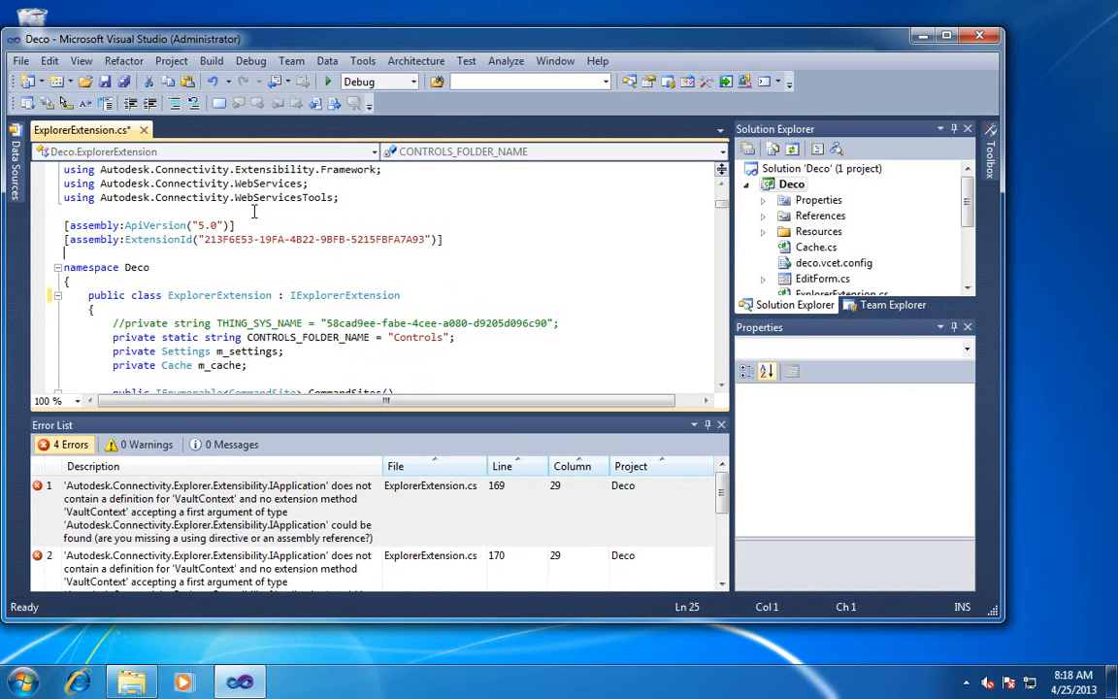
Build again after renaming to IExplorerExtension and review the six remaining errors
{"action": "left_click", "coordinate": [210, 60]}
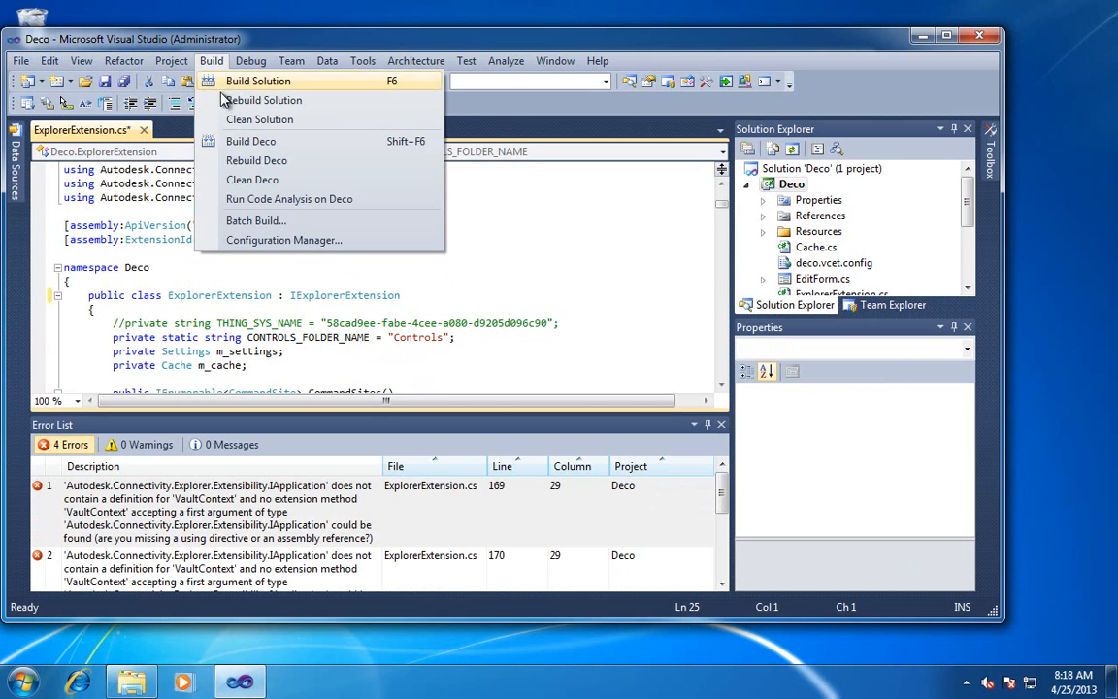
{"action": "left_click", "coordinate": [258, 82]}
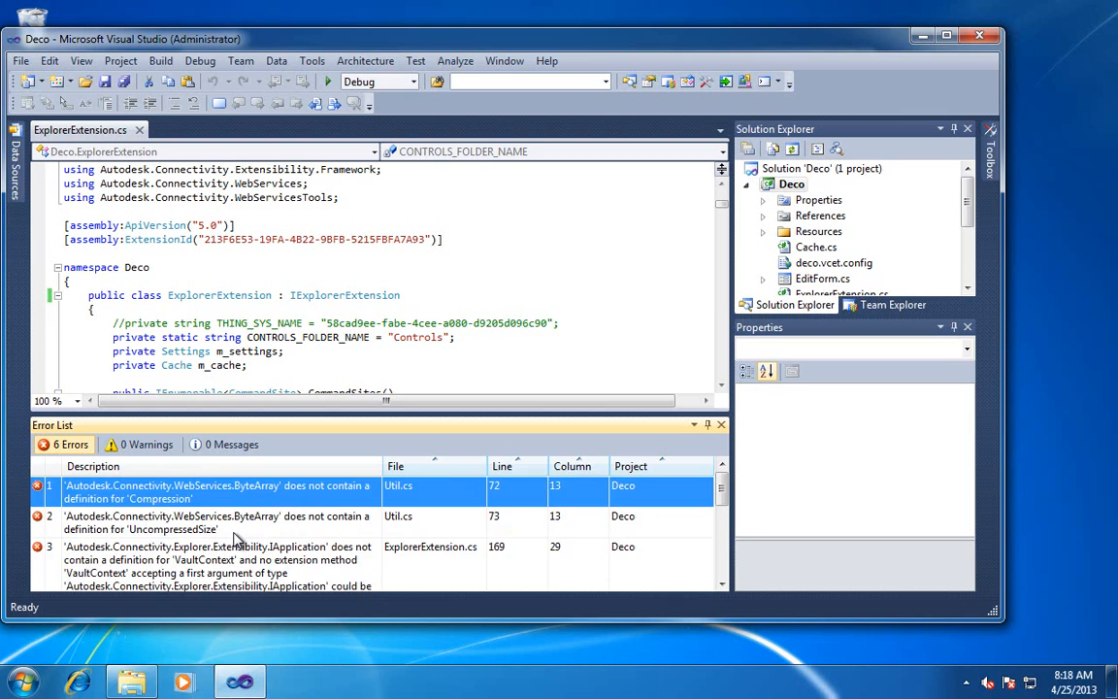
{"action": "scroll", "scroll_direction": "down", "scroll_amount": 3}
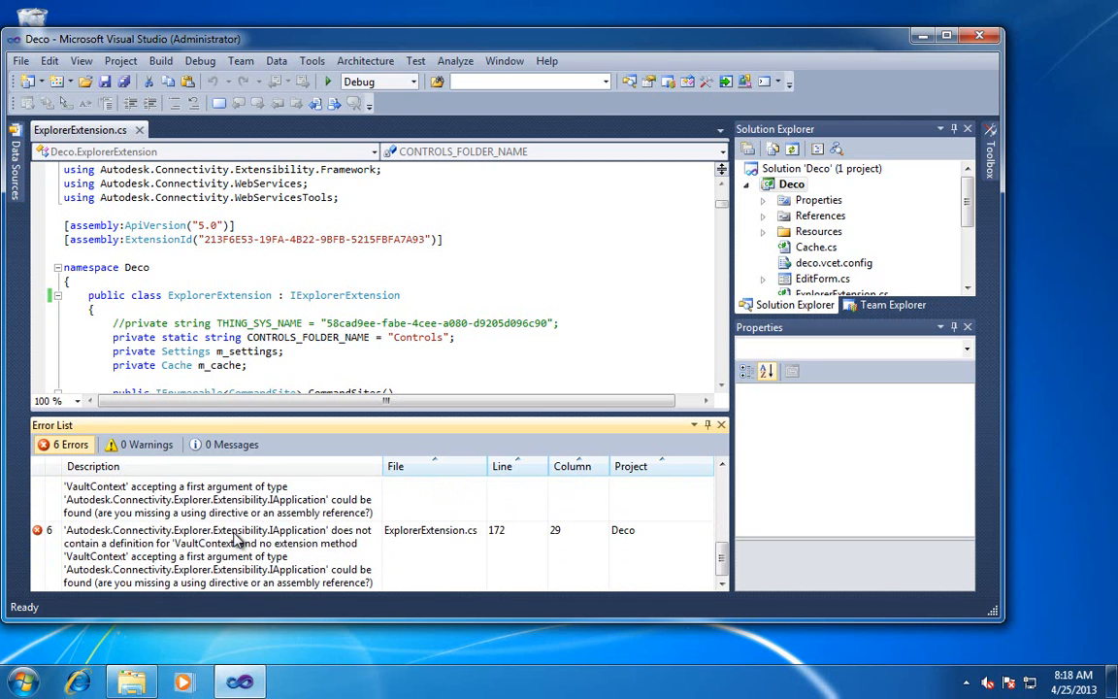
{"action": "scroll", "scroll_direction": "up", "scroll_amount": 3}
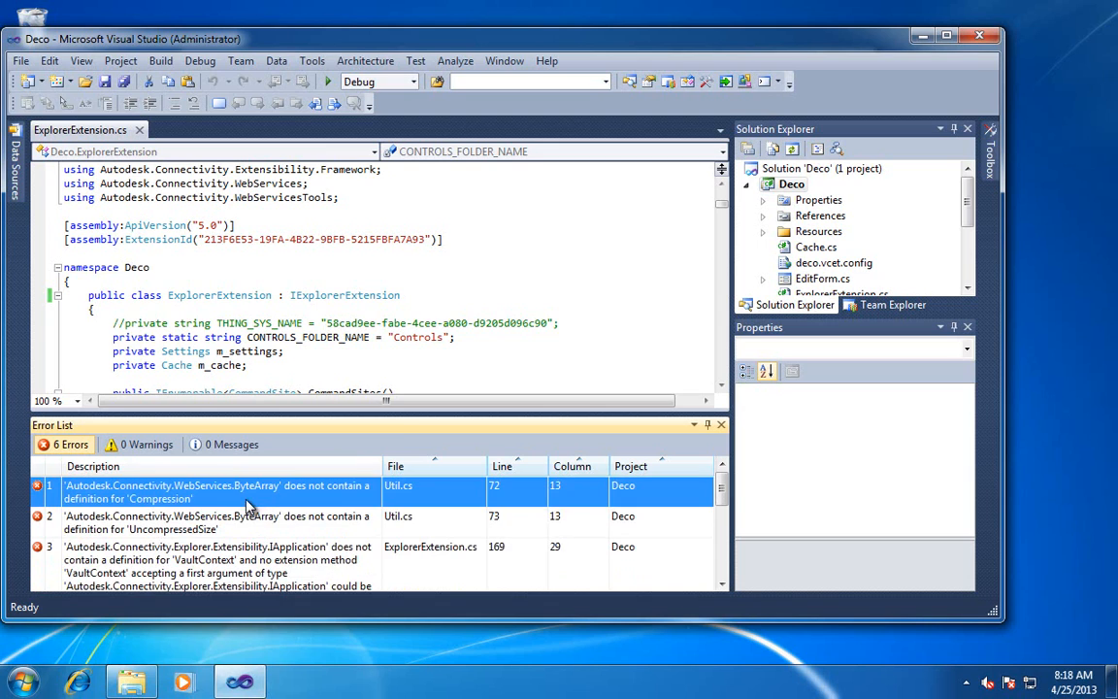
Comment out the ByteArray ToVaultObj method in Util.cs behind the Compression error
{"action": "double_click", "coordinate": [217, 491]}
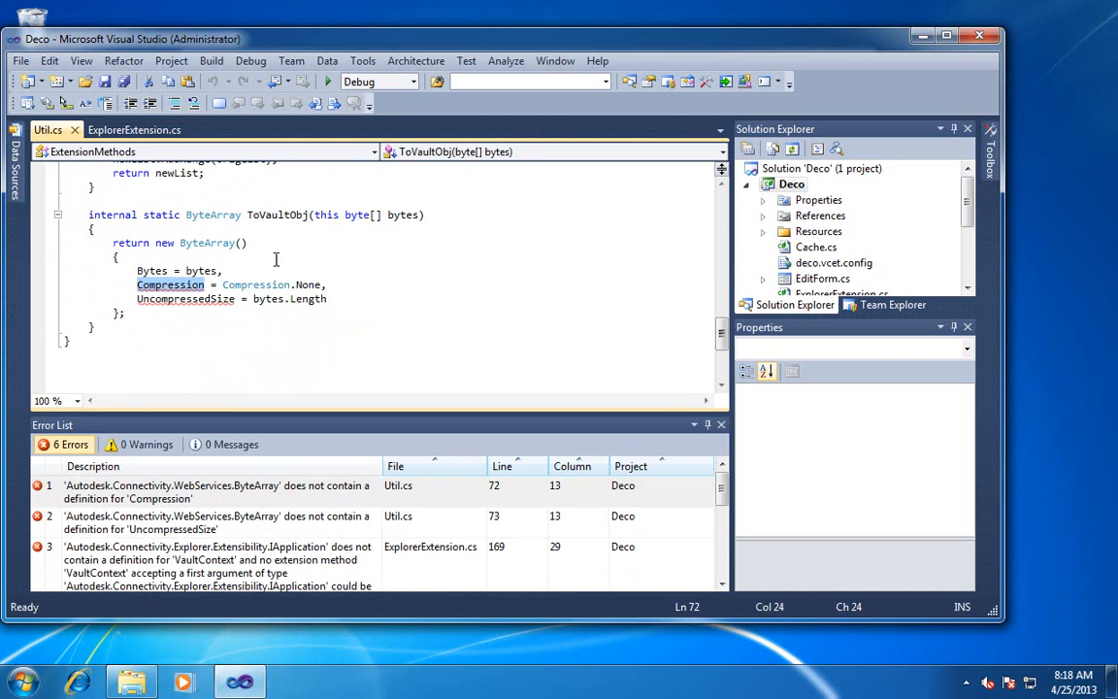
{"action": "left_click", "coordinate": [357, 213]}
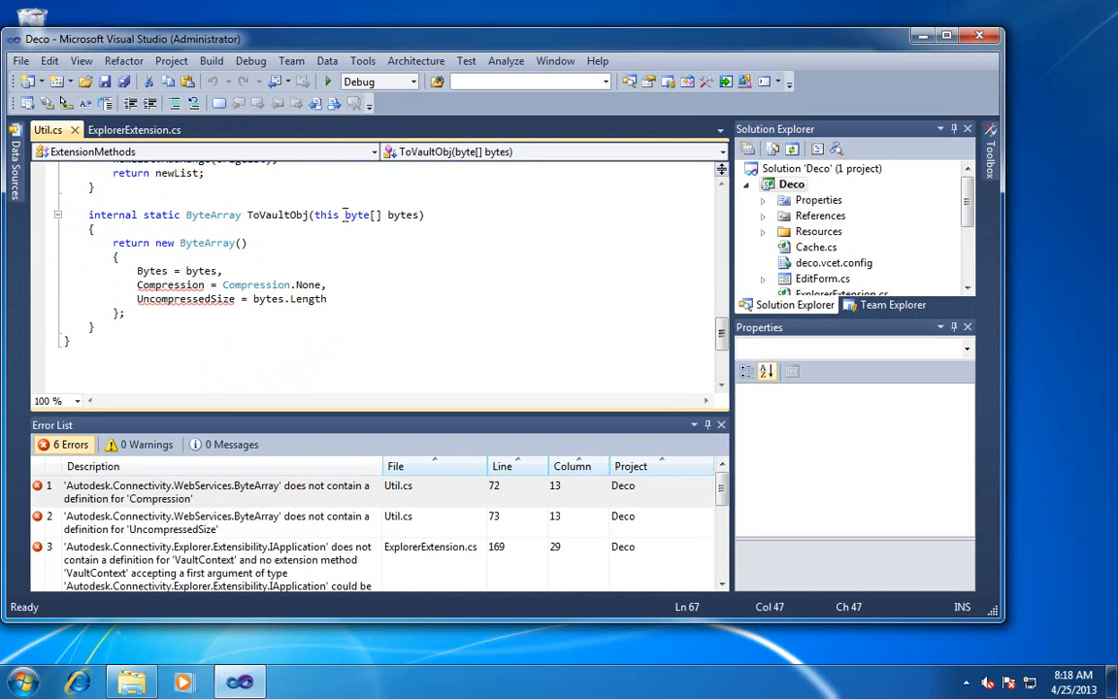
{"action": "double_click", "coordinate": [213, 213]}
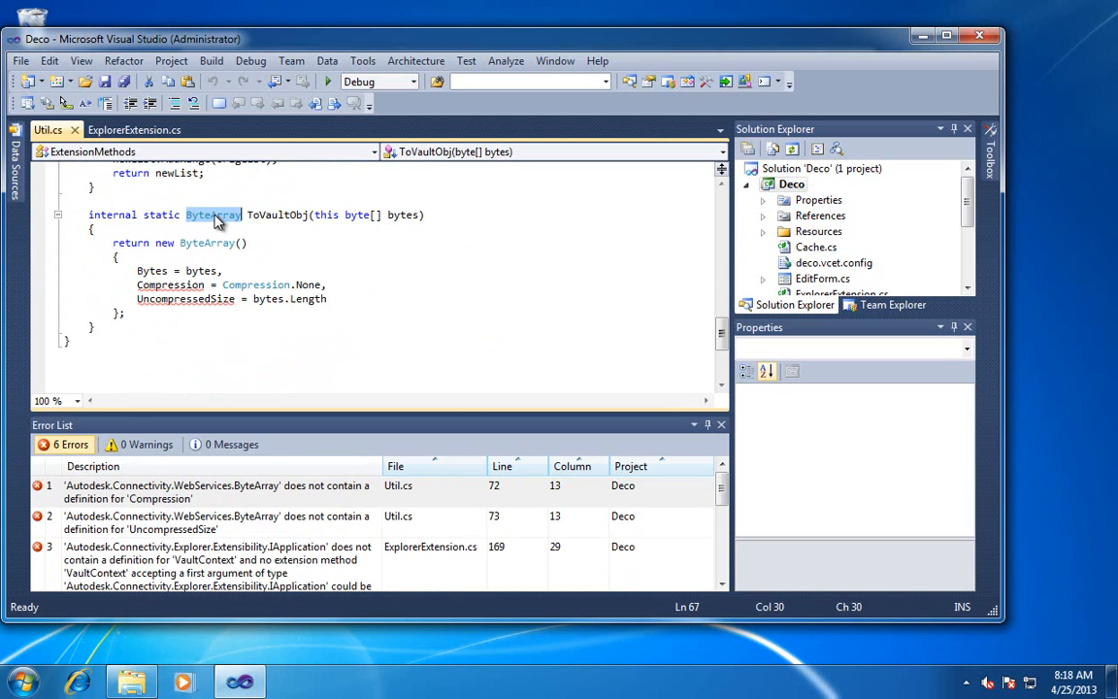
{"action": "mouse_move", "coordinate": [211, 213]}
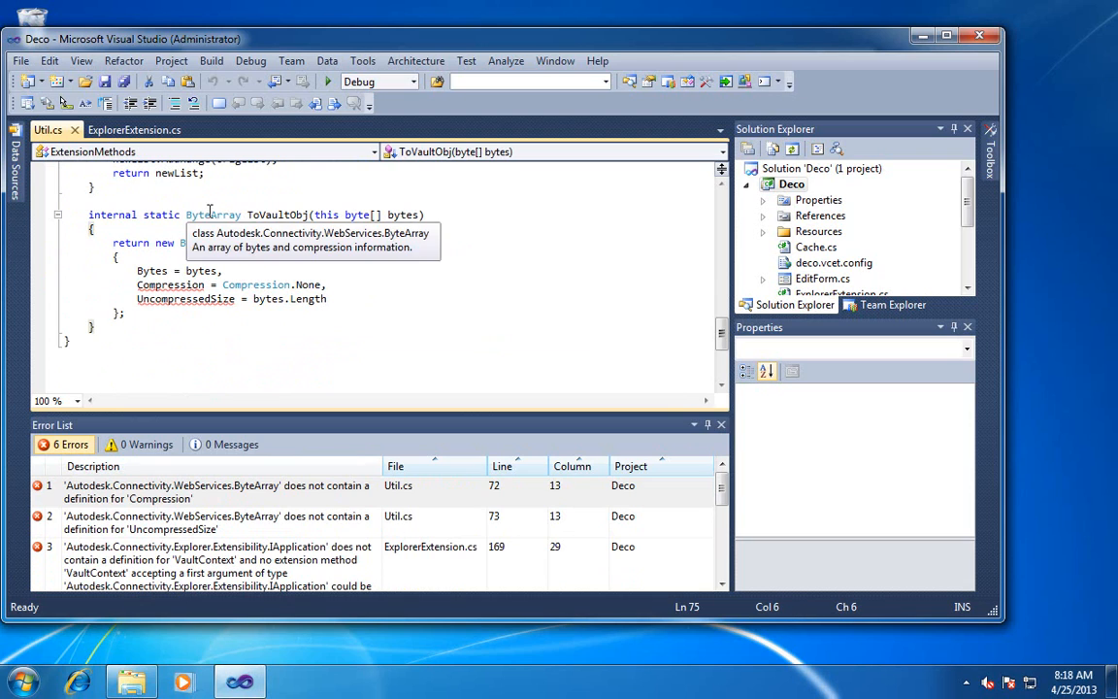
{"action": "left_click", "coordinate": [93, 214]}
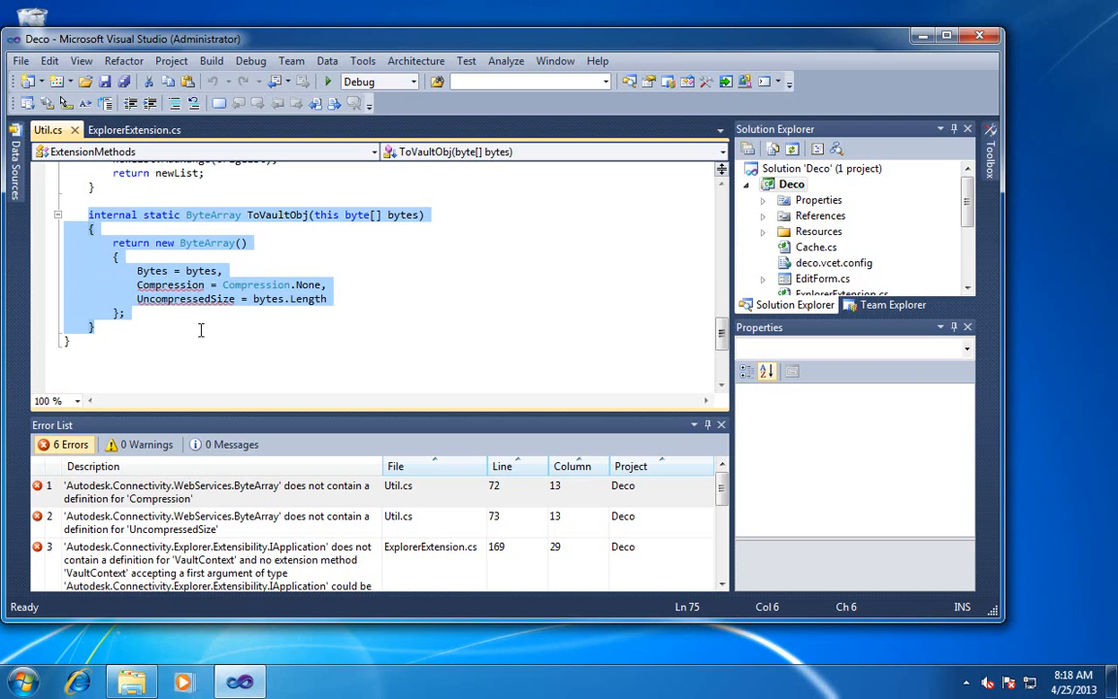
{"action": "key", "text": "ctrl+k"}
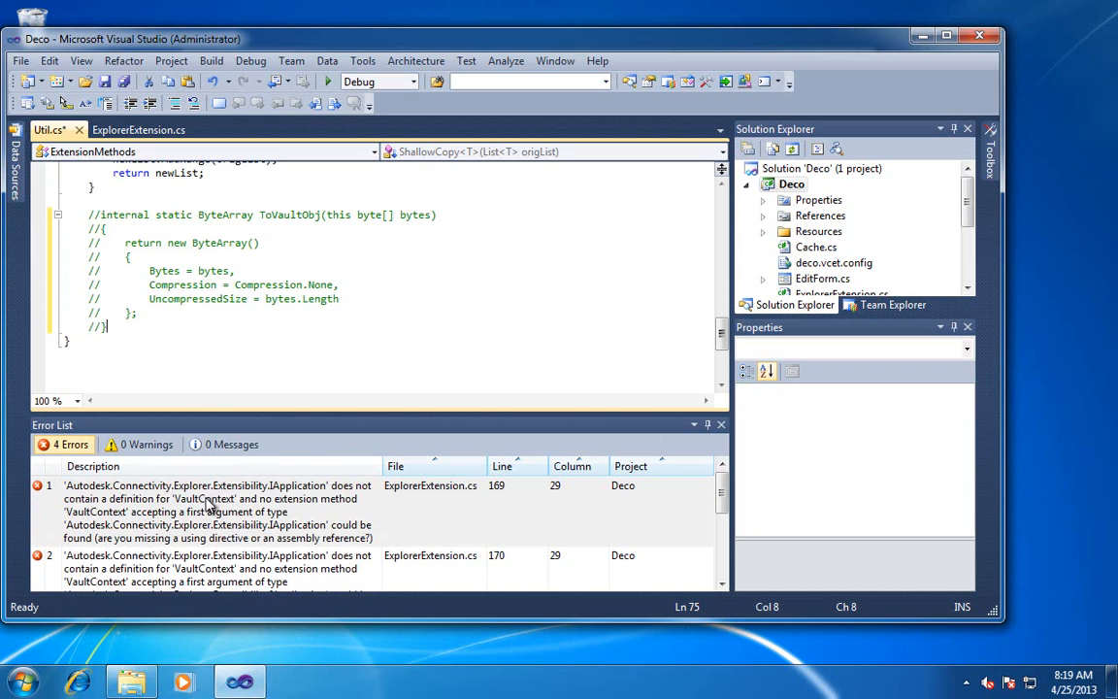
Go to the VaultContext error in OnLogOn and begin an 'application.' line above the credentials code
{"action": "left_click", "coordinate": [217, 512]}
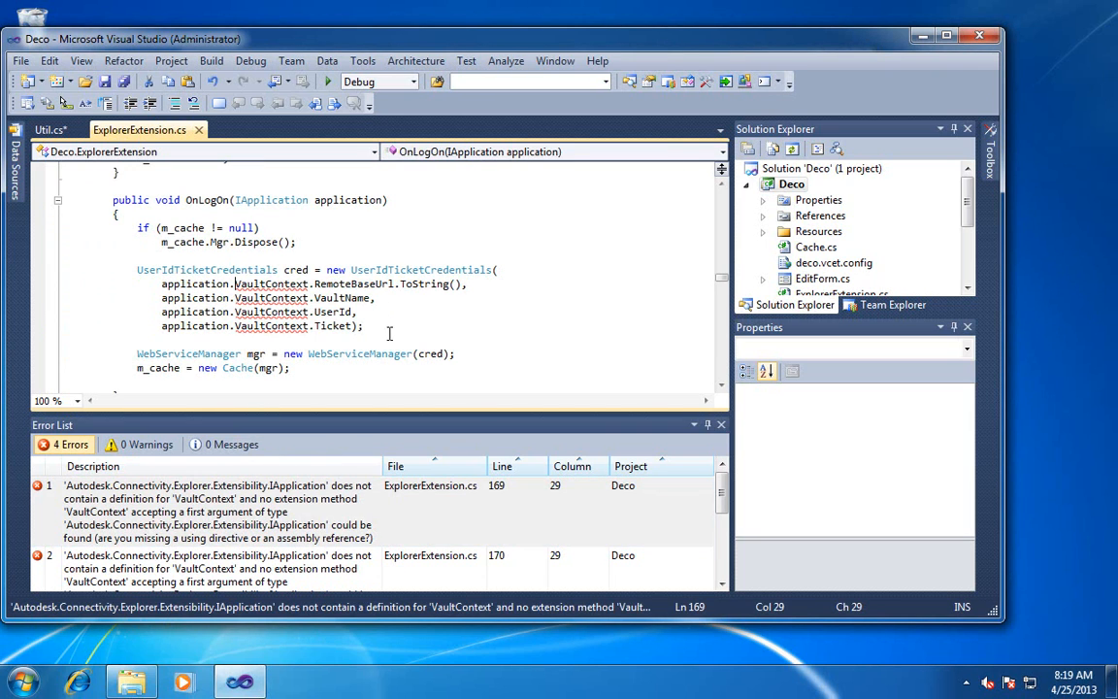
{"action": "left_click", "coordinate": [218, 513]}
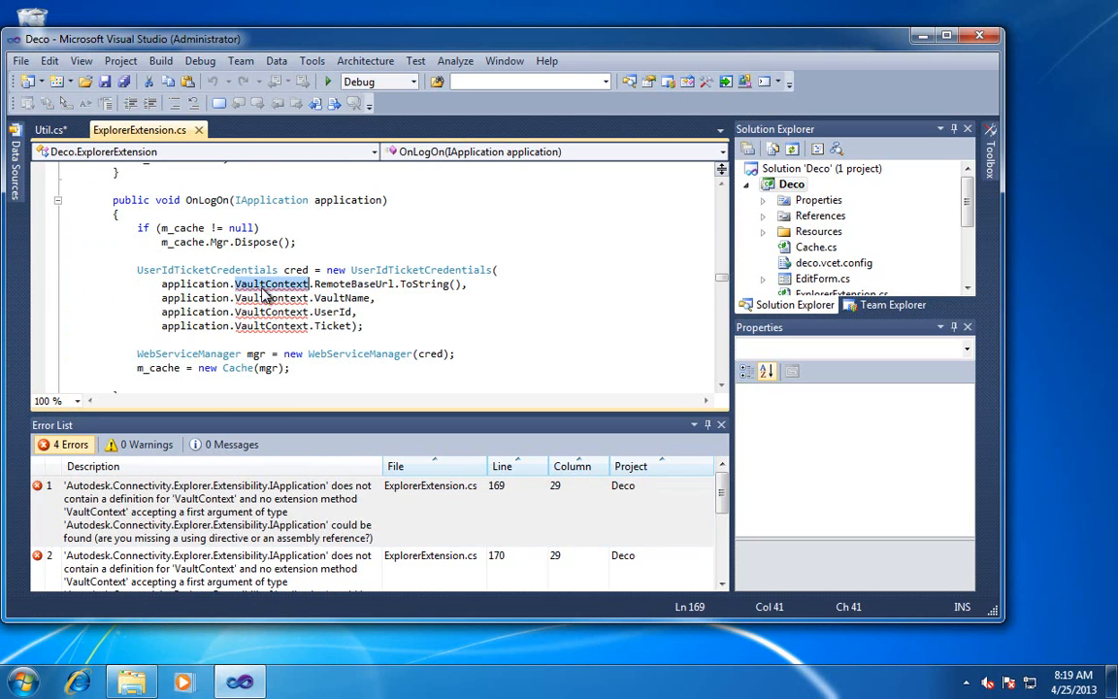
{"action": "left_click", "coordinate": [330, 367]}
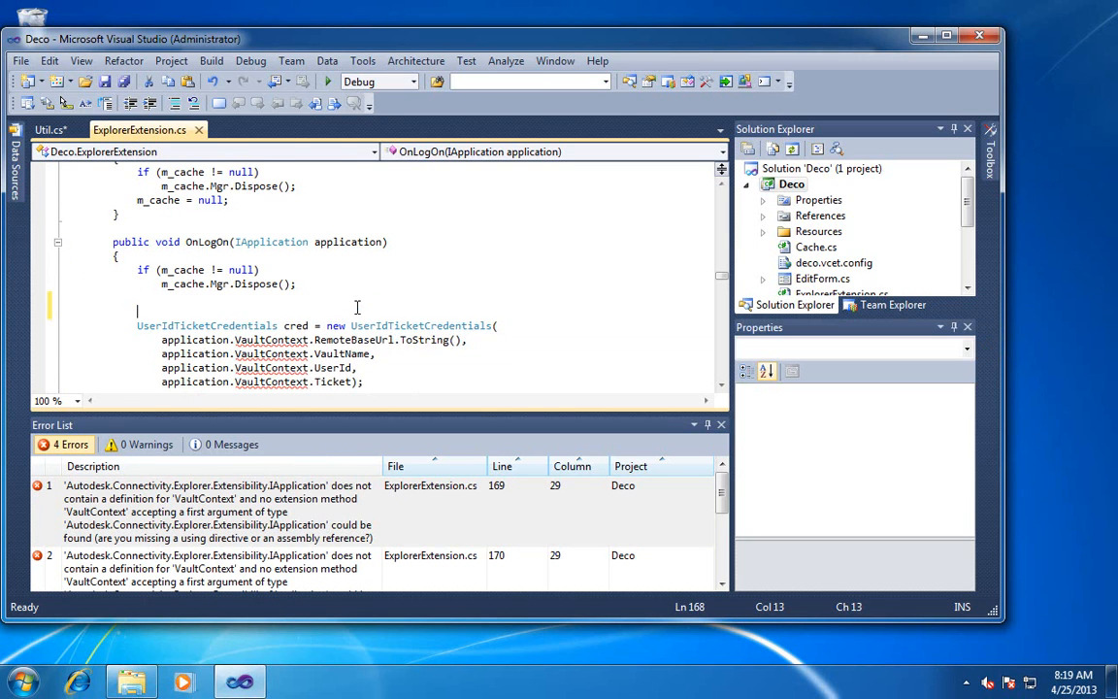
{"action": "type", "text": "application"}
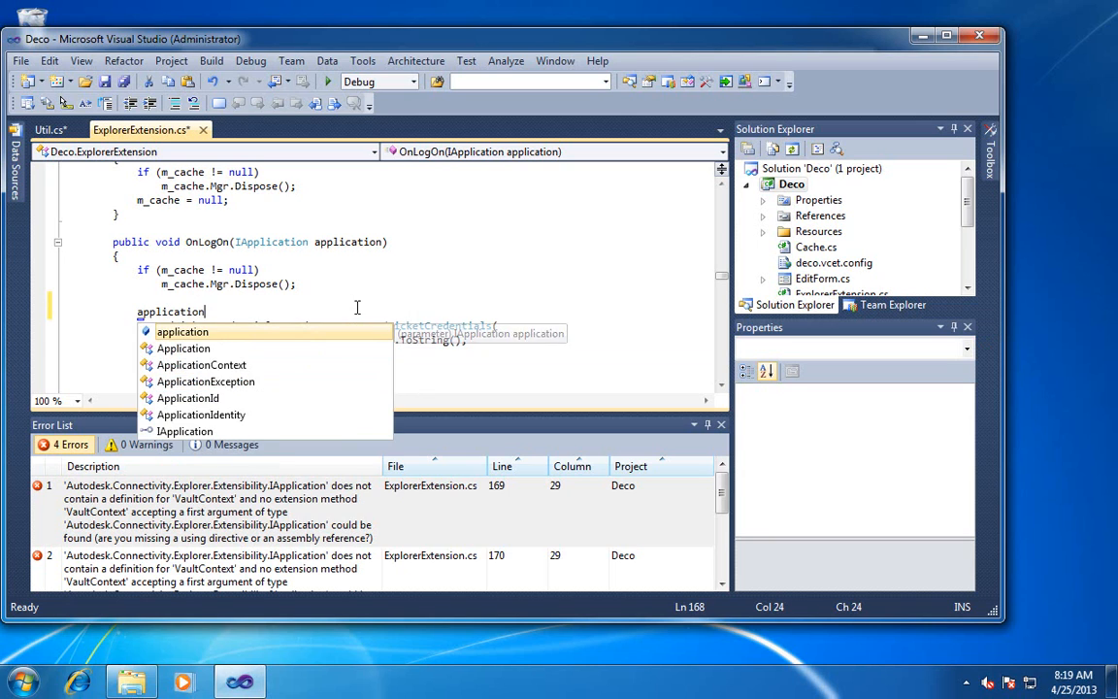
{"action": "type", "text": ".Connection"}
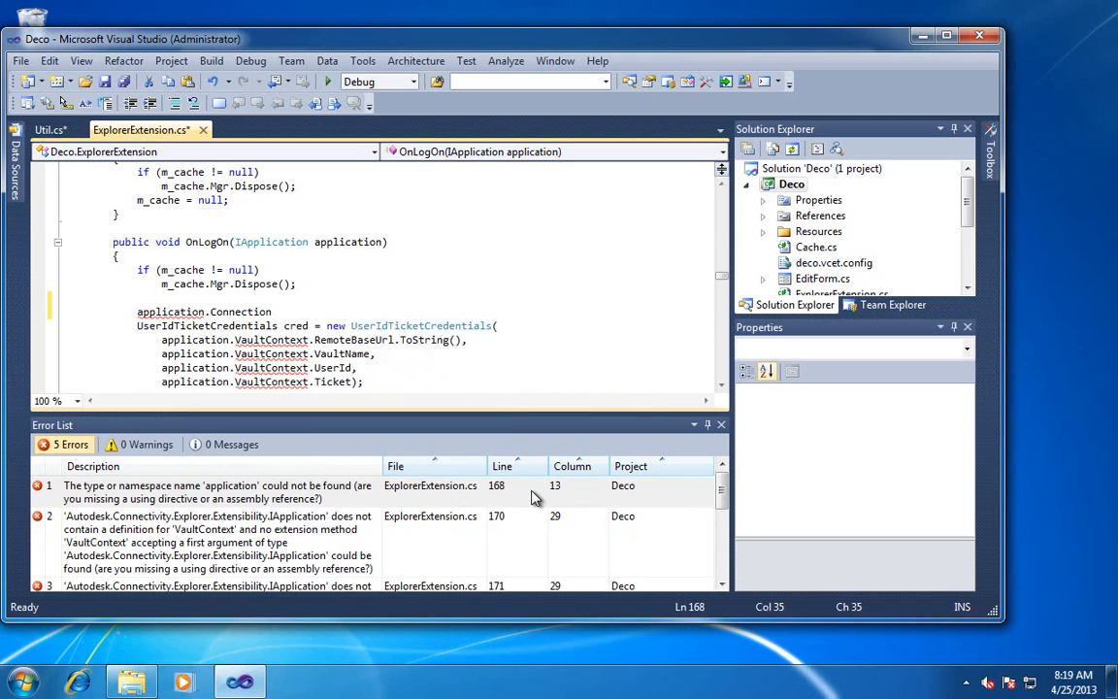
{"action": "type", "text": "."}
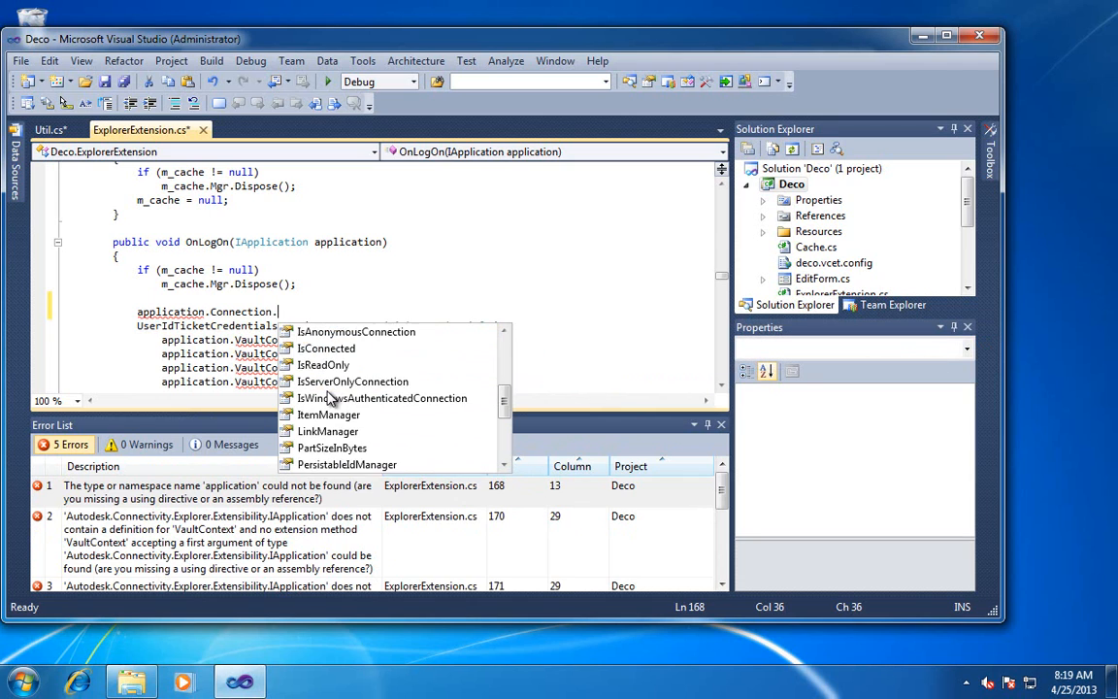
{"action": "scroll", "scroll_direction": "down", "scroll_amount": 3}
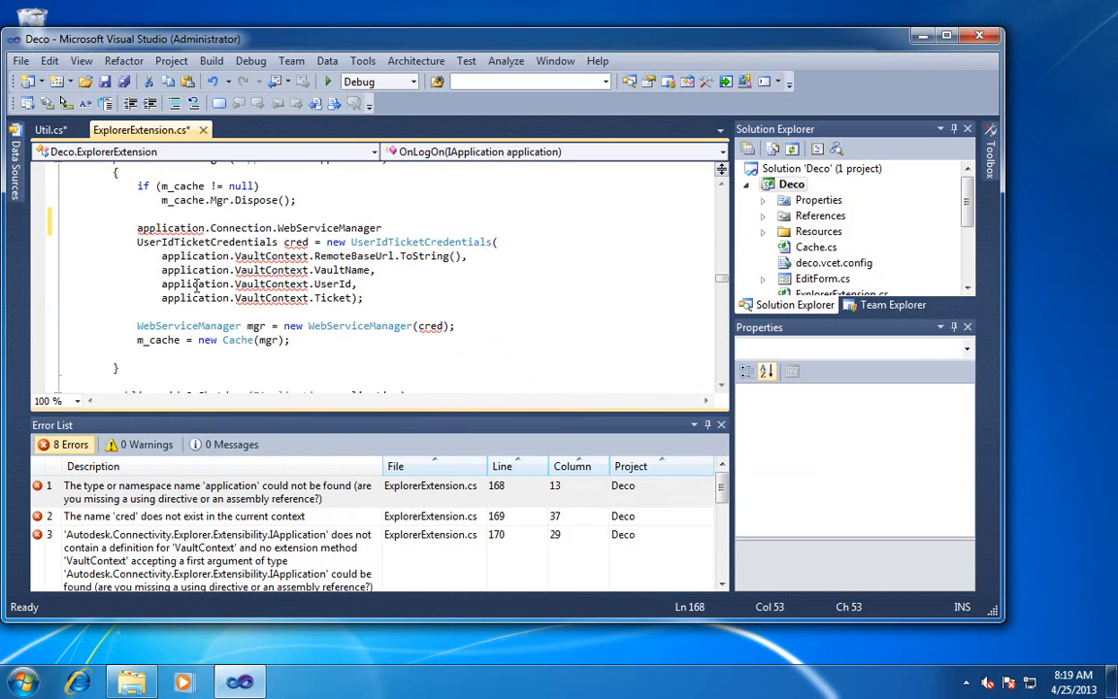
{"action": "mouse_move", "coordinate": [188, 326]}
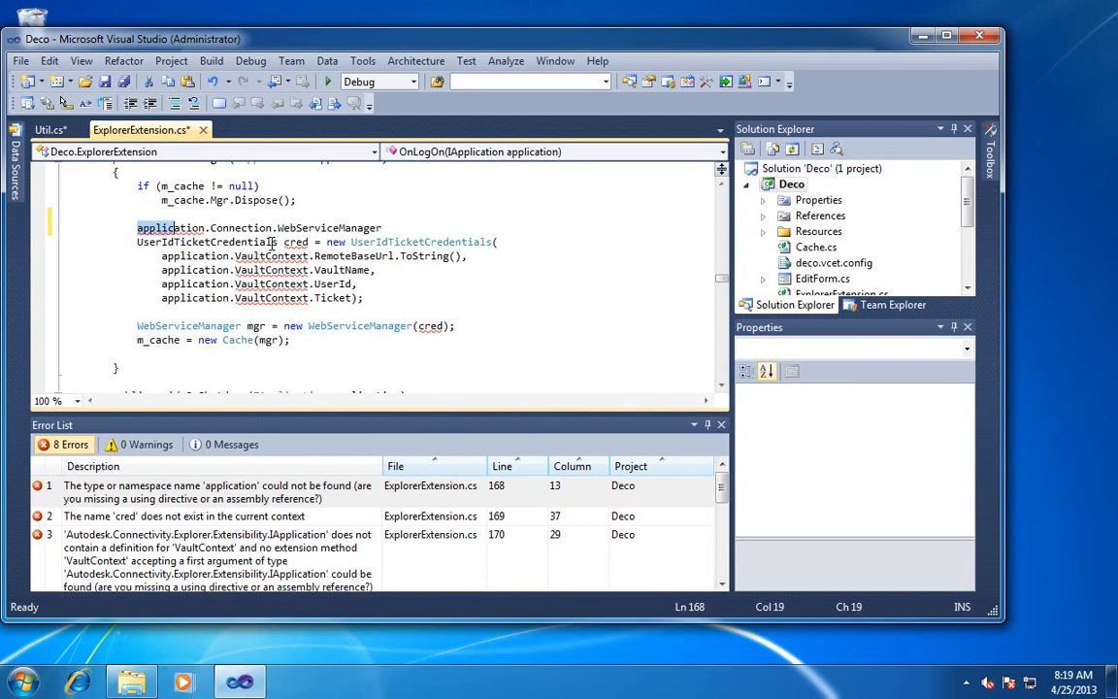
Delete the UserIdTicketCredentials block and WebServiceManager line, keeping only cache creation
{"action": "left_click_drag", "start_coordinate": [136, 227], "coordinate": [365, 299]}
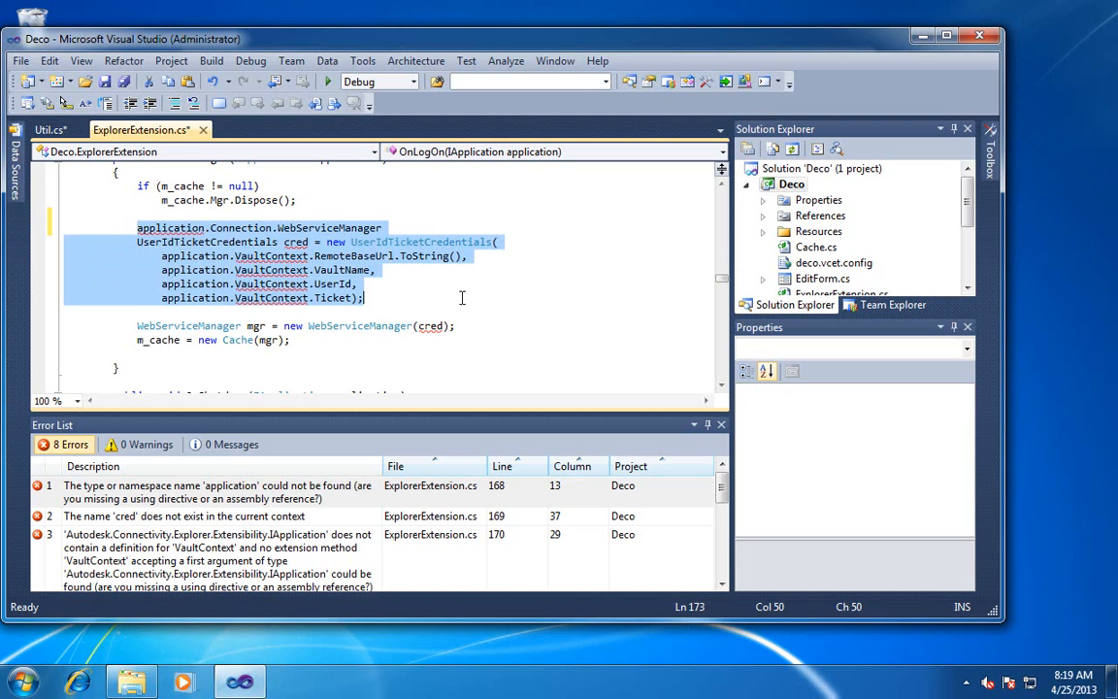
{"action": "key", "text": "Delete"}
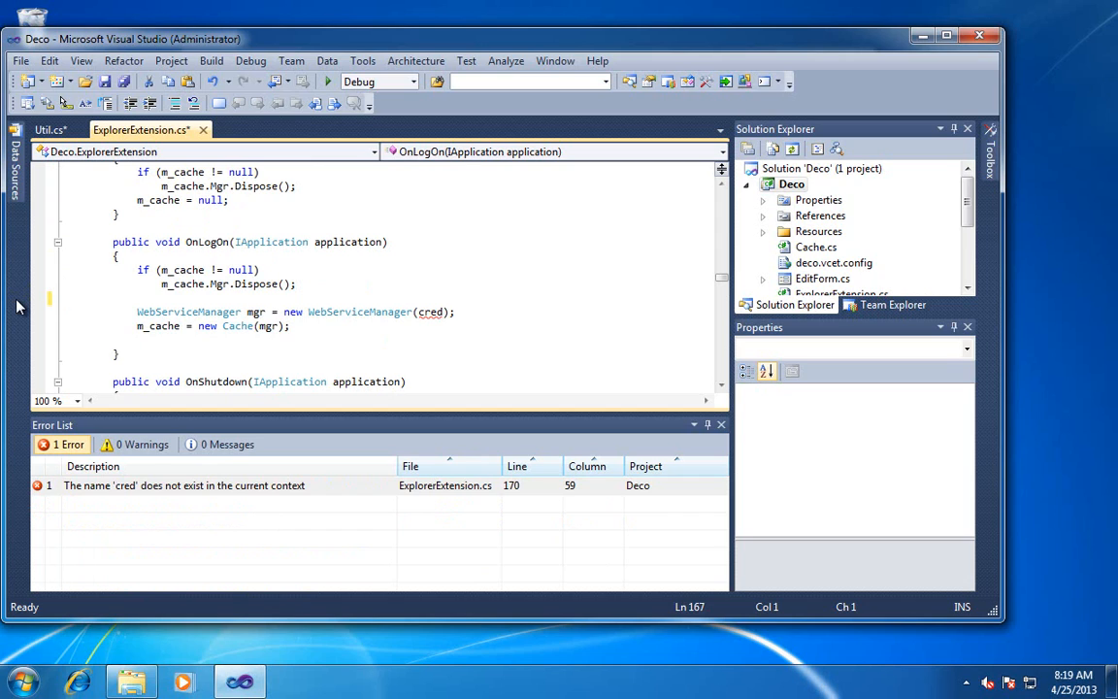
{"action": "left_click", "coordinate": [132, 338]}
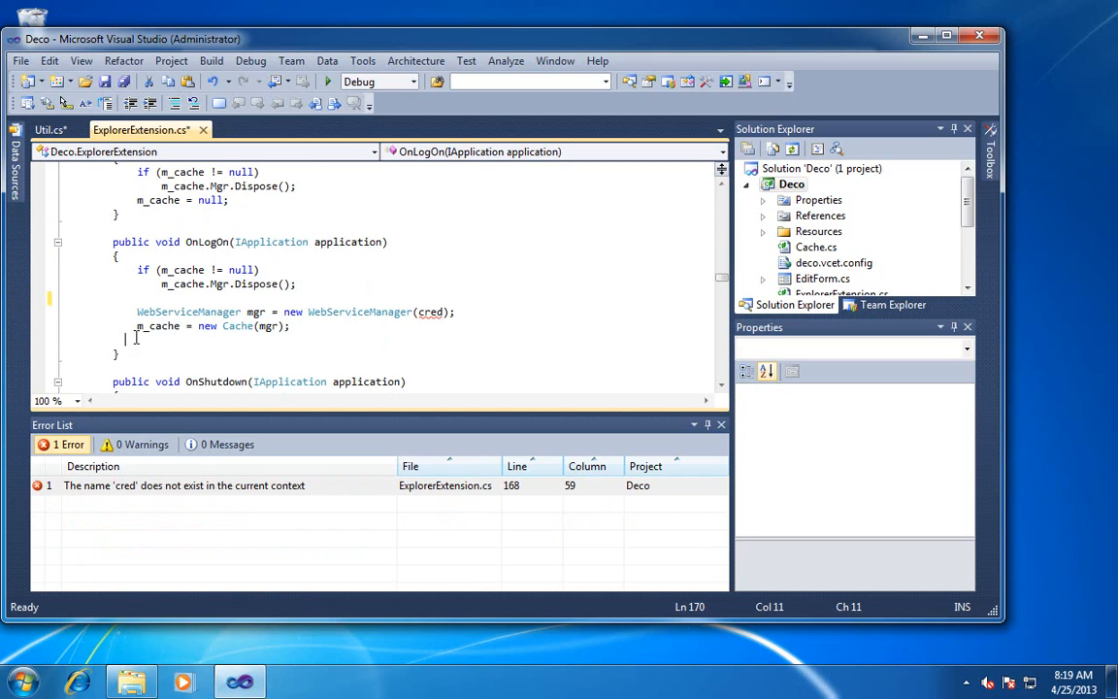
{"action": "key", "text": "Home"}
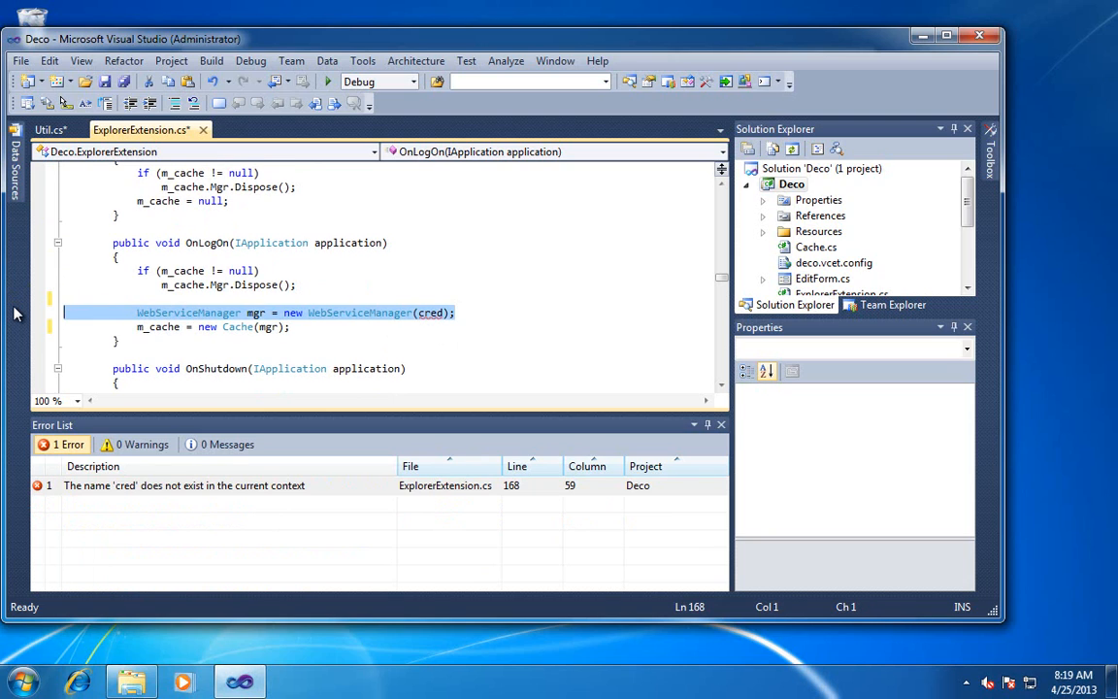
{"action": "key", "text": "Delete"}
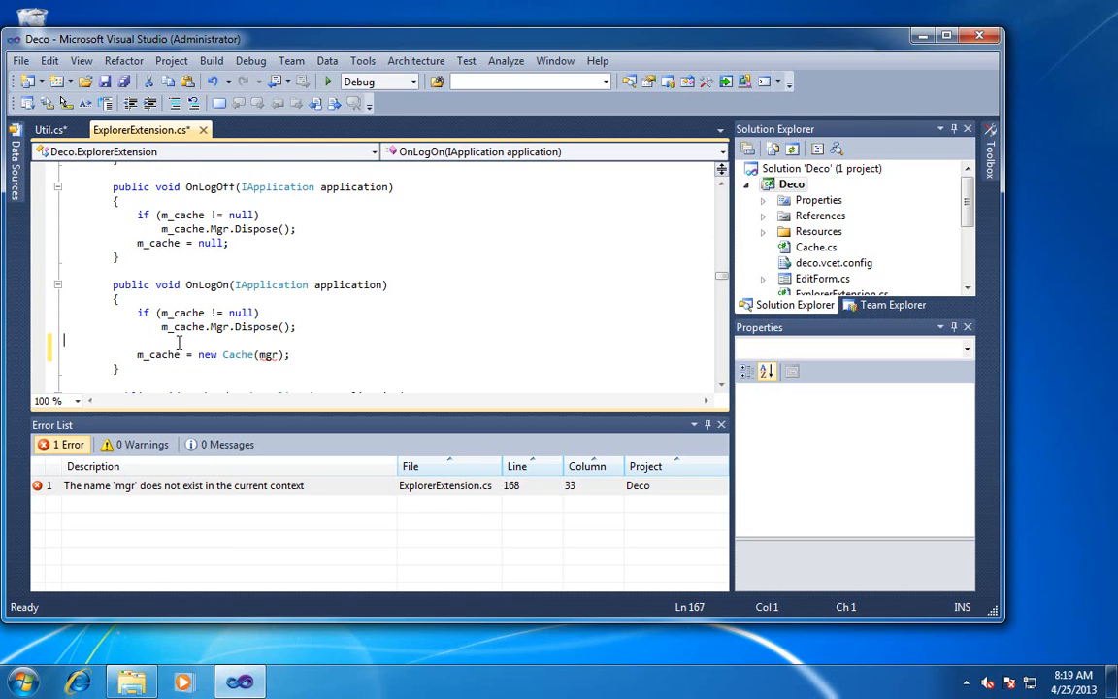
Go to the definition of the Cache class from OnLogOn
{"action": "double_click", "coordinate": [237, 353]}
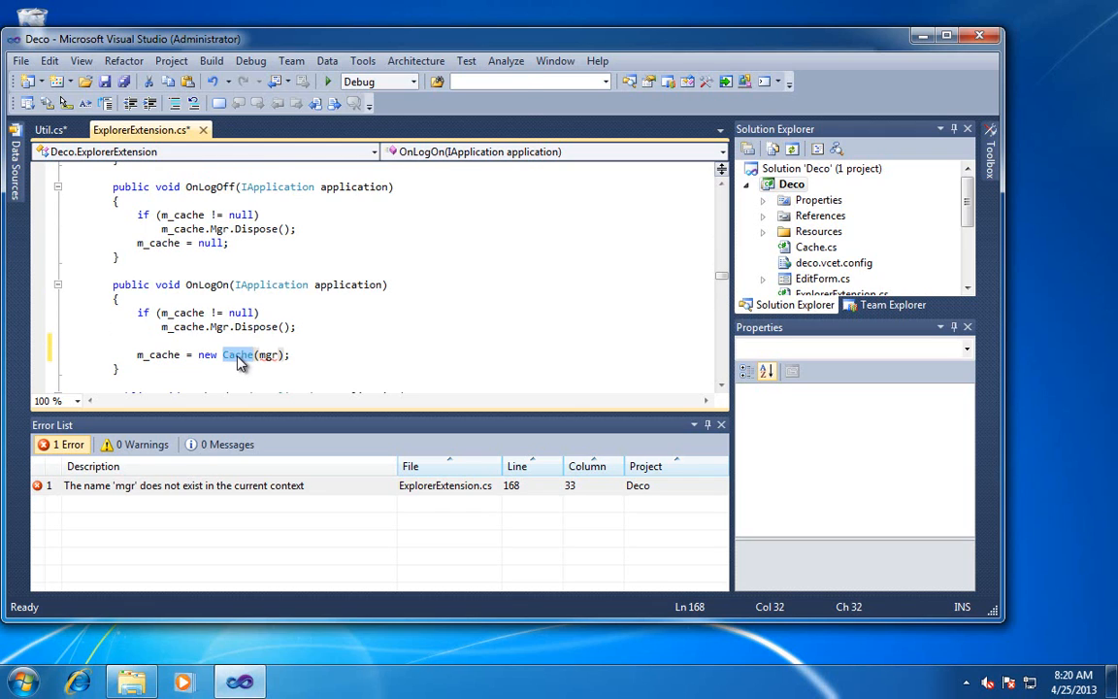
{"action": "right_click", "coordinate": [237, 353]}
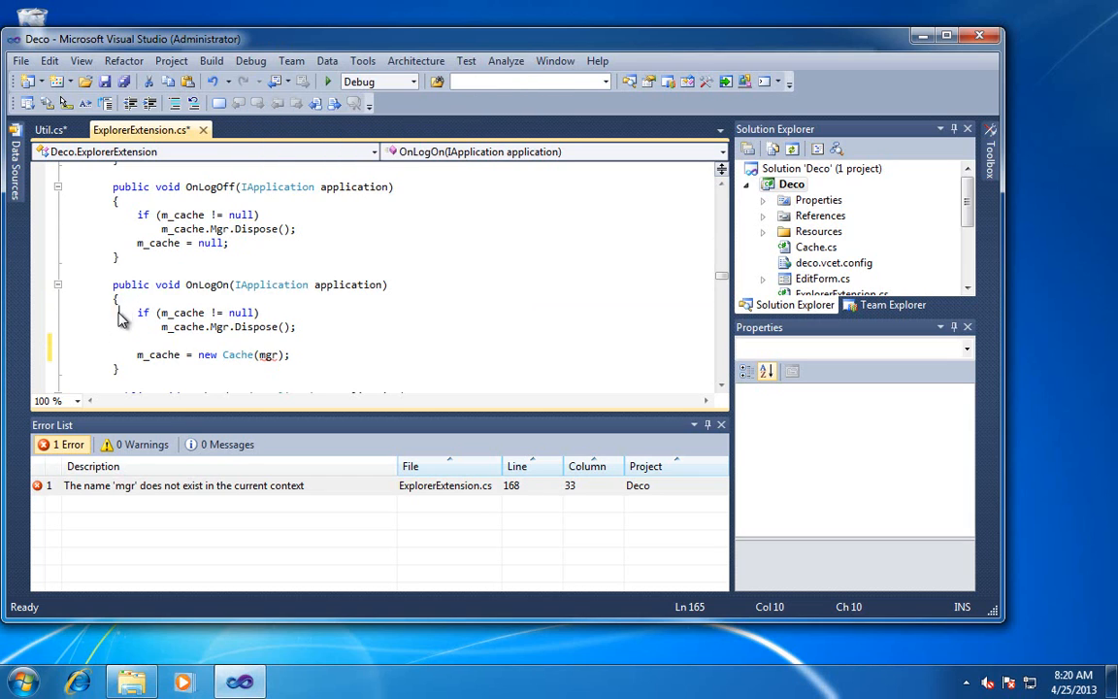
{"action": "double_click", "coordinate": [236, 353]}
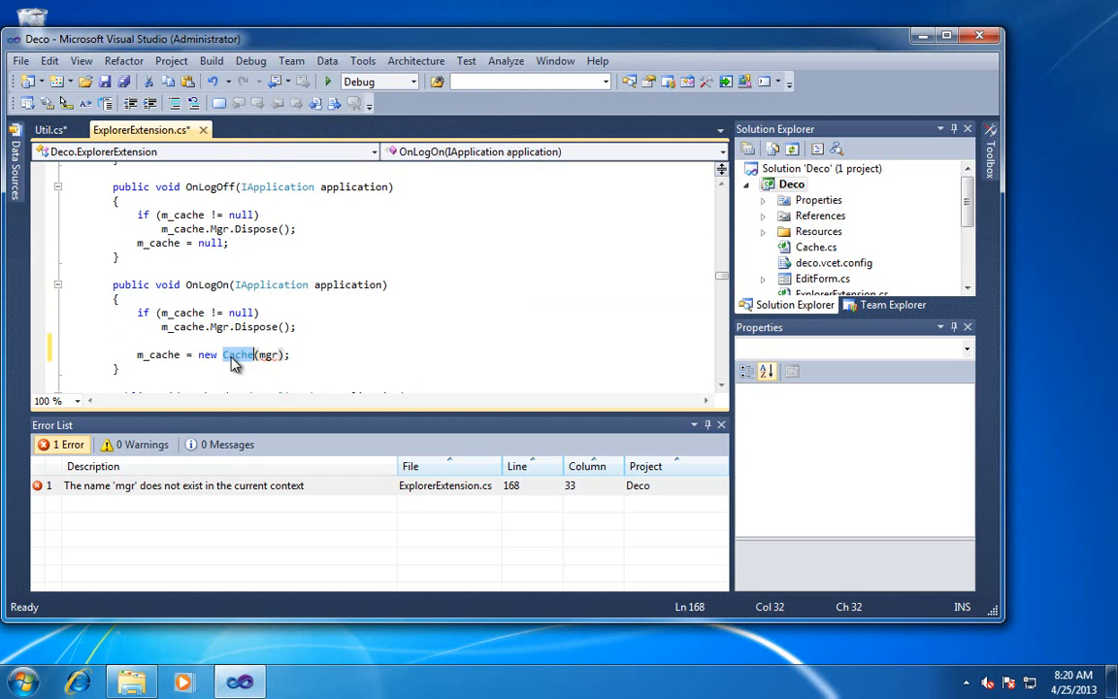
{"action": "right_click", "coordinate": [237, 353]}
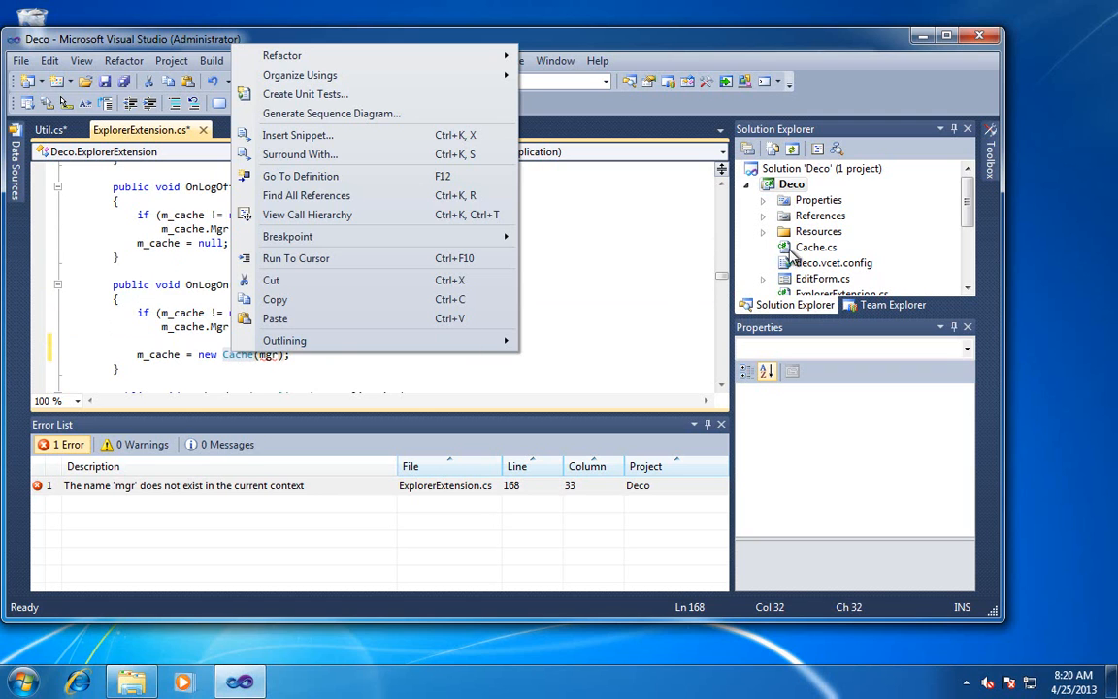
{"action": "left_click", "coordinate": [298, 174]}
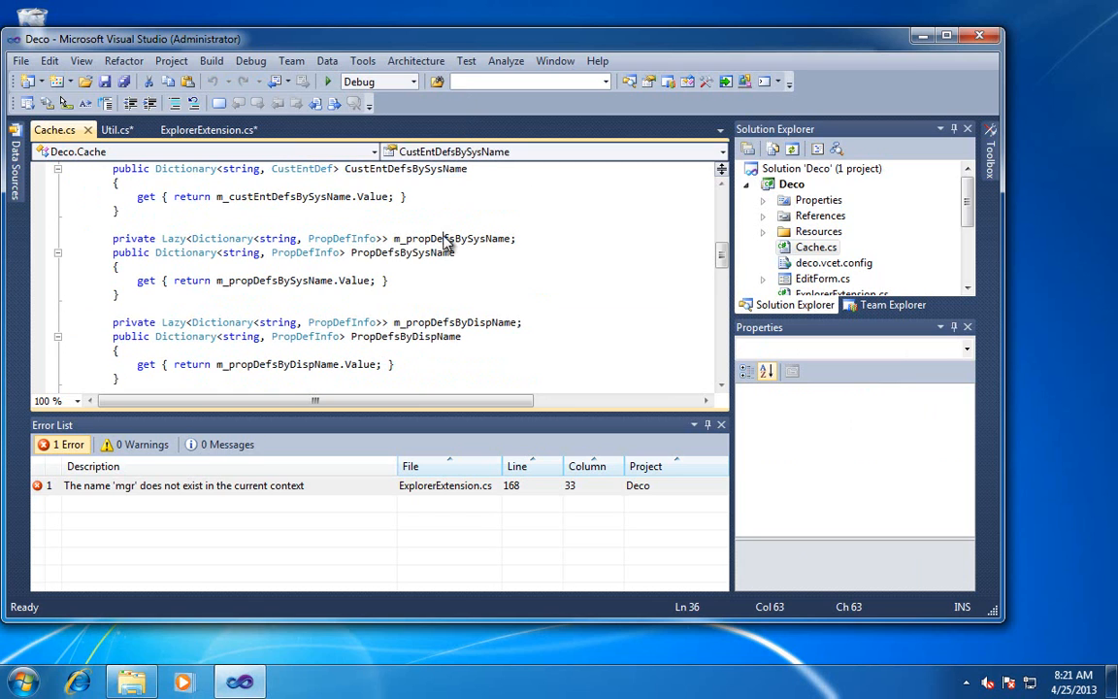
Review Cache.cs fields and properties such as PropDefsBySysName, then return to ExplorerExtension.cs
{"action": "scroll", "scroll_direction": "up", "scroll_amount": 3}
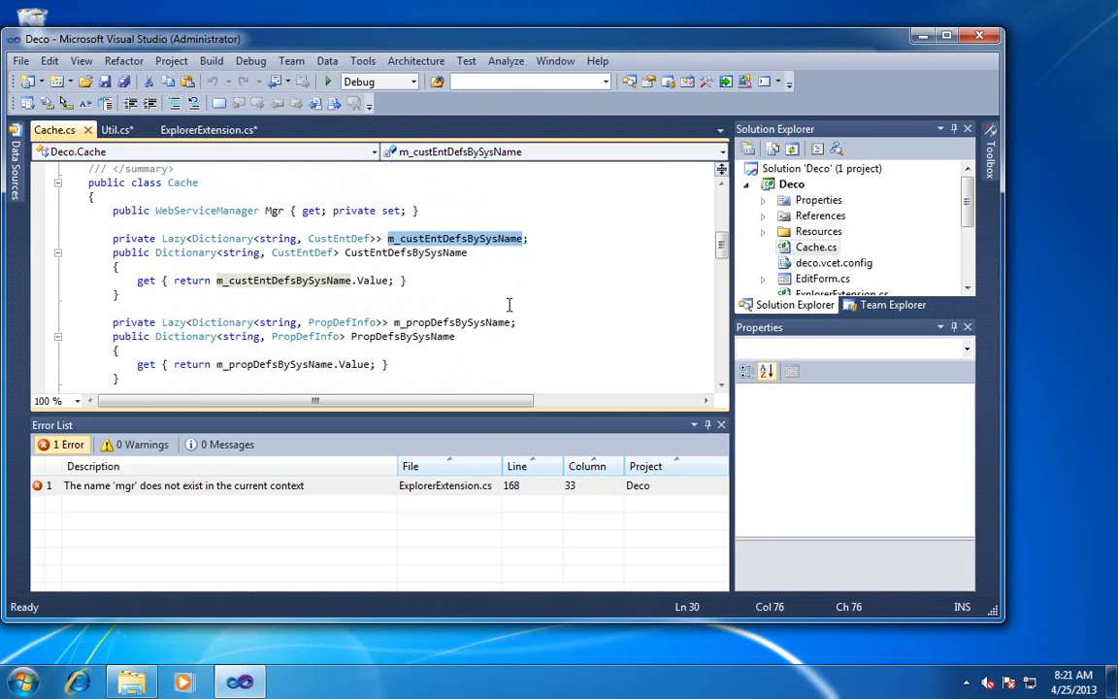
{"action": "scroll", "scroll_direction": "down", "scroll_amount": 3}
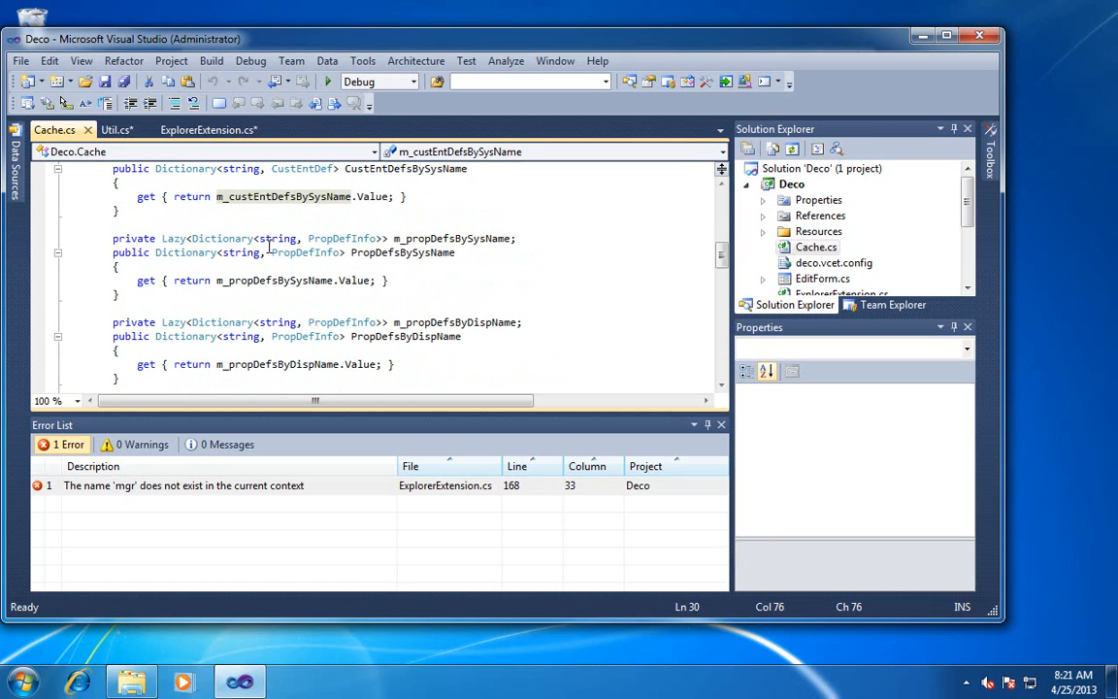
{"action": "double_click", "coordinate": [402, 252]}
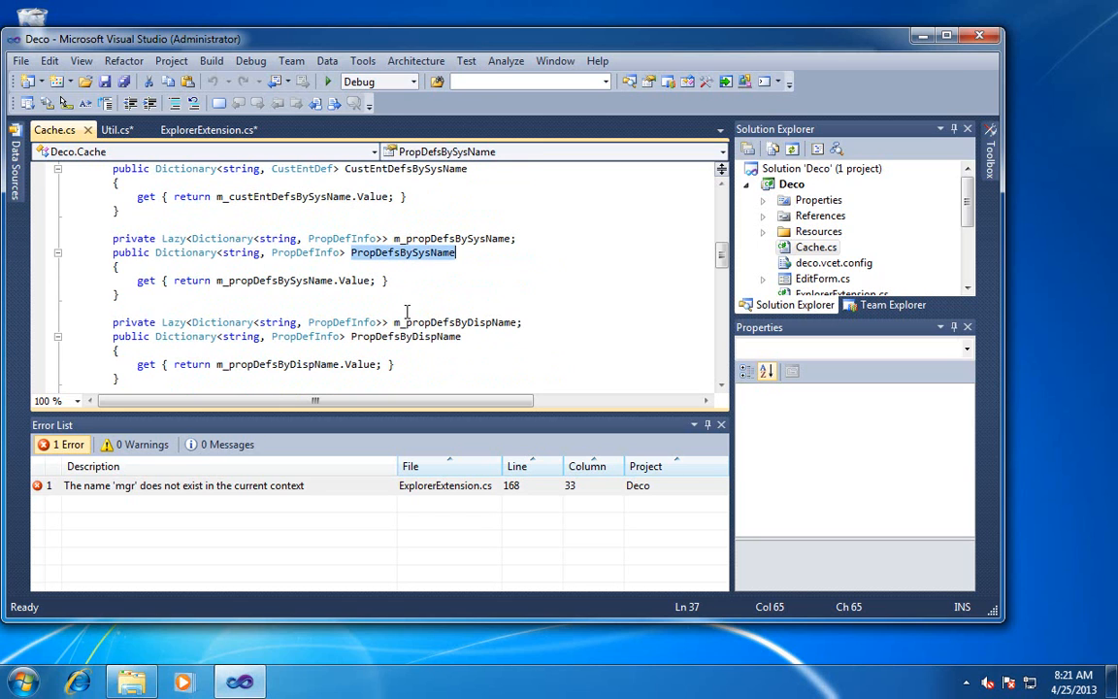
{"action": "scroll", "scroll_direction": "down", "scroll_amount": 3}
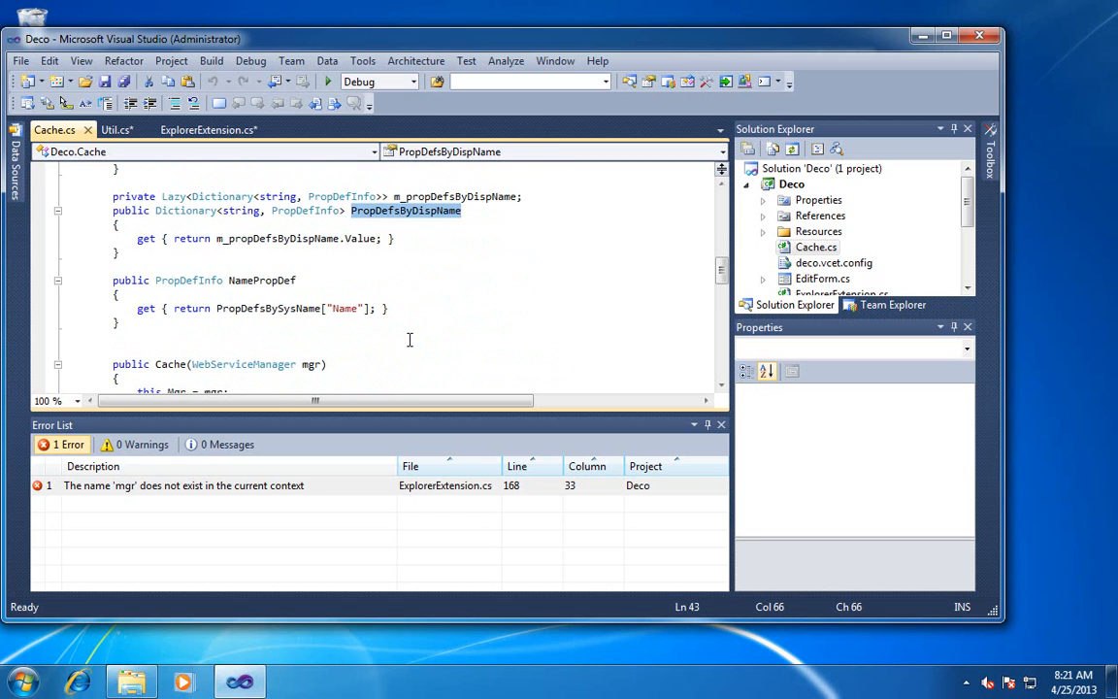
{"action": "scroll", "scroll_direction": "down", "scroll_amount": 3}
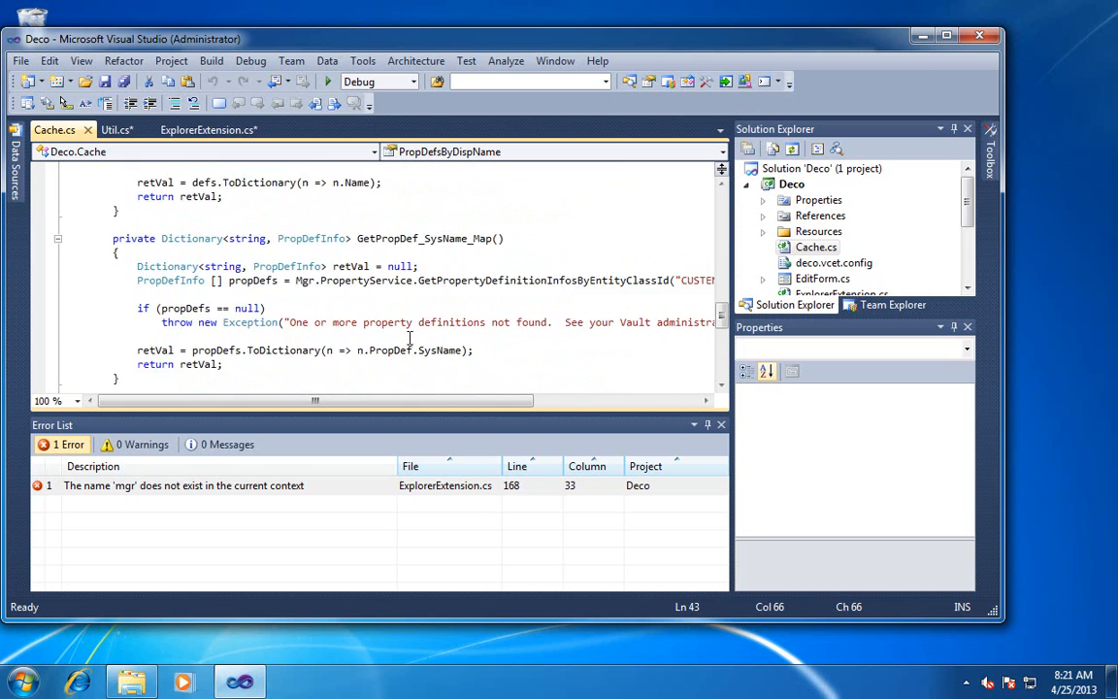
{"action": "scroll", "scroll_direction": "down", "scroll_amount": 3}
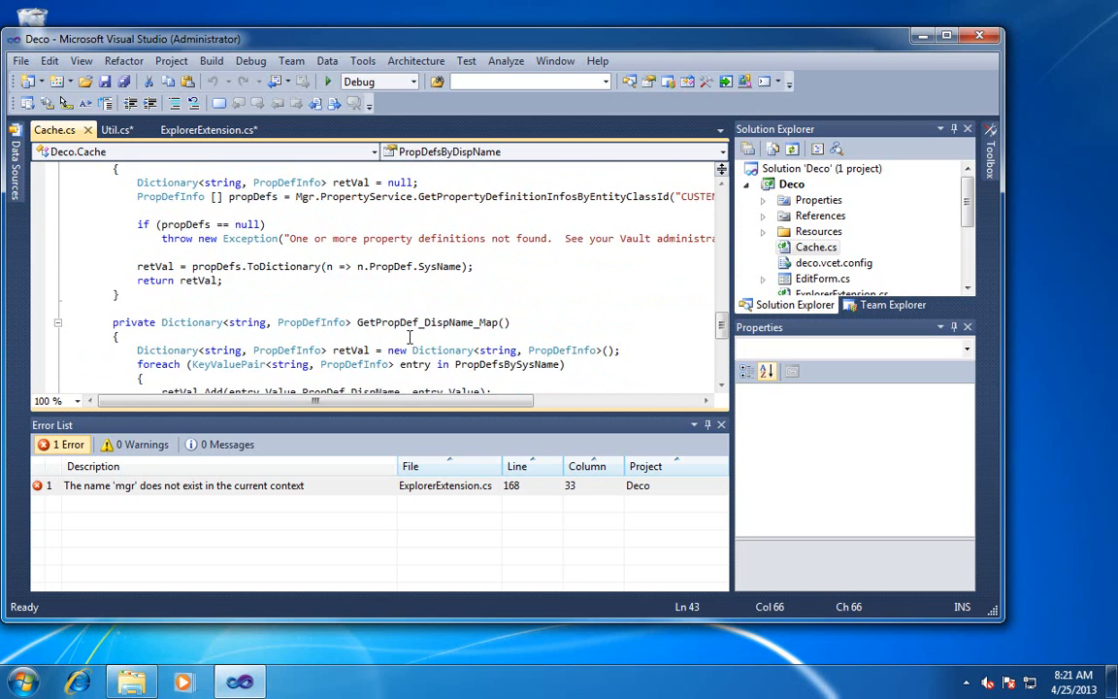
{"action": "scroll", "scroll_direction": "up", "scroll_amount": 3}
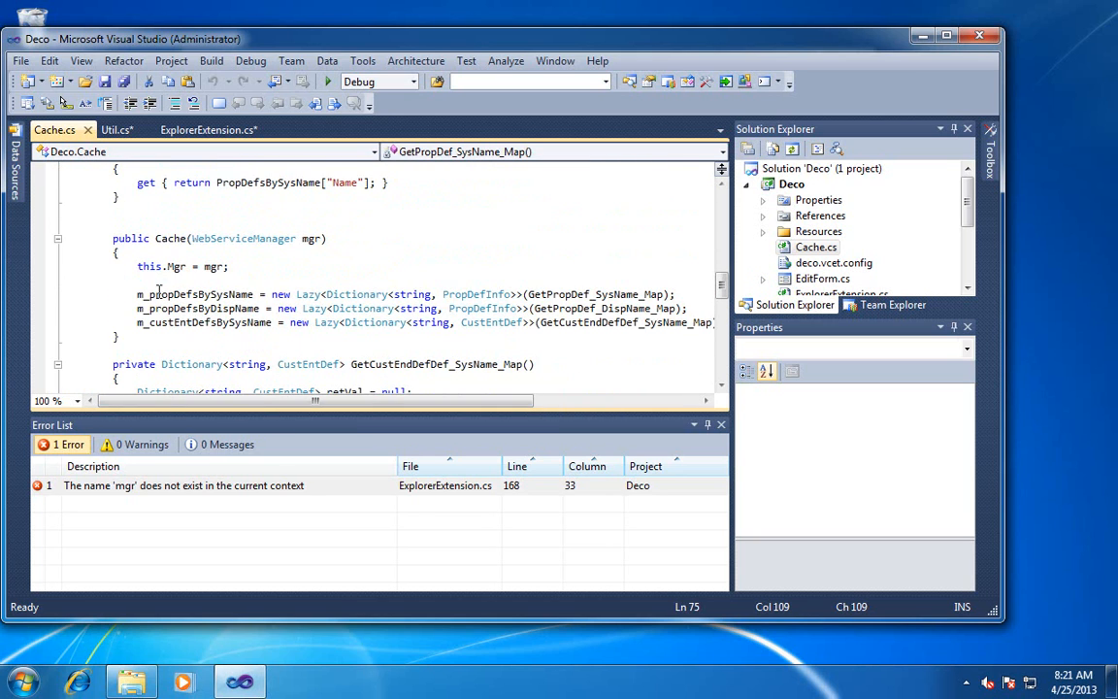
{"action": "scroll", "scroll_direction": "up", "scroll_amount": 3}
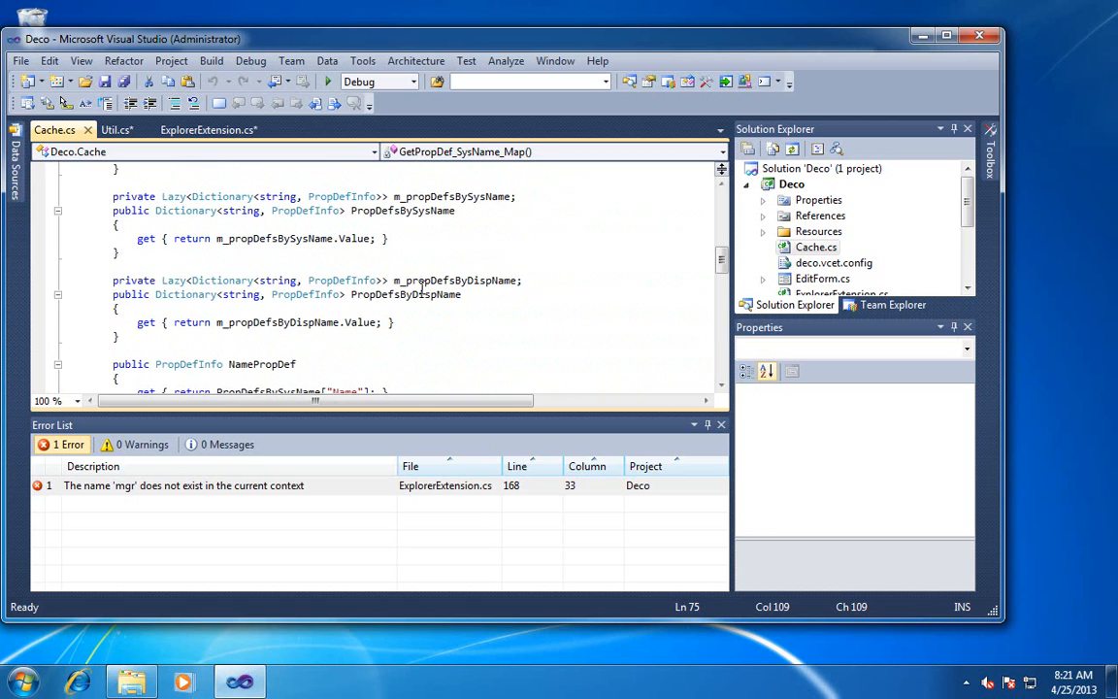
{"action": "double_click", "coordinate": [451, 196]}
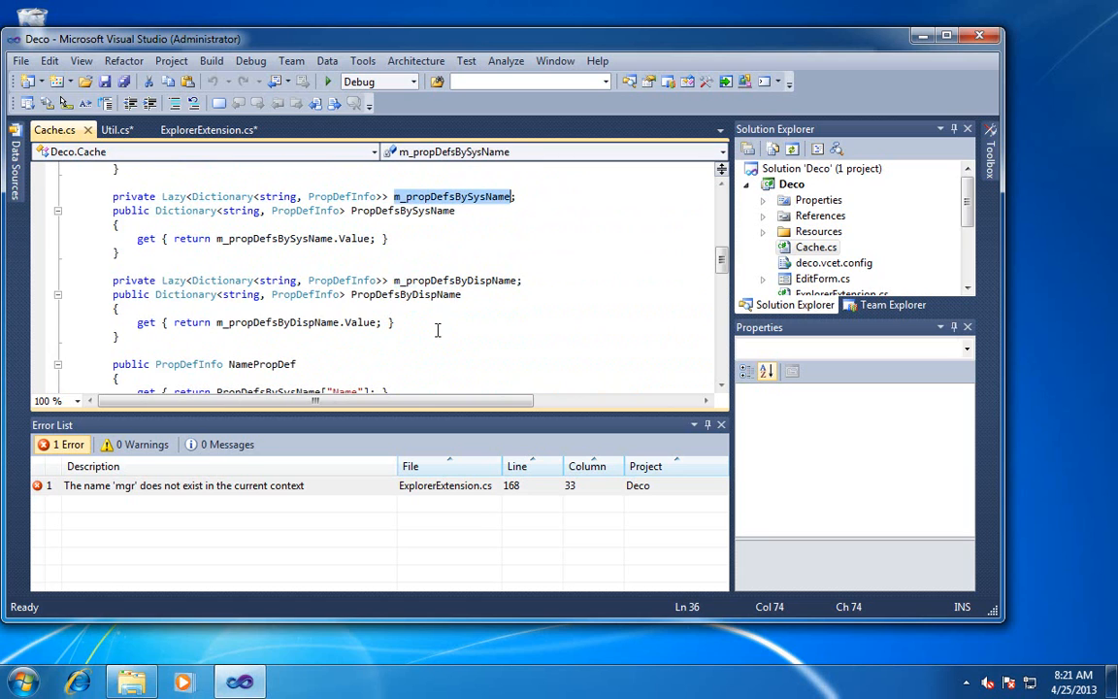
{"action": "scroll", "scroll_direction": "up", "scroll_amount": 3}
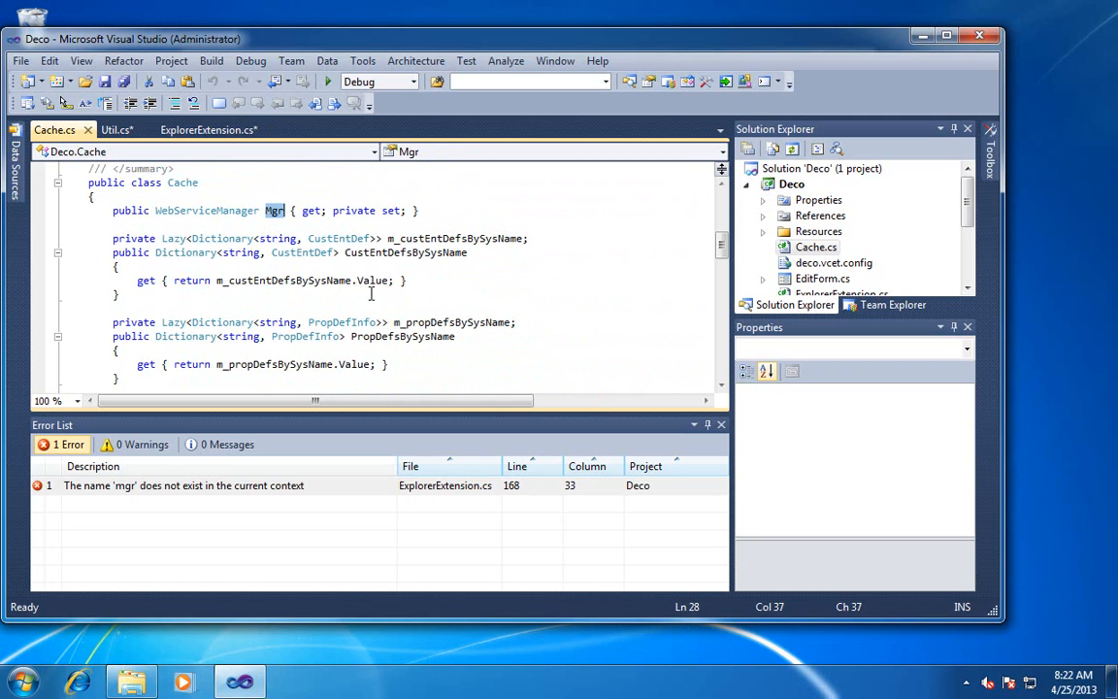
{"action": "left_click", "coordinate": [210, 128]}
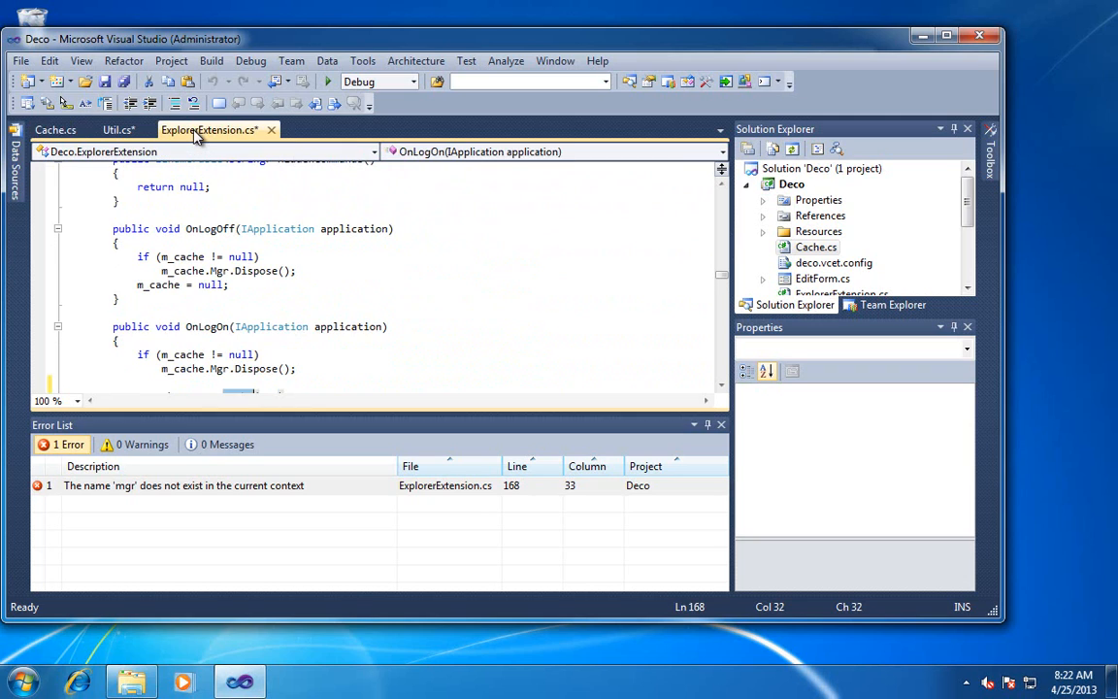
Make a trial edit on a new line in editCommand_Execute, then return to Cache.cs and delete the WebServiceManager Mgr property
{"action": "left_click", "coordinate": [303, 280]}
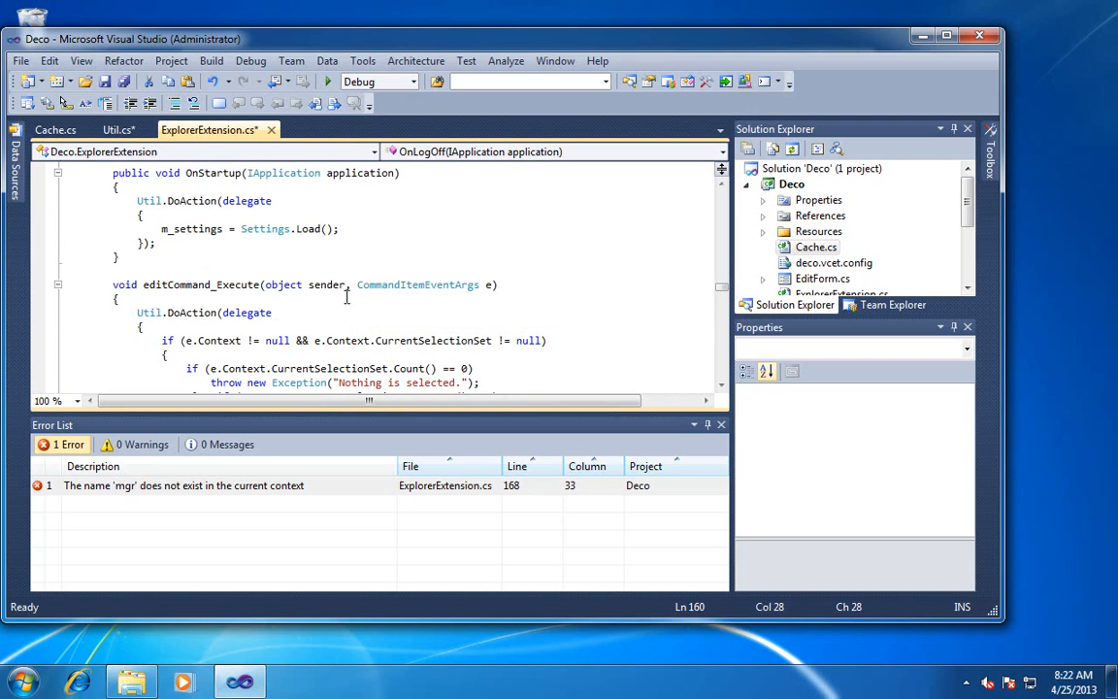
{"action": "scroll", "scroll_direction": "down", "scroll_amount": 3}
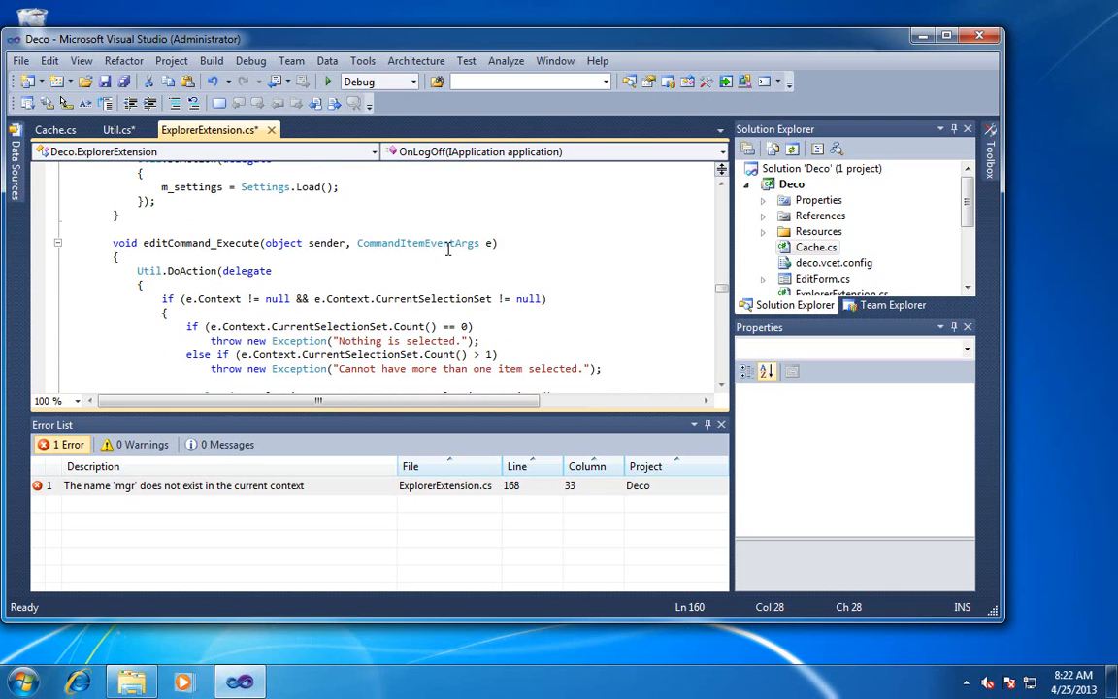
{"action": "double_click", "coordinate": [417, 242]}
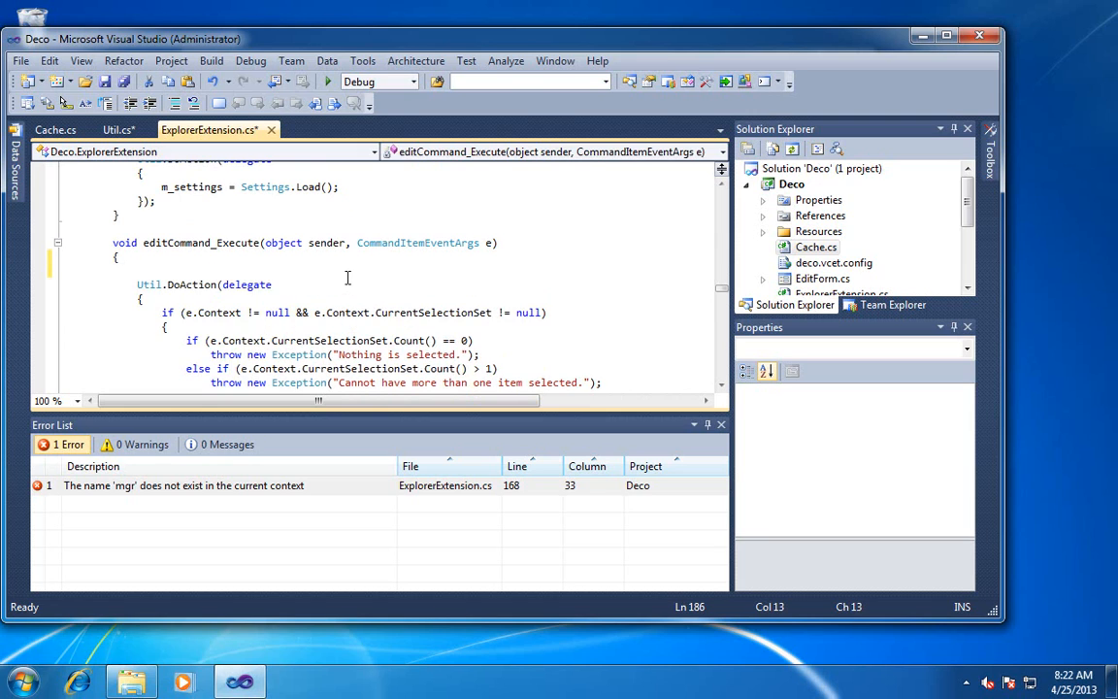
{"action": "type", "text": "e.Context.Application"}
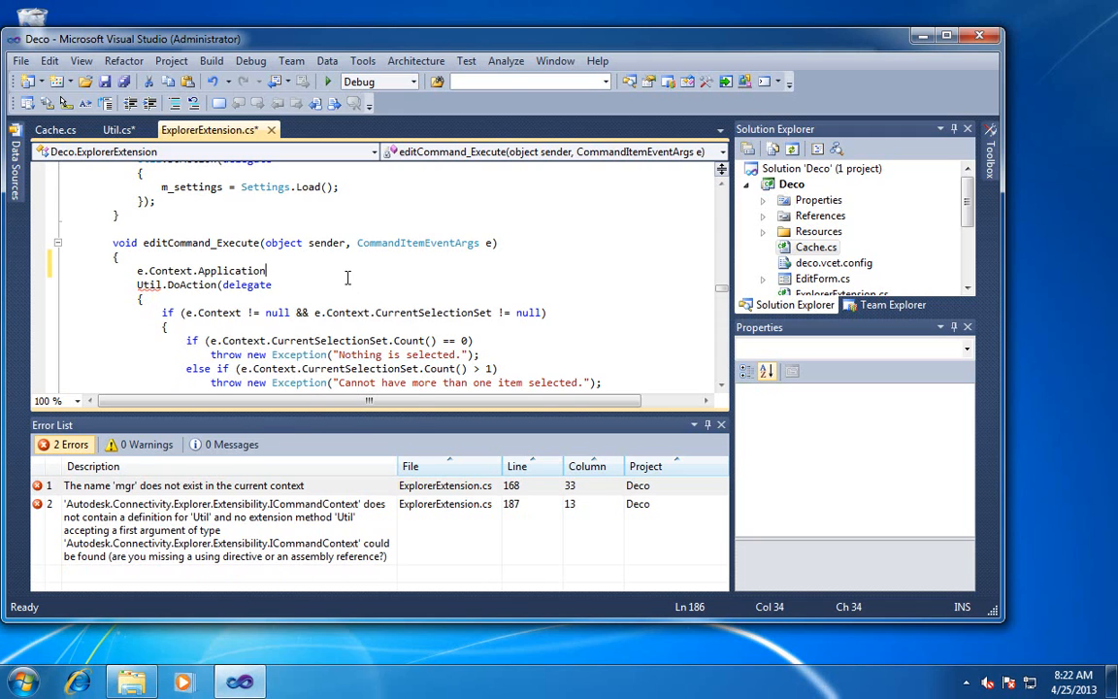
{"action": "type", "text": "."}
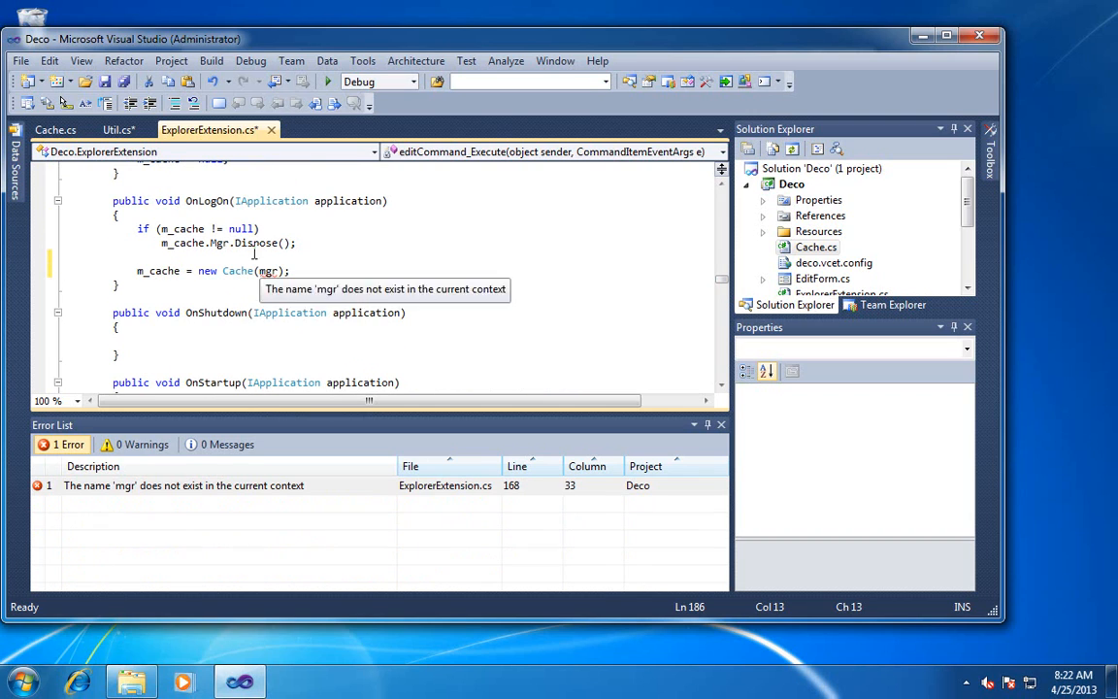
{"action": "left_click", "coordinate": [54, 128]}
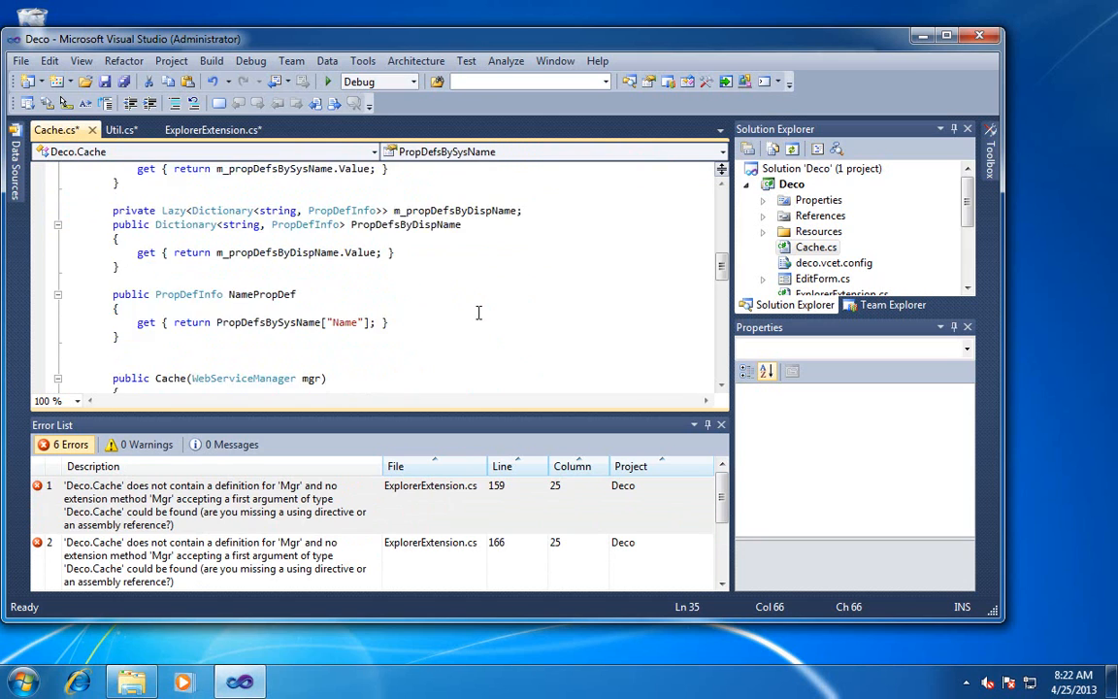
Delete the constructor's WebServiceManager mgr parameter and its this.Mgr assignment line
{"action": "scroll", "scroll_direction": "down", "scroll_amount": 3}
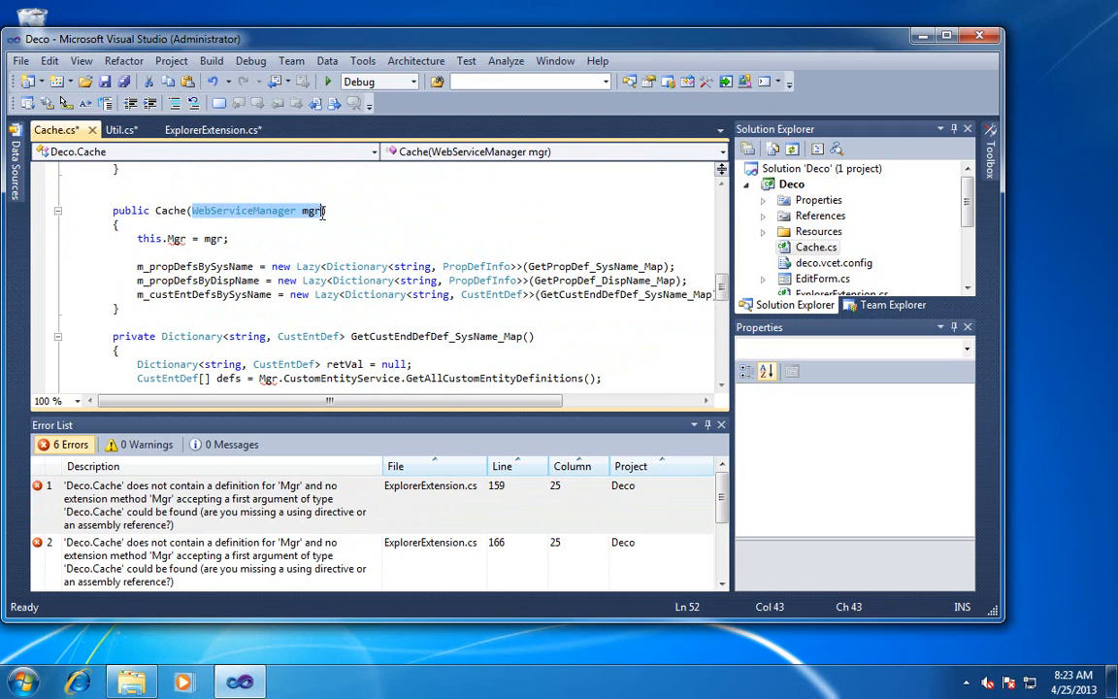
{"action": "key", "text": "Delete"}
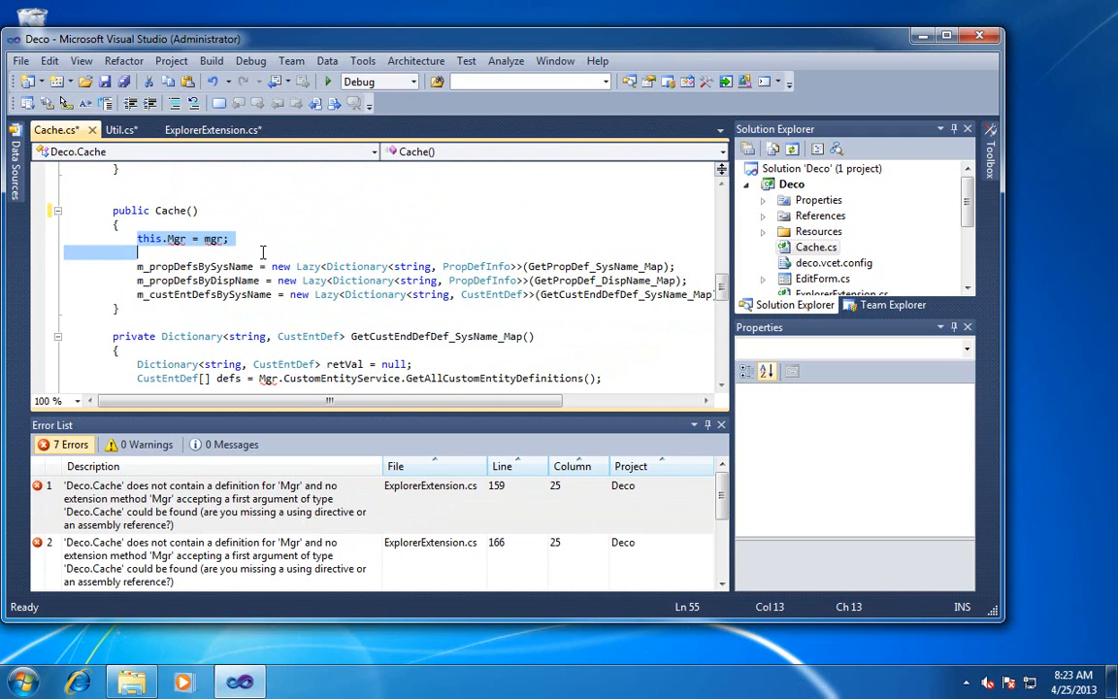
{"action": "key", "text": "Delete"}
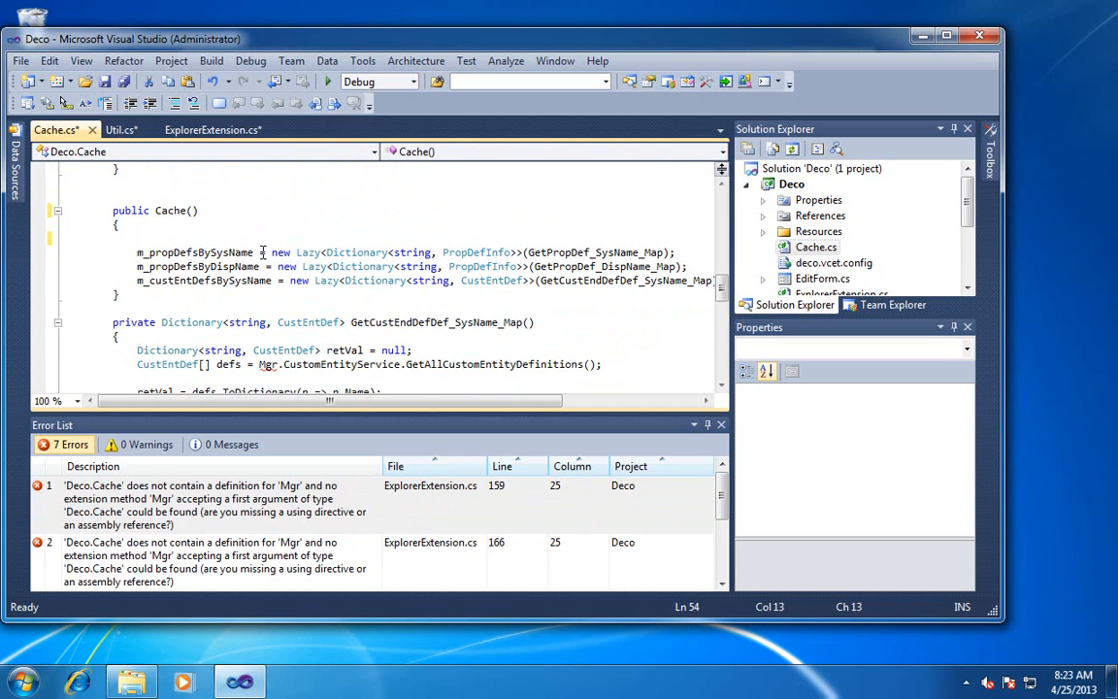
{"action": "left_click", "coordinate": [76, 237]}
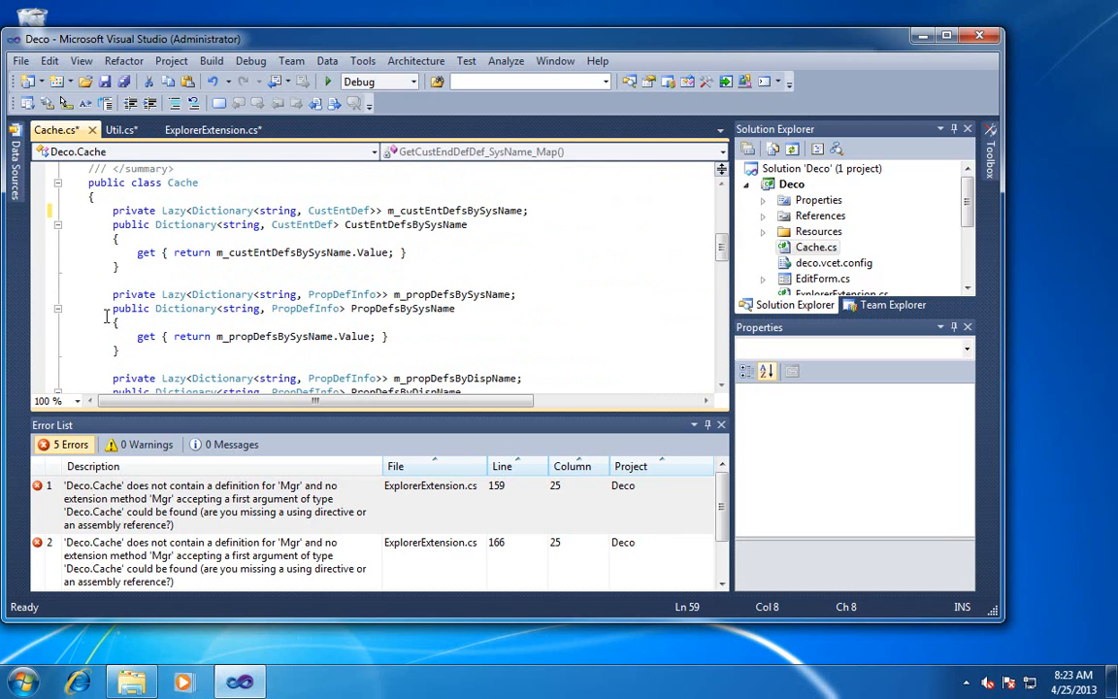
Change the Lazy fields to plain Dictionary fields assigned null in the constructor
{"action": "scroll", "scroll_direction": "up", "scroll_amount": 3}
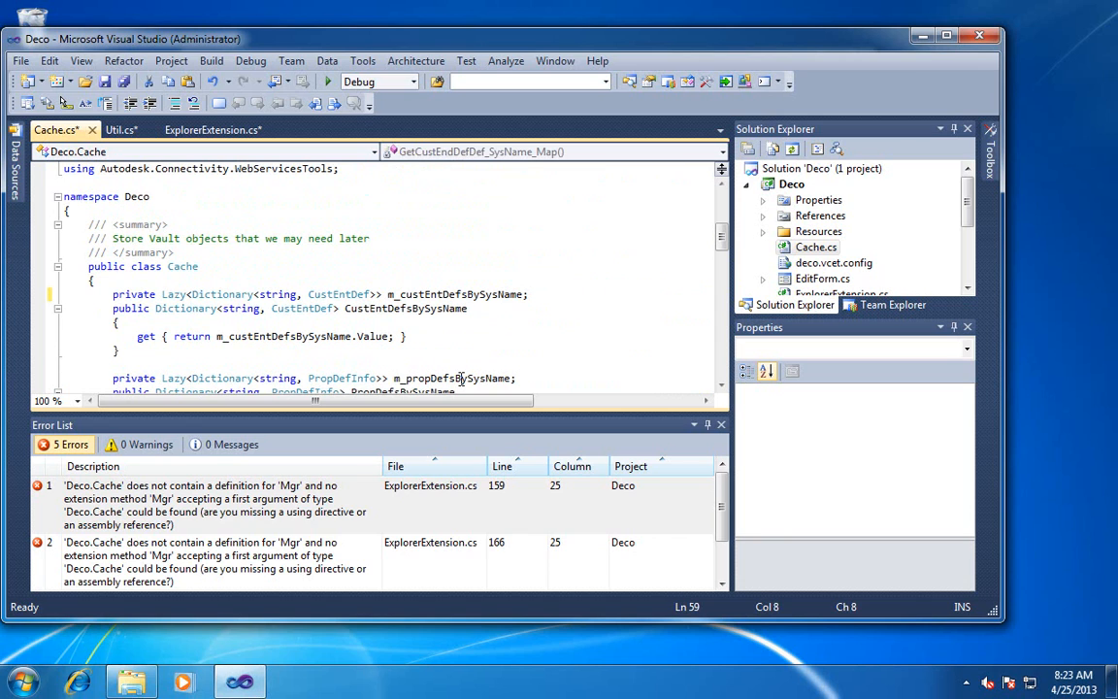
{"action": "scroll", "scroll_direction": "down", "scroll_amount": 3}
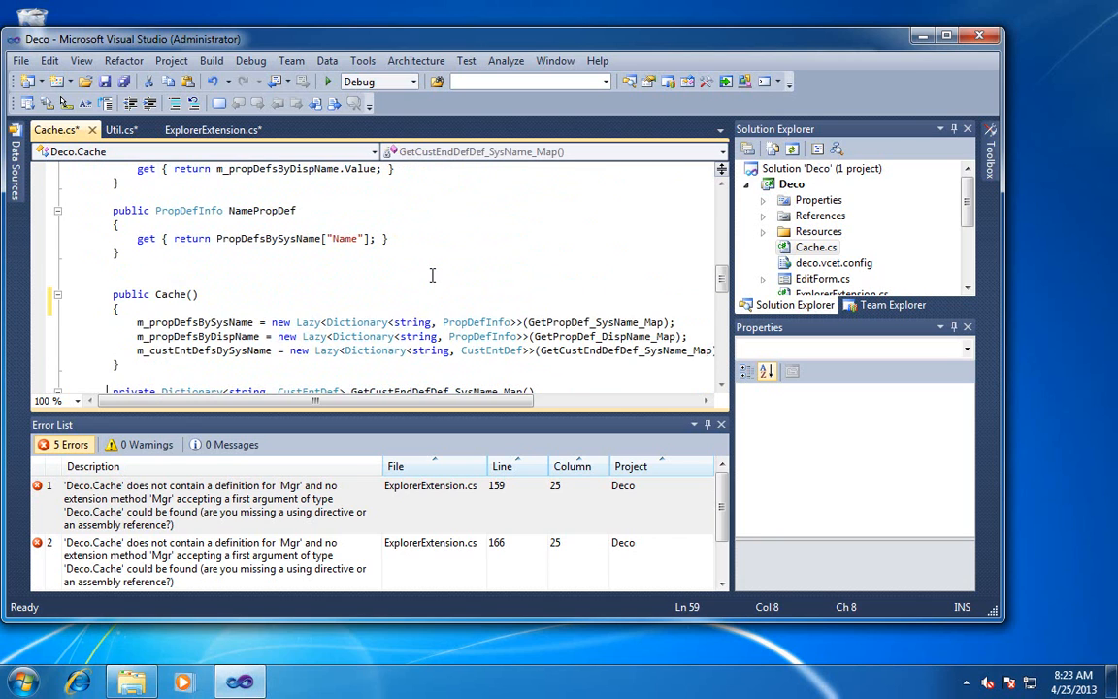
{"action": "scroll", "scroll_direction": "down", "scroll_amount": 3}
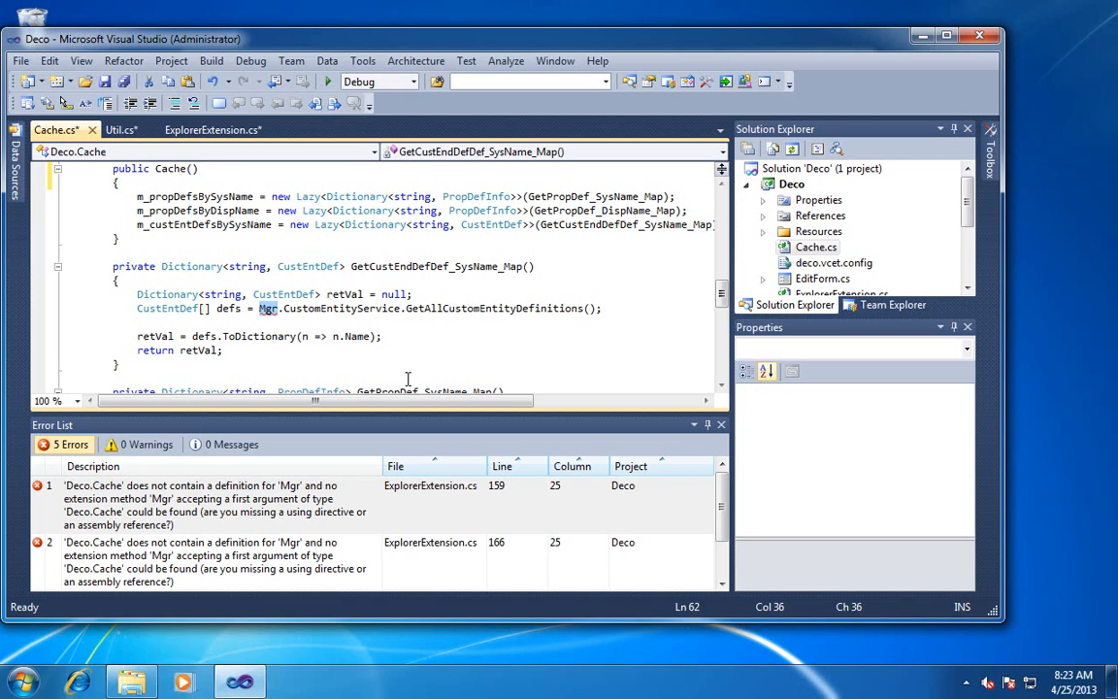
{"action": "mouse_move", "coordinate": [179, 280]}
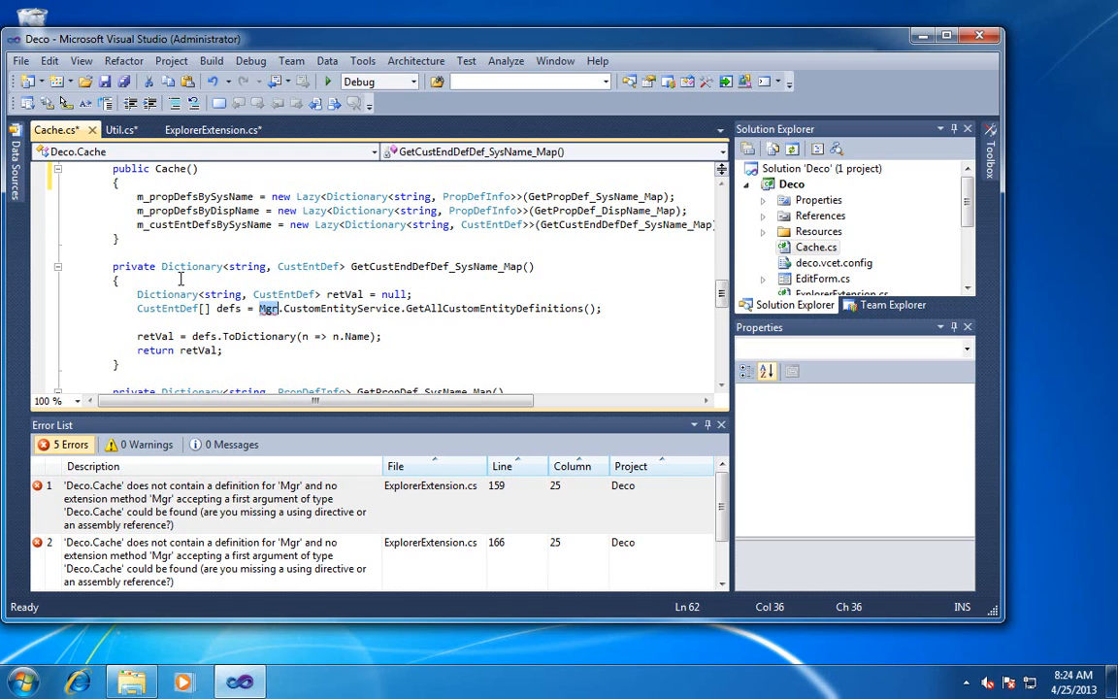
{"action": "mouse_move", "coordinate": [380, 330]}
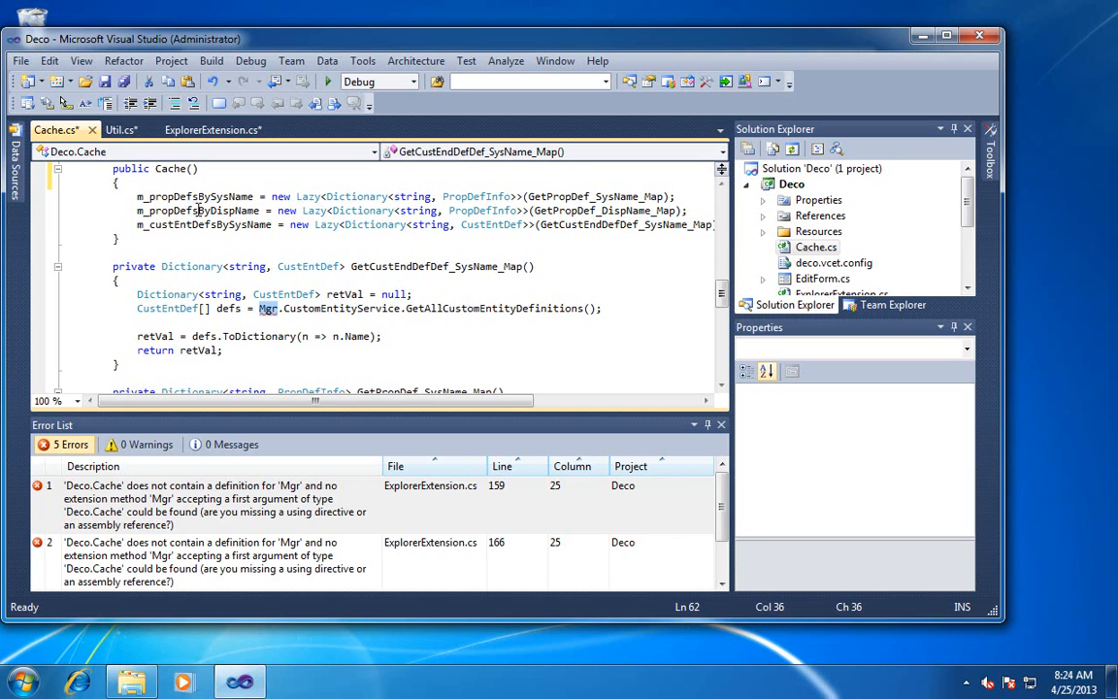
{"action": "scroll", "scroll_direction": "up", "scroll_amount": 3}
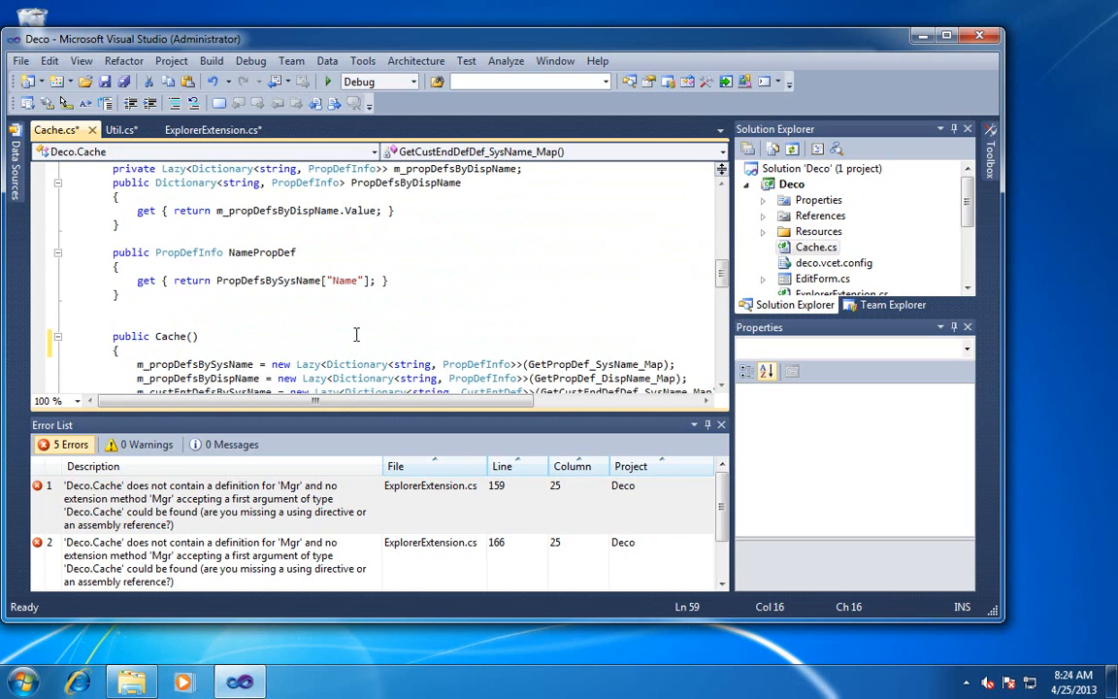
{"action": "scroll", "scroll_direction": "up", "scroll_amount": 3}
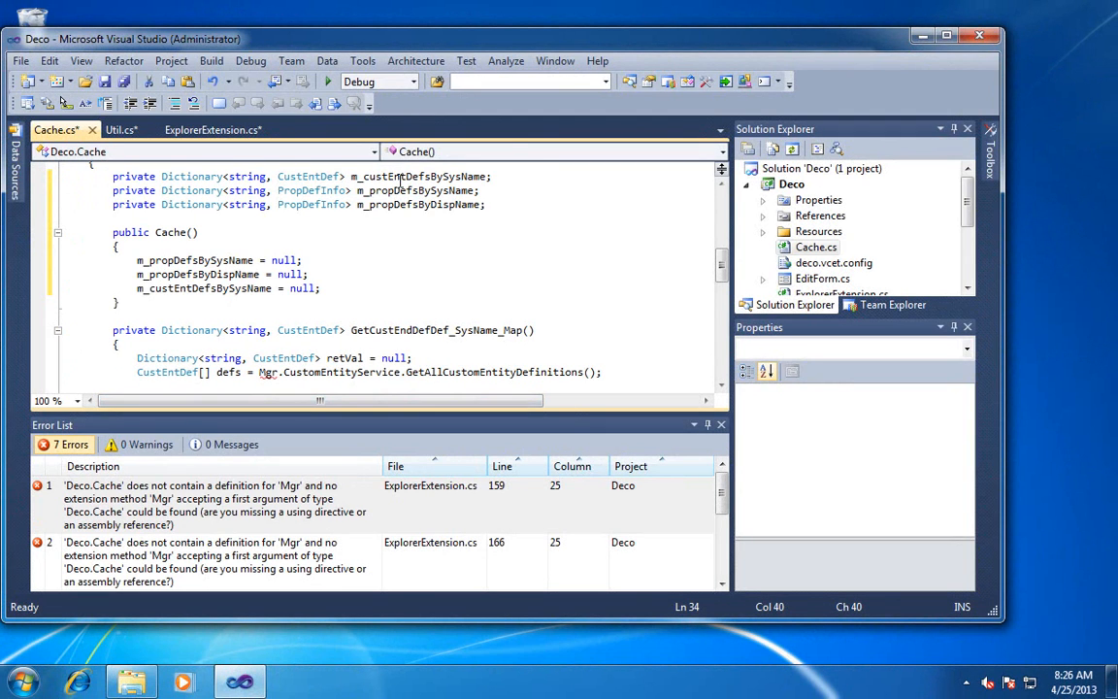
Make GetCustEndDefDef_SysName_Map public and give it a Connection parameter via IntelliSense
{"action": "double_click", "coordinate": [194, 261]}
{"action": "type", "text": "ublic"}
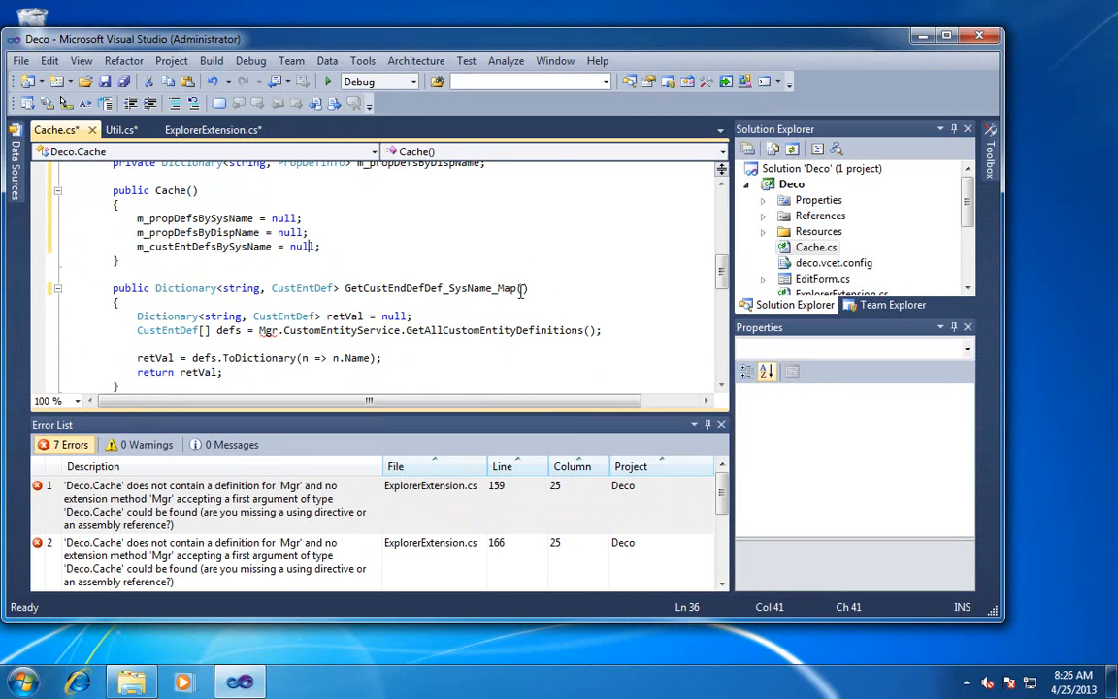
{"action": "left_click", "coordinate": [536, 350]}
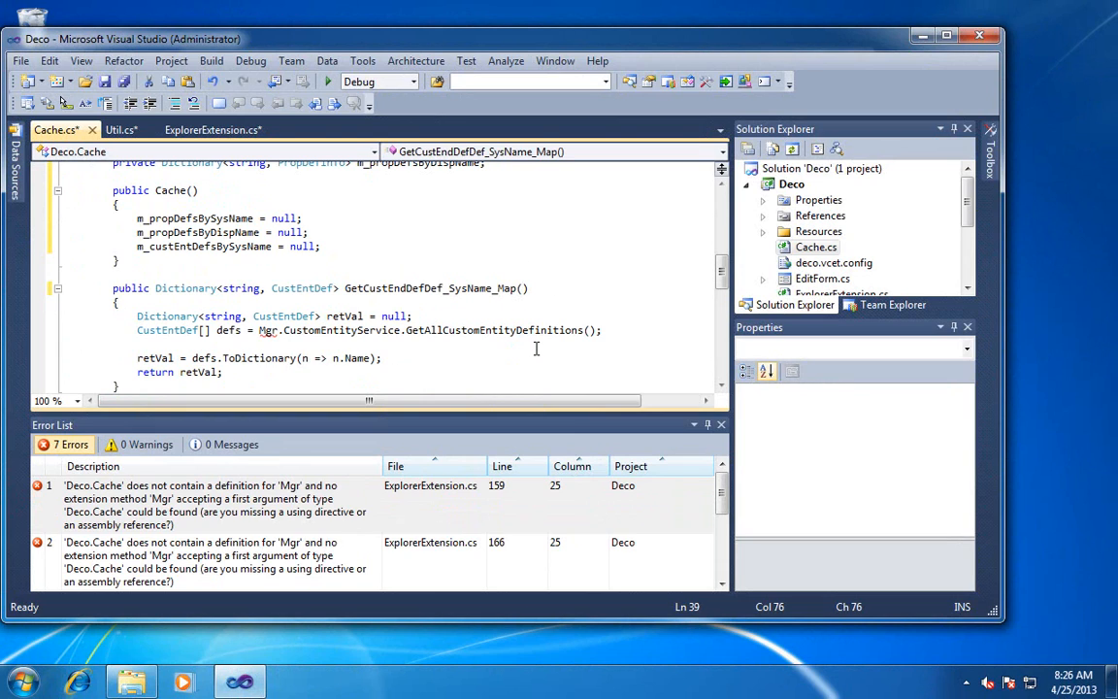
{"action": "type", "text": "Connectio"}
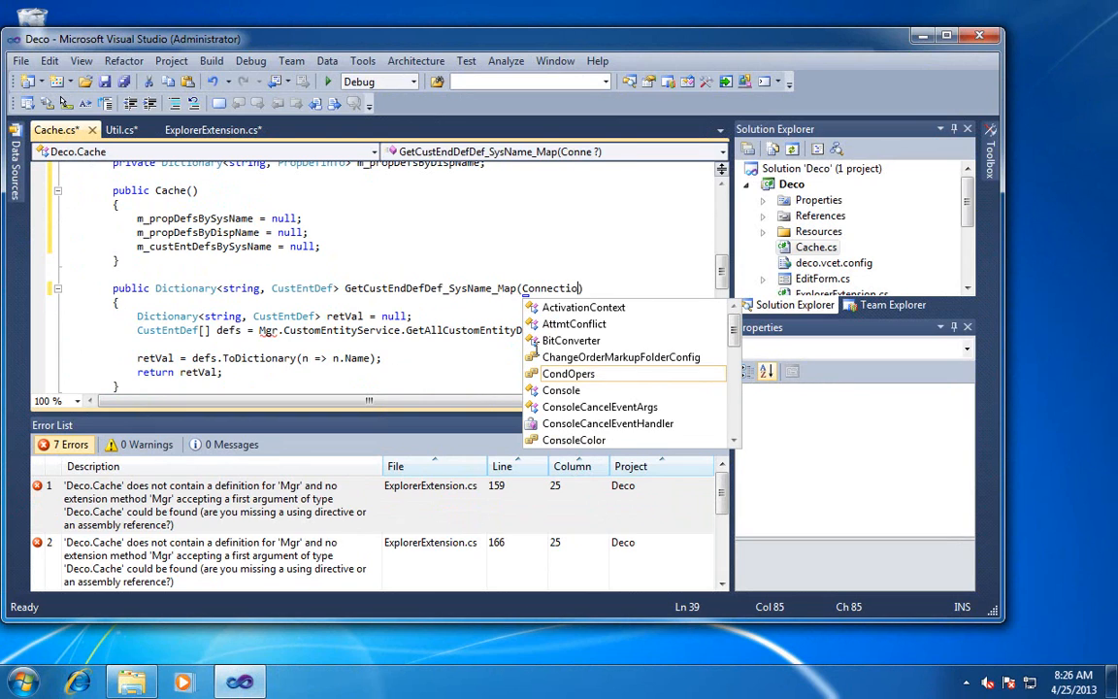
{"action": "type", "text": "n"}
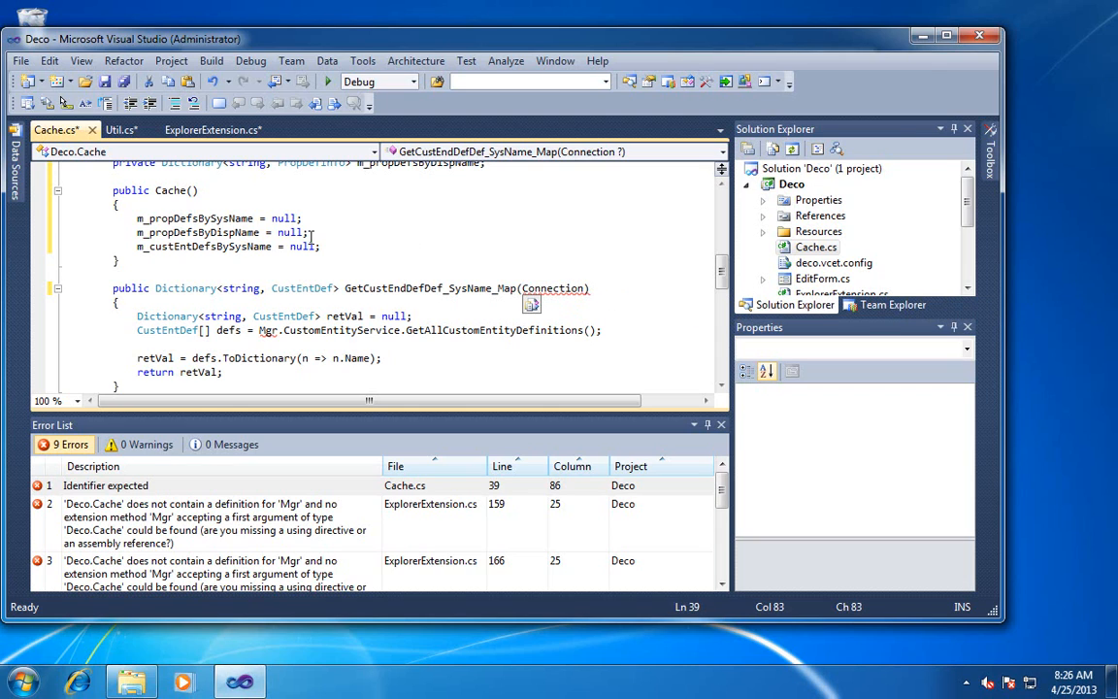
{"action": "scroll", "scroll_direction": "up", "scroll_amount": 3}
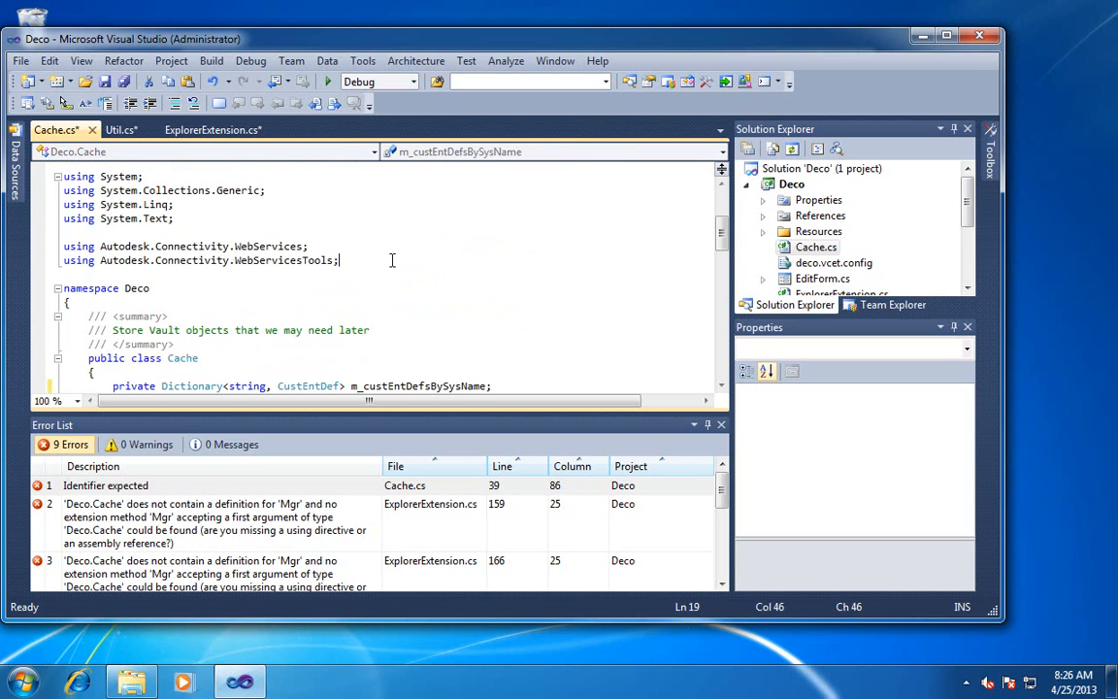
Add a using directive for Autodesk.DataManagement.Client.Framework.Vault and name the parameter conn
{"action": "key", "text": "enter"}
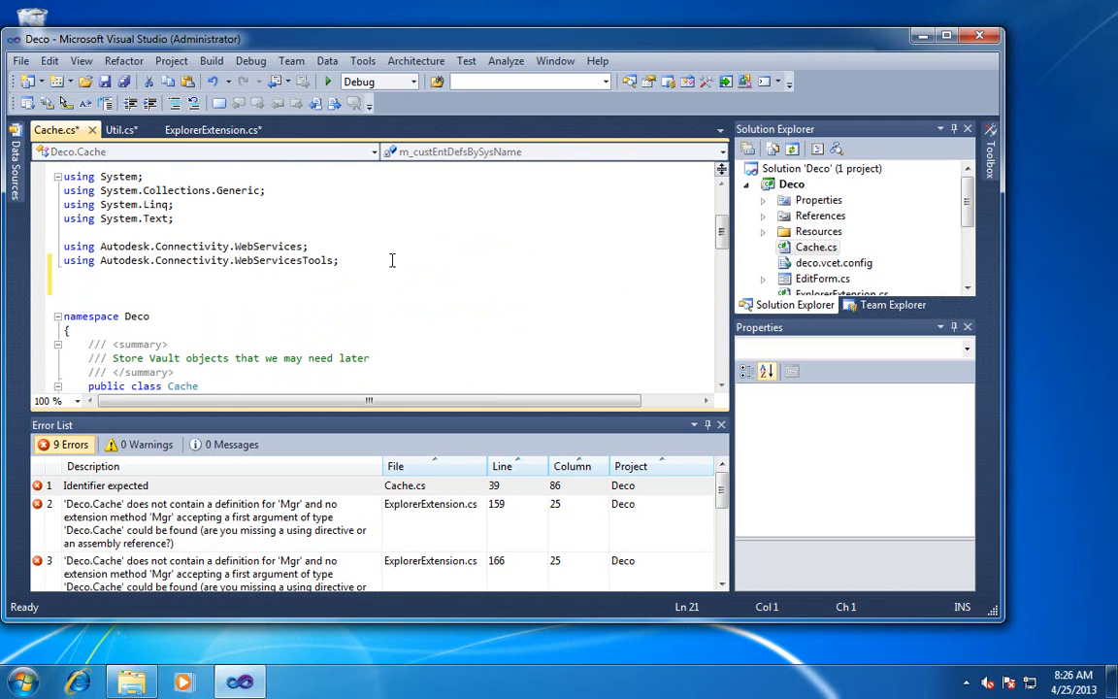
{"action": "type", "text": "using Autodesk."}
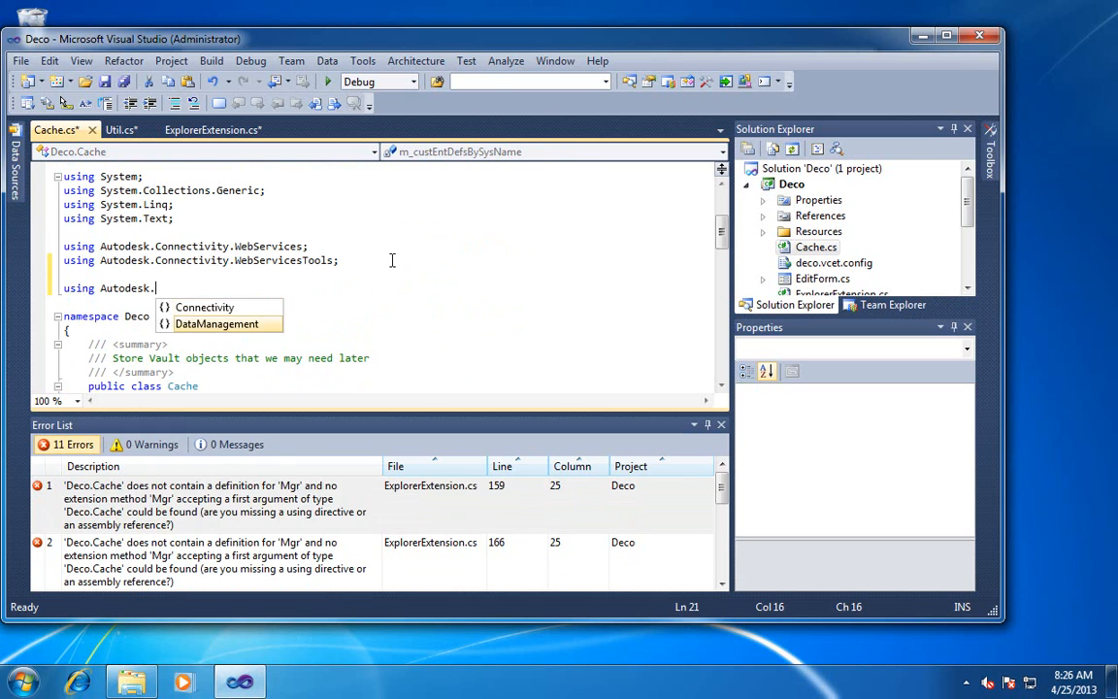
{"action": "type", "text": "DataManagement.Client"}
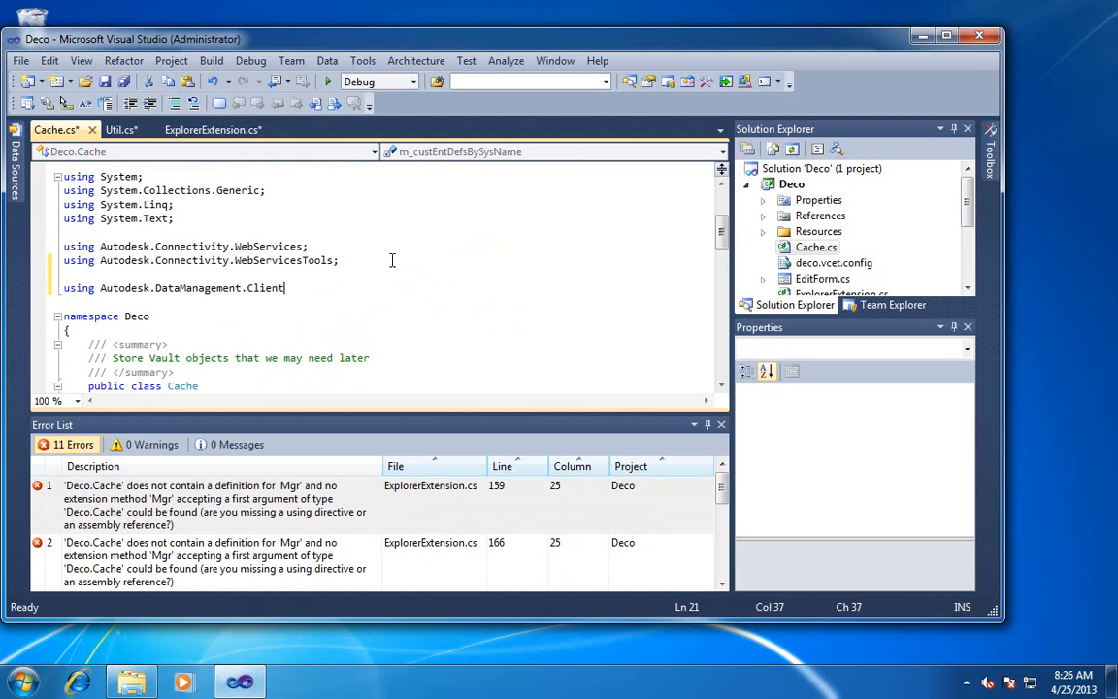
{"action": "type", "text": ".Framework"}
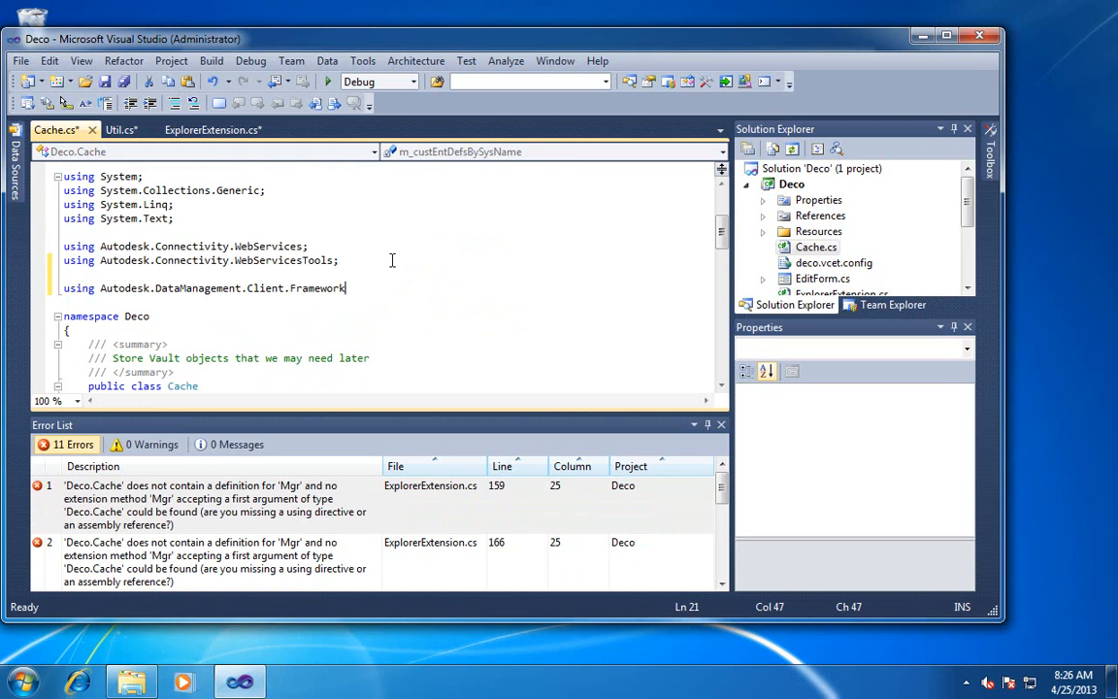
{"action": "type", "text": "."}
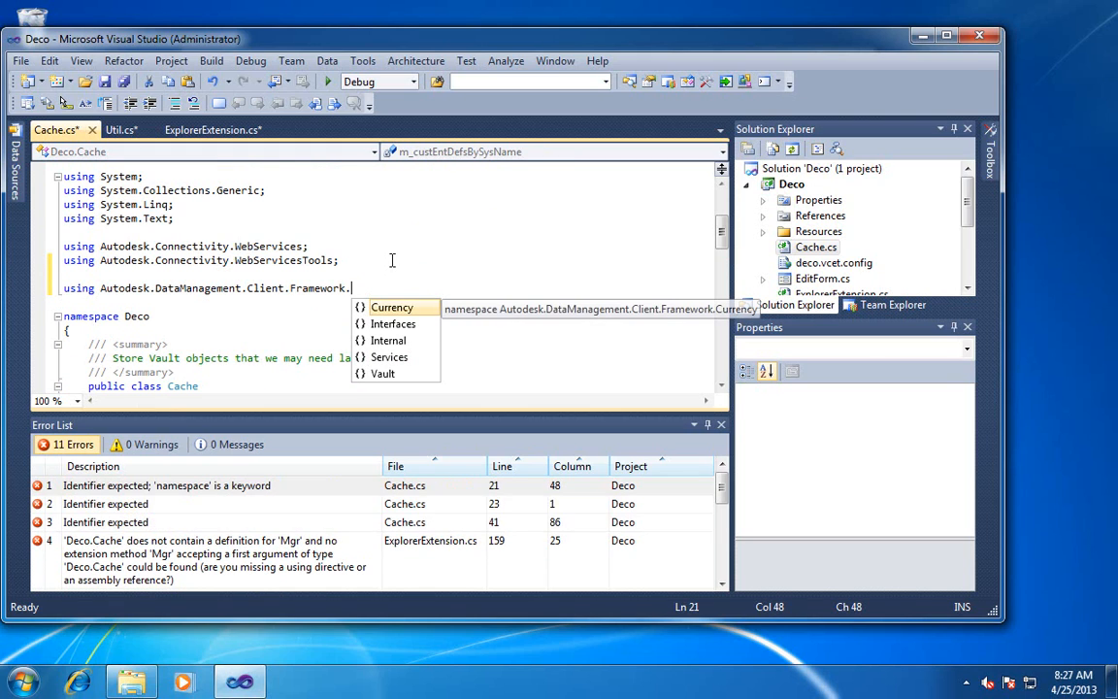
{"action": "type", "text": "Vault."}
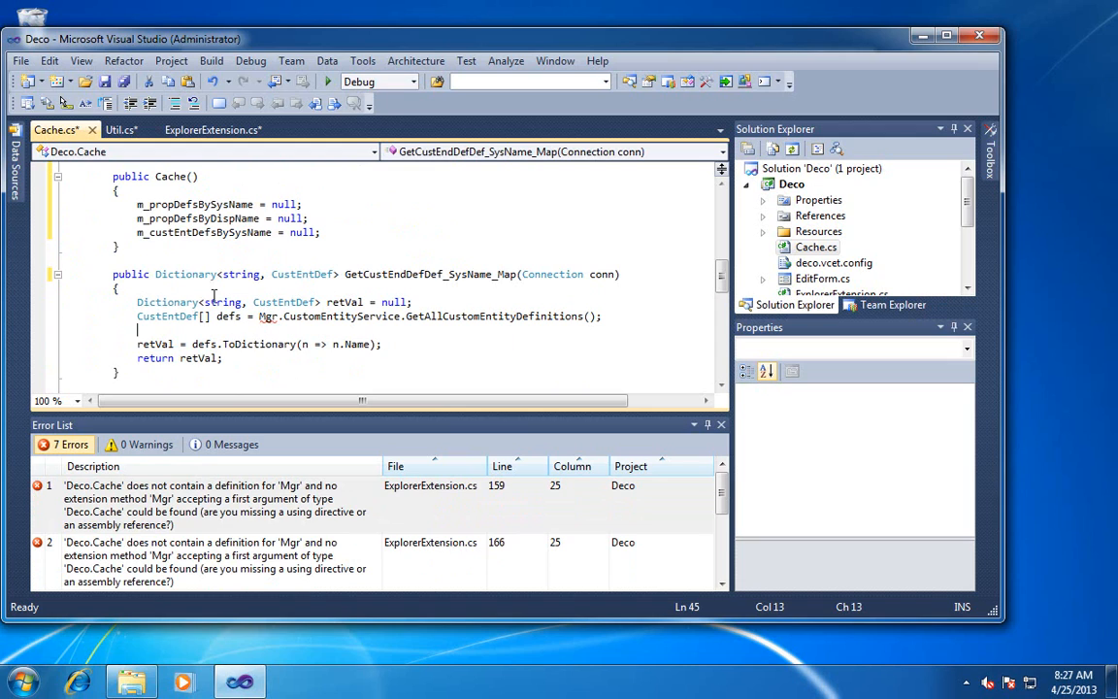
Wrap the method body in if (m_custEntDefsBySysName == null) and indent it
{"action": "key", "text": "Enter"}
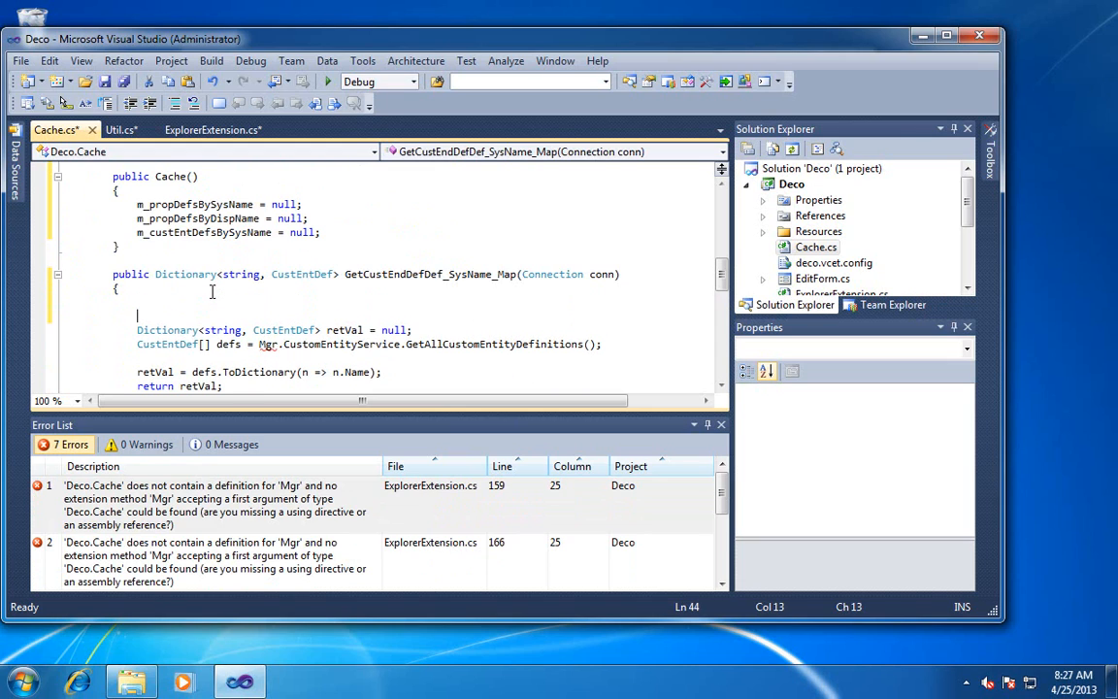
{"action": "type", "text": "if ("}
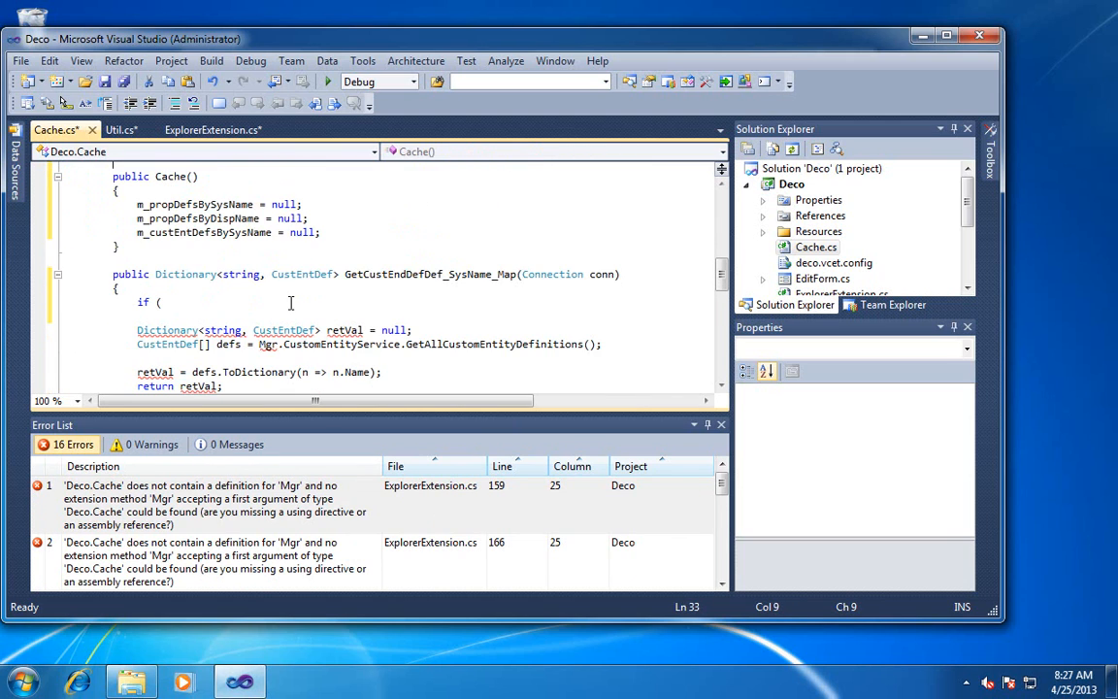
{"action": "type", "text": "m_custEntDefsBySysName !"}
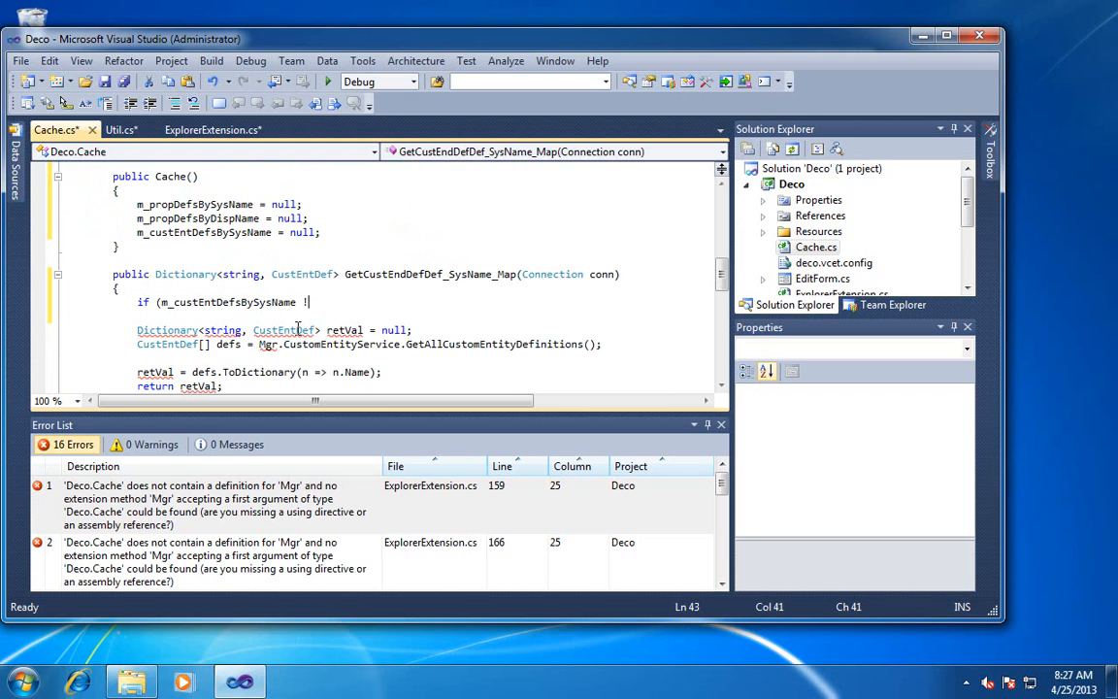
{"action": "type", "text": "= null)"}
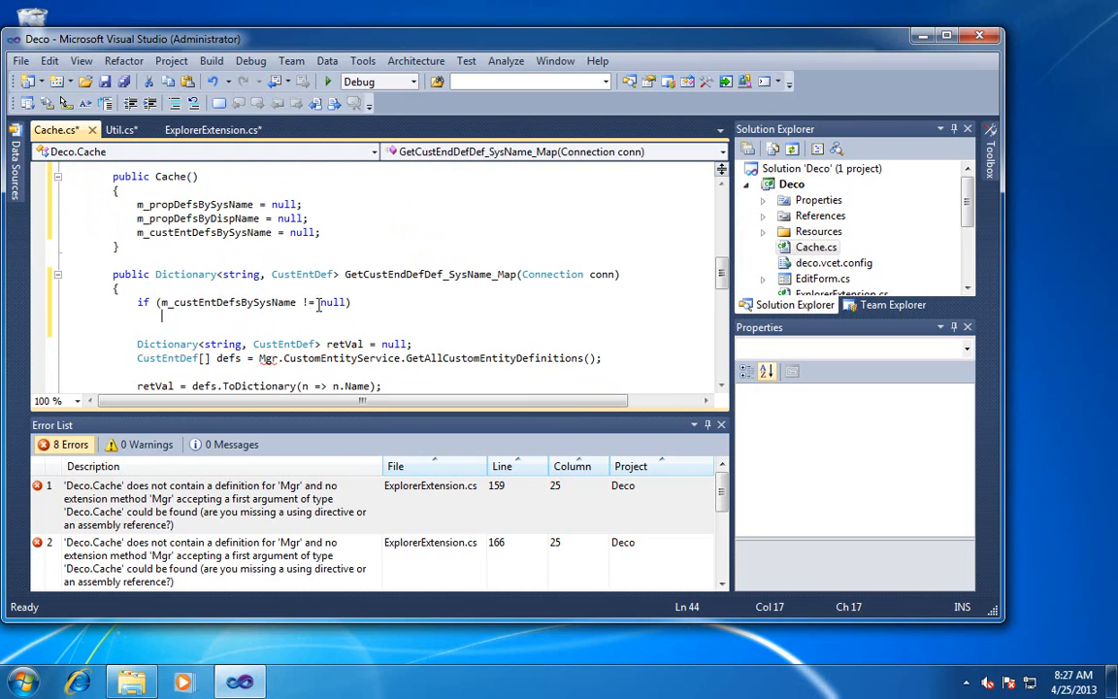
{"action": "left_click", "coordinate": [307, 303]}
{"action": "type", "text": "="}
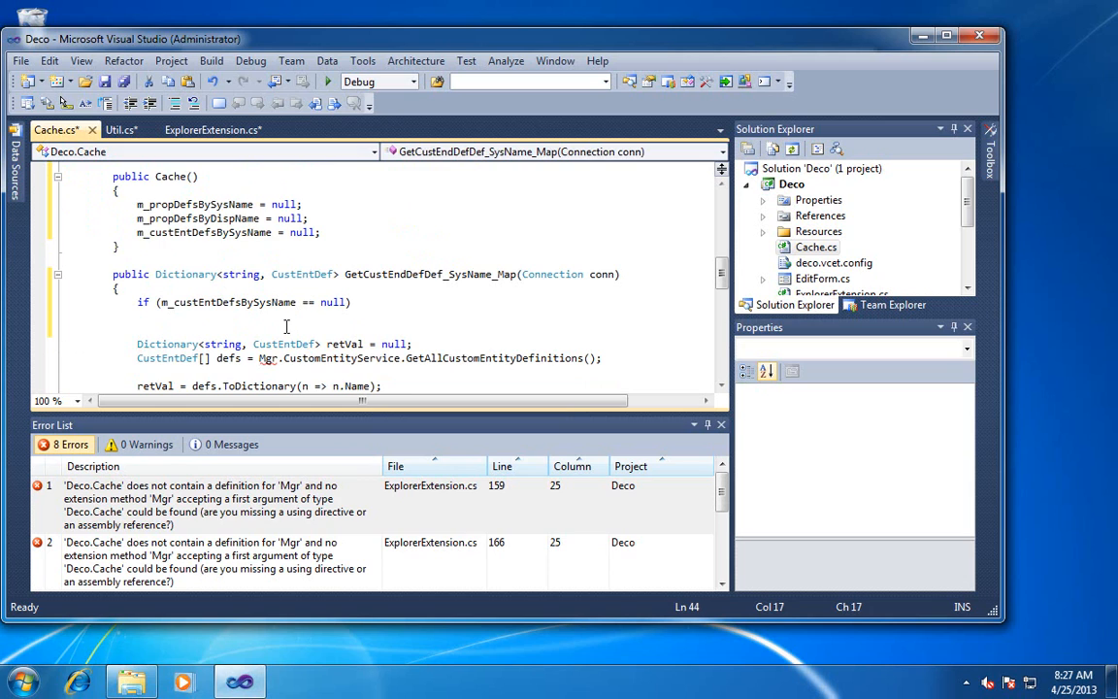
{"action": "scroll", "scroll_direction": "down", "scroll_amount": 3}
{"action": "type", "text": "{"}
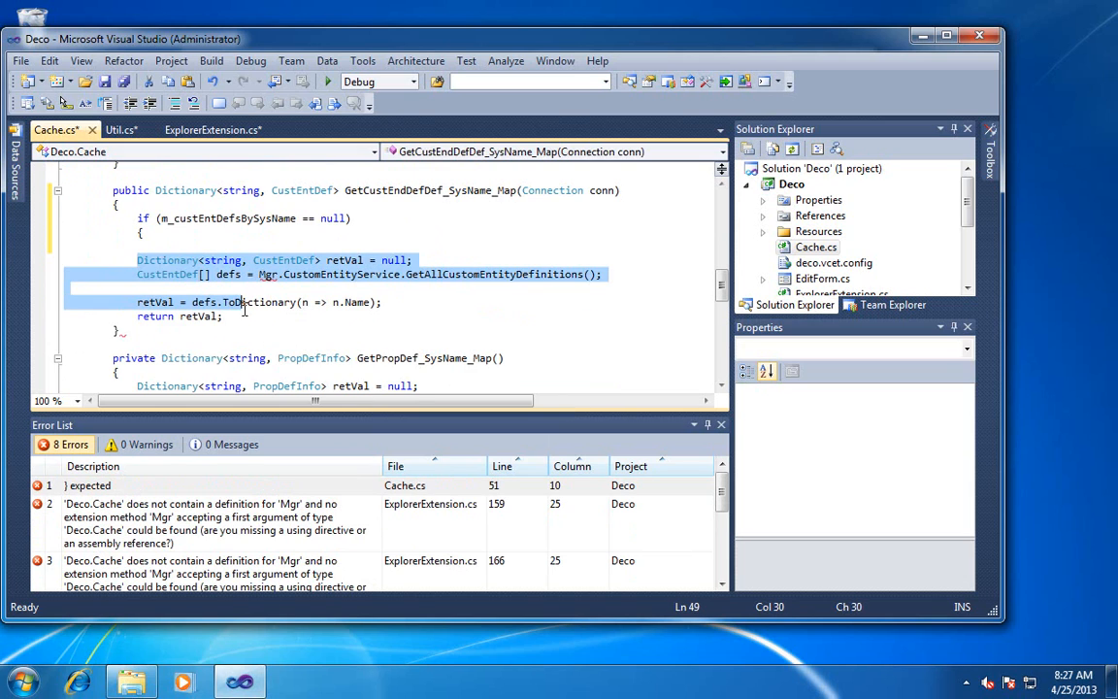
{"action": "left_click", "coordinate": [268, 315]}
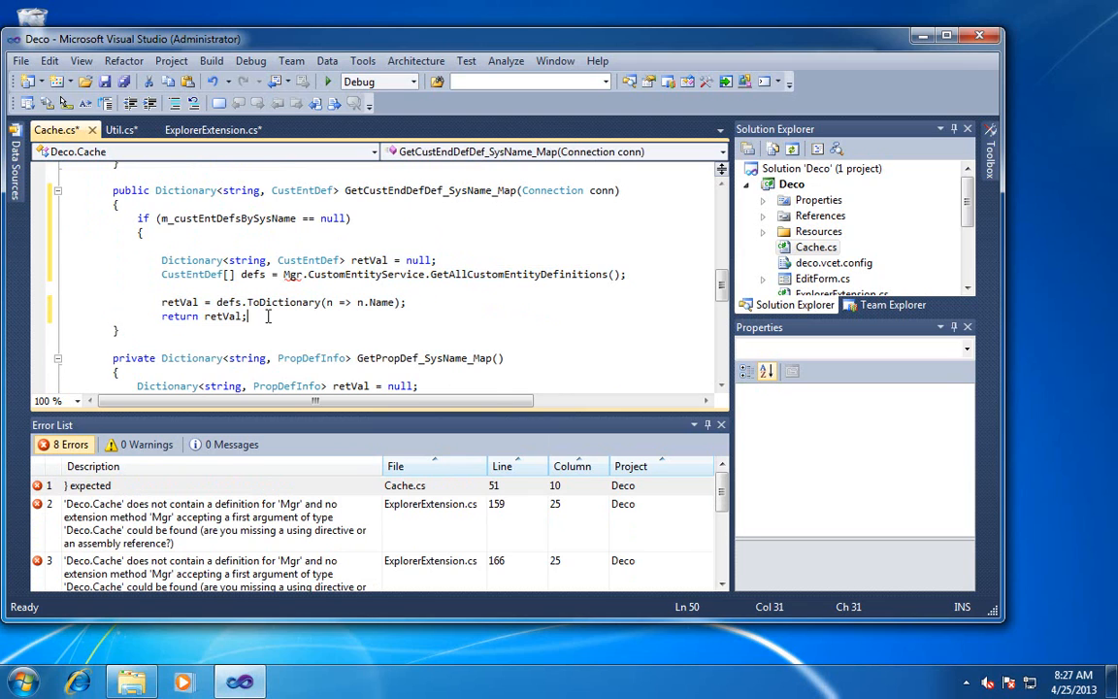
Store ToDictionary in m_custEntDefsBySysName, return it, and replace Mgr with conn.WebServiceManager
{"action": "double_click", "coordinate": [229, 217]}
{"action": "type", "text": "}"}
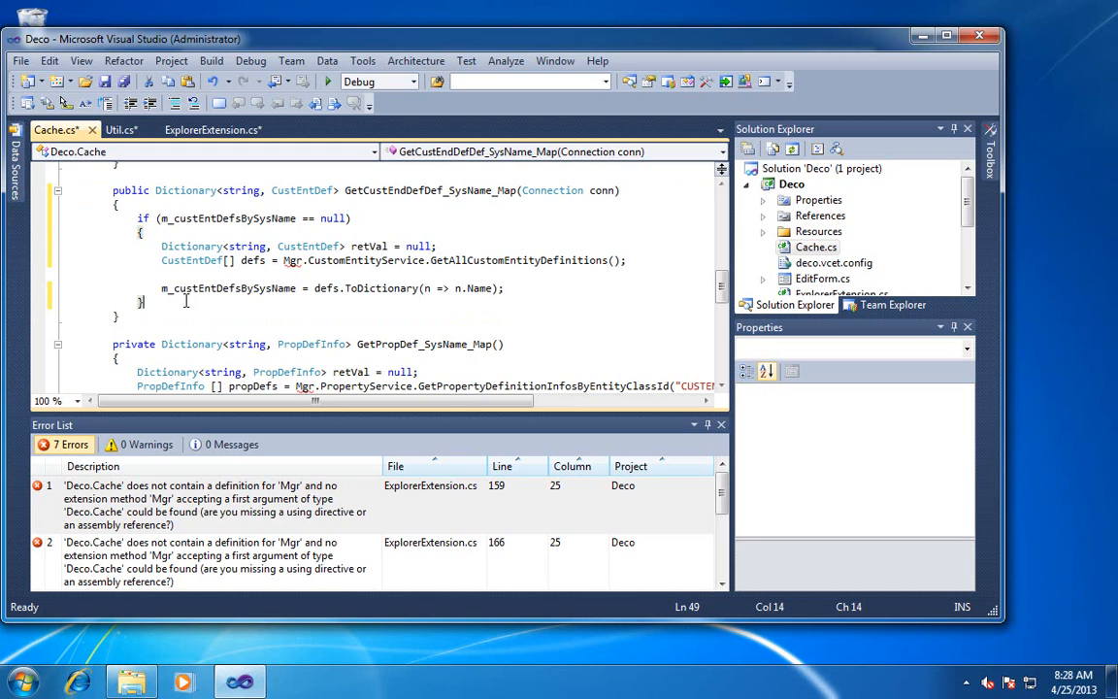
{"action": "type", "text": "return"}
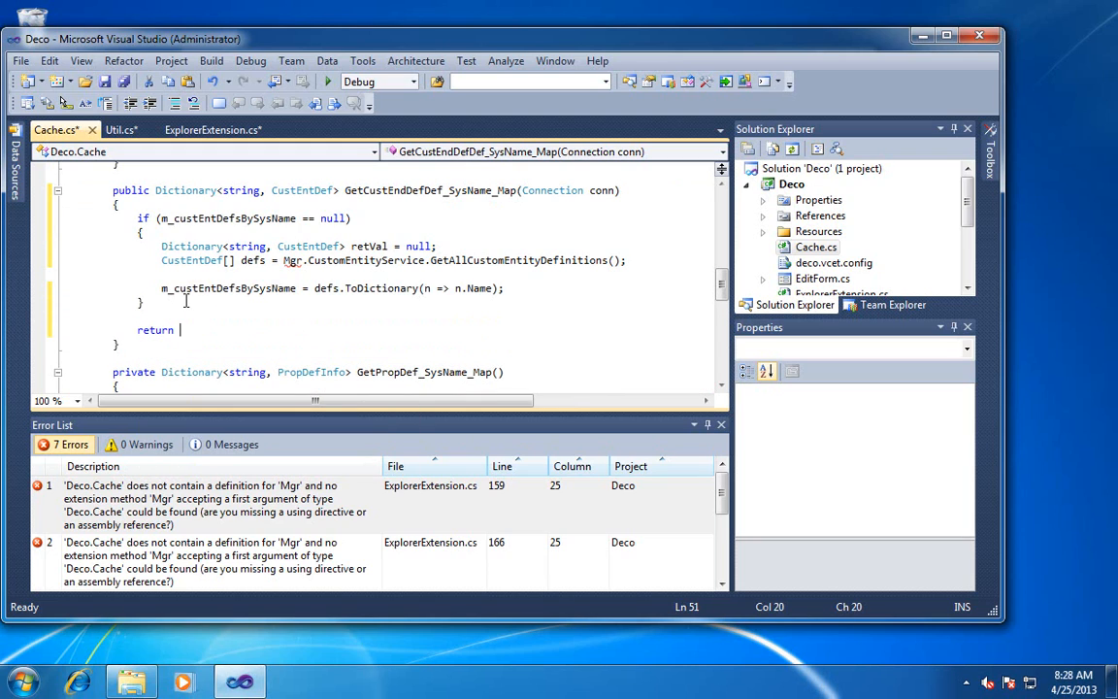
{"action": "type", "text": "m_custEntDefsBySysName;"}
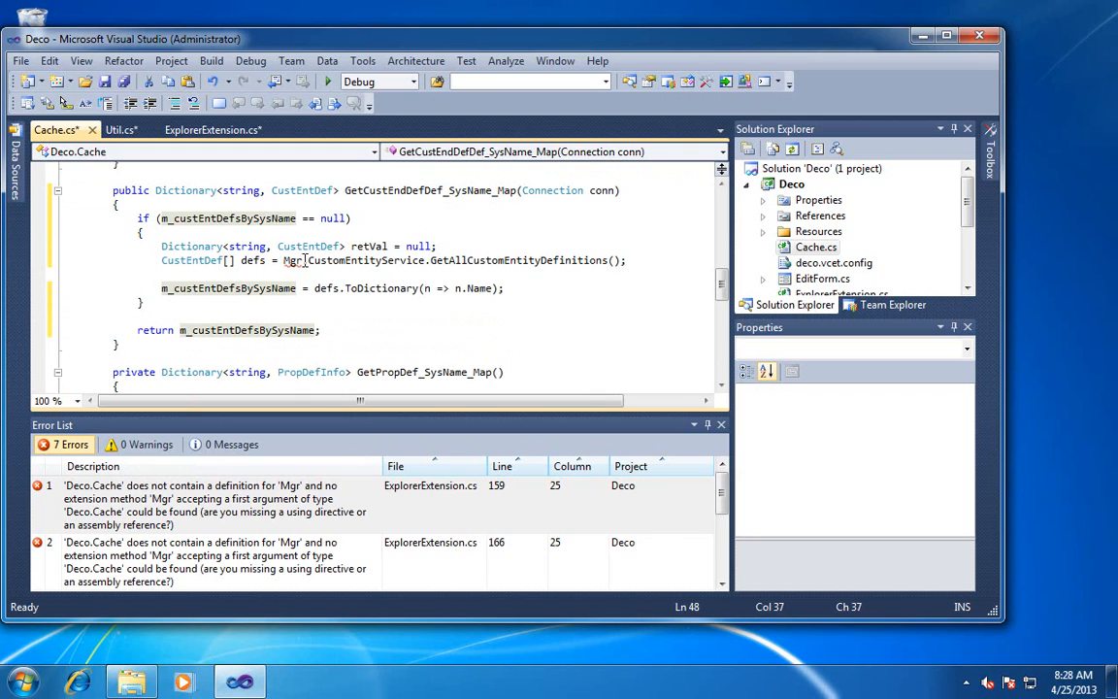
{"action": "left_click", "coordinate": [225, 260]}
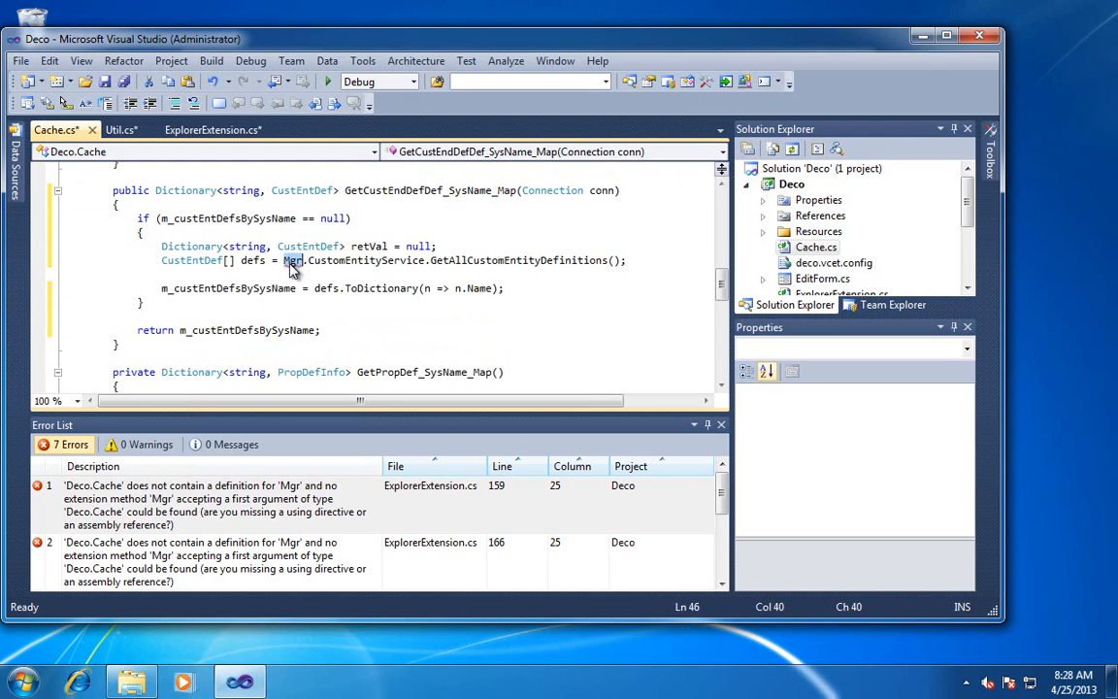
{"action": "left_click", "coordinate": [443, 190]}
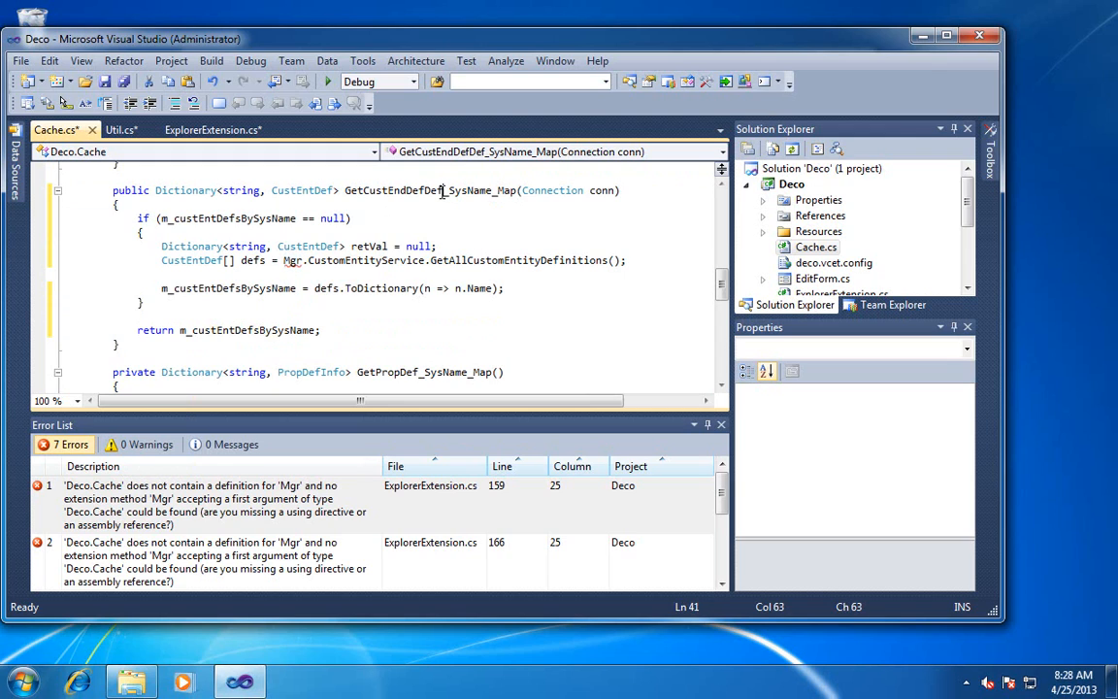
{"action": "double_click", "coordinate": [431, 190]}
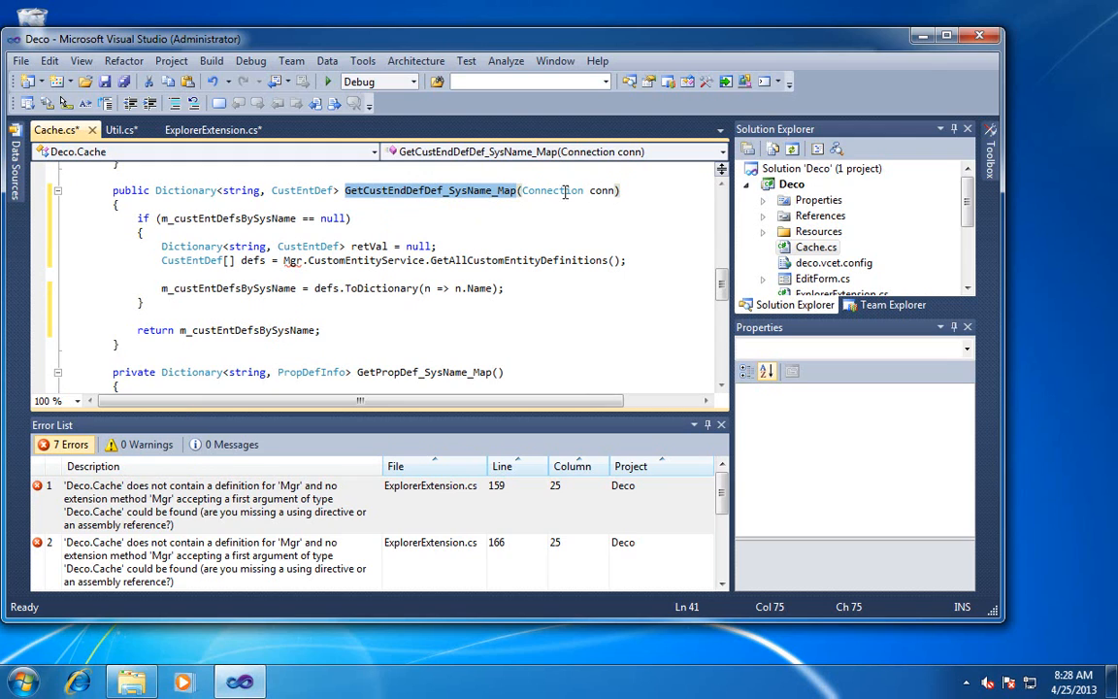
{"action": "mouse_move", "coordinate": [601, 190]}
{"action": "type", "text": "c"}
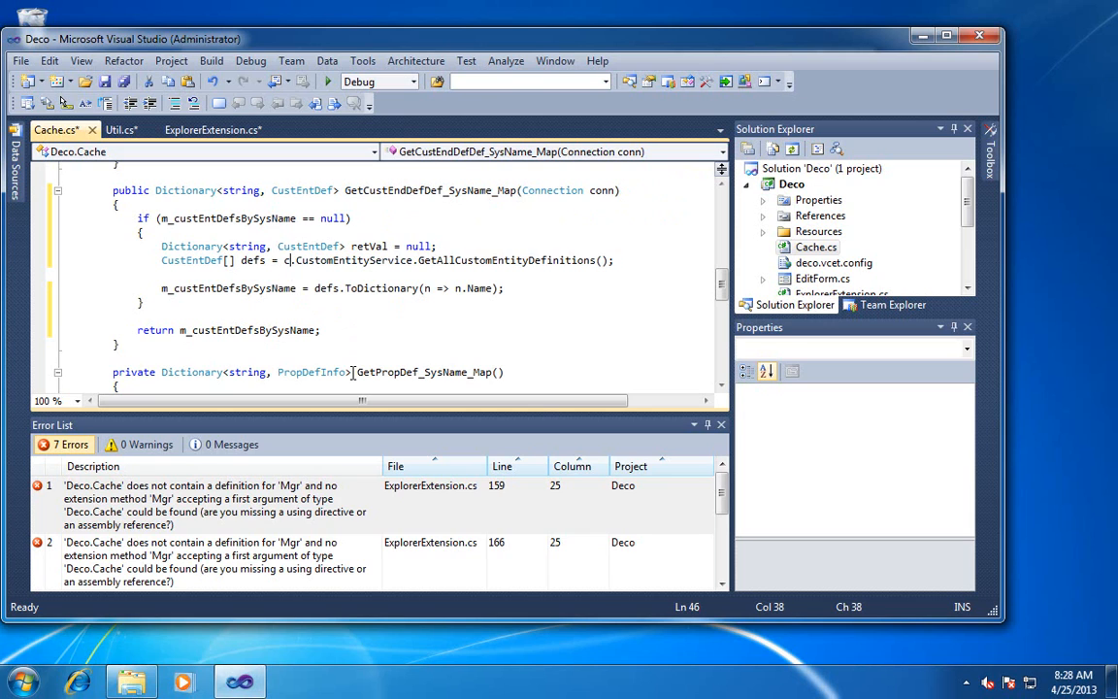
{"action": "type", "text": "w"}
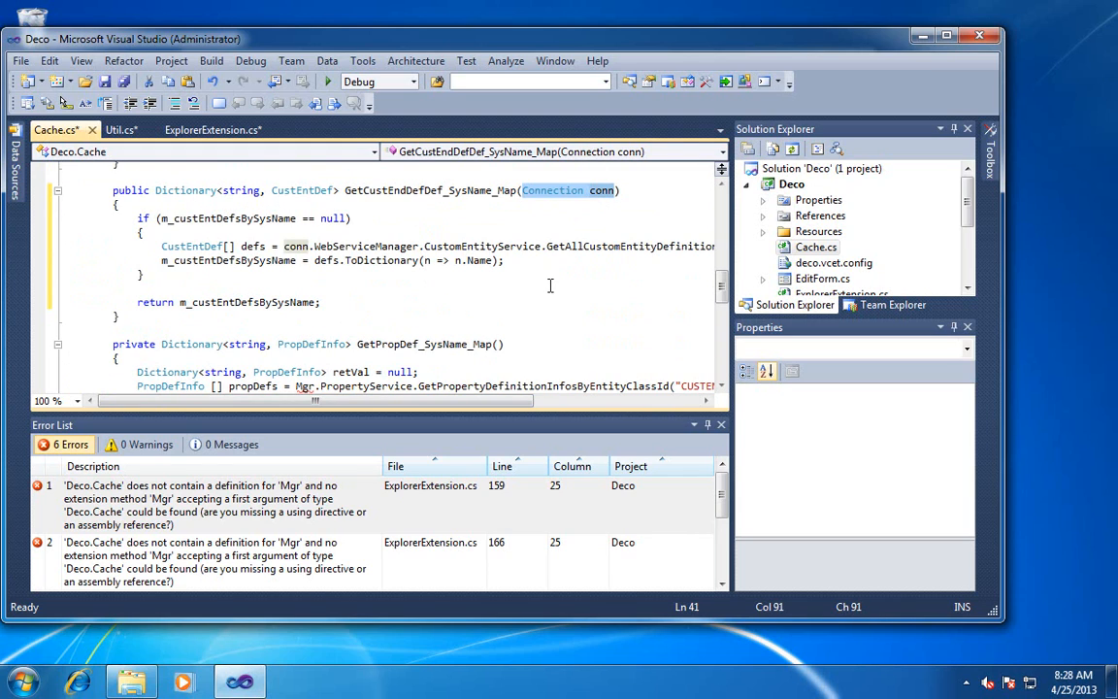
Add the Connection conn parameter to GetPropDef_SysName_Map
{"action": "left_click", "coordinate": [439, 354]}
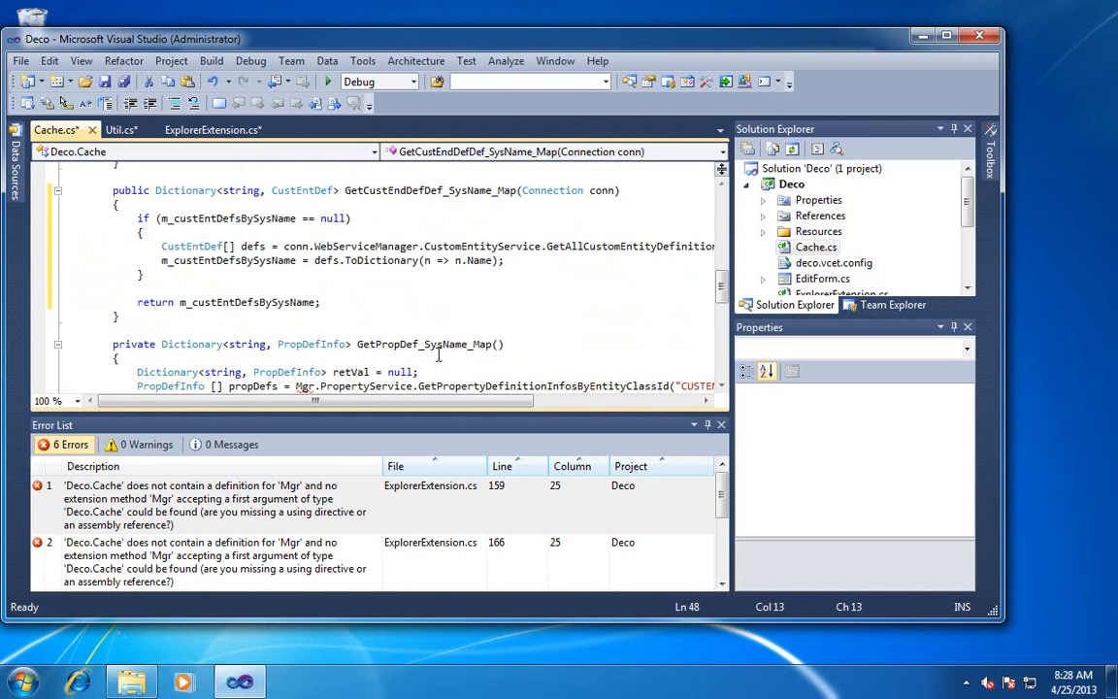
{"action": "scroll", "scroll_direction": "down", "scroll_amount": 3}
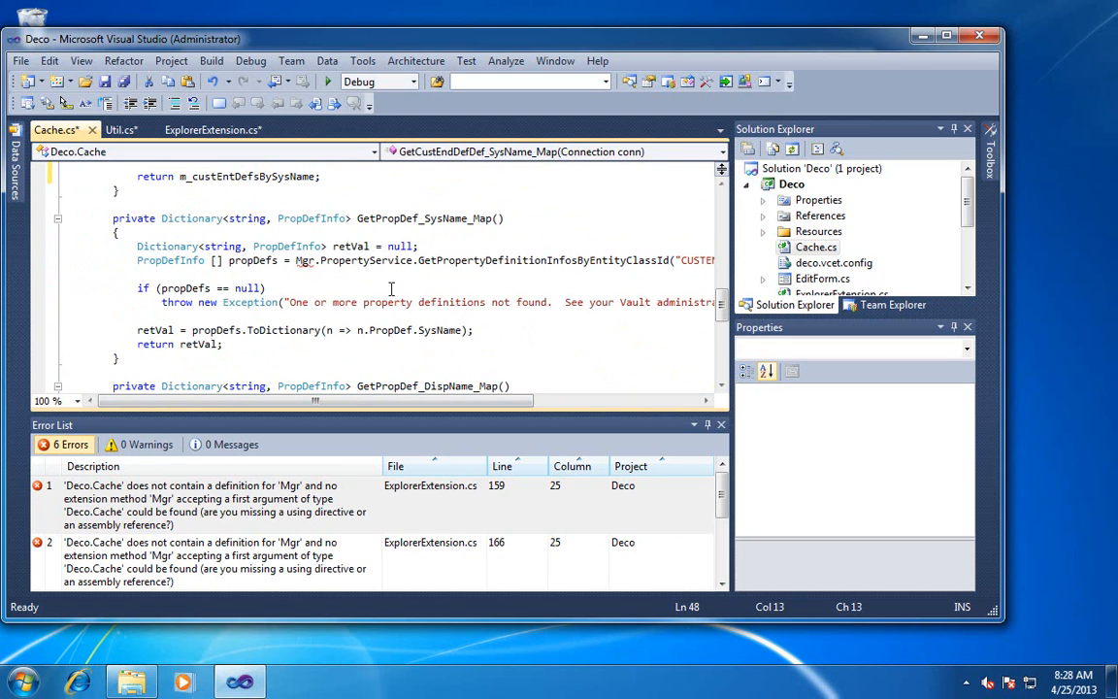
{"action": "left_click", "coordinate": [544, 291]}
{"action": "type", "text": "Connection conn"}
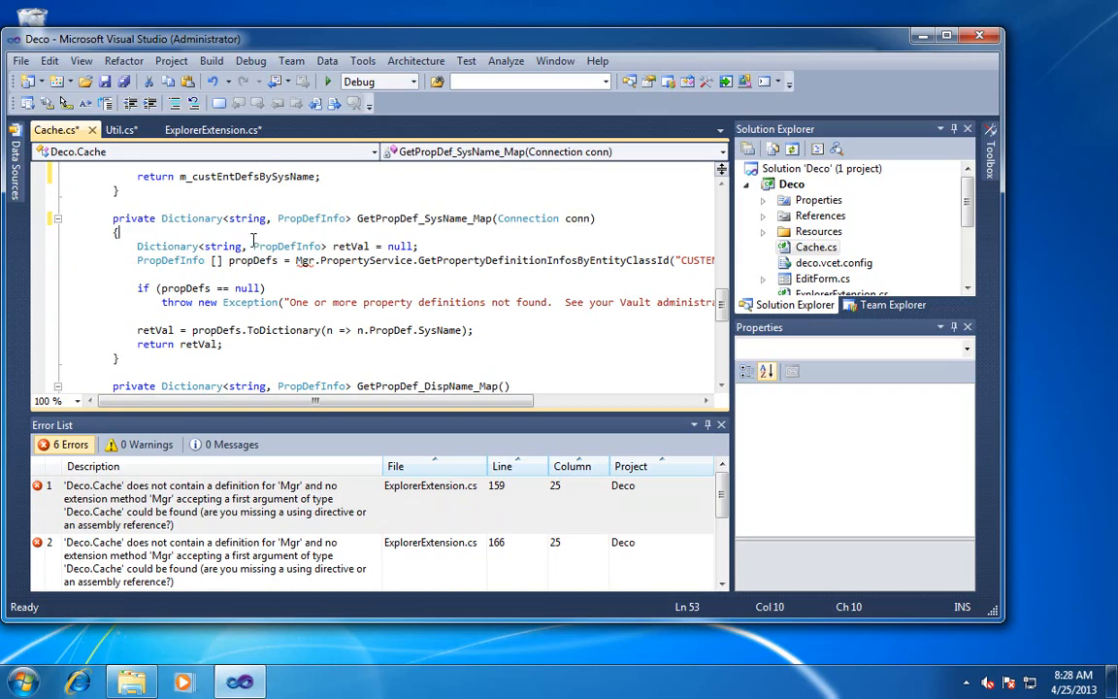
{"action": "mouse_move", "coordinate": [295, 276]}
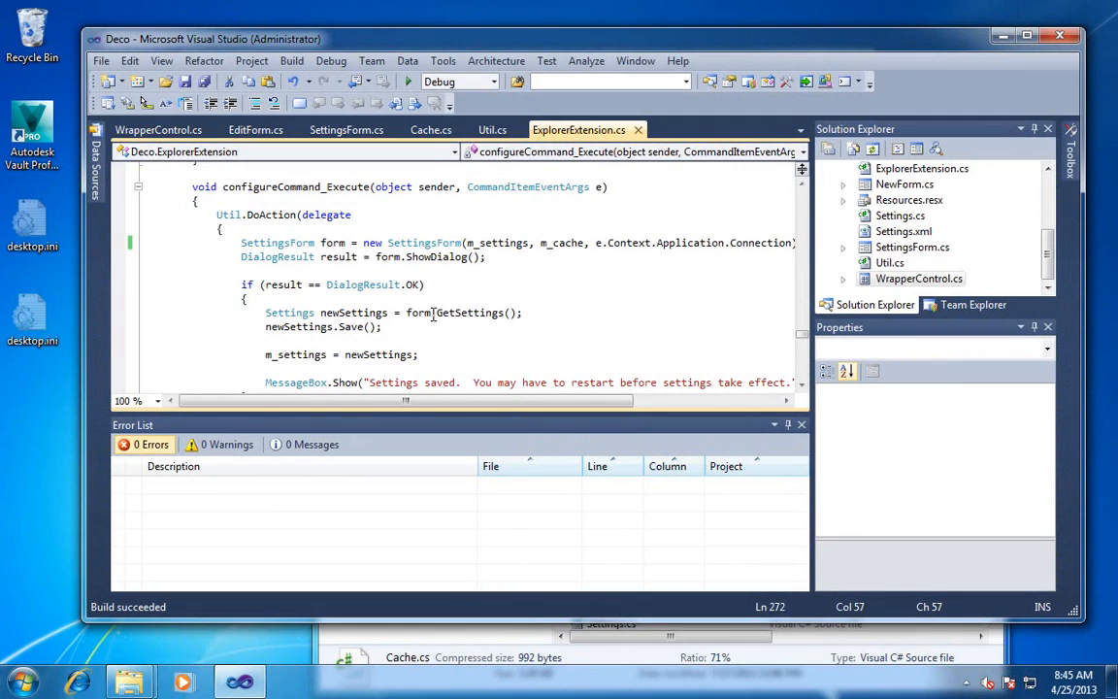
Check Settings.xml's build properties, view deco.vcet.config, and bring up the VaultVDF SDK help window
{"action": "left_click", "coordinate": [902, 231]}
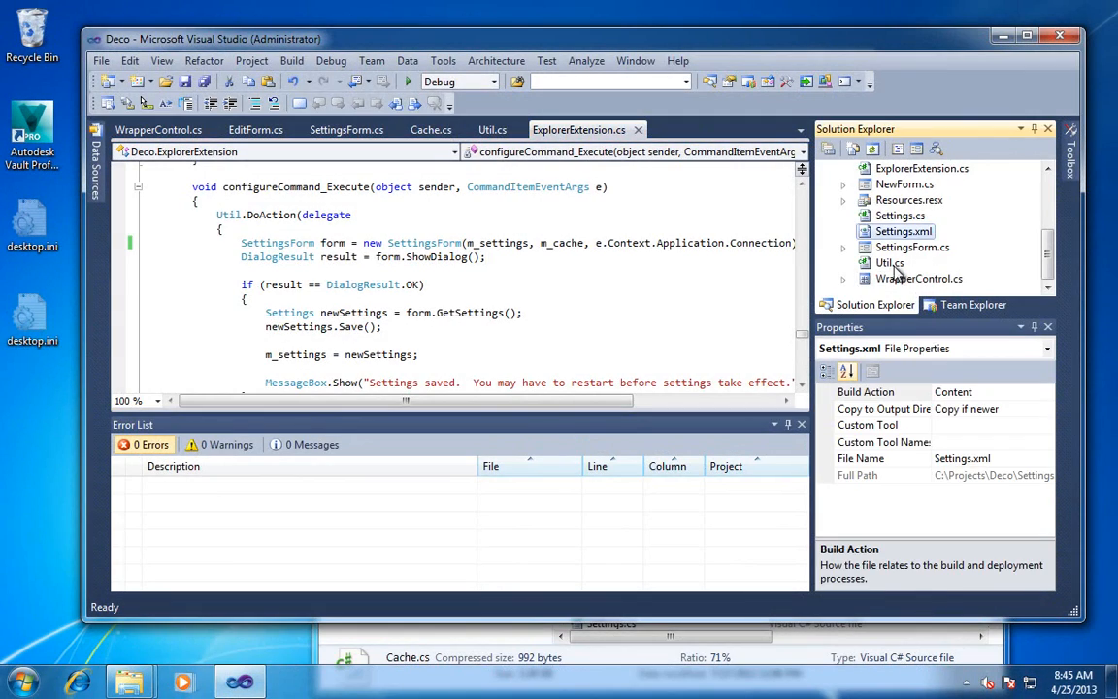
{"action": "scroll", "scroll_direction": "up", "scroll_amount": 3}
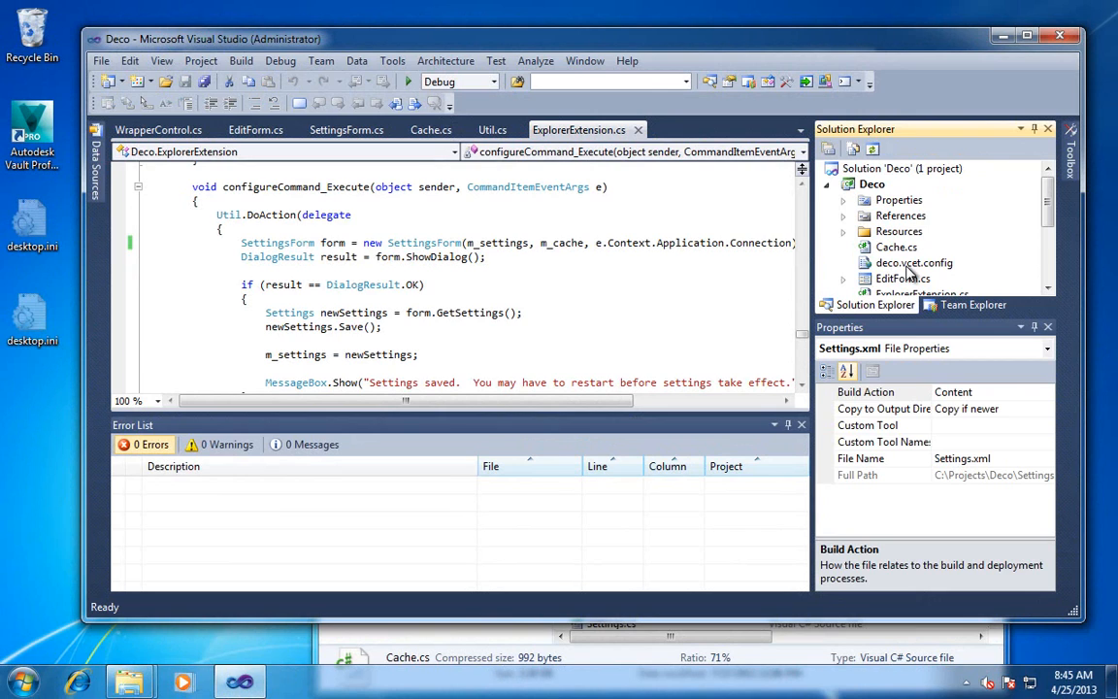
{"action": "double_click", "coordinate": [912, 262]}
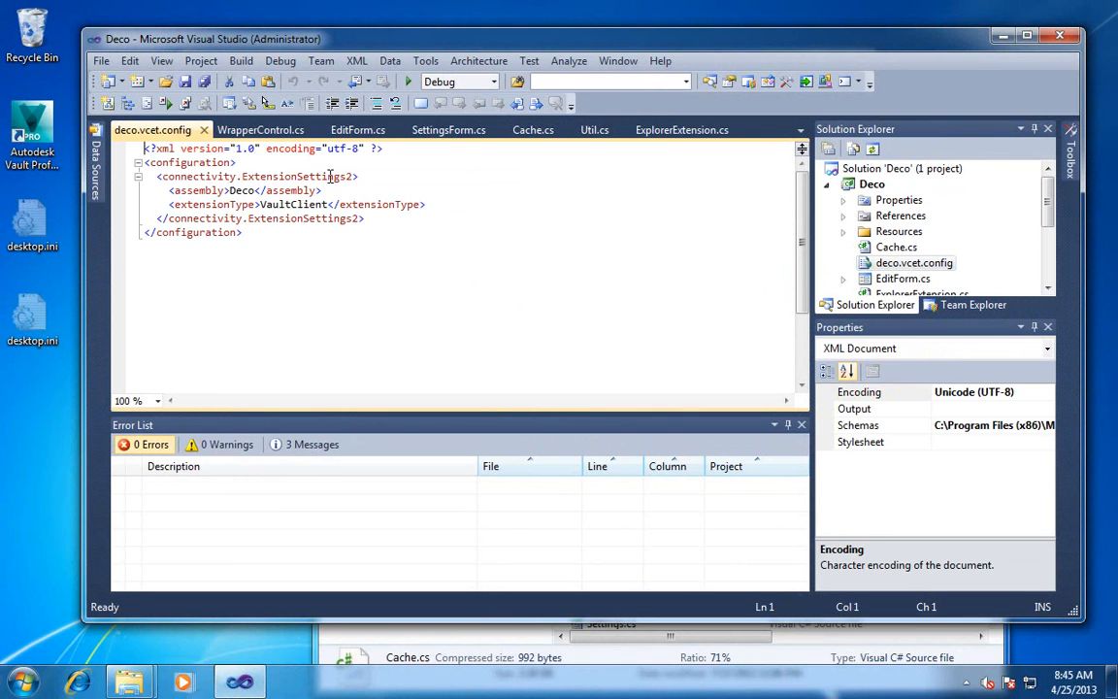
{"action": "left_click", "coordinate": [262, 218]}
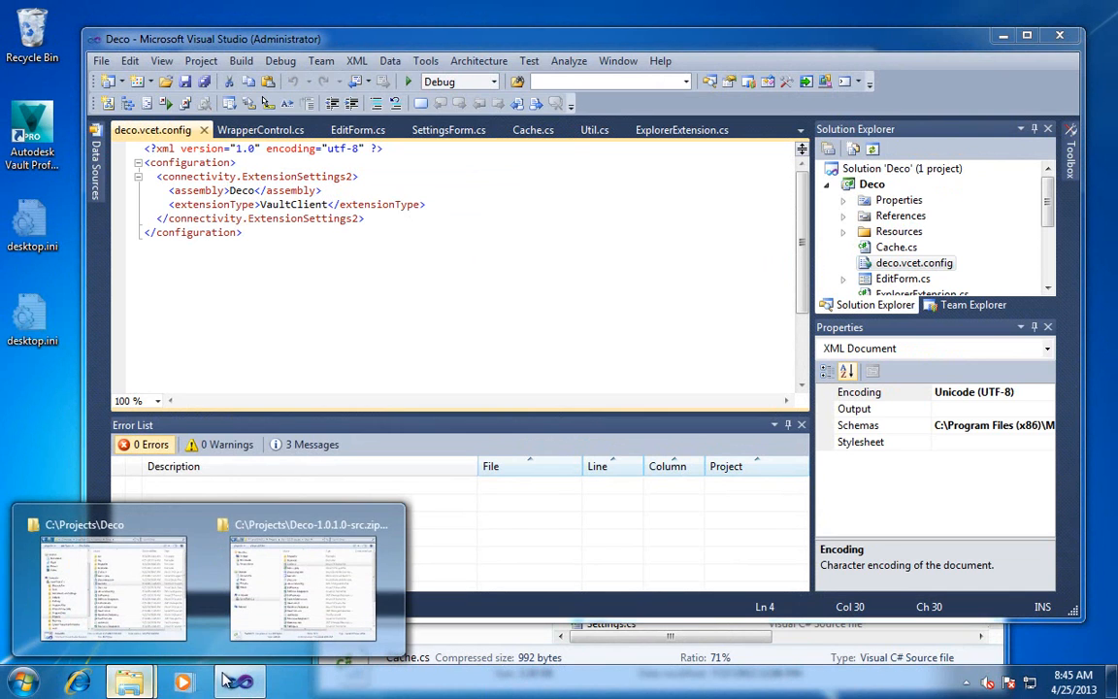
{"action": "left_click", "coordinate": [113, 586]}
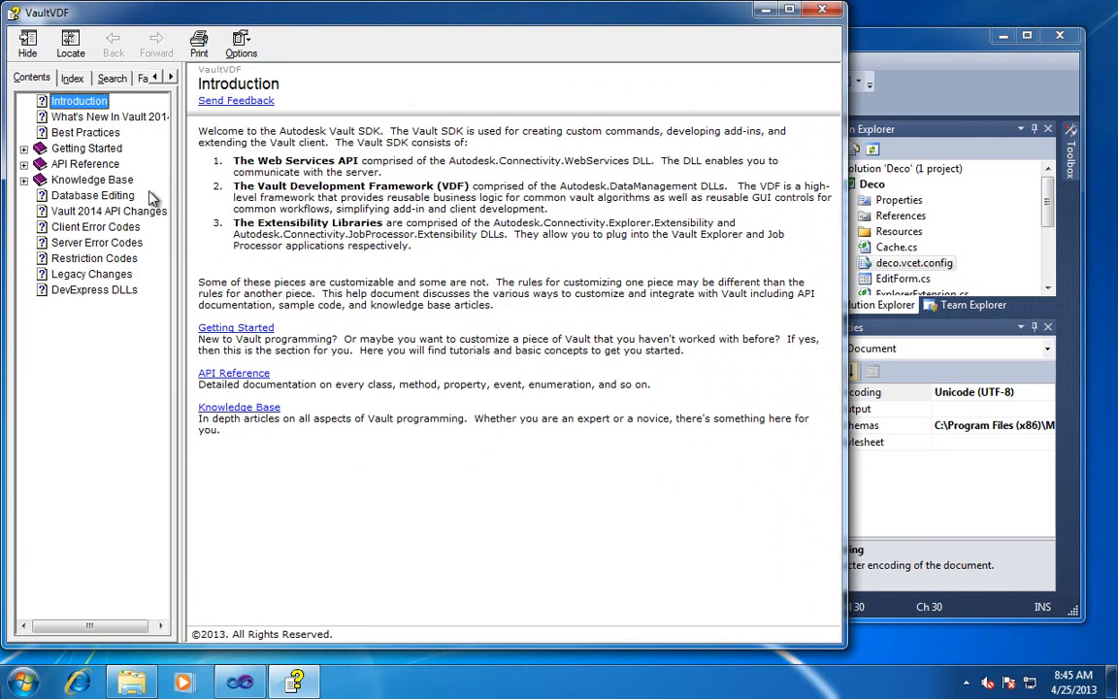
Open 'How to customize Vault Explorer' under Getting Started and copy its vcet.config sample into deco.vcet.config
{"action": "left_click", "coordinate": [23, 148]}
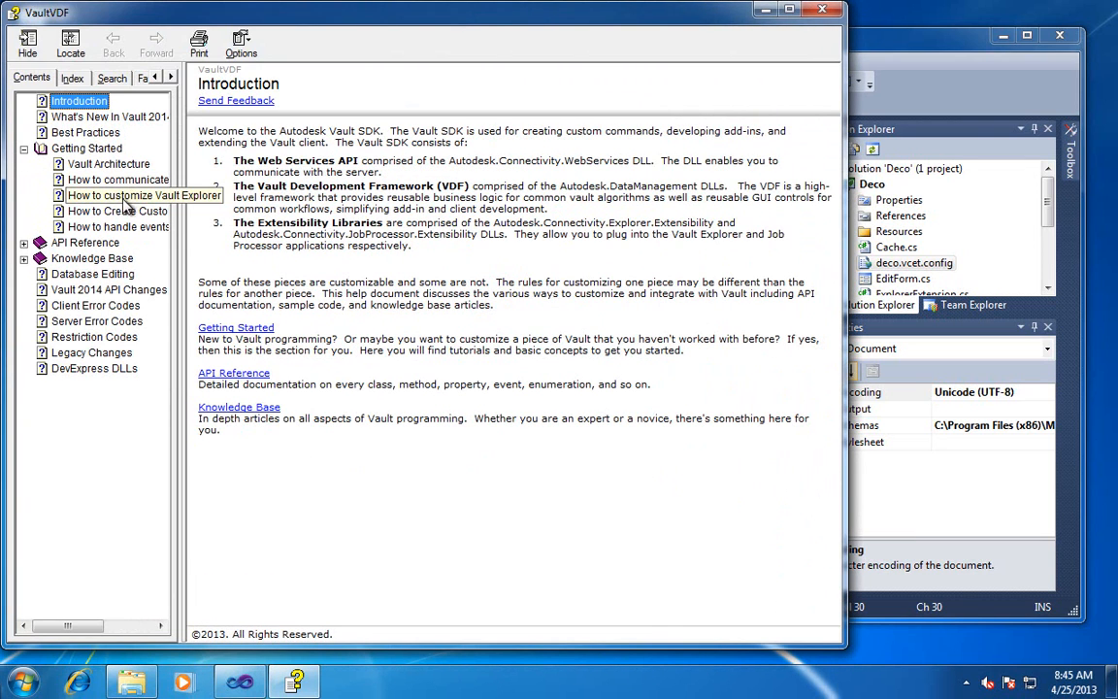
{"action": "left_click", "coordinate": [143, 194]}
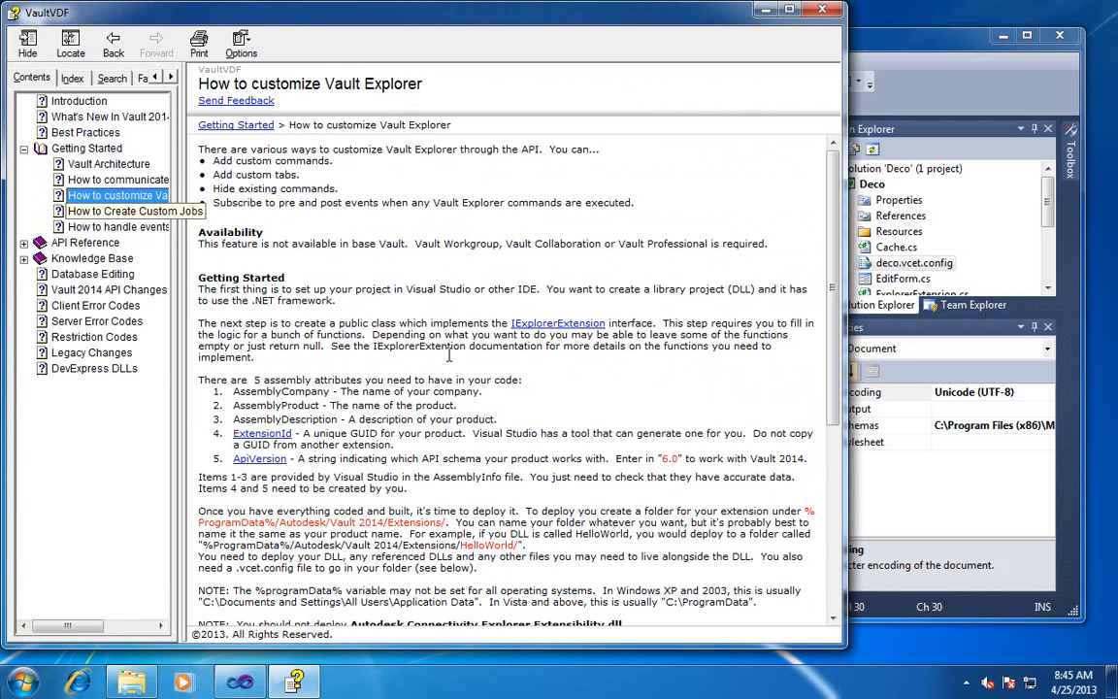
{"action": "scroll", "scroll_direction": "down", "scroll_amount": 3}
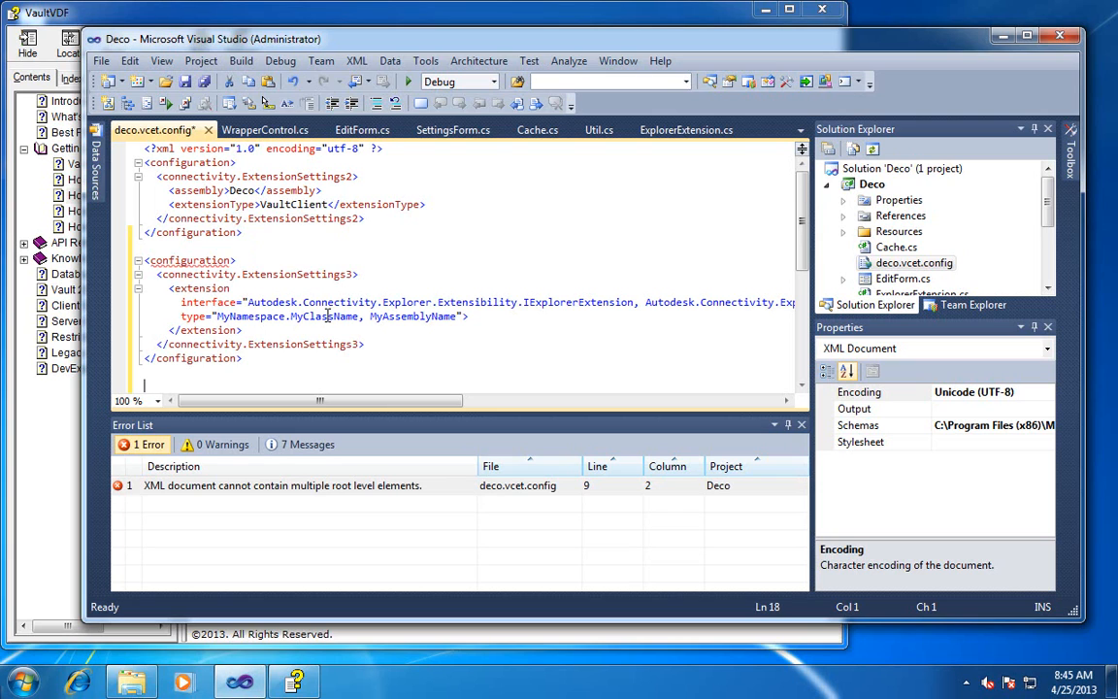
Set the config's extension type to 'Deco.ExplorerExtension, Deco' using the class name from ExplorerExtension.cs
{"action": "right_click", "coordinate": [156, 129]}
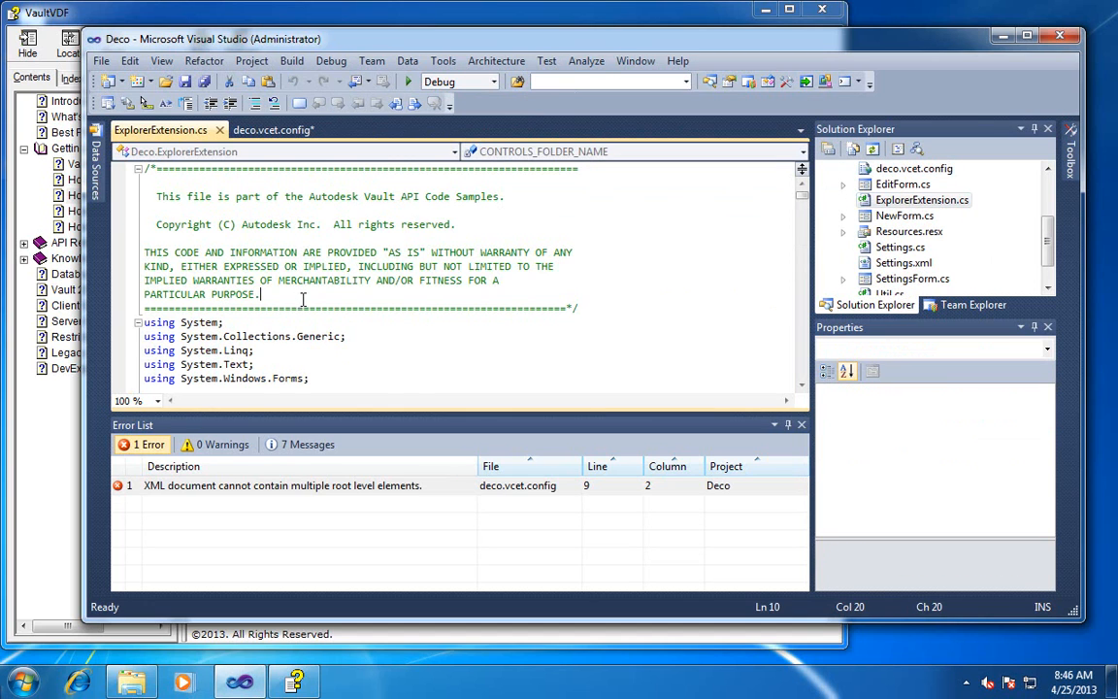
{"action": "scroll", "scroll_direction": "down", "scroll_amount": 3}
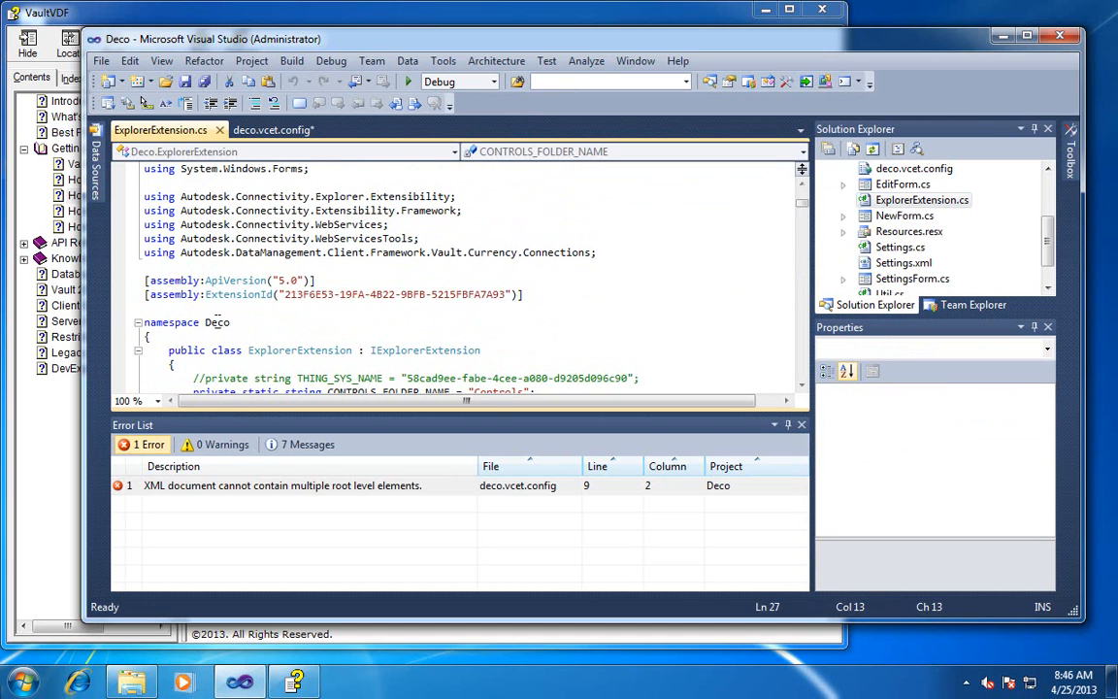
{"action": "left_click", "coordinate": [272, 128]}
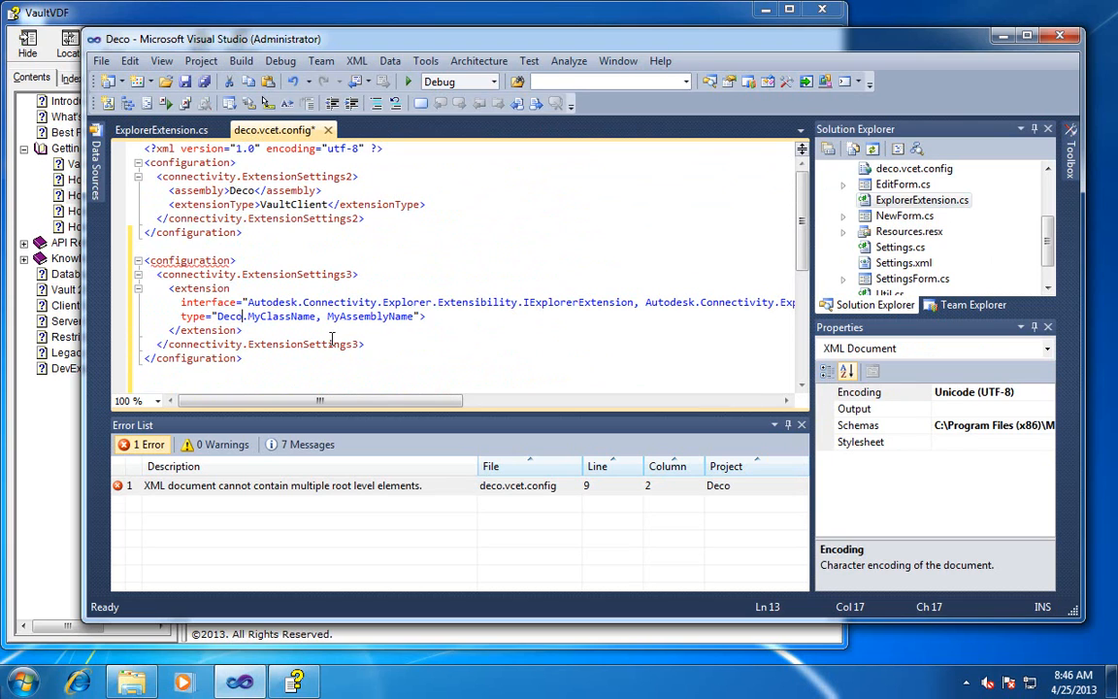
{"action": "double_click", "coordinate": [369, 314]}
{"action": "type", "text": "Deco"}
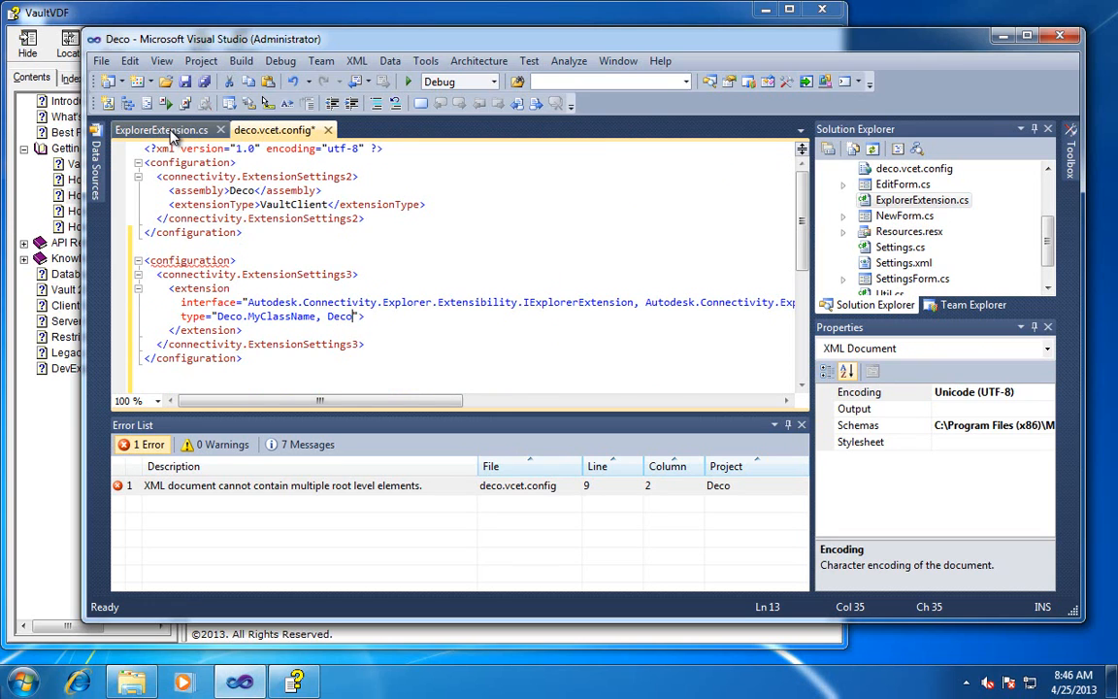
{"action": "left_click", "coordinate": [161, 129]}
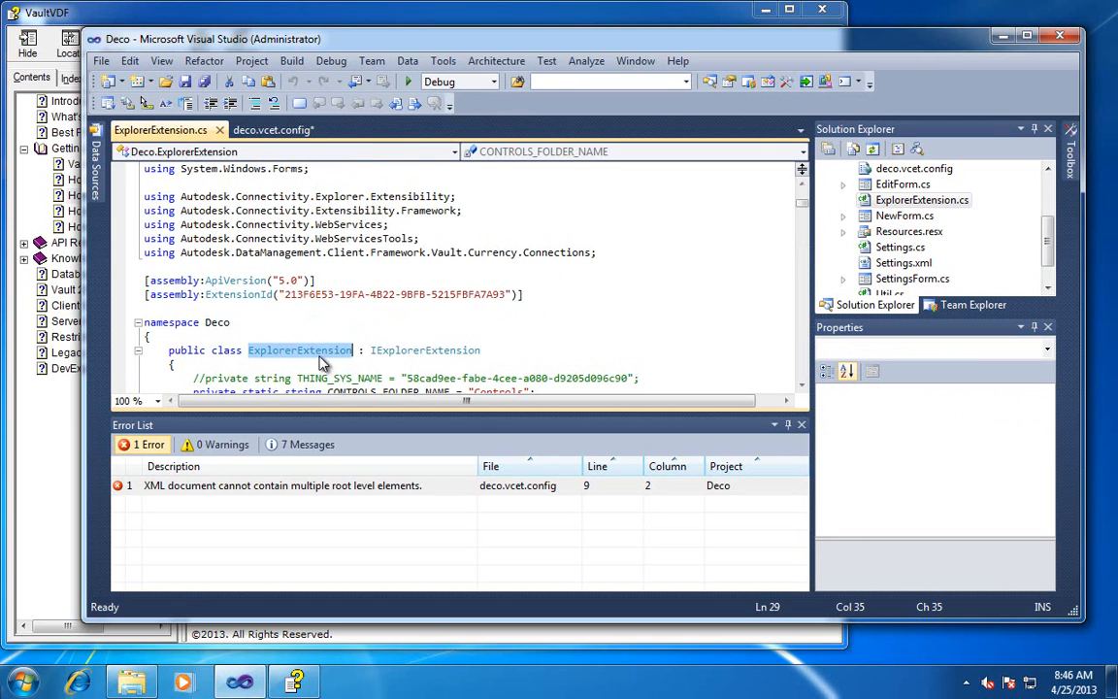
{"action": "left_click", "coordinate": [273, 130]}
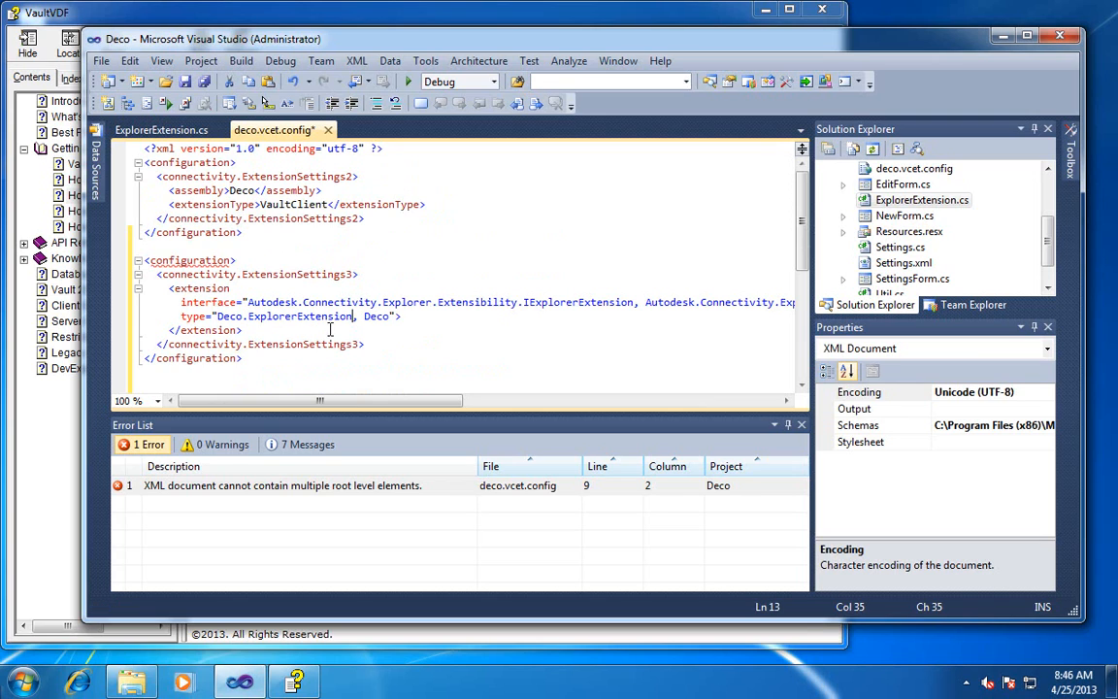
Delete the old ExtensionSettings2 block, save the config, and rebuild the solution
{"action": "left_click", "coordinate": [253, 244]}
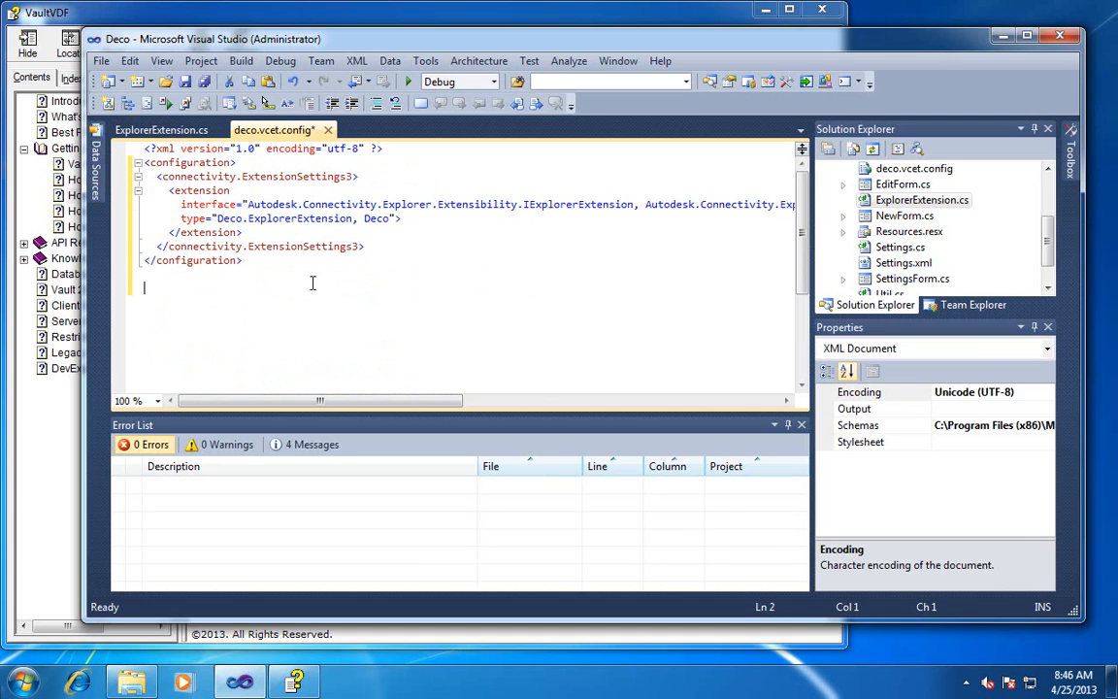
{"action": "key", "text": "ctrl+s"}
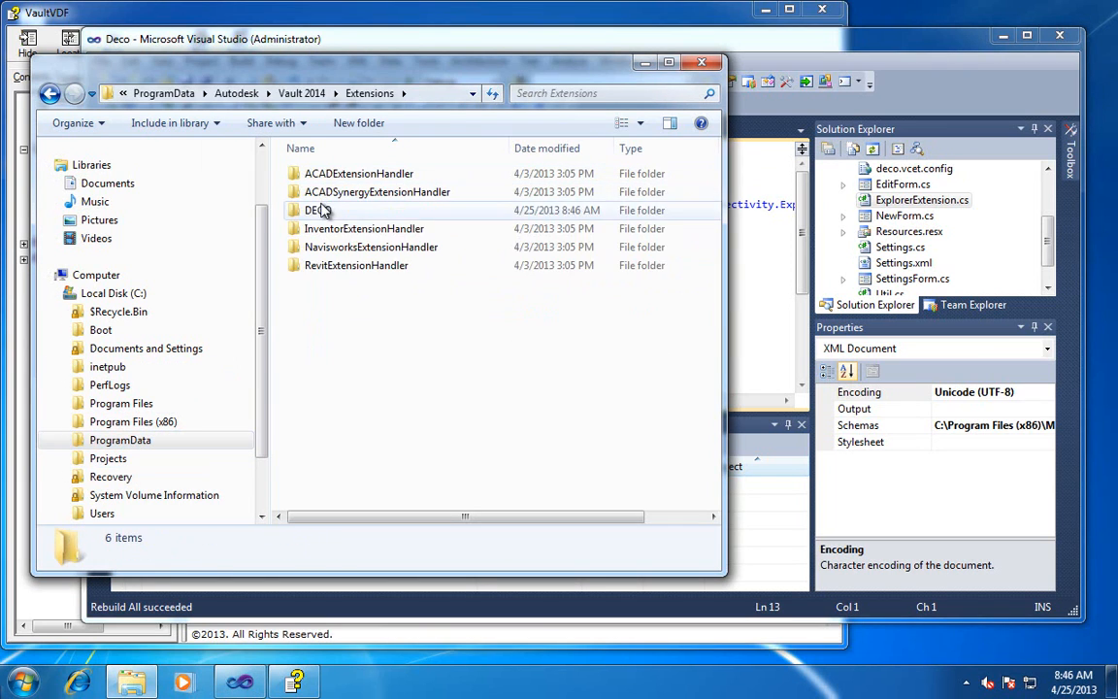
Inspect the deployed DECO folder, then set the Autodesk.Connectivity reference's Copy Local to False
{"action": "double_click", "coordinate": [315, 210]}
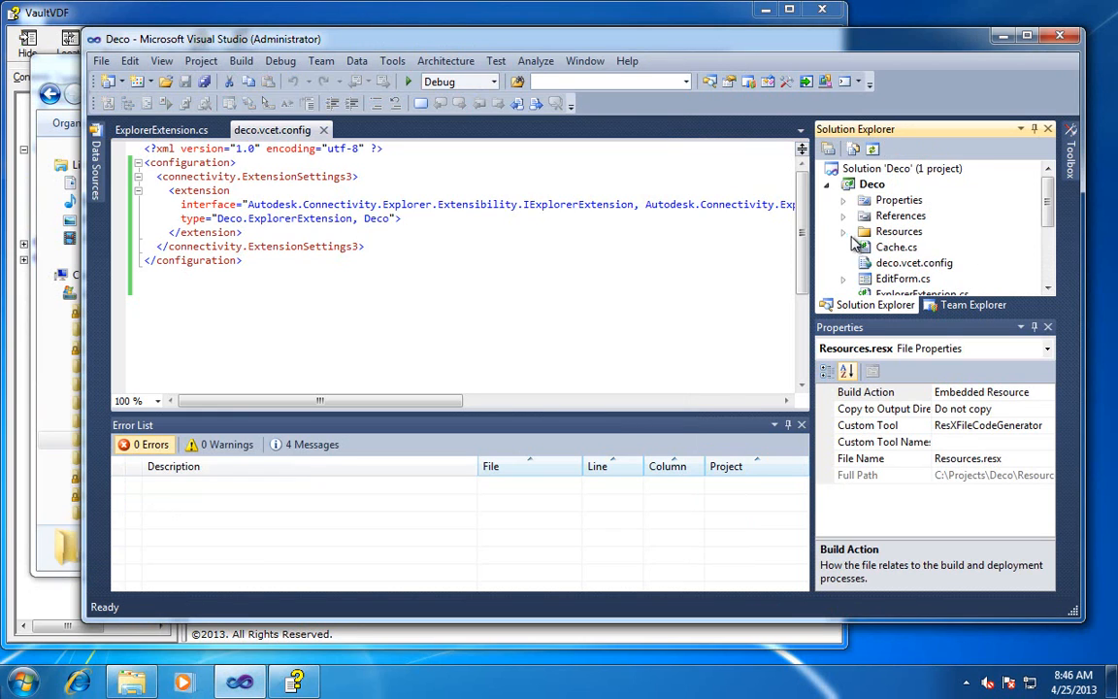
{"action": "left_click", "coordinate": [843, 215]}
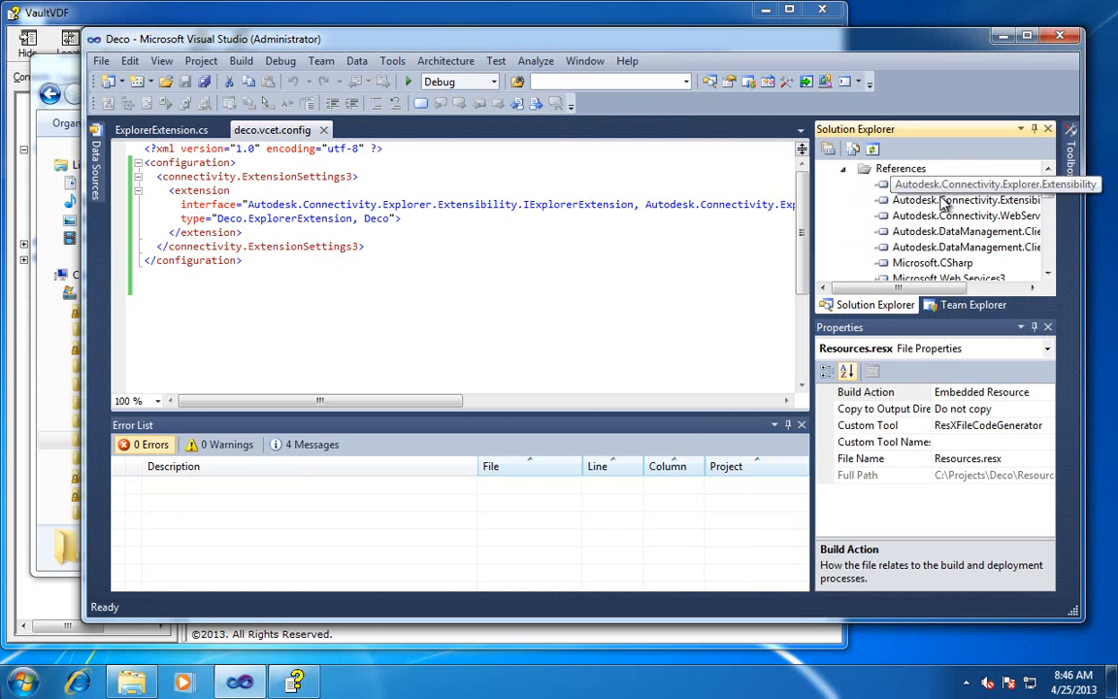
{"action": "left_click", "coordinate": [966, 231]}
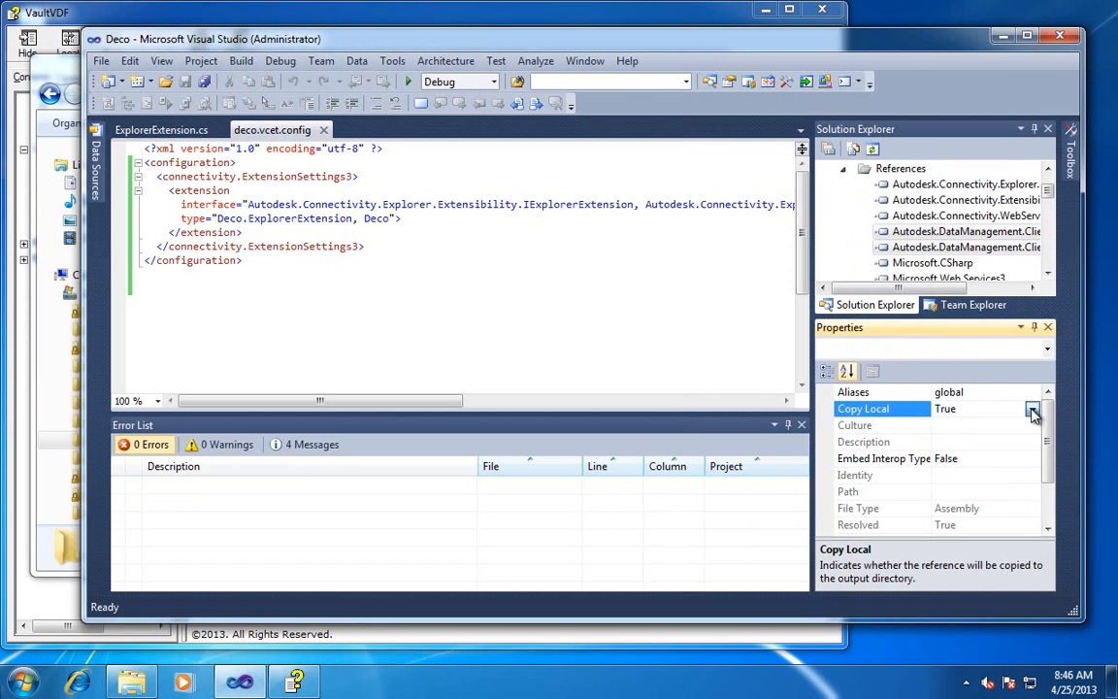
{"action": "left_click", "coordinate": [1033, 408]}
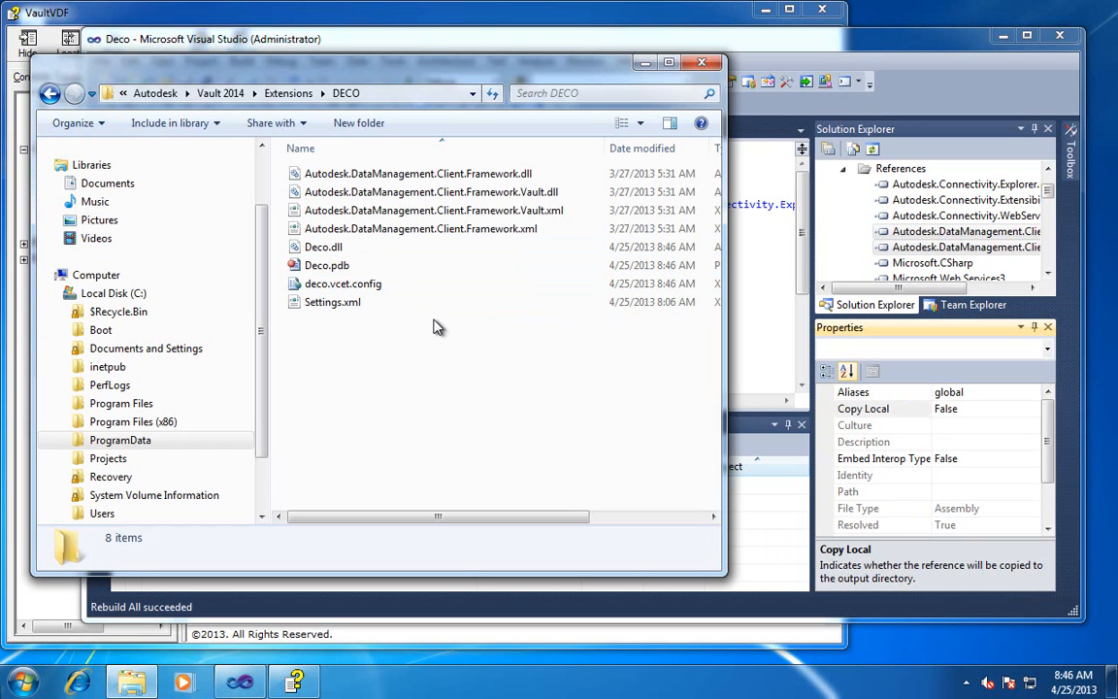
{"action": "left_click", "coordinate": [419, 173]}
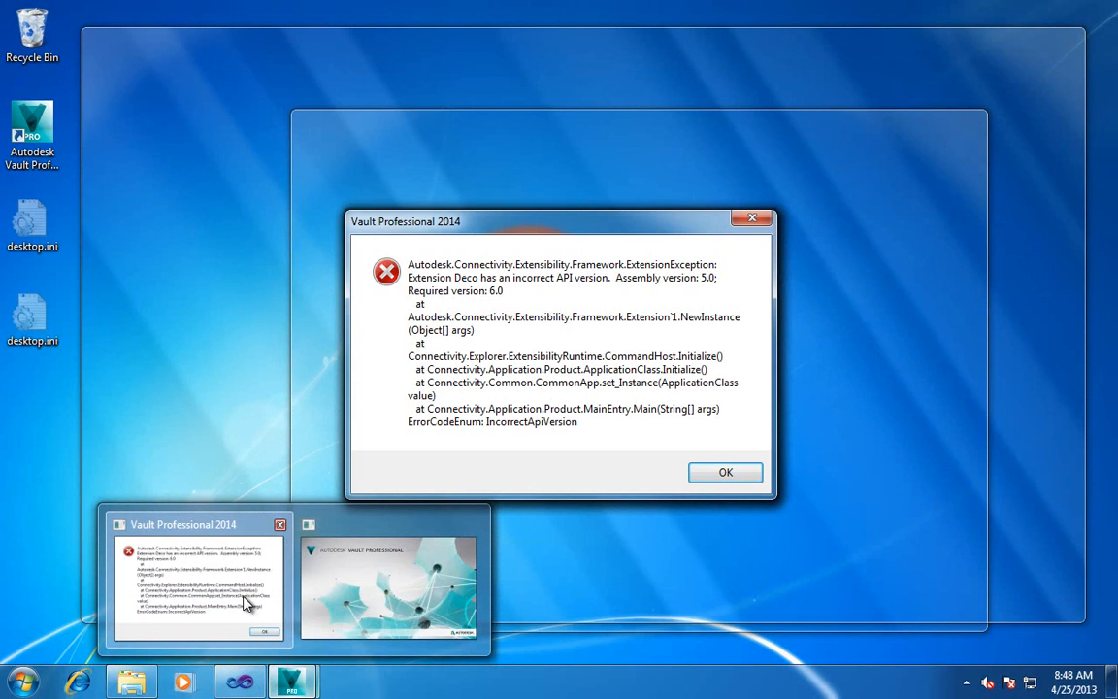
{"action": "mouse_move", "coordinate": [268, 586]}
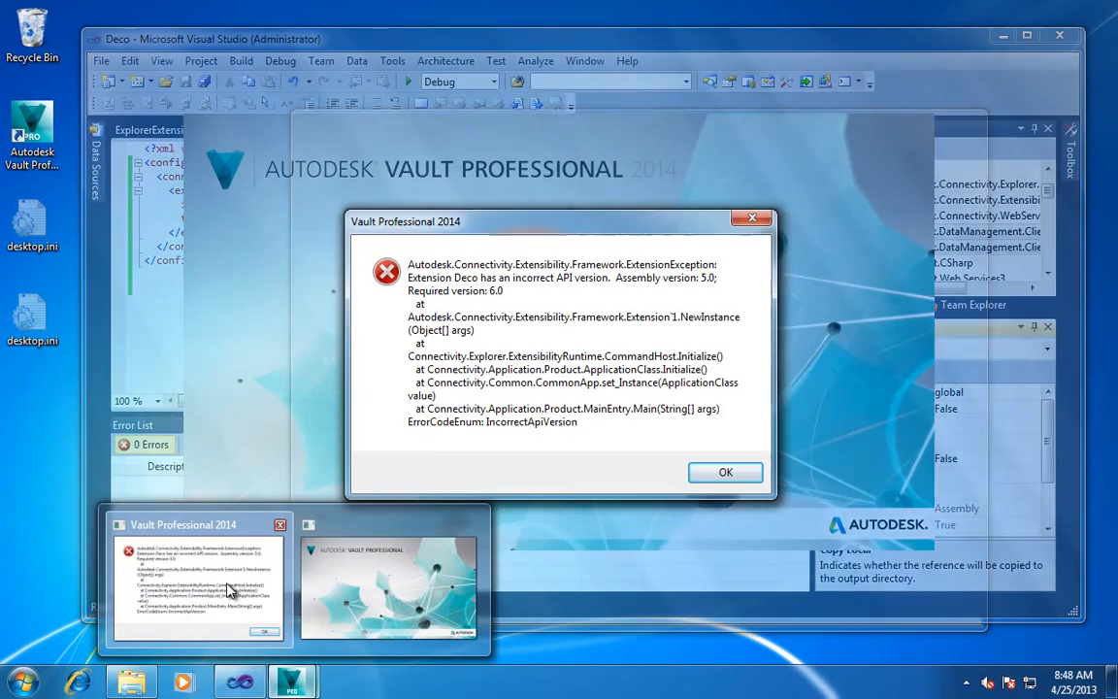
Dismiss the incorrect API version ExtensionException and return to ExplorerExtension.cs
{"action": "left_click", "coordinate": [726, 472]}
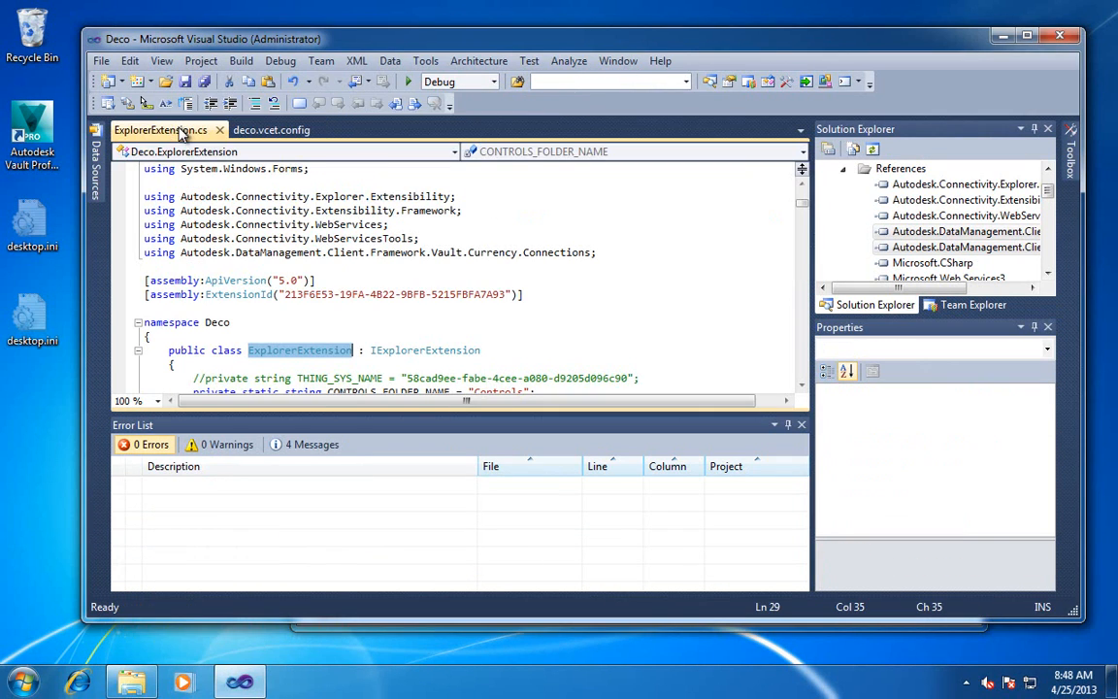
Change the assembly ApiVersion from 5.0 to 6.0 and save to rebuild the add-in
{"action": "left_click", "coordinate": [288, 279]}
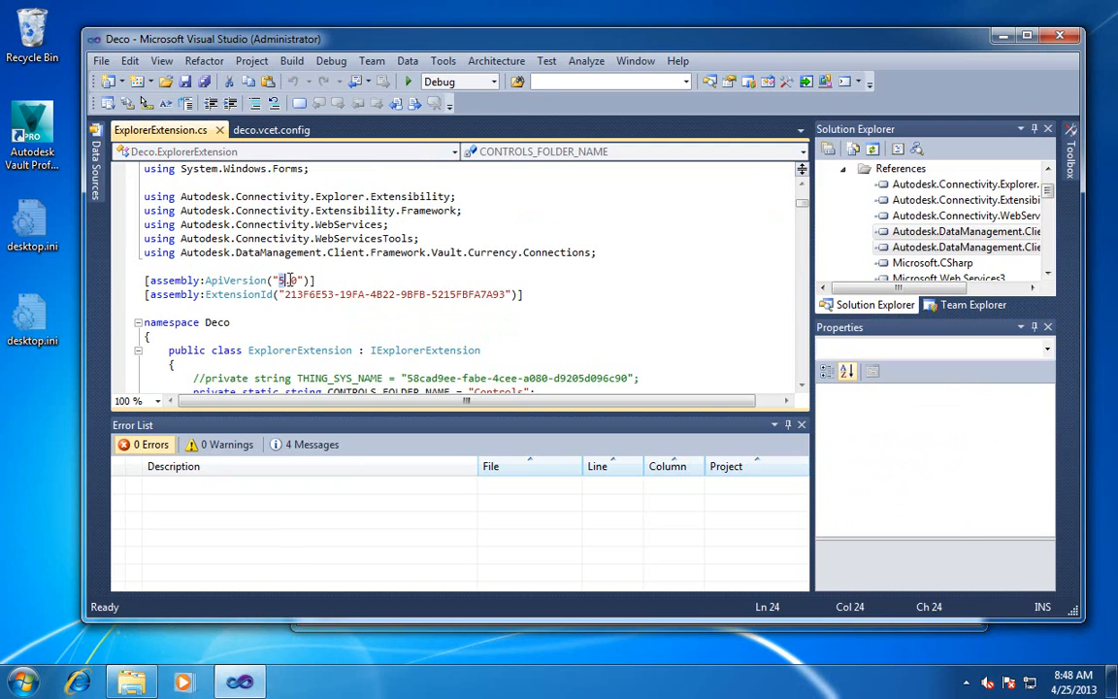
{"action": "type", "text": "6"}
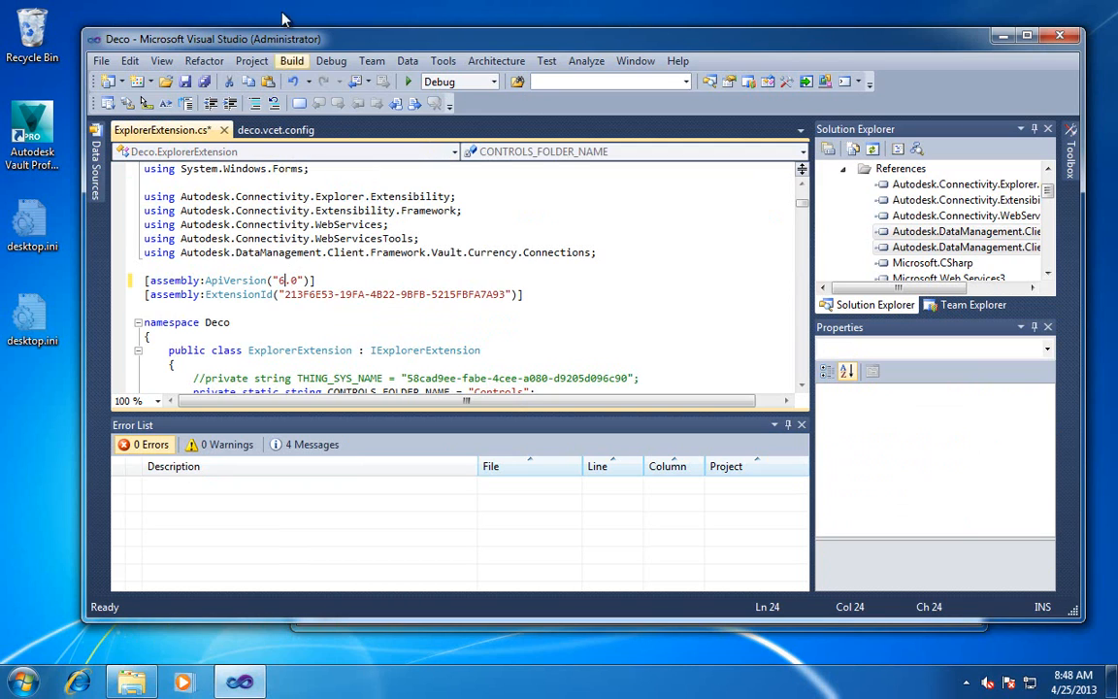
{"action": "key", "text": "ctrl+s"}
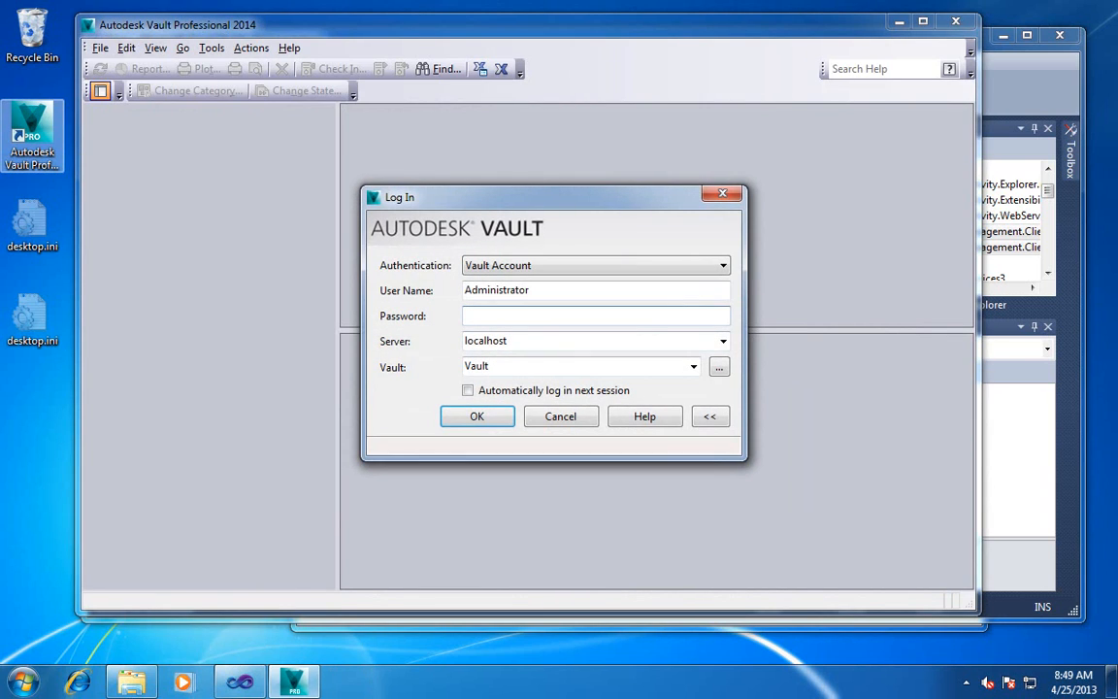
Log in to the local vault from the Vault Professional 2014 login dialog
{"action": "left_click", "coordinate": [477, 416]}
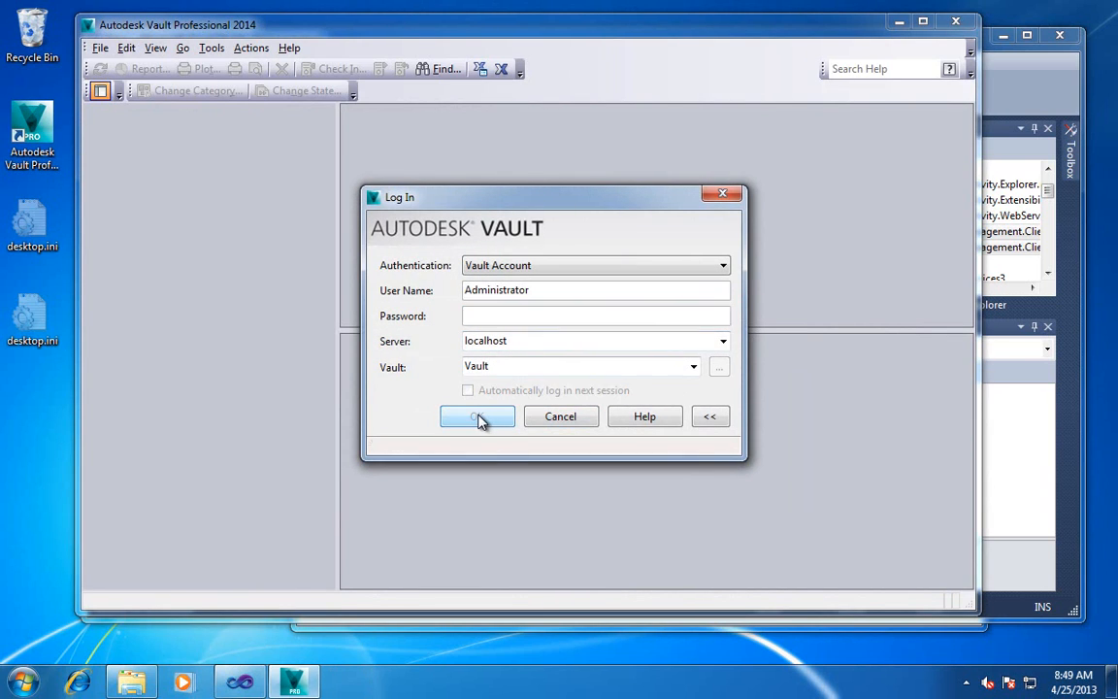
{"action": "left_click", "coordinate": [478, 416]}
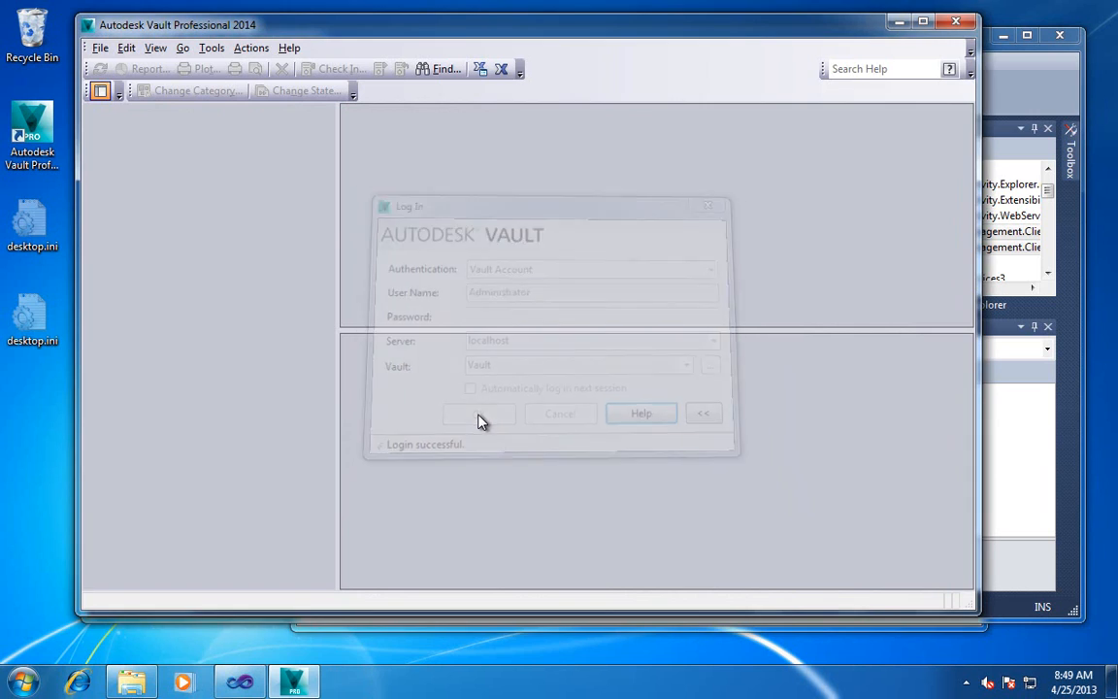
{"action": "left_click", "coordinate": [478, 411]}
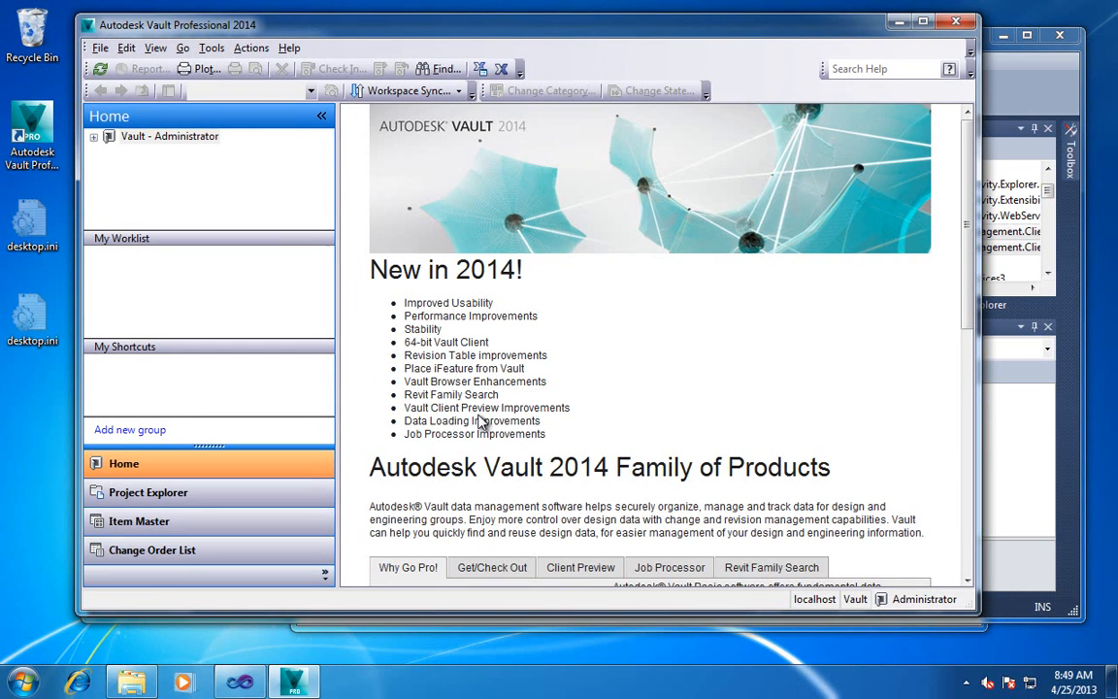
Run Tools > Deco > New UI and acknowledge the 'no custom objects defined' message
{"action": "left_click", "coordinate": [212, 47]}
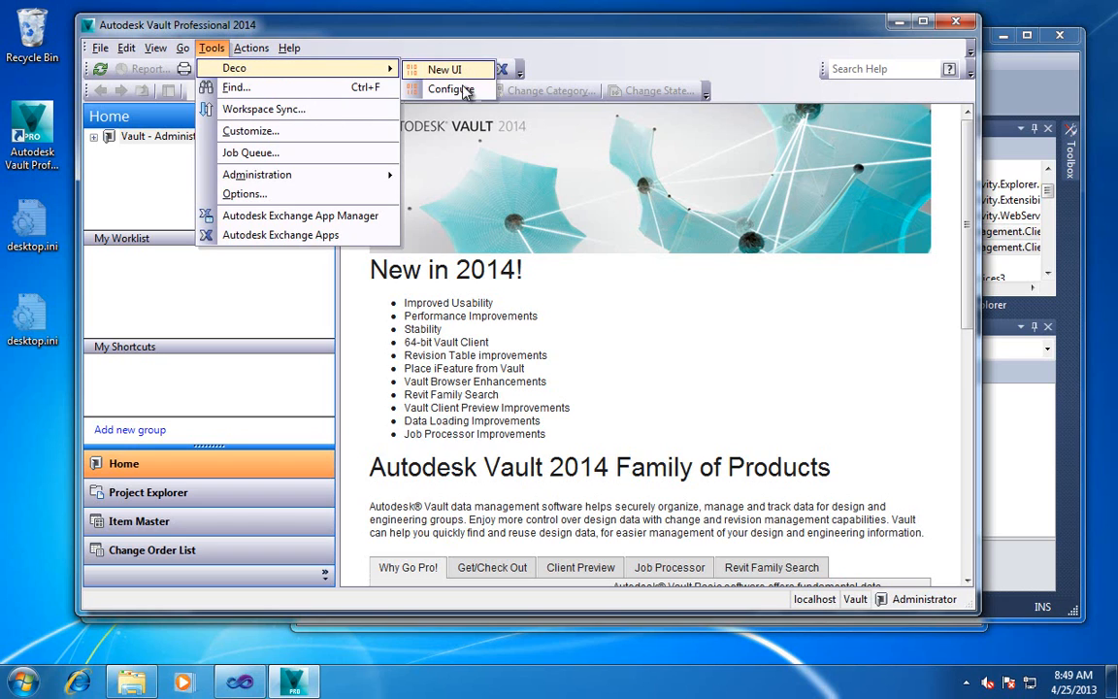
{"action": "left_click", "coordinate": [442, 69]}
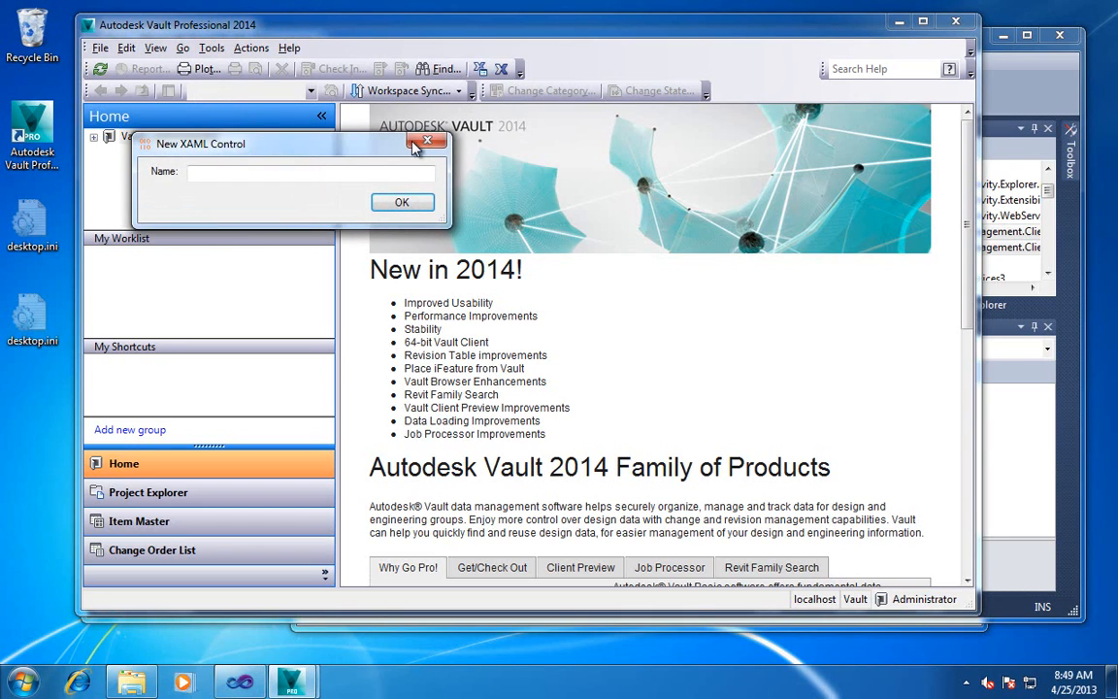
{"action": "left_click", "coordinate": [209, 47]}
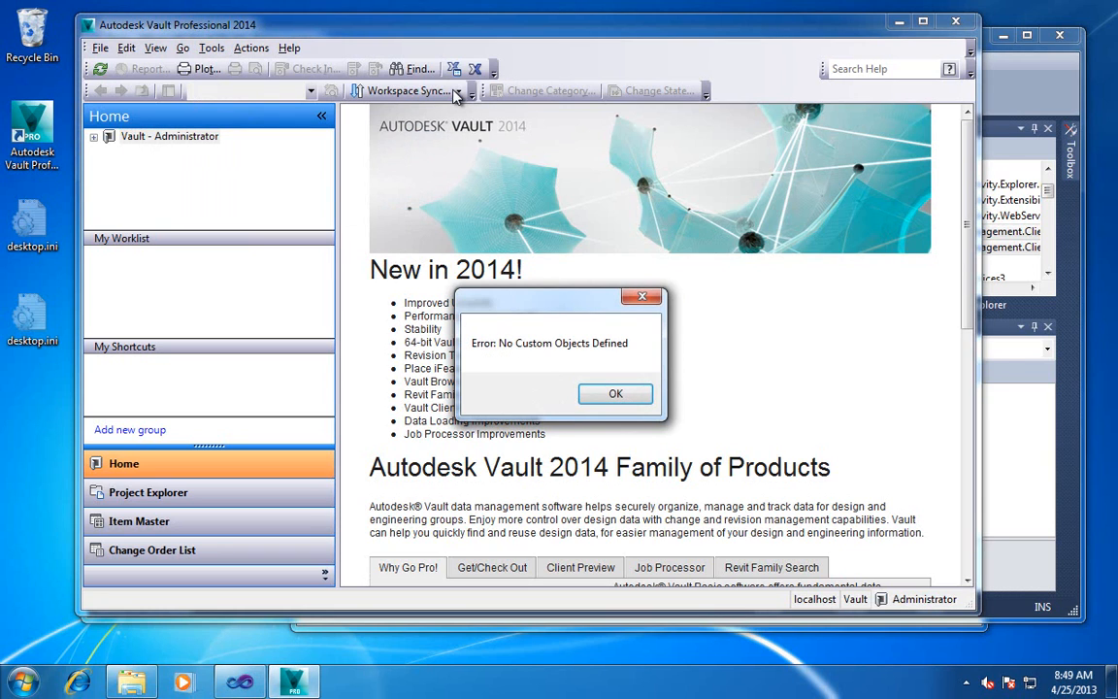
{"action": "left_click", "coordinate": [615, 392]}
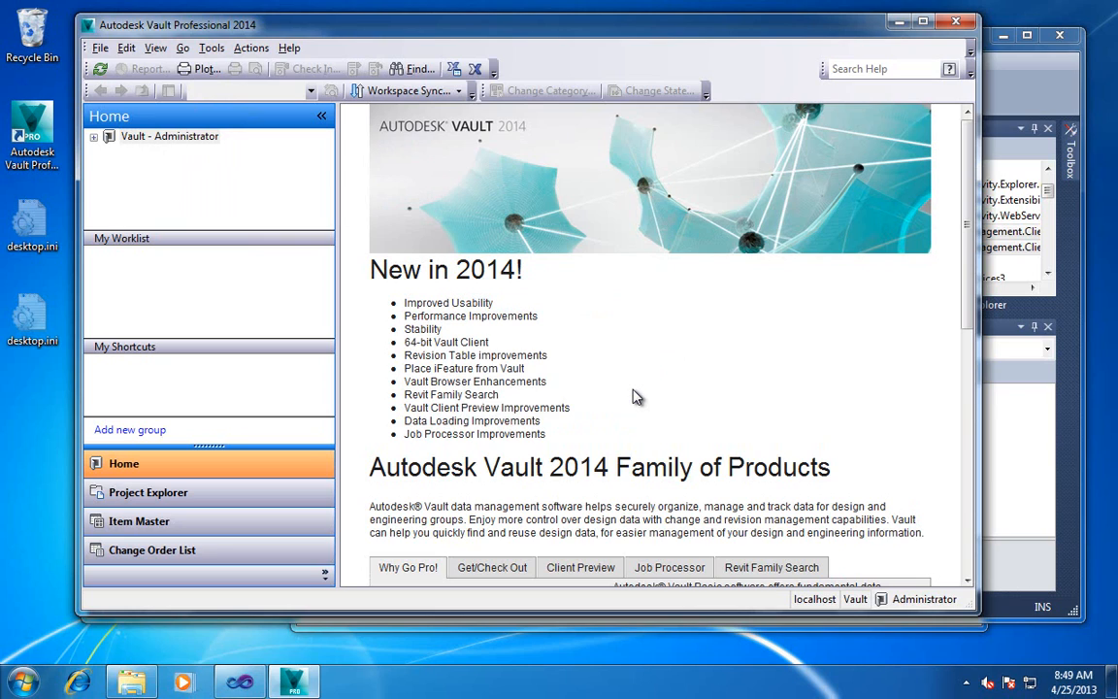